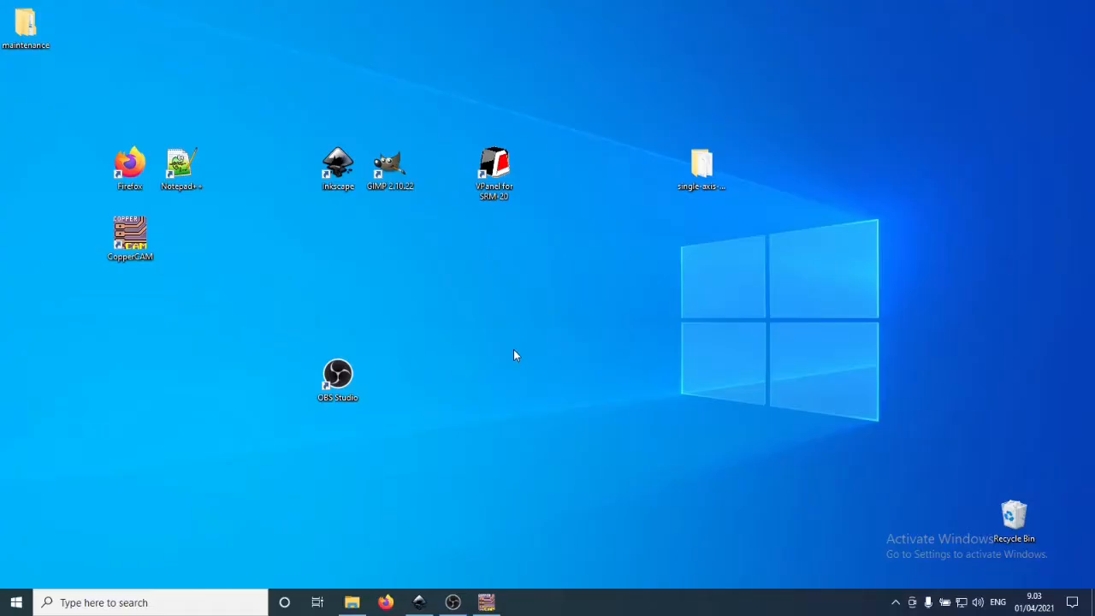
{"action": "mouse_move", "coordinate": [515, 348]}
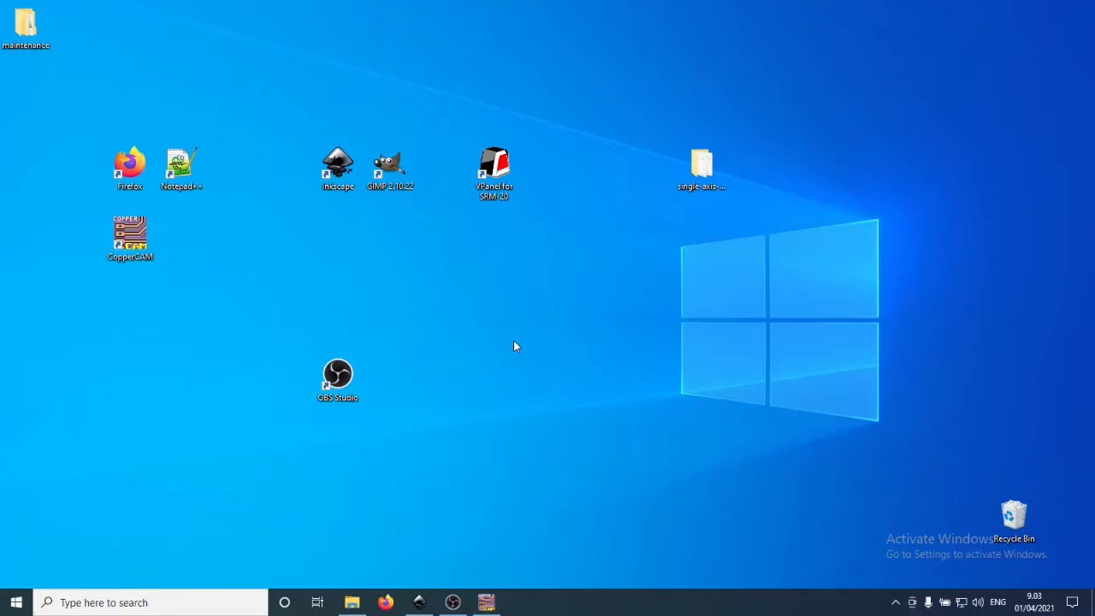
Launch CopperCAM from its desktop shortcut
{"action": "left_click", "coordinate": [130, 236]}
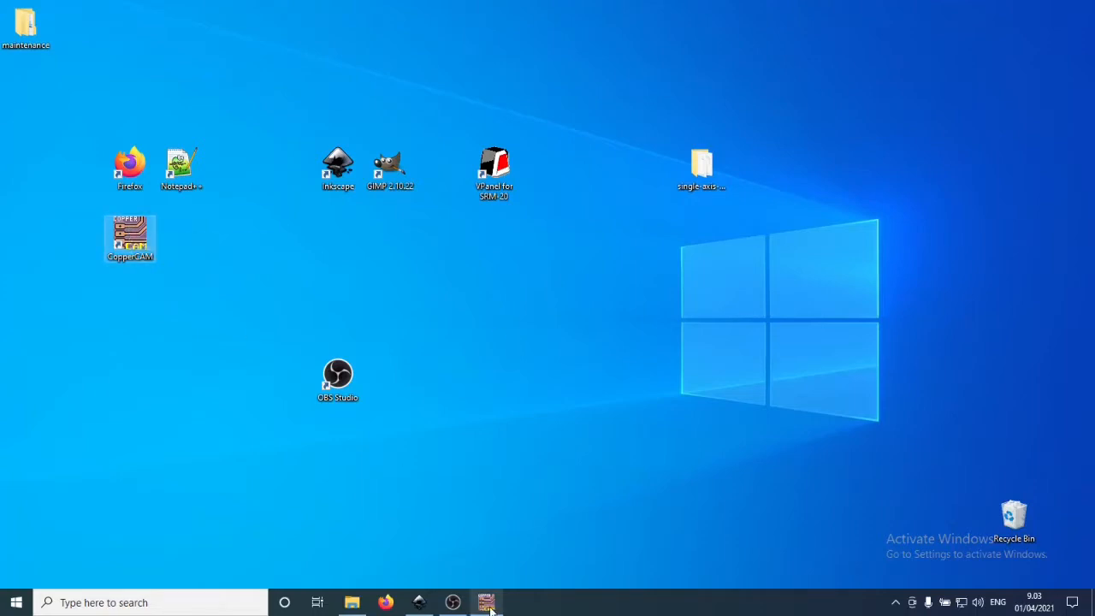
{"action": "left_click", "coordinate": [486, 601]}
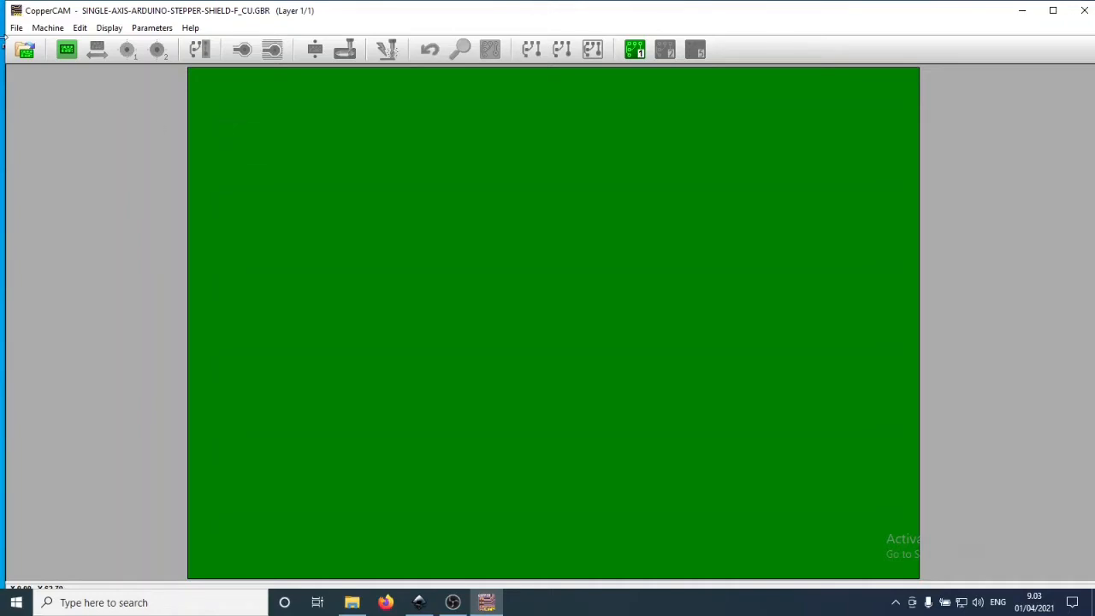
Choose single-axis-arduino-stepper-shield-F_Cu.gbr from Desktop > single-axis-arduino-stepper-shield > gerbers as a new circuit
{"action": "left_click", "coordinate": [13, 27]}
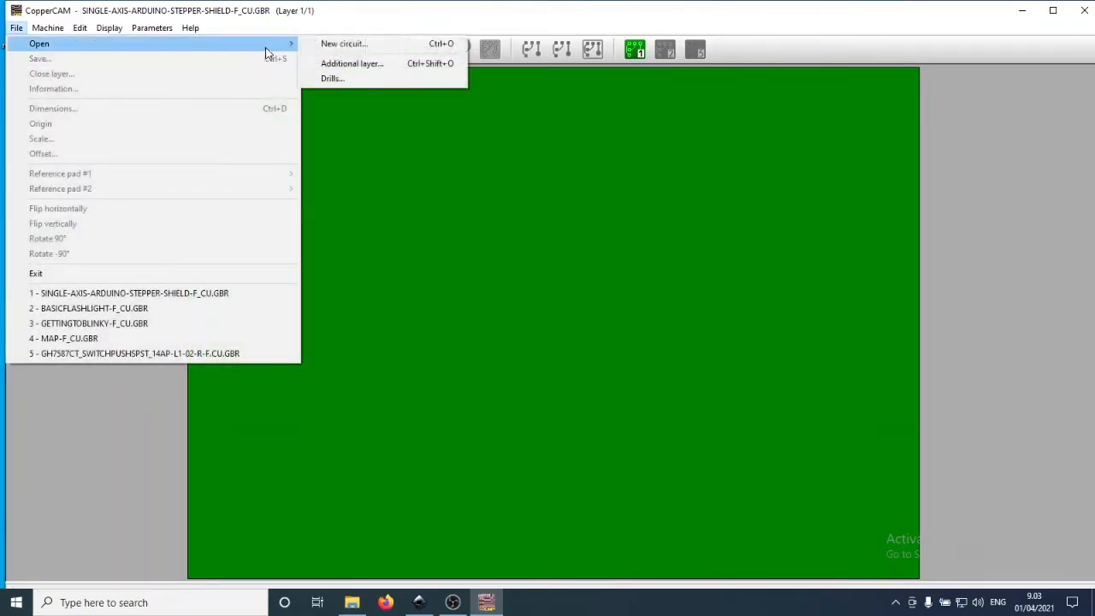
{"action": "left_click", "coordinate": [367, 44]}
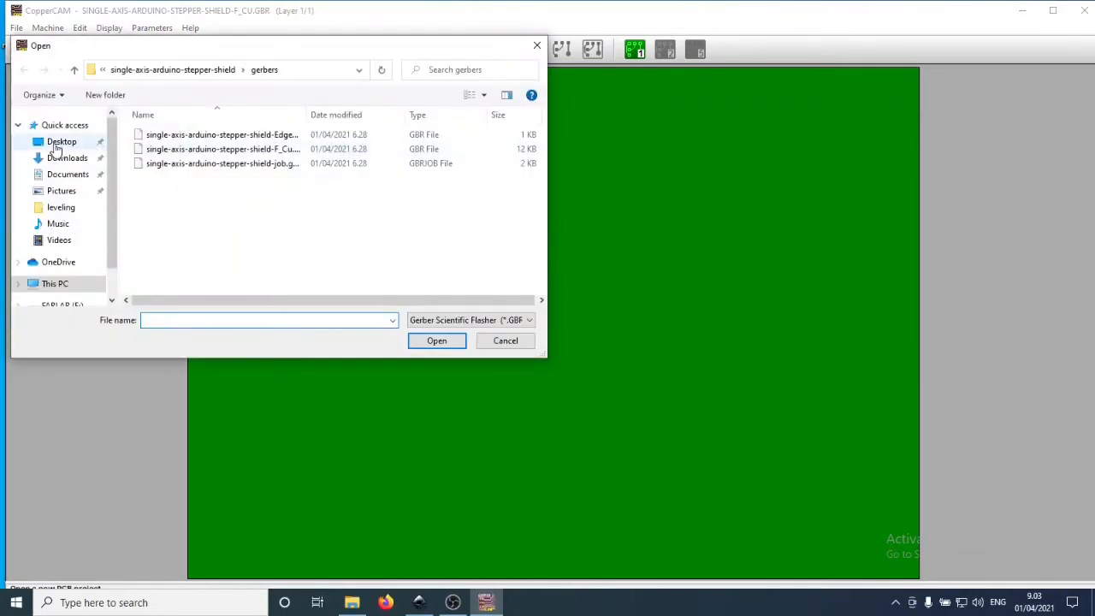
{"action": "left_click", "coordinate": [62, 141]}
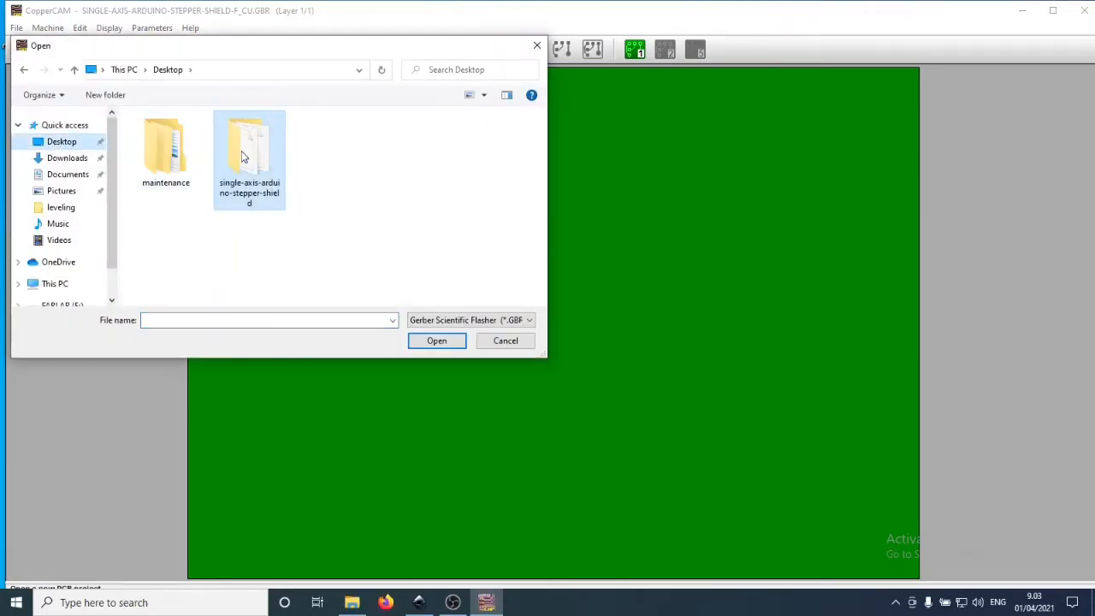
{"action": "double_click", "coordinate": [250, 150]}
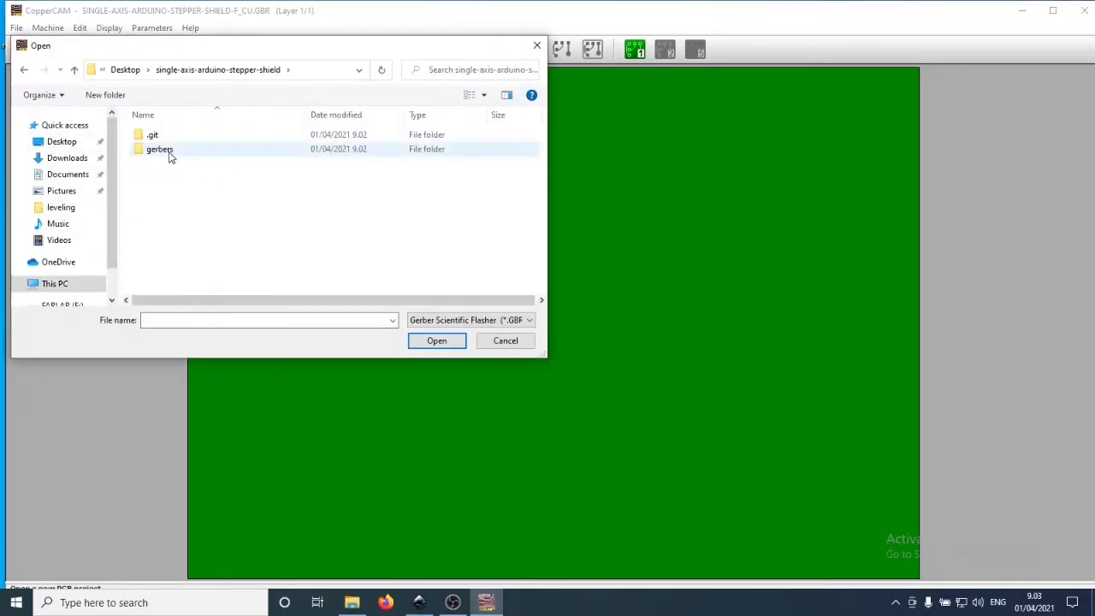
{"action": "double_click", "coordinate": [159, 149]}
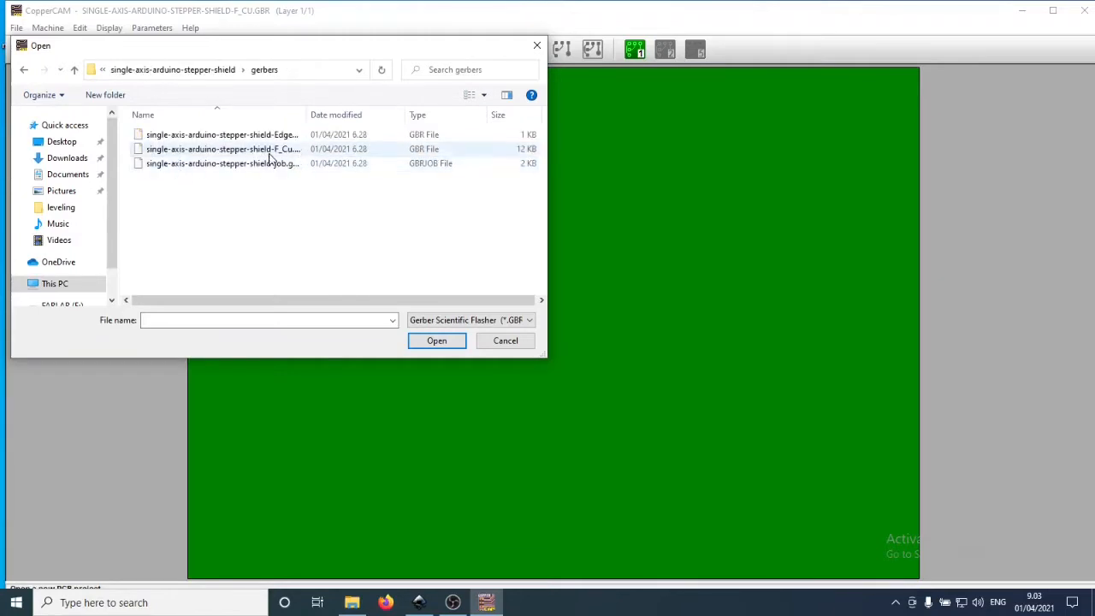
{"action": "left_click", "coordinate": [223, 149]}
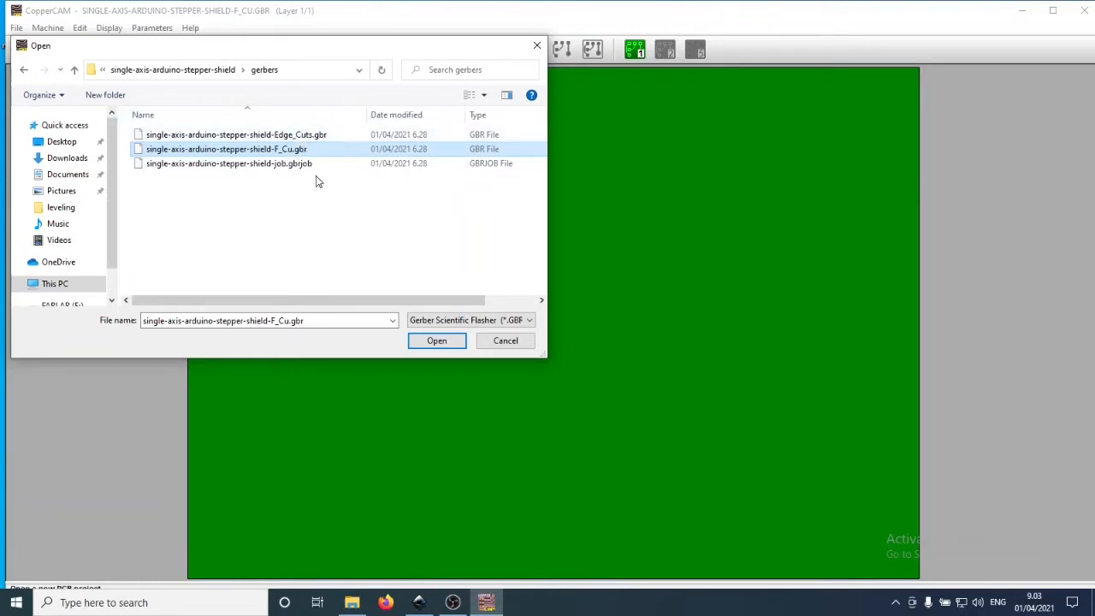
{"action": "mouse_move", "coordinate": [308, 197]}
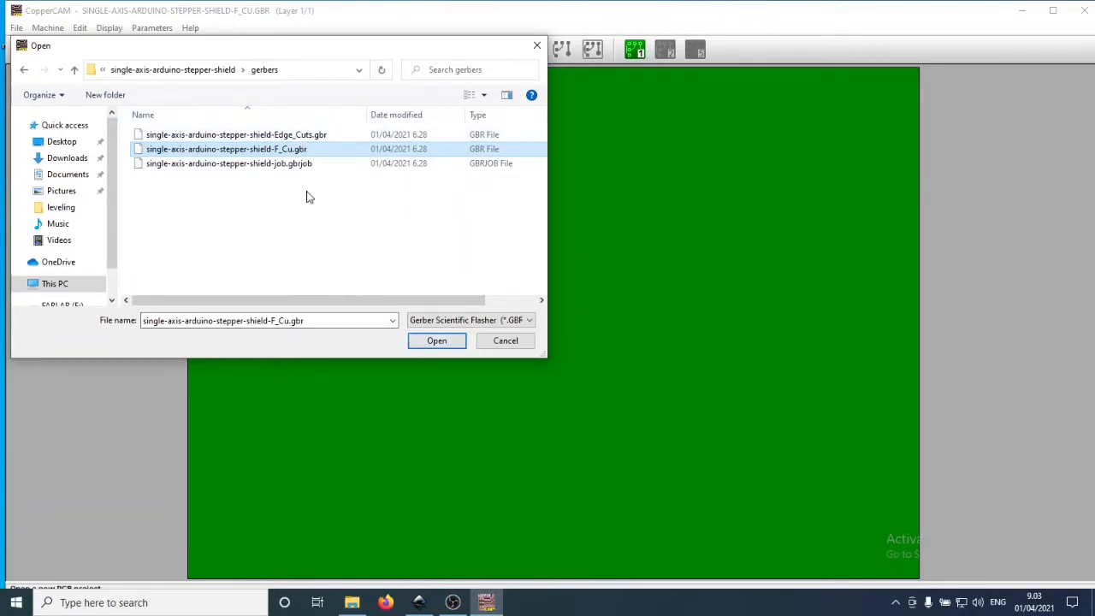
{"action": "mouse_move", "coordinate": [298, 175]}
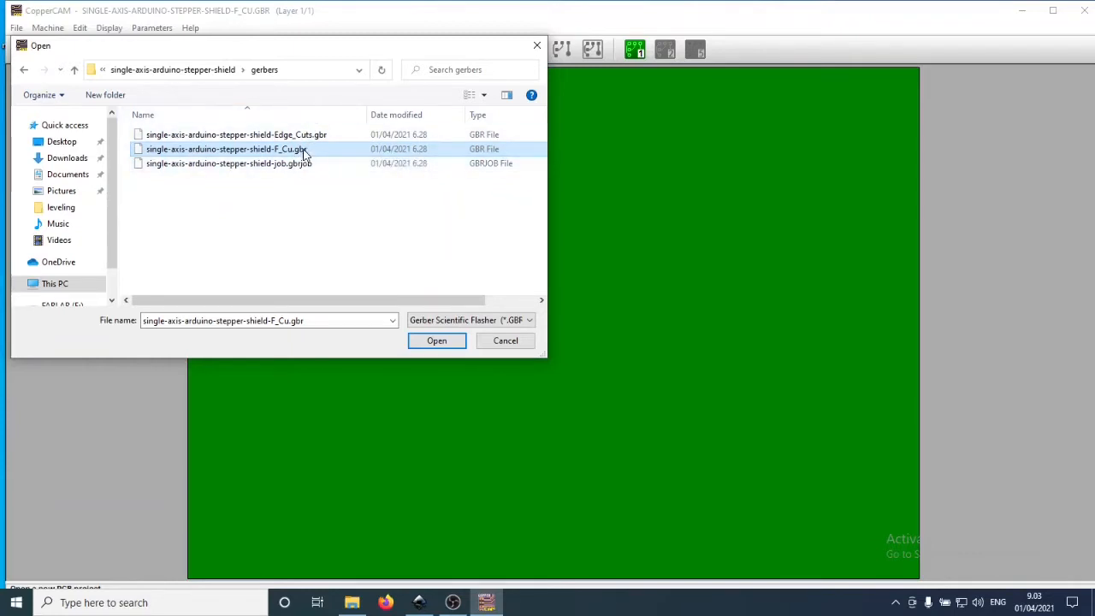
{"action": "left_click", "coordinate": [434, 339]}
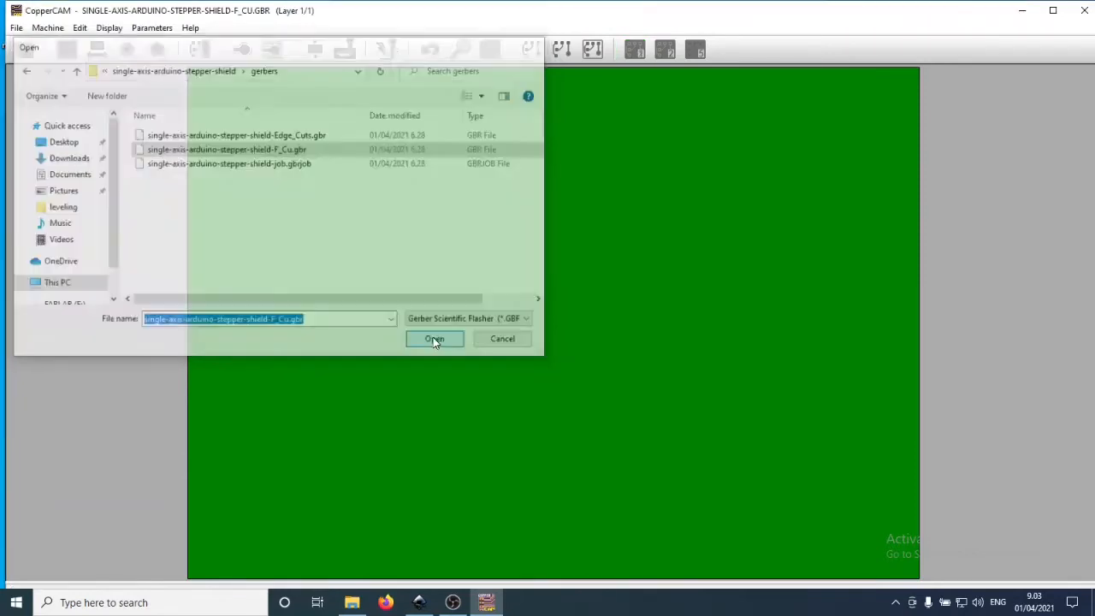
Load the front copper file and accept board dimensions with 2 mm margin and 1.6 mm thickness
{"action": "left_click", "coordinate": [435, 339]}
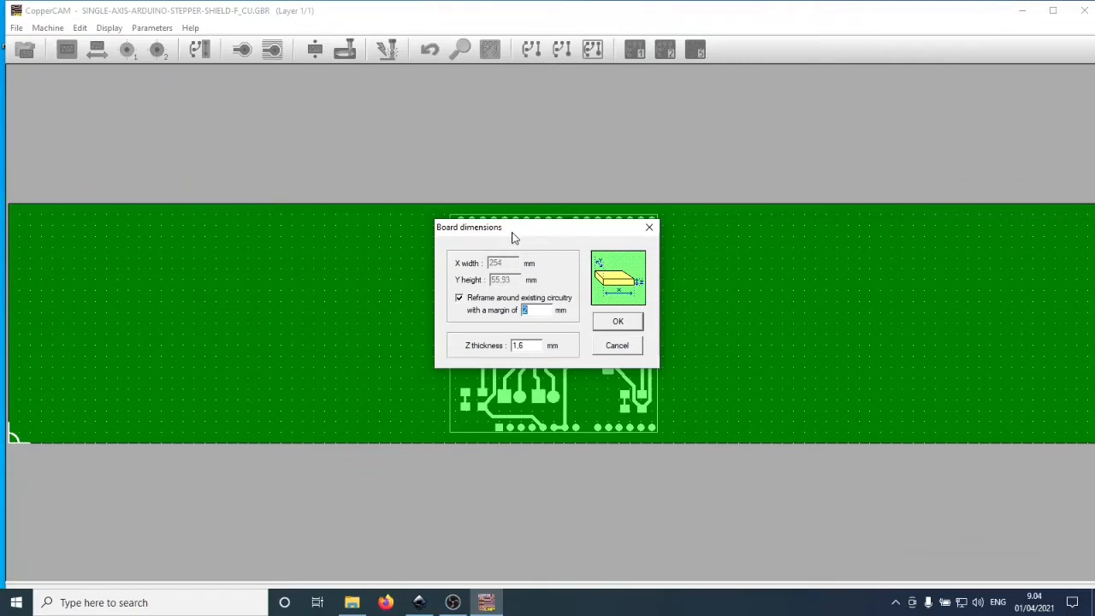
{"action": "mouse_move", "coordinate": [513, 290]}
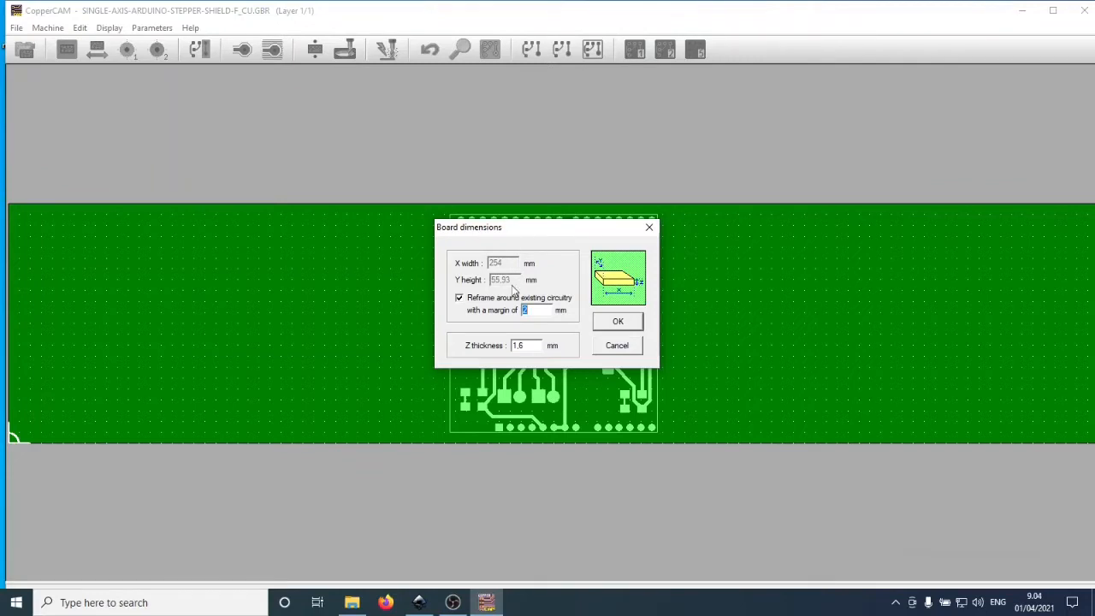
{"action": "mouse_move", "coordinate": [510, 308]}
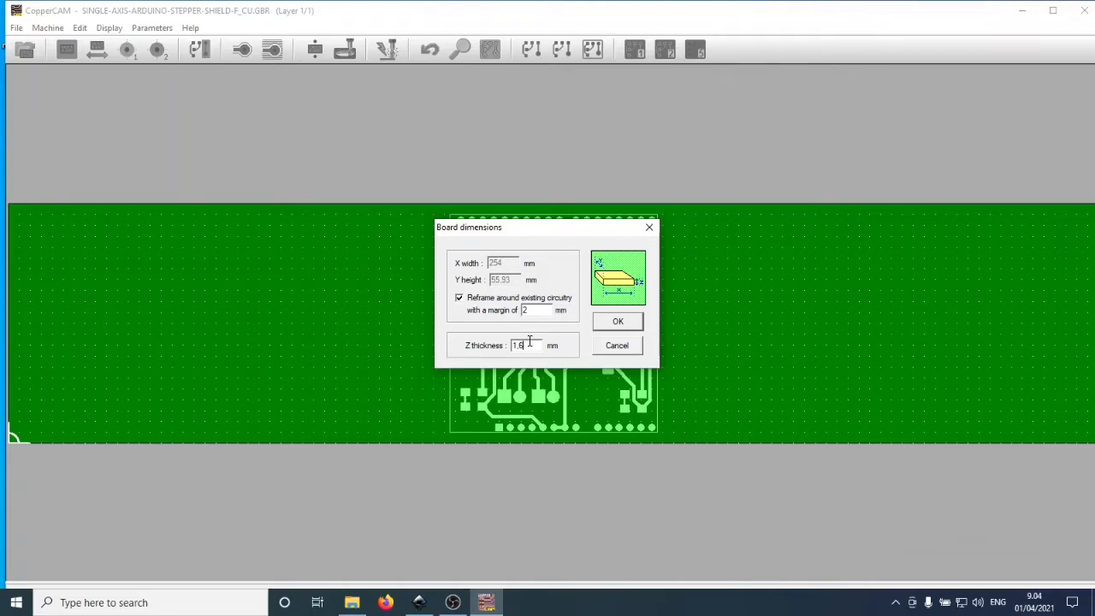
{"action": "mouse_move", "coordinate": [531, 348]}
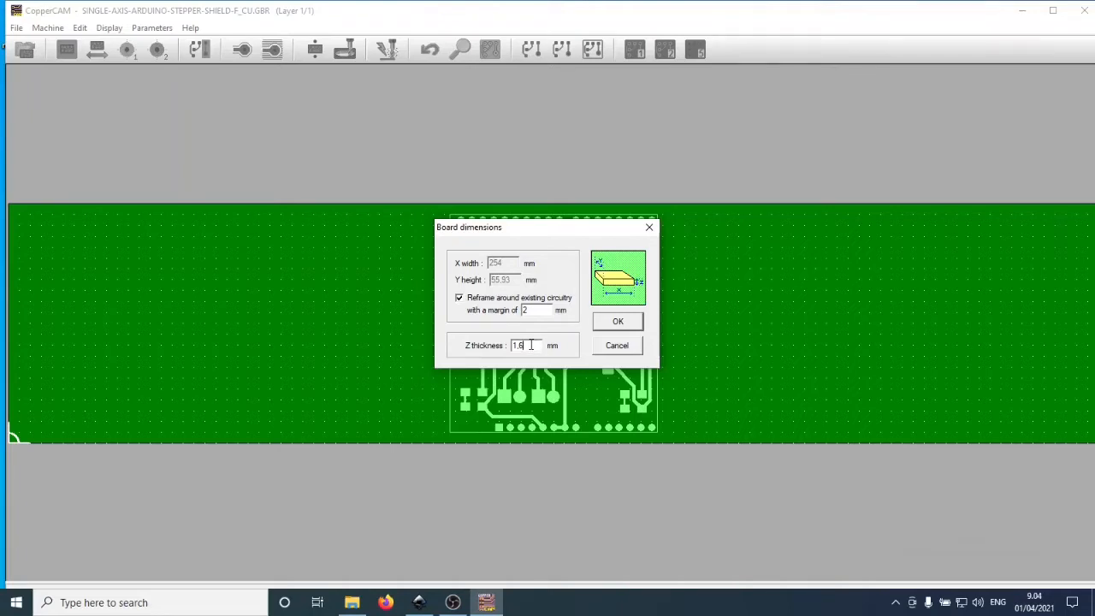
{"action": "mouse_move", "coordinate": [618, 322]}
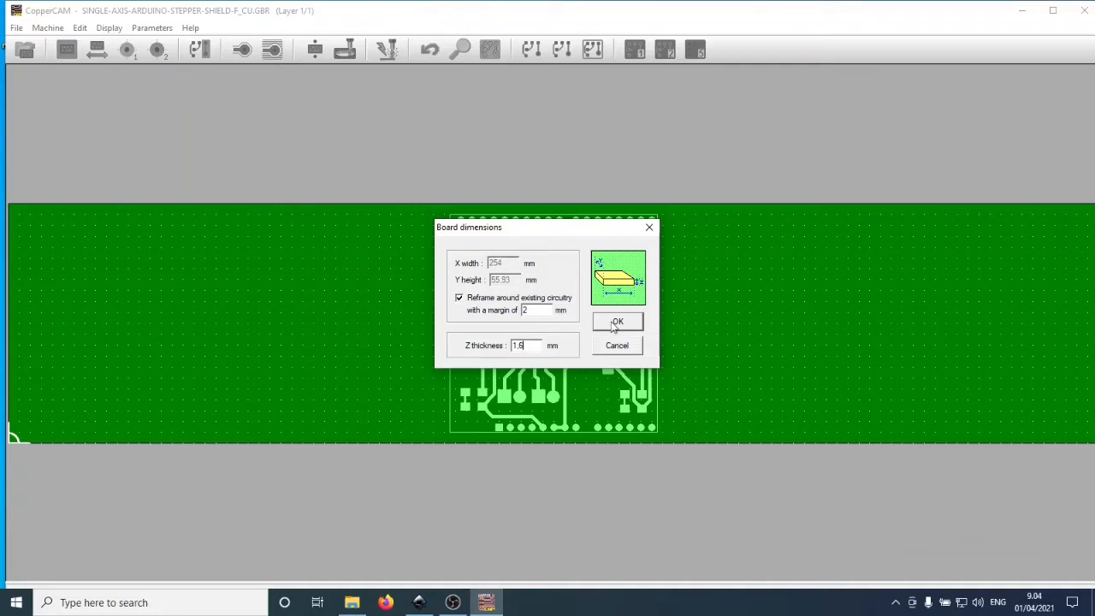
{"action": "left_click", "coordinate": [616, 322]}
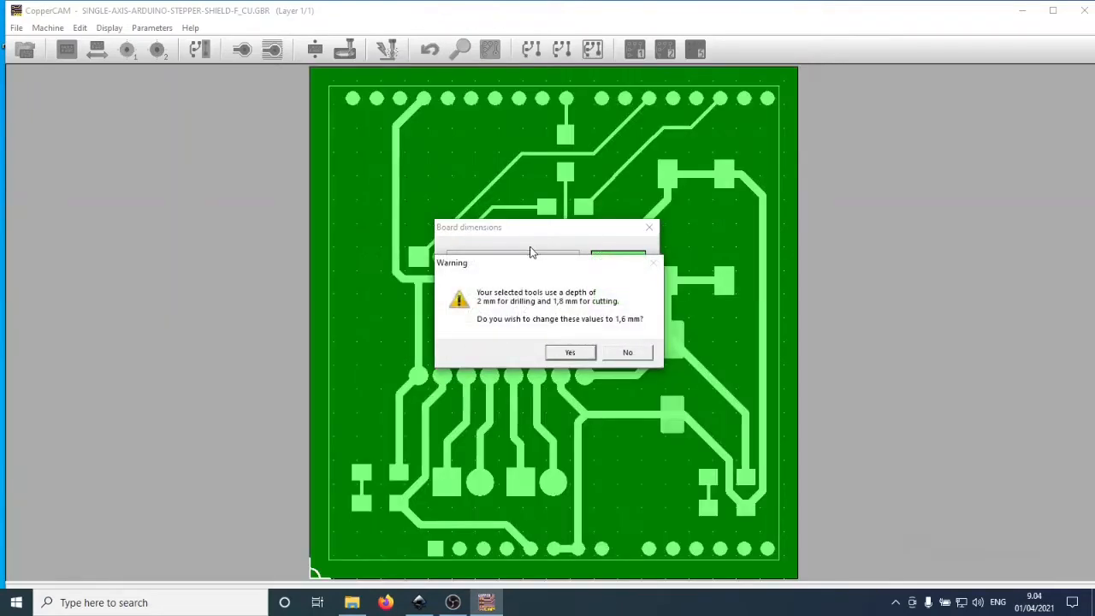
{"action": "mouse_move", "coordinate": [538, 260]}
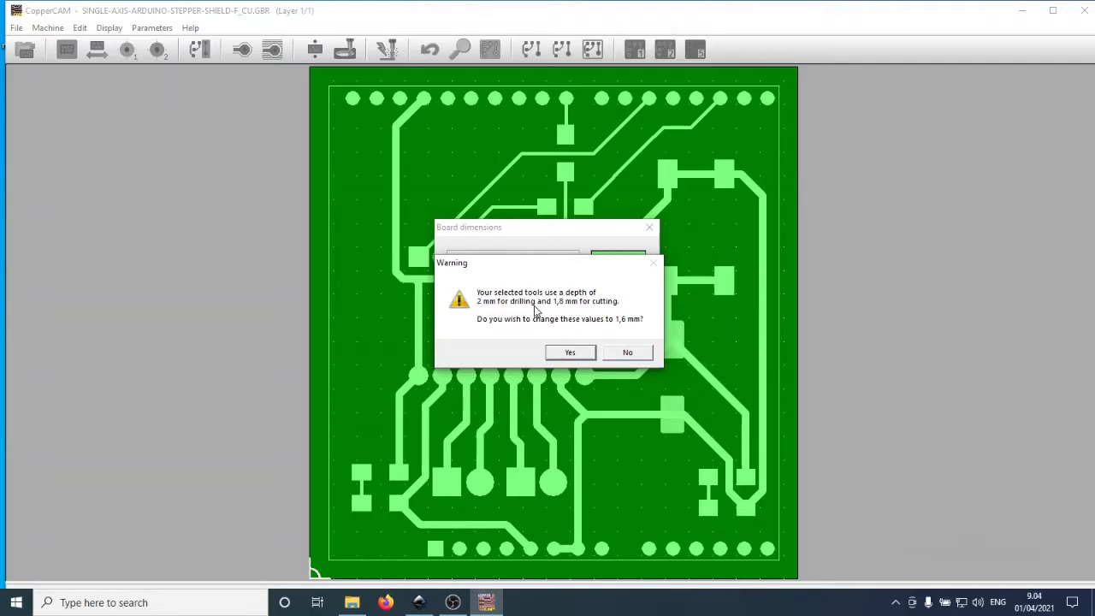
{"action": "mouse_move", "coordinate": [567, 312]}
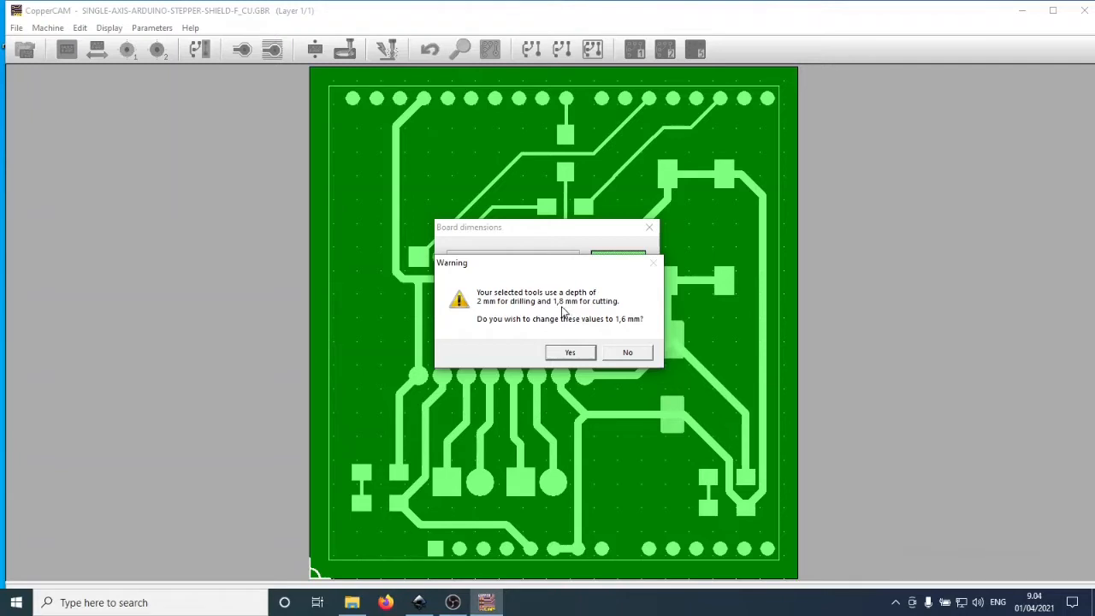
{"action": "mouse_move", "coordinate": [569, 346]}
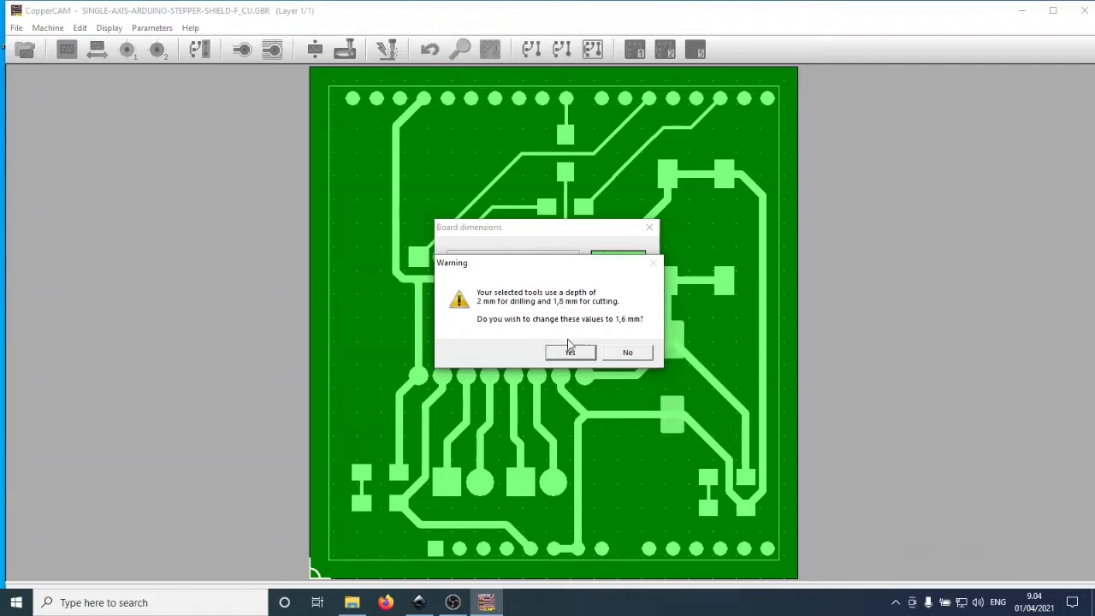
Confirm tool depths for the 1.6 mm board and accept the highlighted net as card contour
{"action": "left_click", "coordinate": [572, 352]}
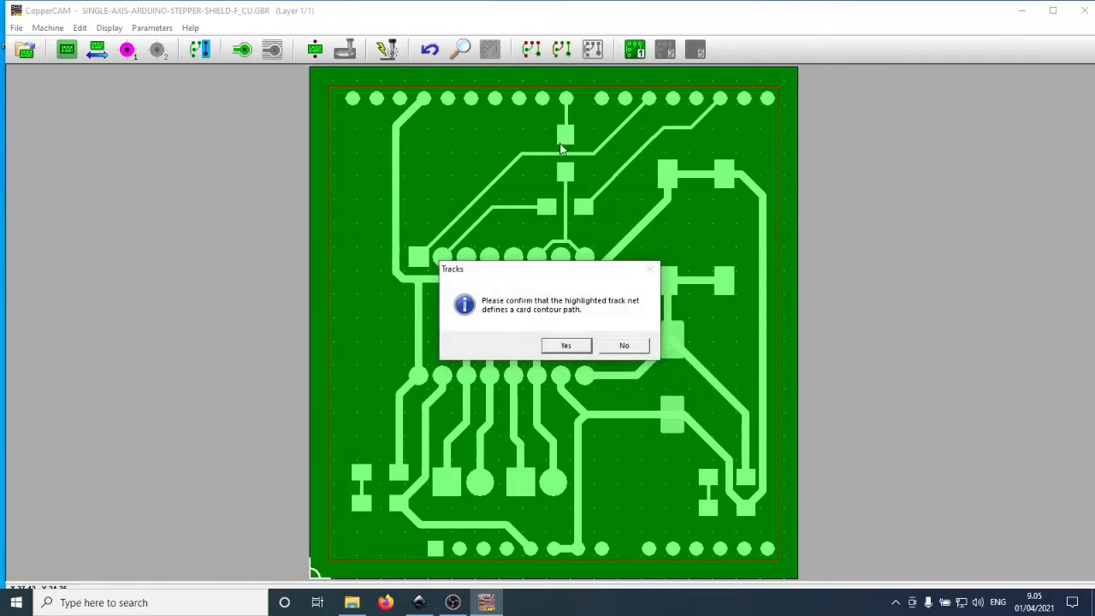
{"action": "mouse_move", "coordinate": [777, 101]}
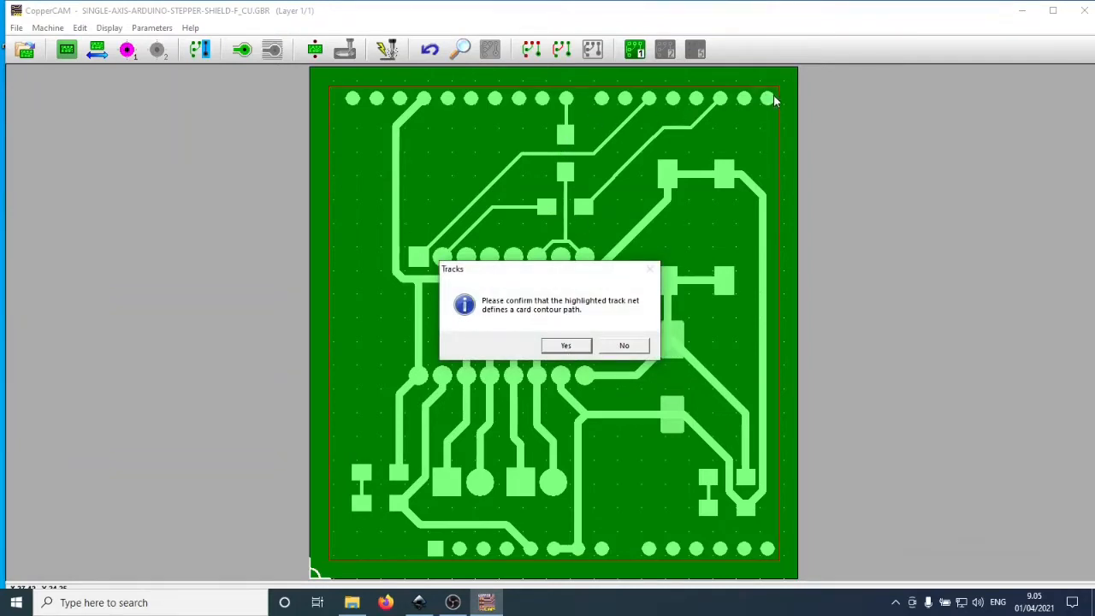
{"action": "mouse_move", "coordinate": [339, 137]}
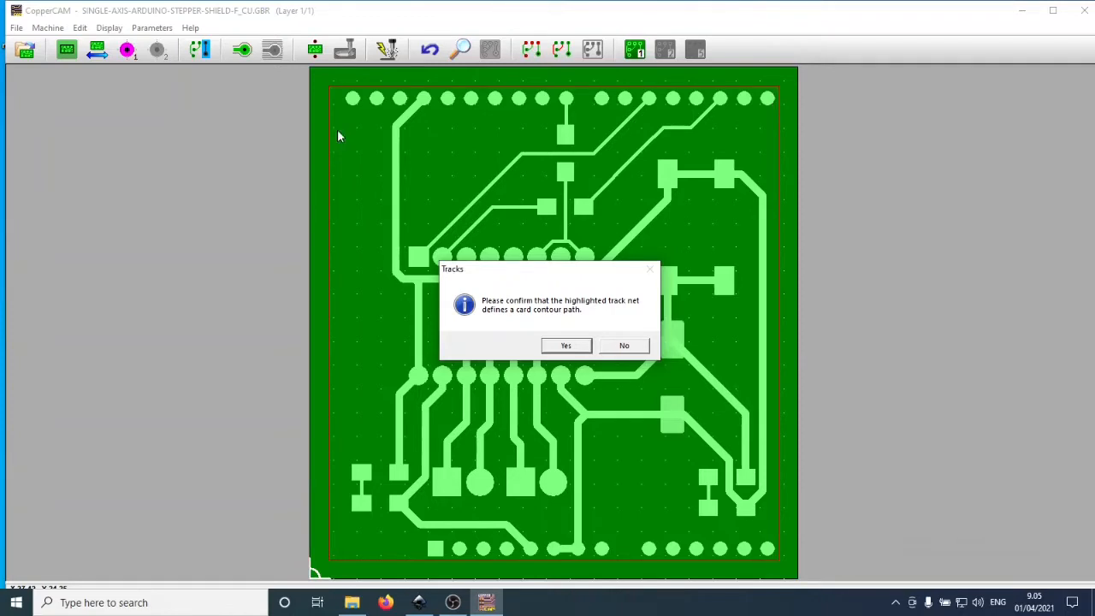
{"action": "mouse_move", "coordinate": [380, 147]}
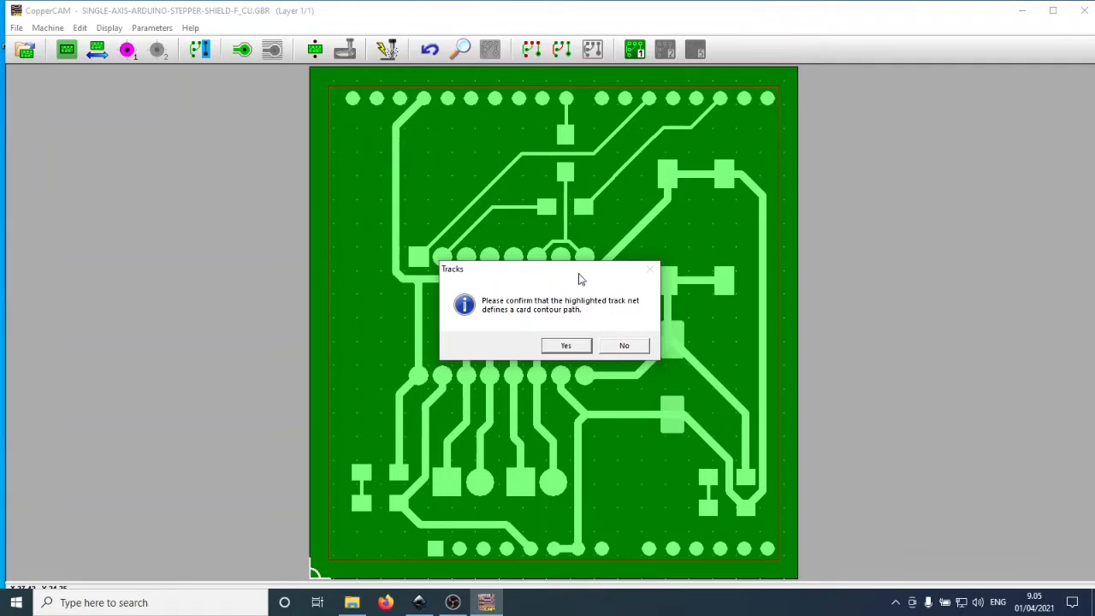
{"action": "mouse_move", "coordinate": [575, 329]}
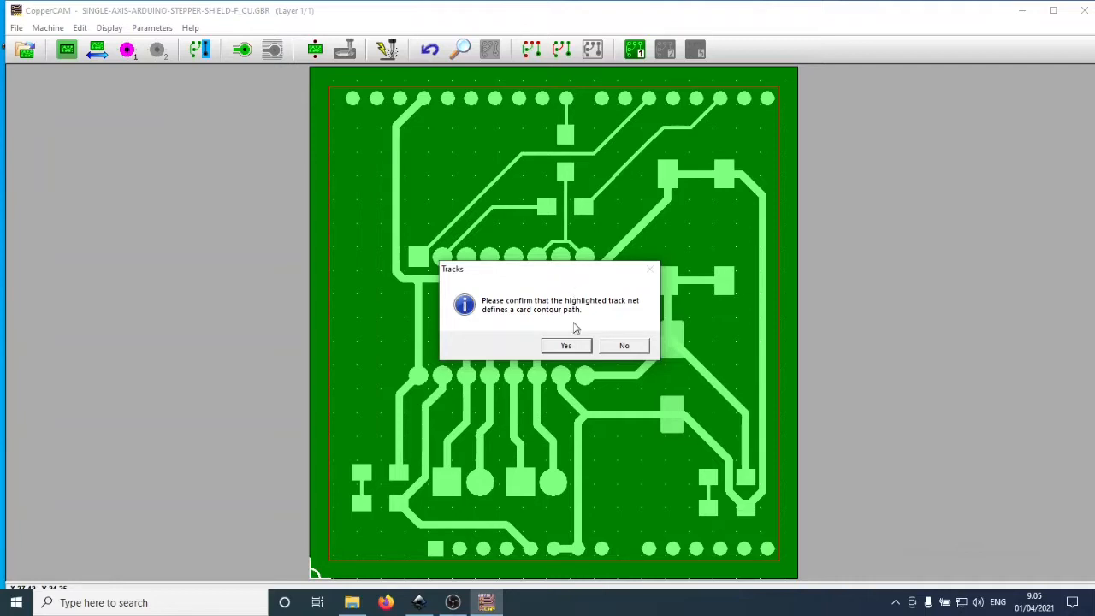
{"action": "left_click", "coordinate": [565, 345]}
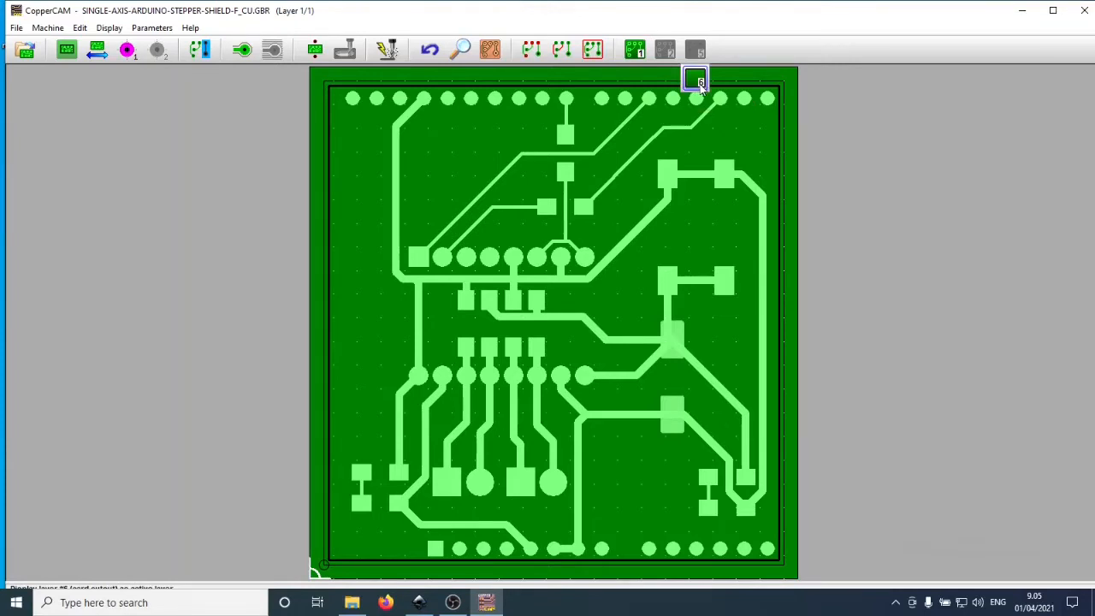
{"action": "mouse_move", "coordinate": [702, 85]}
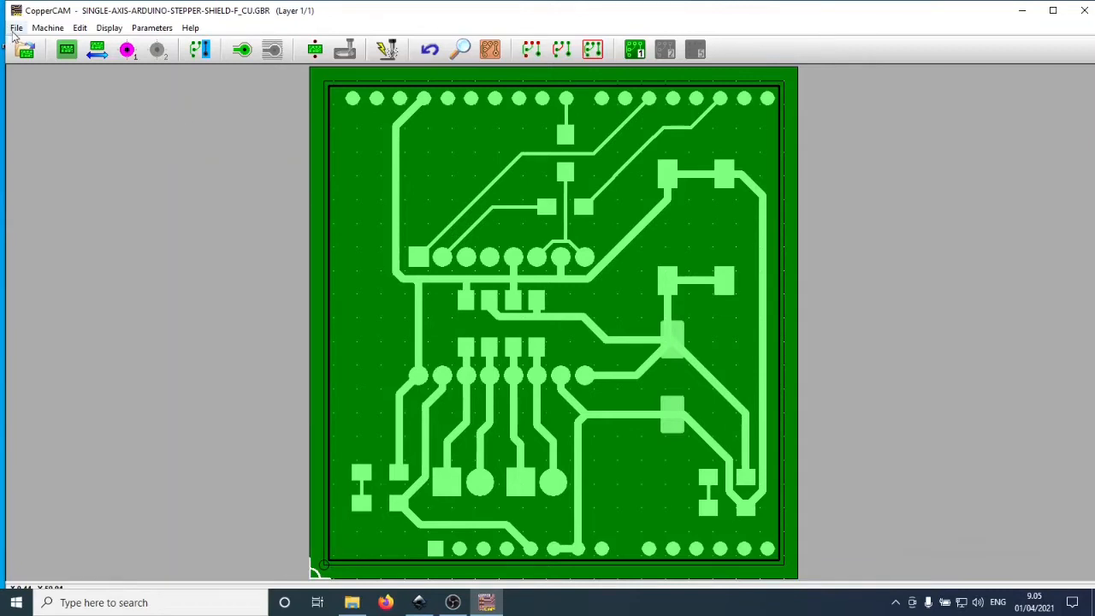
Import single-axis-arduino-stepper-shield.drl as the drill file and confirm the Excellon import is valid
{"action": "left_click", "coordinate": [18, 28]}
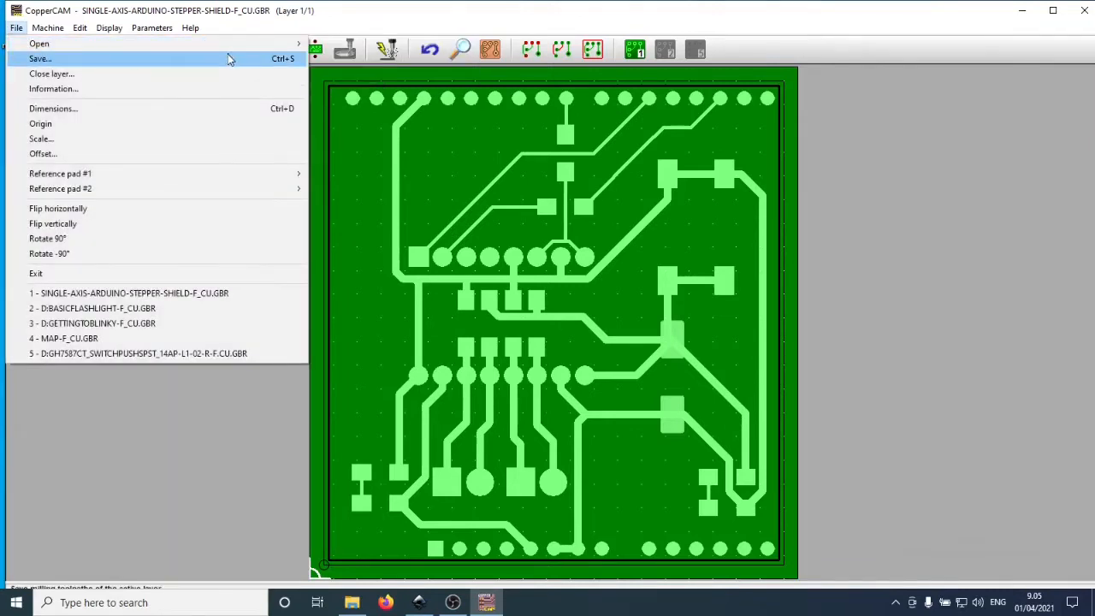
{"action": "left_click", "coordinate": [41, 43]}
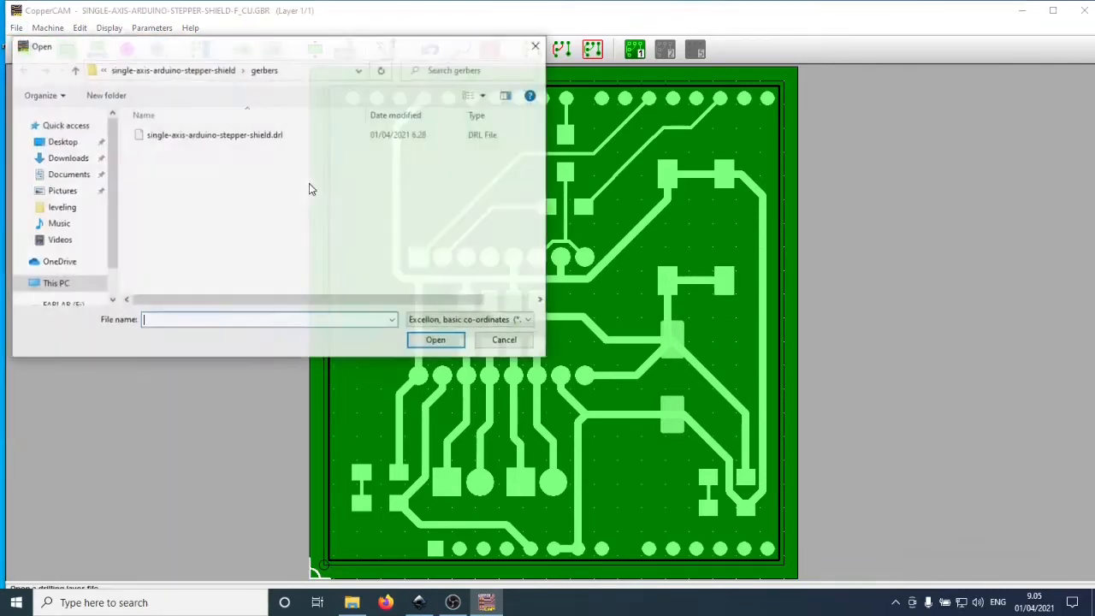
{"action": "left_click", "coordinate": [214, 133]}
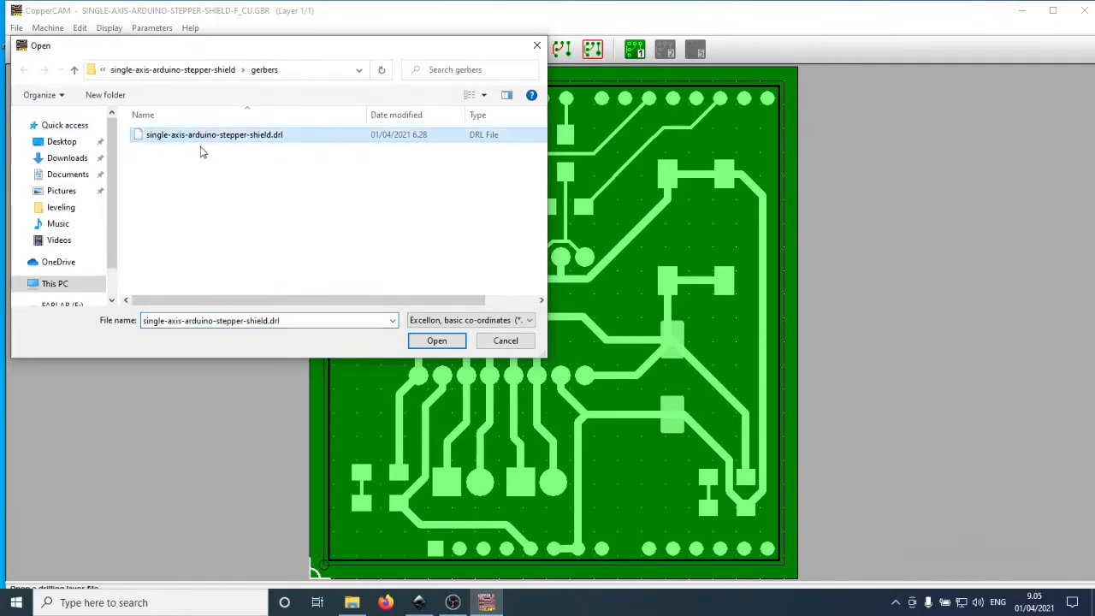
{"action": "mouse_move", "coordinate": [380, 277]}
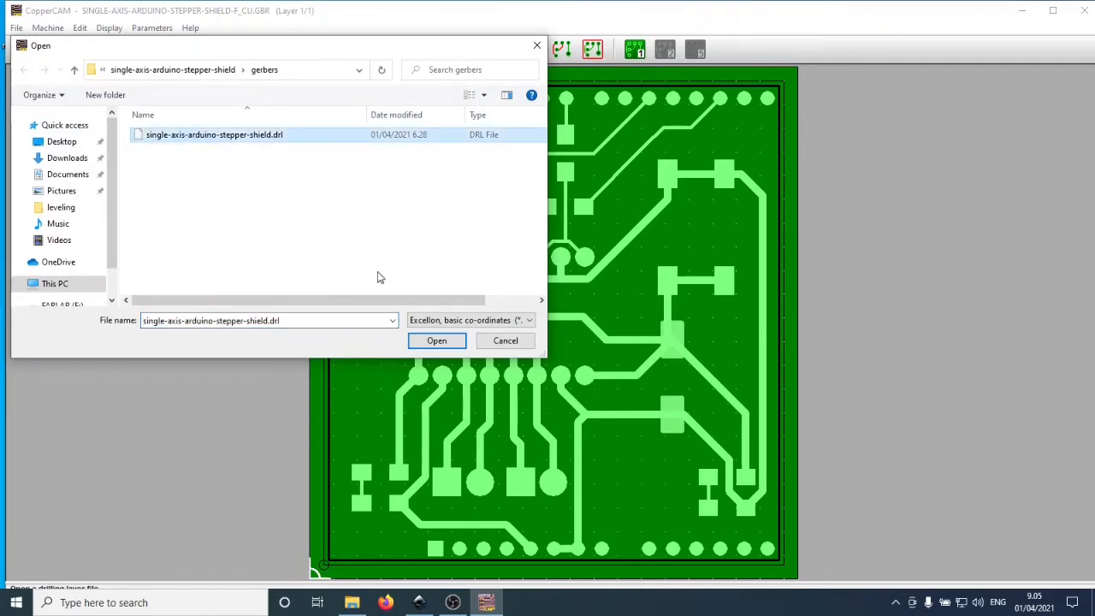
{"action": "left_click", "coordinate": [436, 340]}
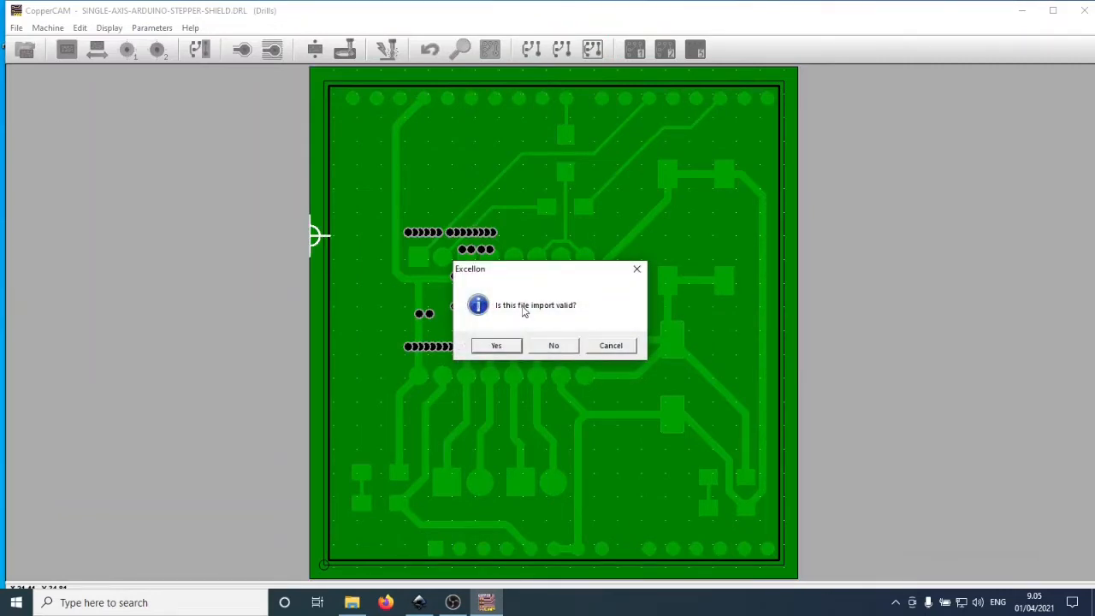
{"action": "mouse_move", "coordinate": [524, 284]}
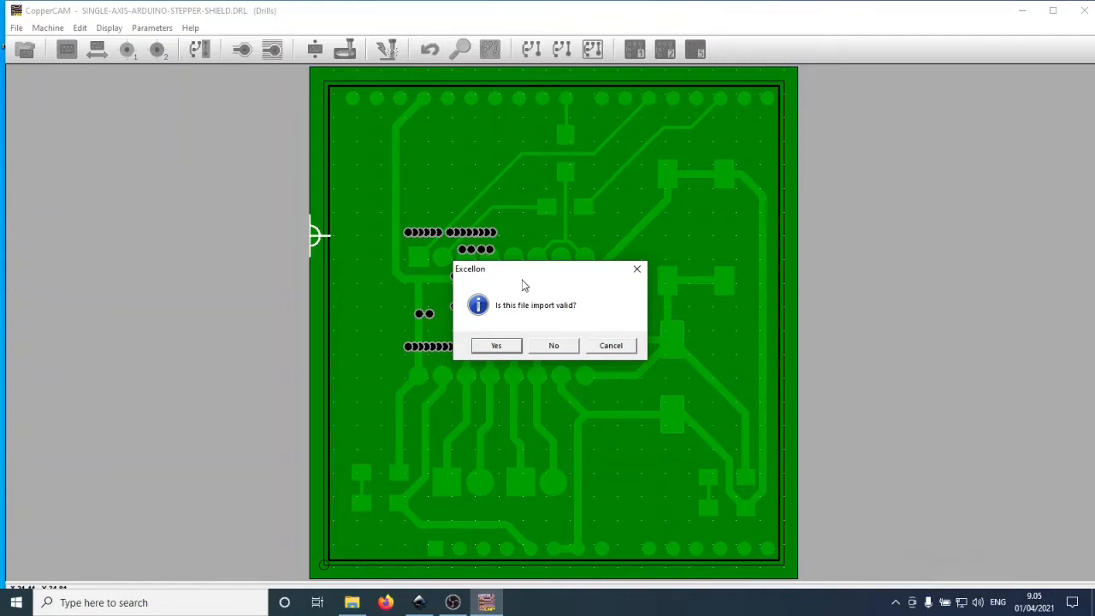
{"action": "mouse_move", "coordinate": [438, 238]}
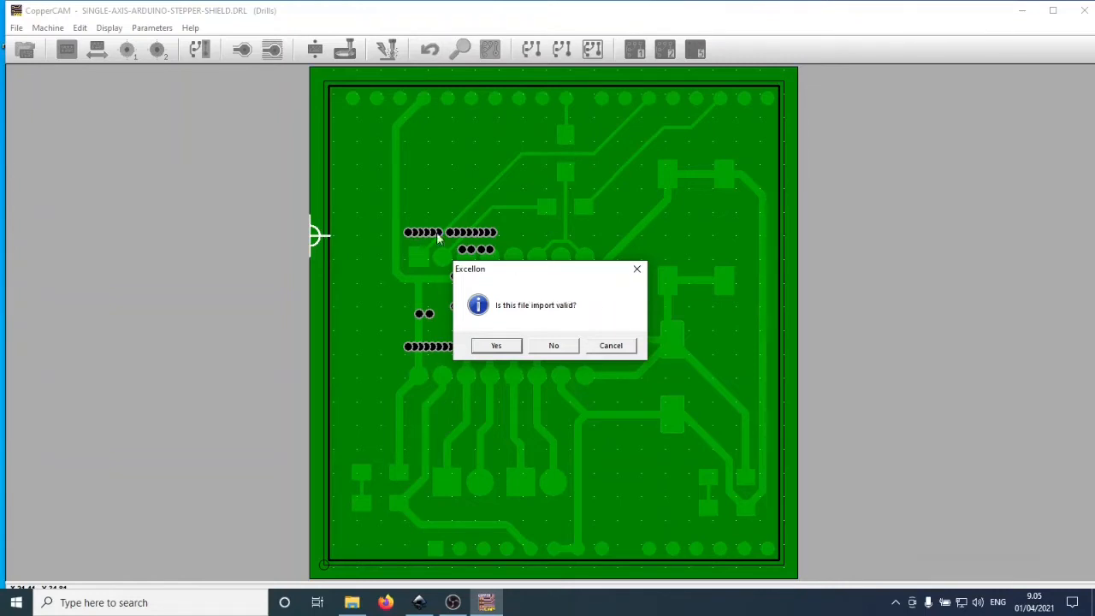
{"action": "mouse_move", "coordinate": [469, 248]}
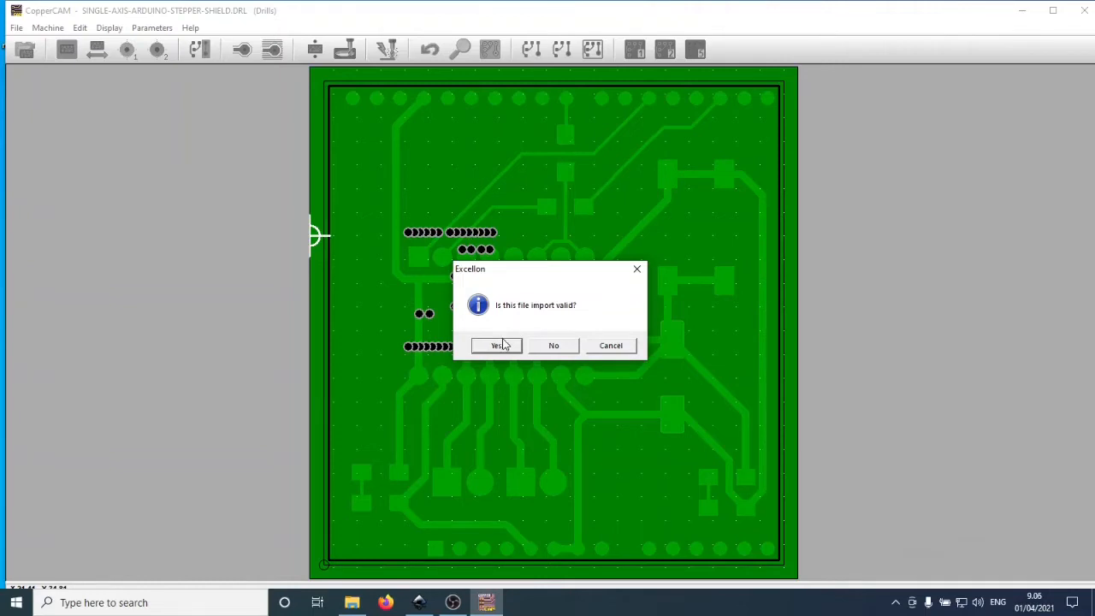
{"action": "left_click", "coordinate": [494, 346]}
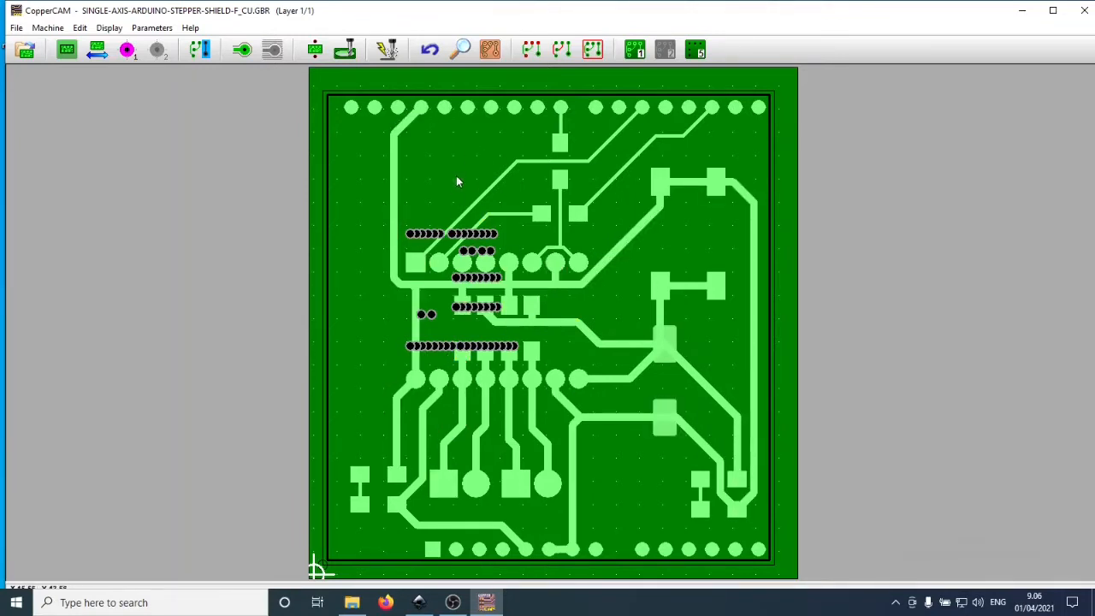
{"action": "mouse_move", "coordinate": [582, 126]}
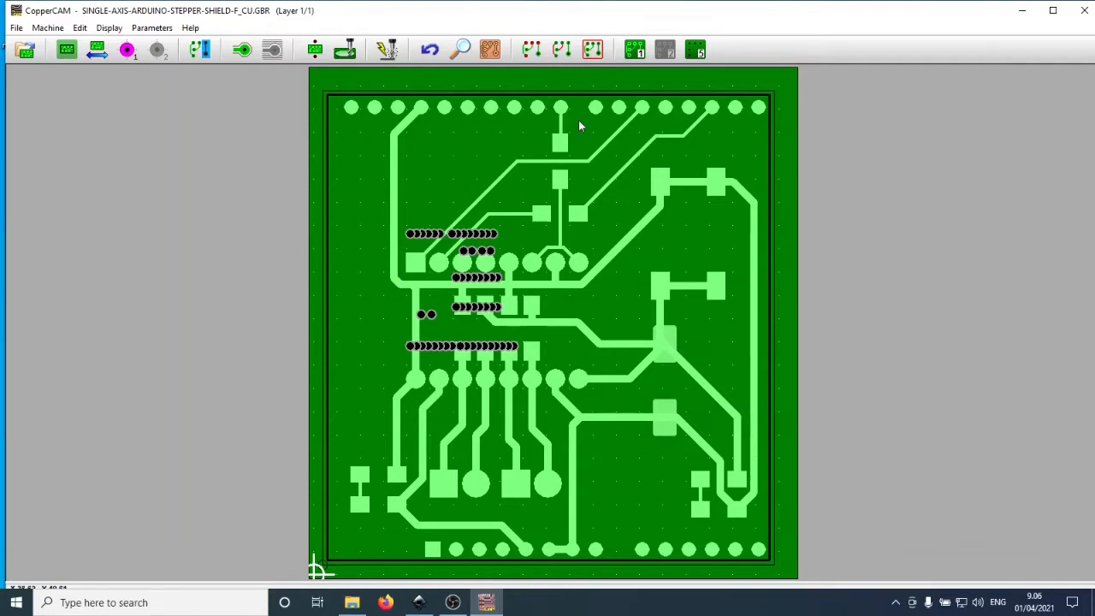
{"action": "mouse_move", "coordinate": [726, 568]}
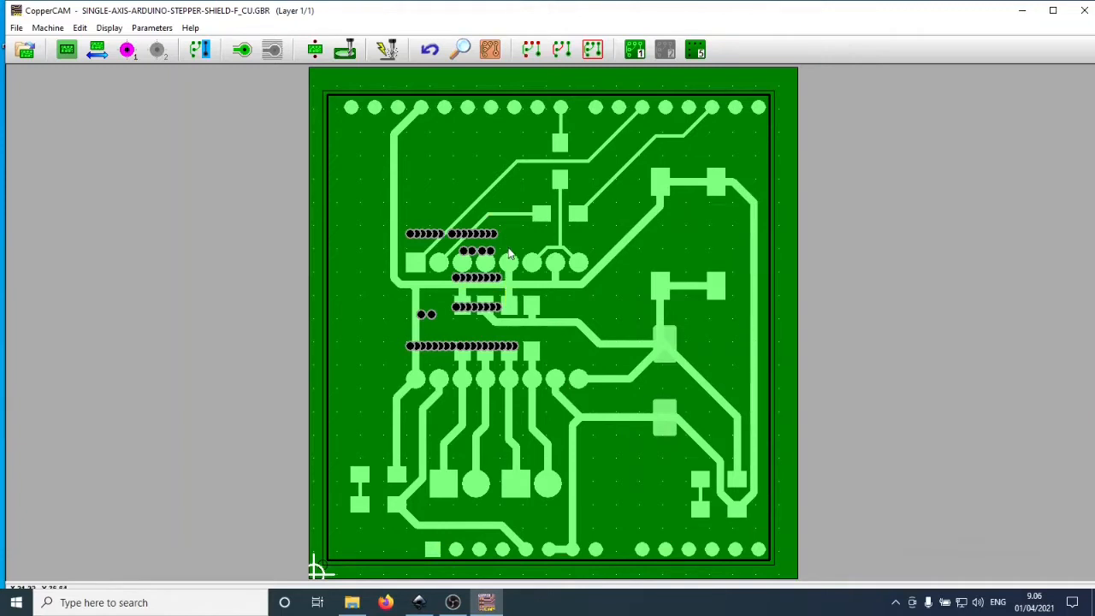
{"action": "mouse_move", "coordinate": [510, 247]}
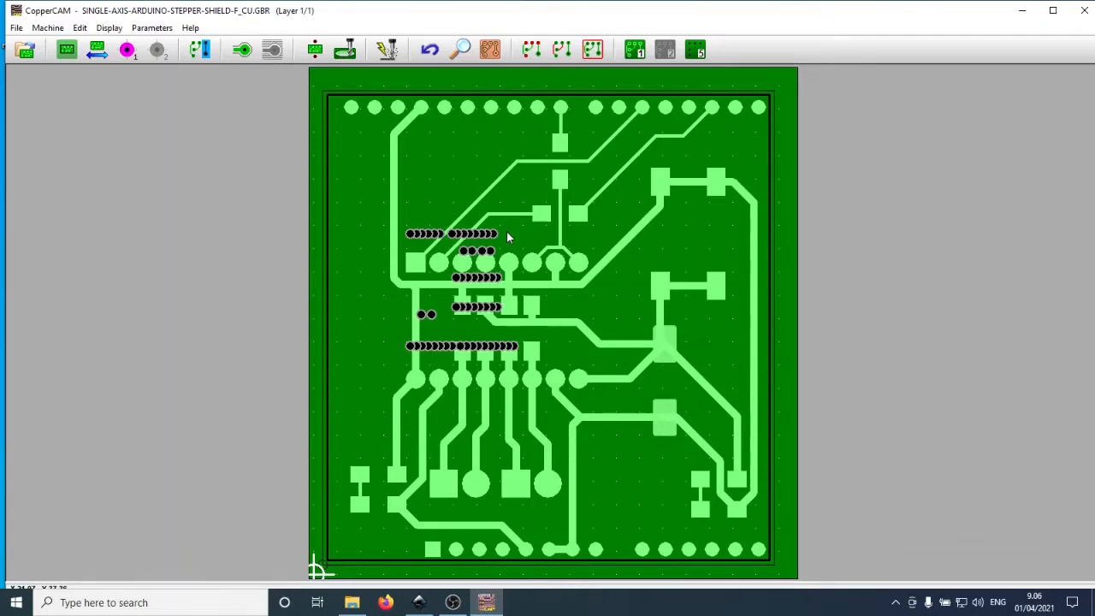
{"action": "mouse_move", "coordinate": [476, 250]}
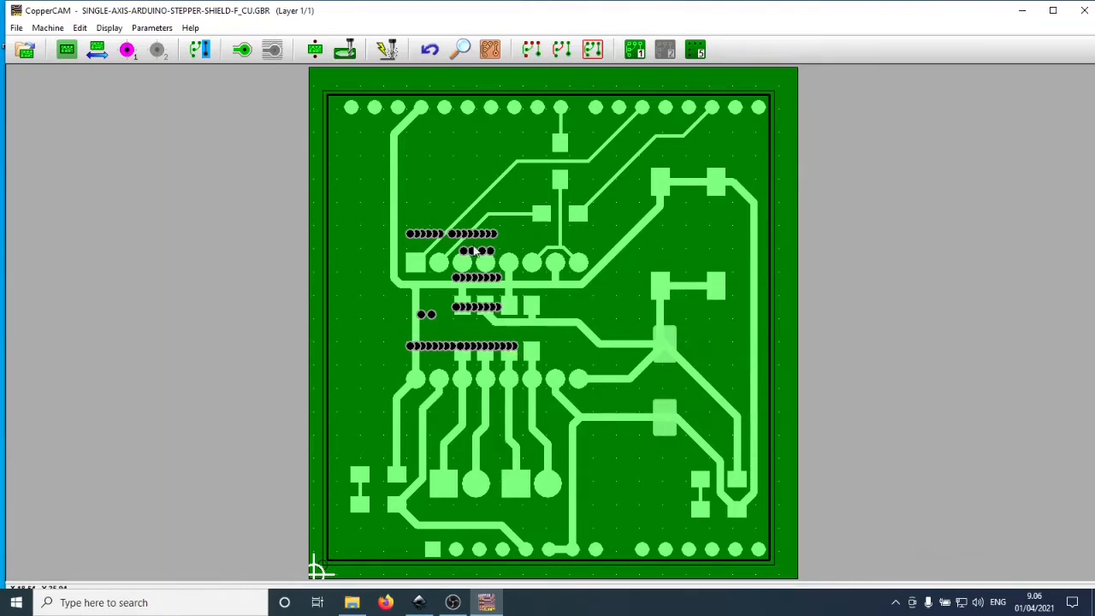
{"action": "mouse_move", "coordinate": [419, 236]}
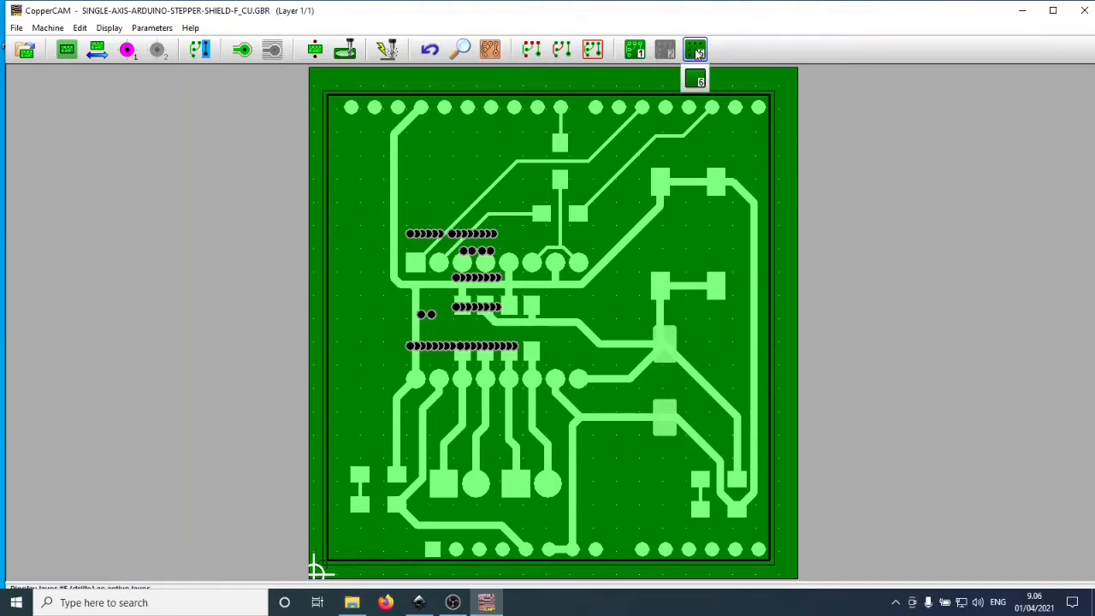
{"action": "mouse_move", "coordinate": [695, 48]}
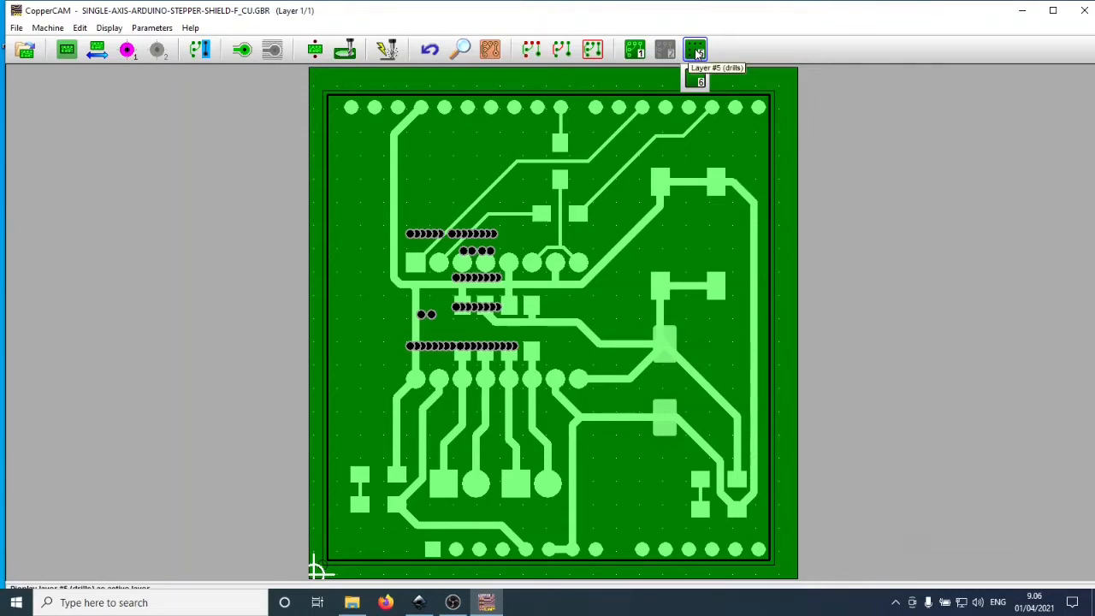
Rotate the drill layer 90° and flip it vertically so holes run in horizontal rows
{"action": "left_click", "coordinate": [695, 48]}
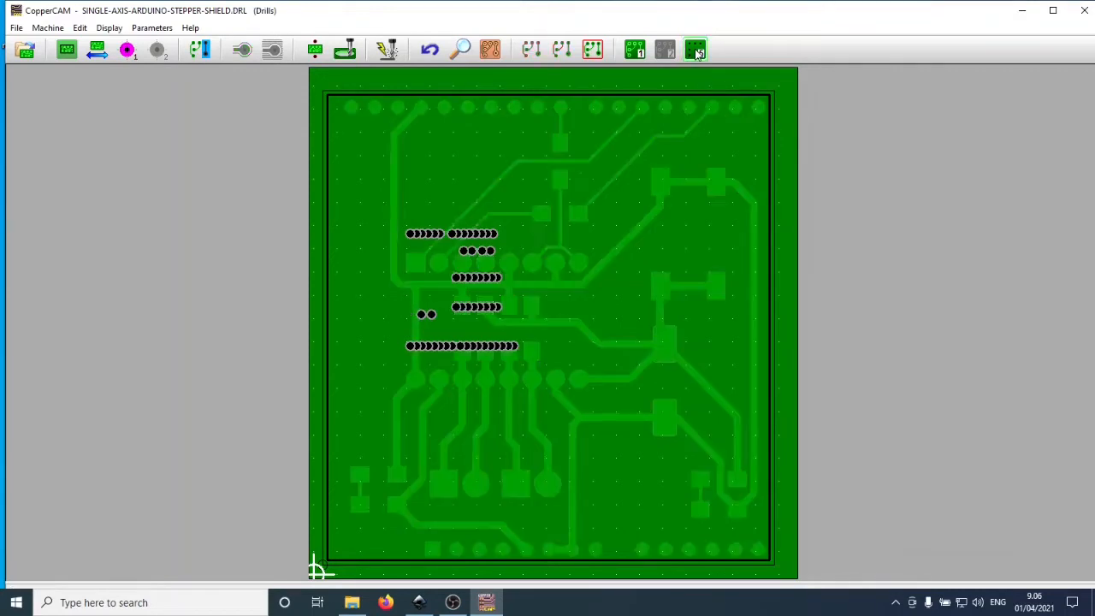
{"action": "left_click", "coordinate": [17, 27]}
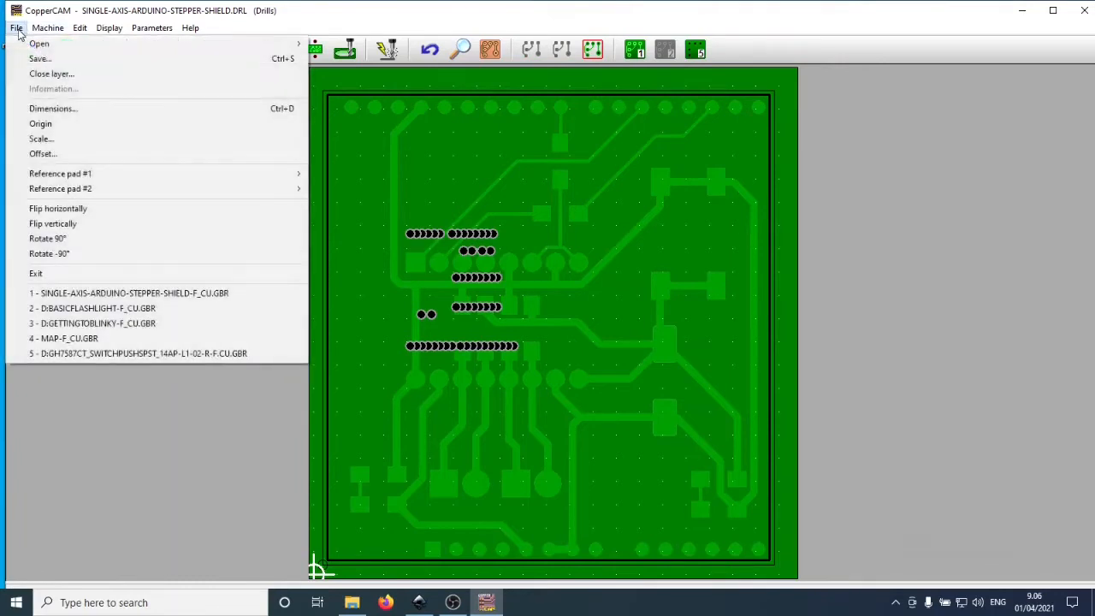
{"action": "mouse_move", "coordinate": [72, 240]}
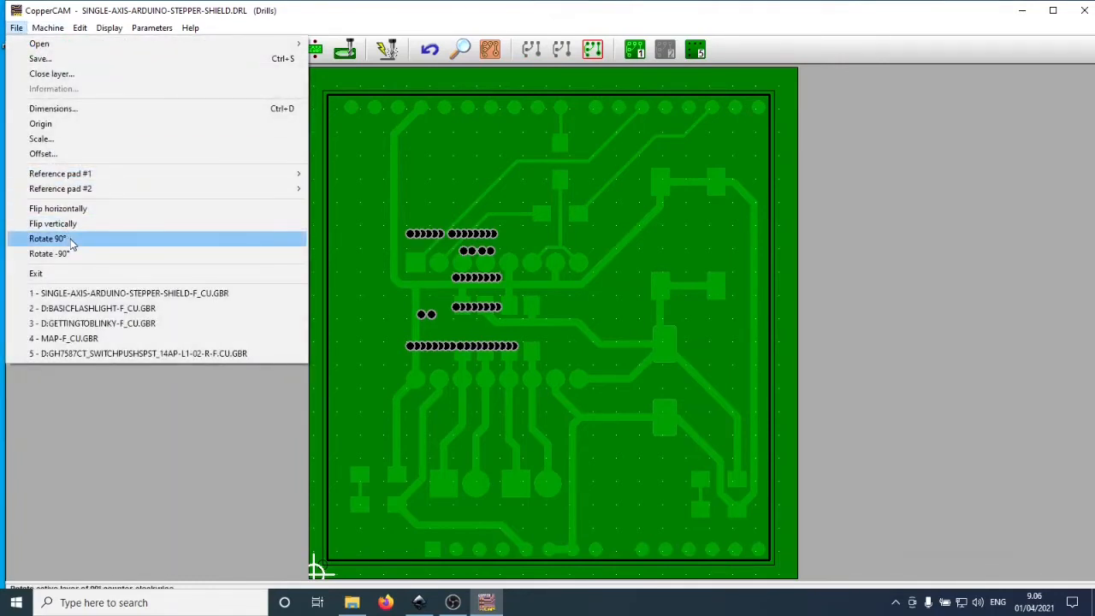
{"action": "left_click", "coordinate": [48, 239]}
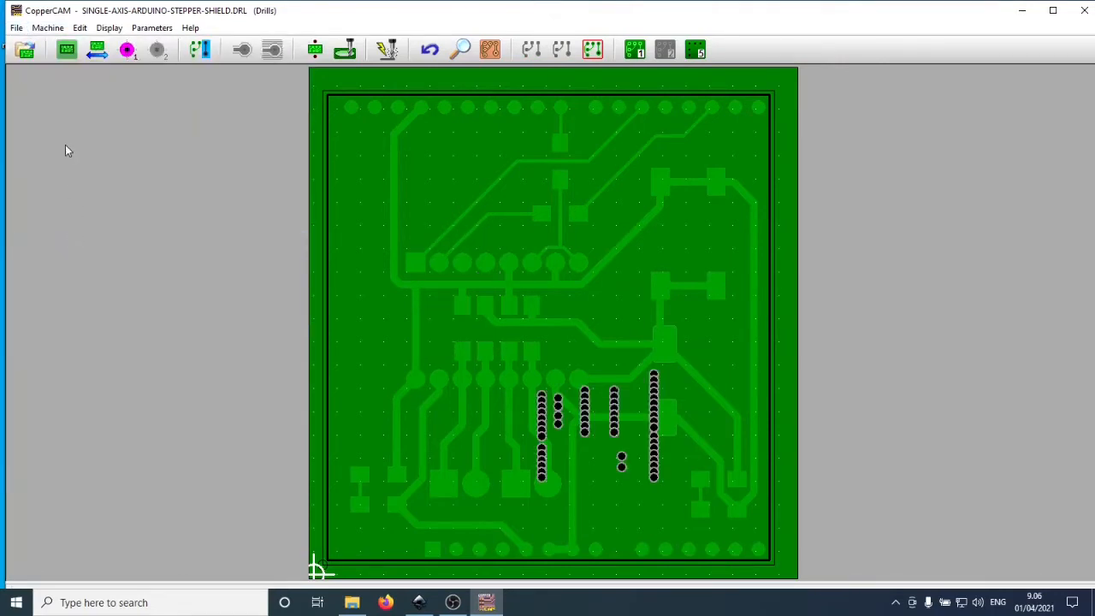
{"action": "left_click", "coordinate": [17, 28]}
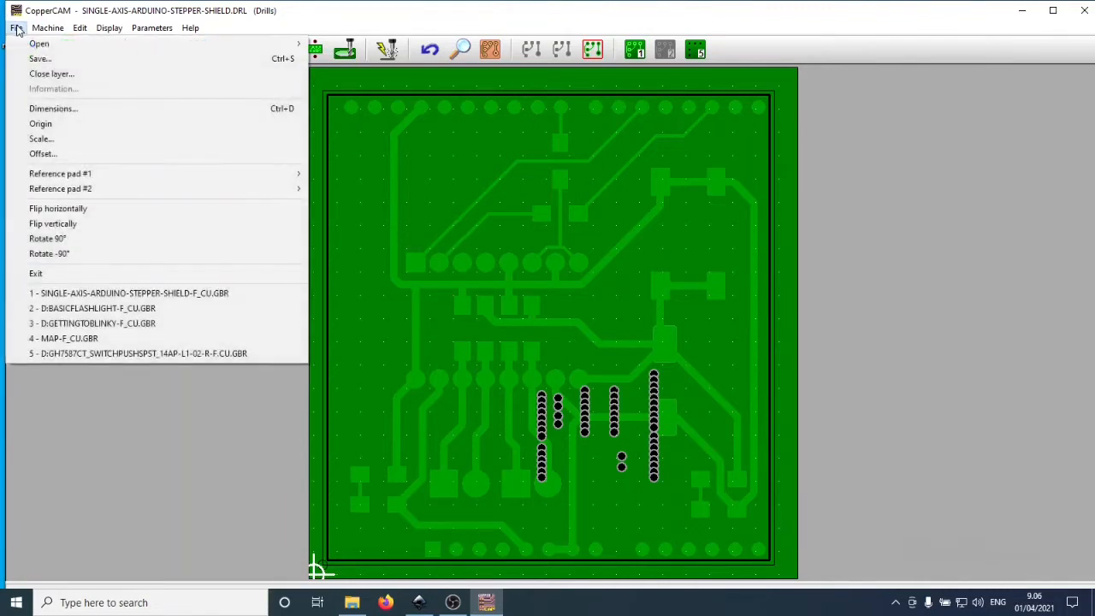
{"action": "mouse_move", "coordinate": [53, 223]}
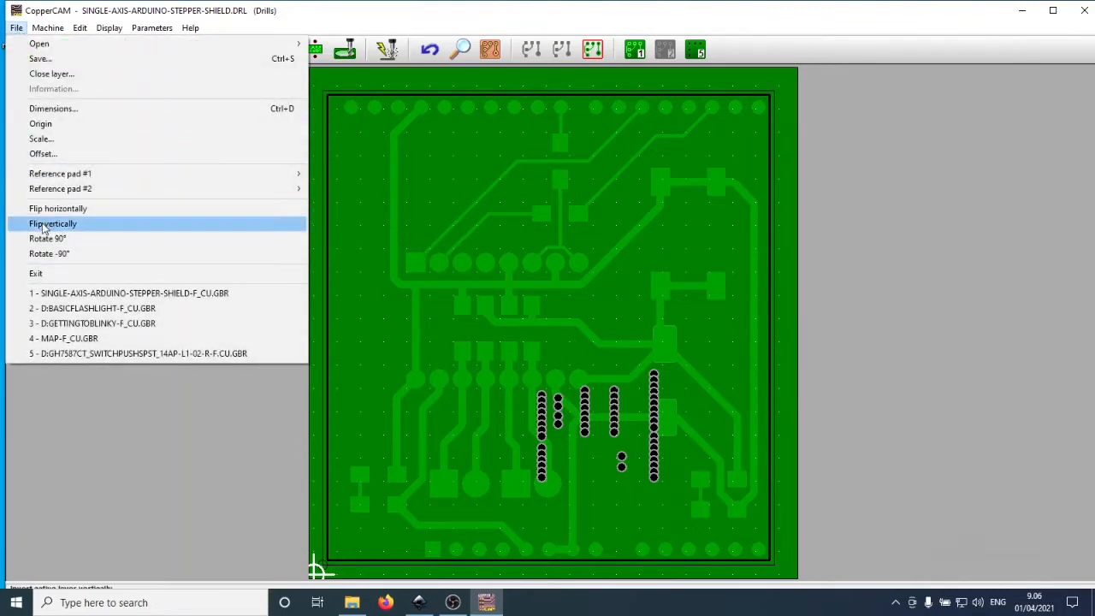
{"action": "left_click", "coordinate": [53, 223]}
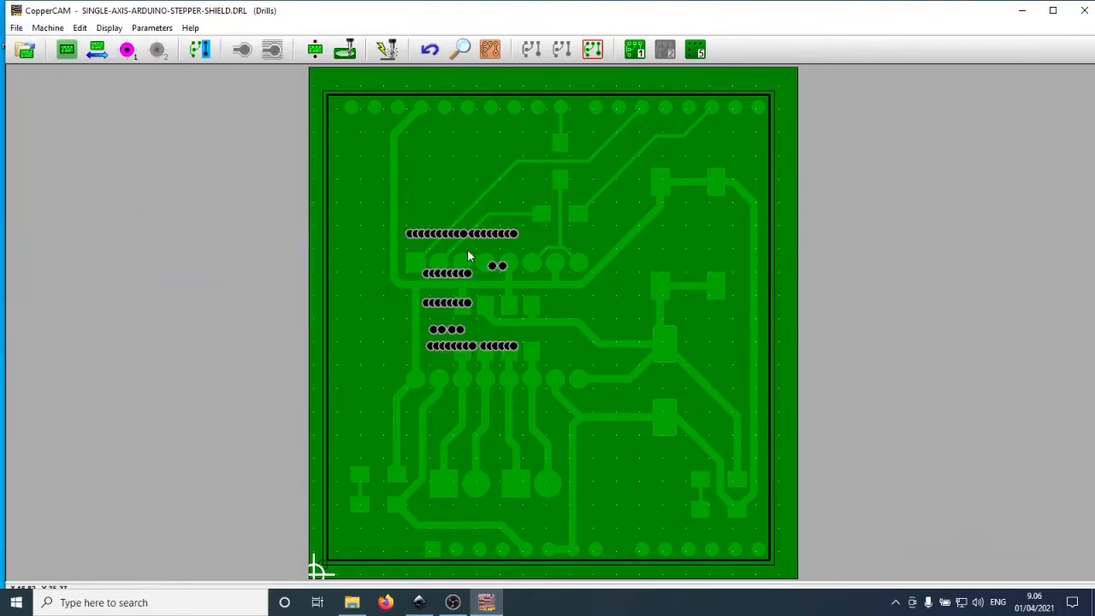
{"action": "mouse_move", "coordinate": [368, 117]}
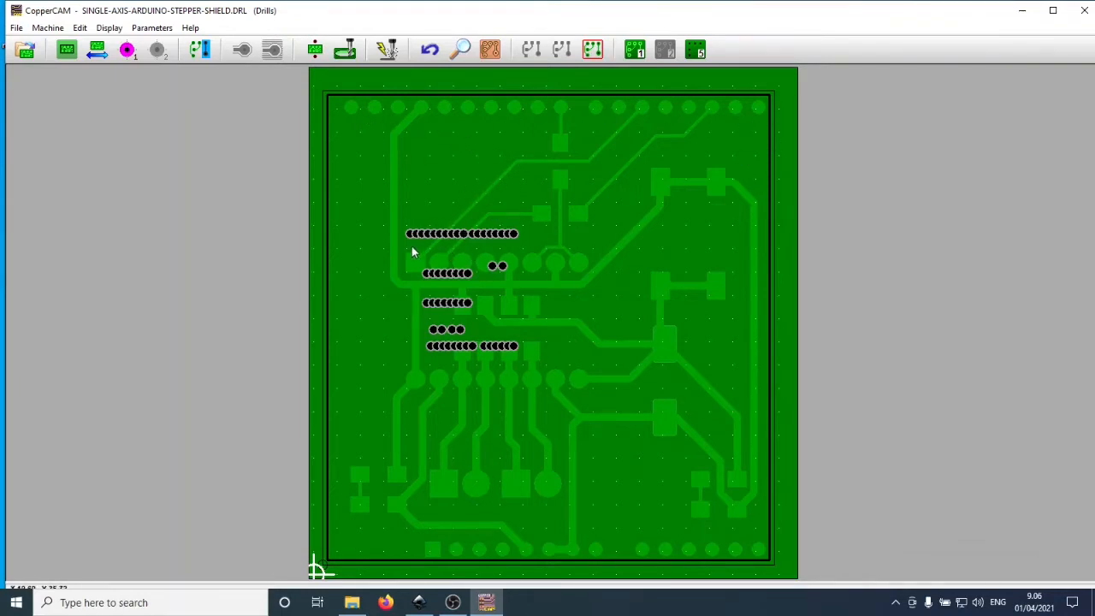
{"action": "mouse_move", "coordinate": [420, 240]}
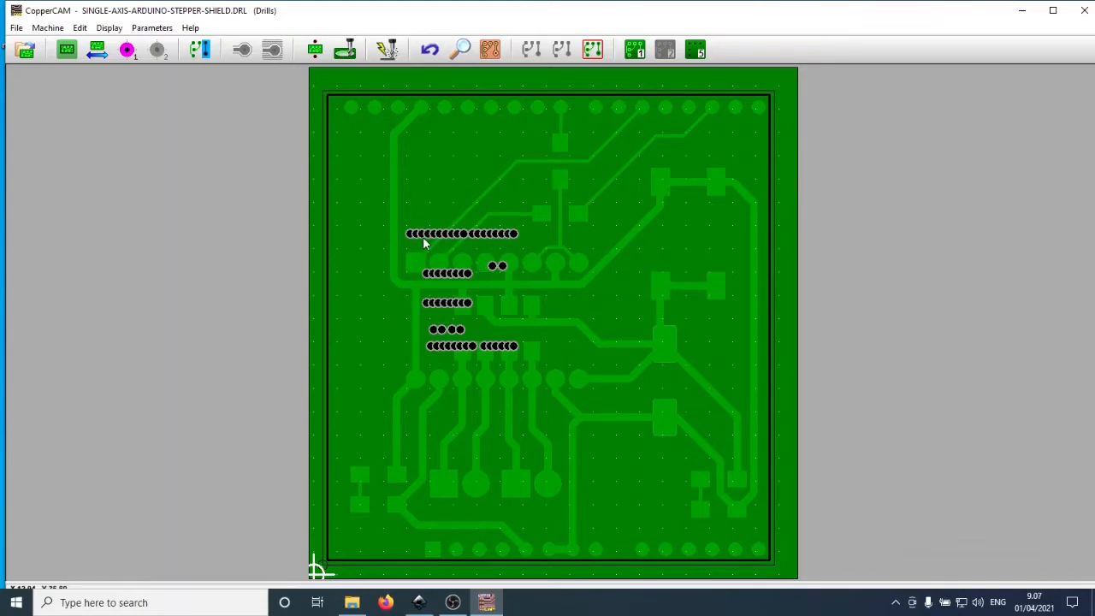
{"action": "mouse_move", "coordinate": [352, 113]}
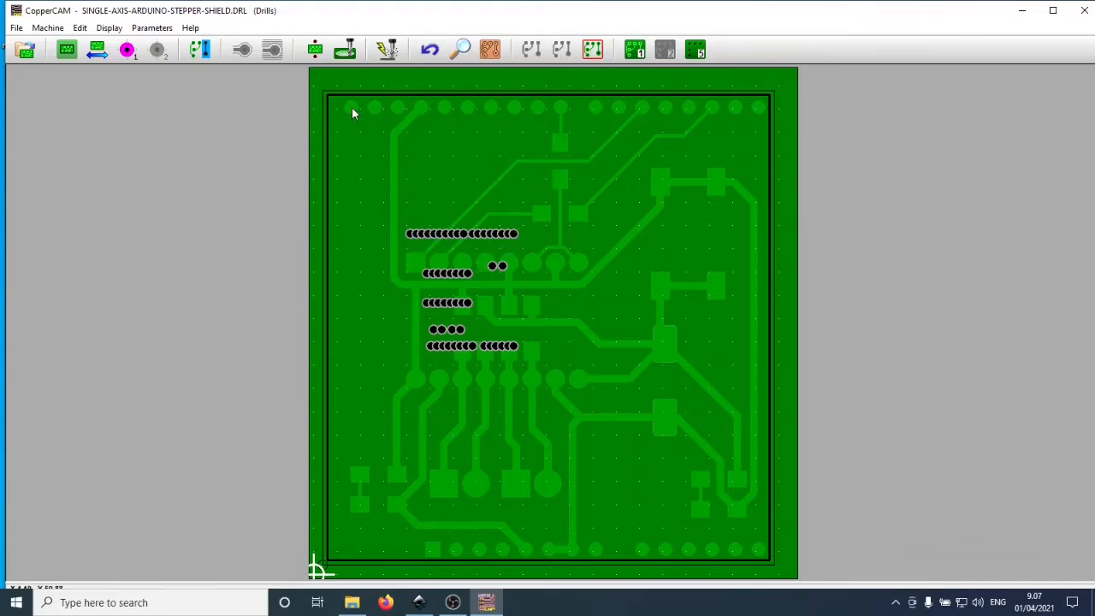
{"action": "mouse_move", "coordinate": [743, 140]}
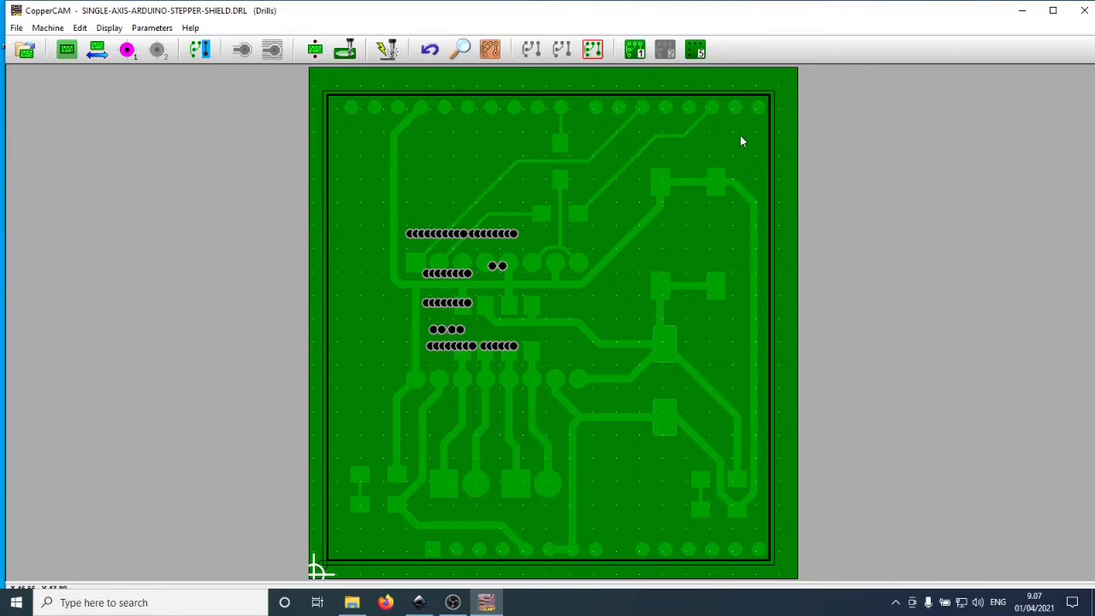
On the copper layer, set the top-left header pad as reference pad #1
{"action": "left_click", "coordinate": [493, 346]}
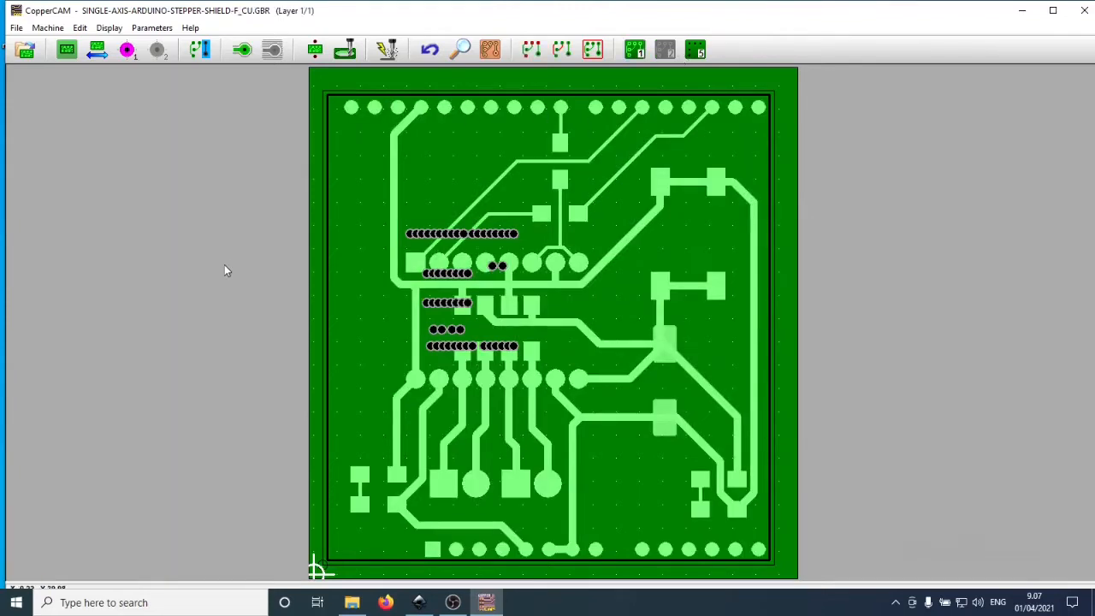
{"action": "mouse_move", "coordinate": [72, 168]}
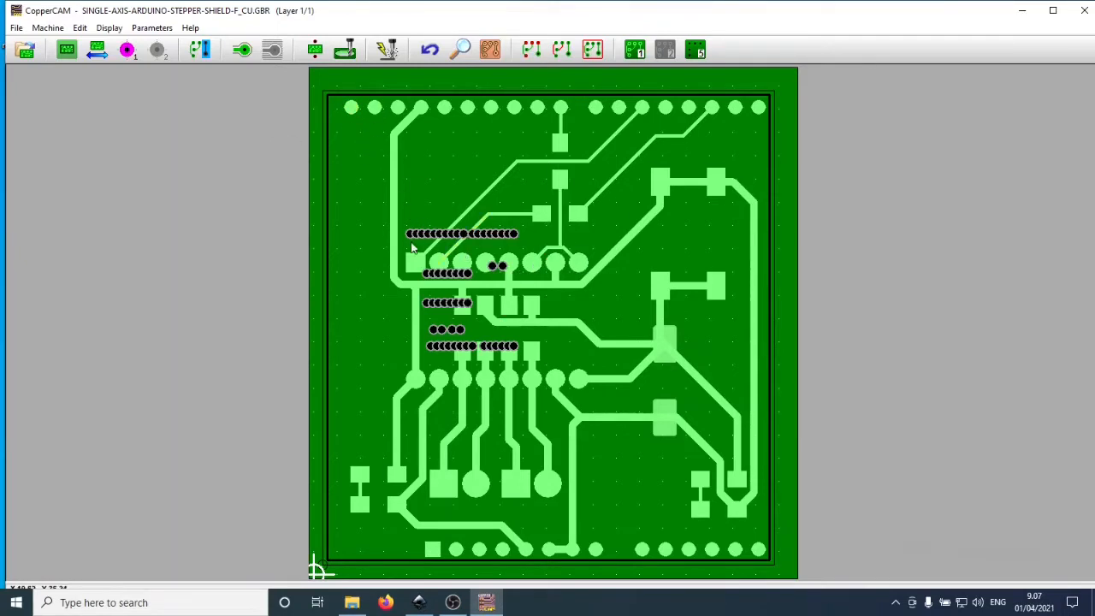
{"action": "mouse_move", "coordinate": [613, 458]}
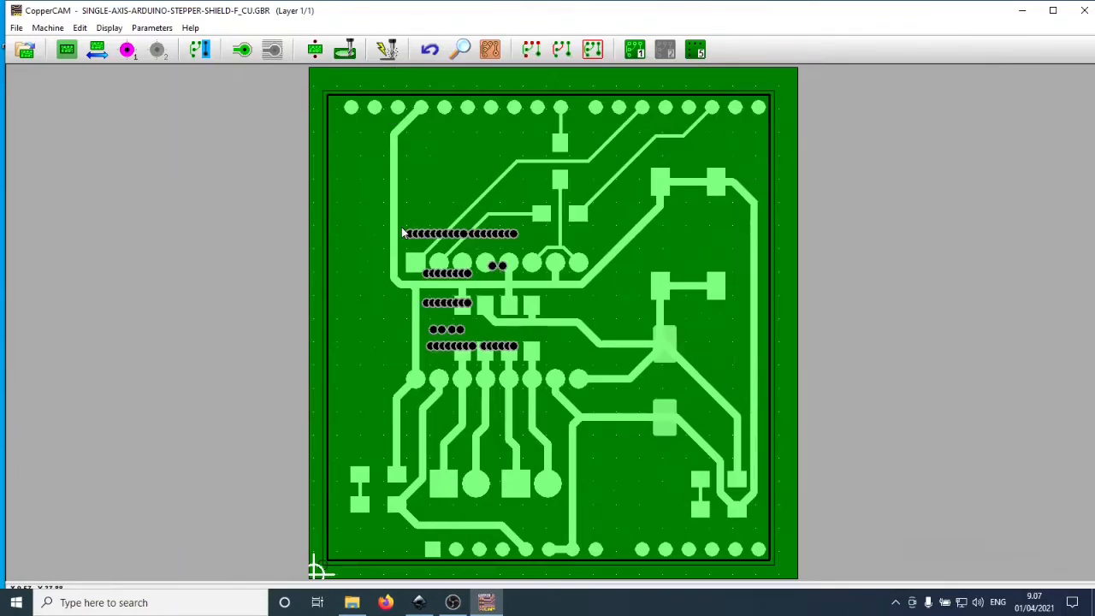
{"action": "mouse_move", "coordinate": [360, 156]}
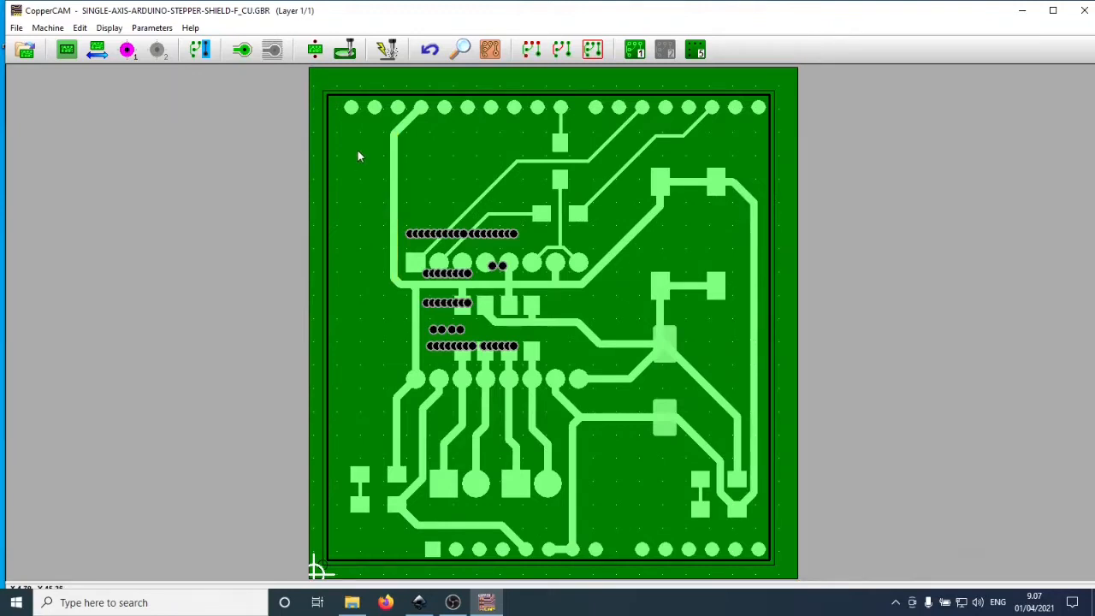
{"action": "left_click", "coordinate": [348, 108]}
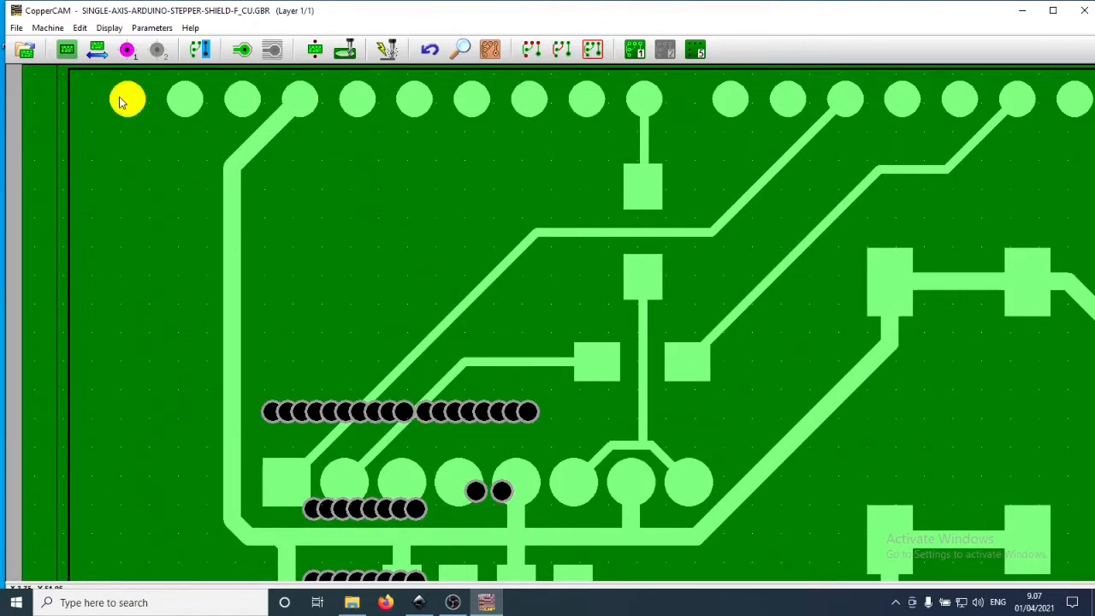
{"action": "mouse_move", "coordinate": [125, 101]}
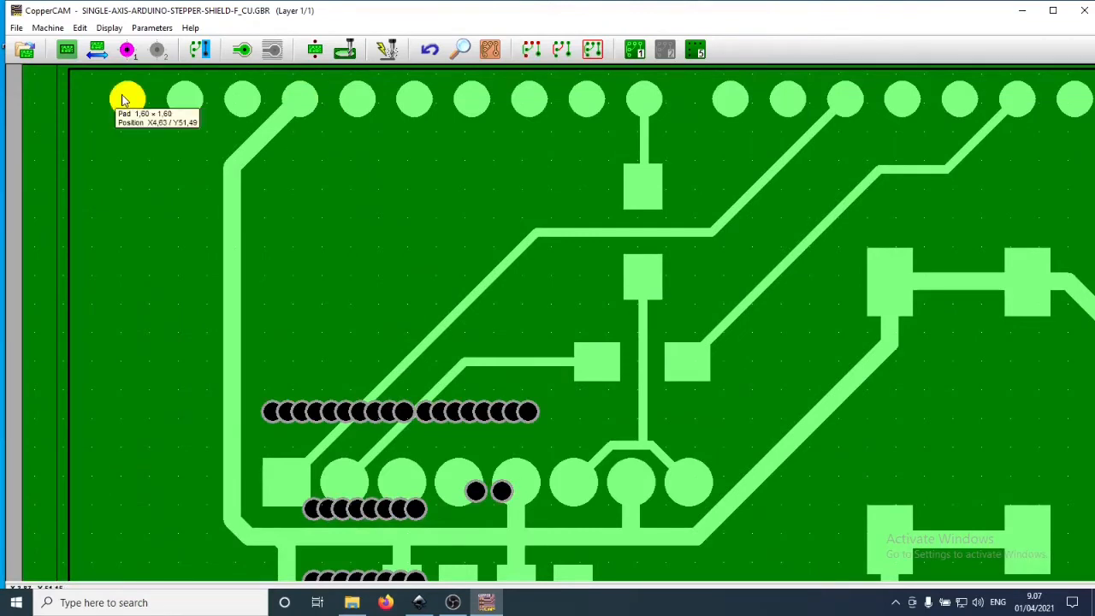
{"action": "right_click", "coordinate": [124, 96]}
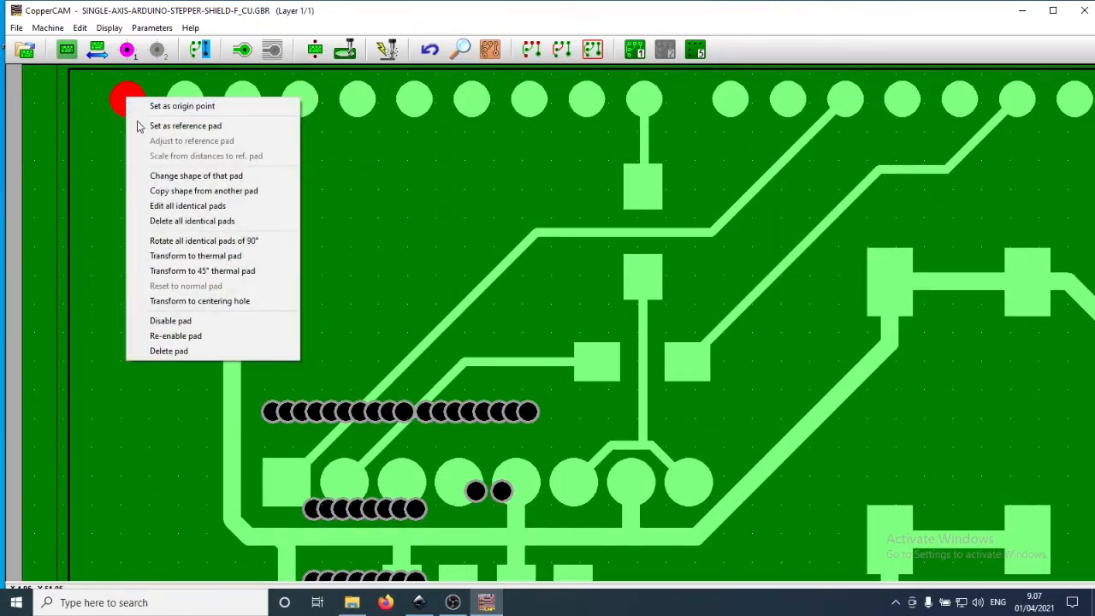
{"action": "mouse_move", "coordinate": [202, 127]}
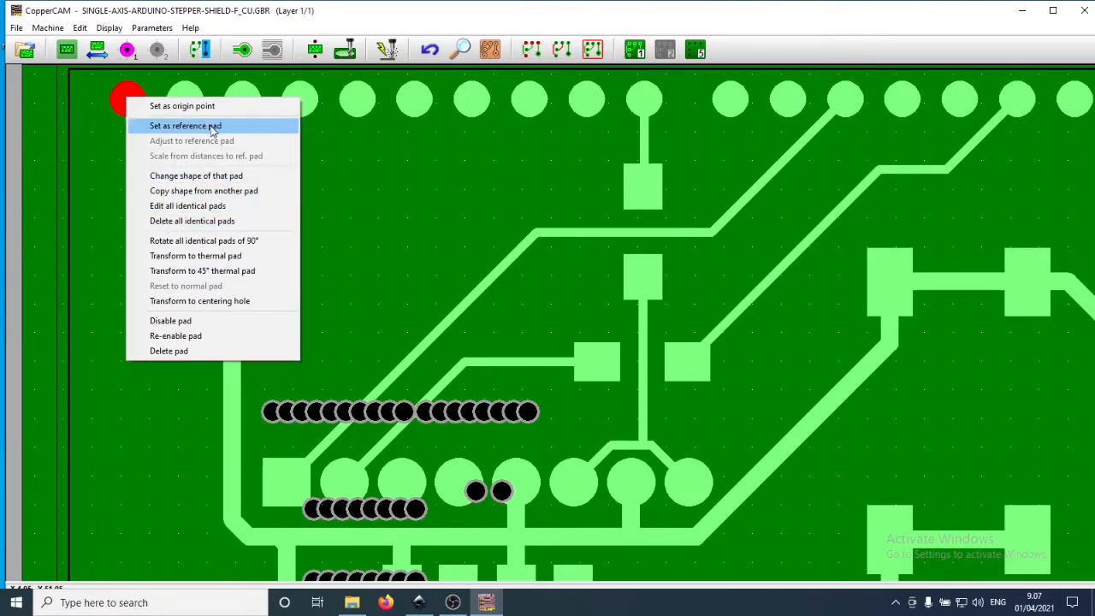
{"action": "left_click", "coordinate": [185, 126]}
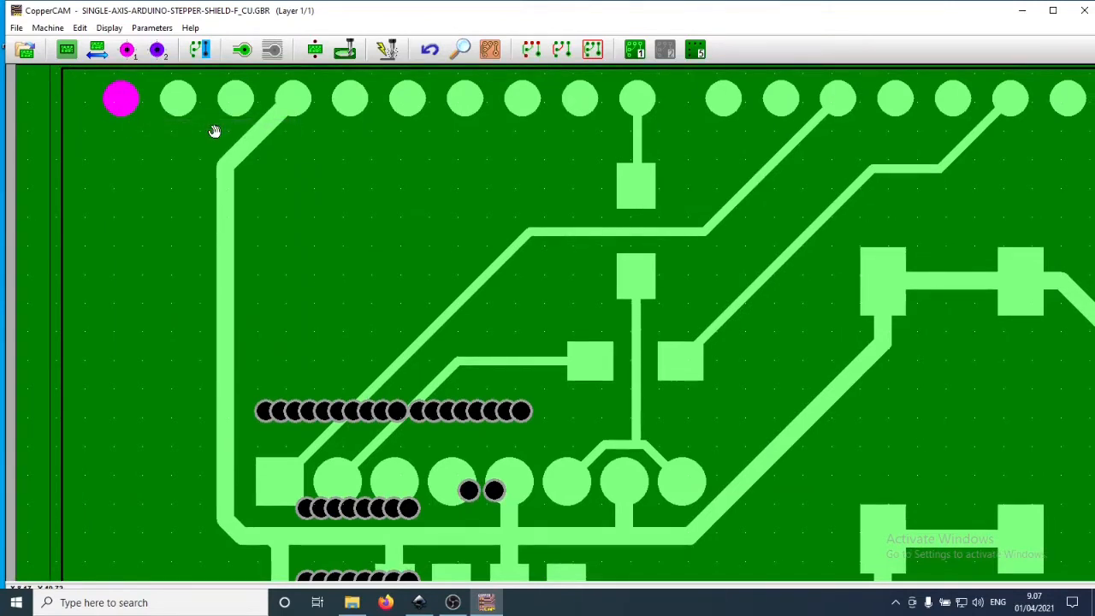
{"action": "left_click", "coordinate": [120, 98]}
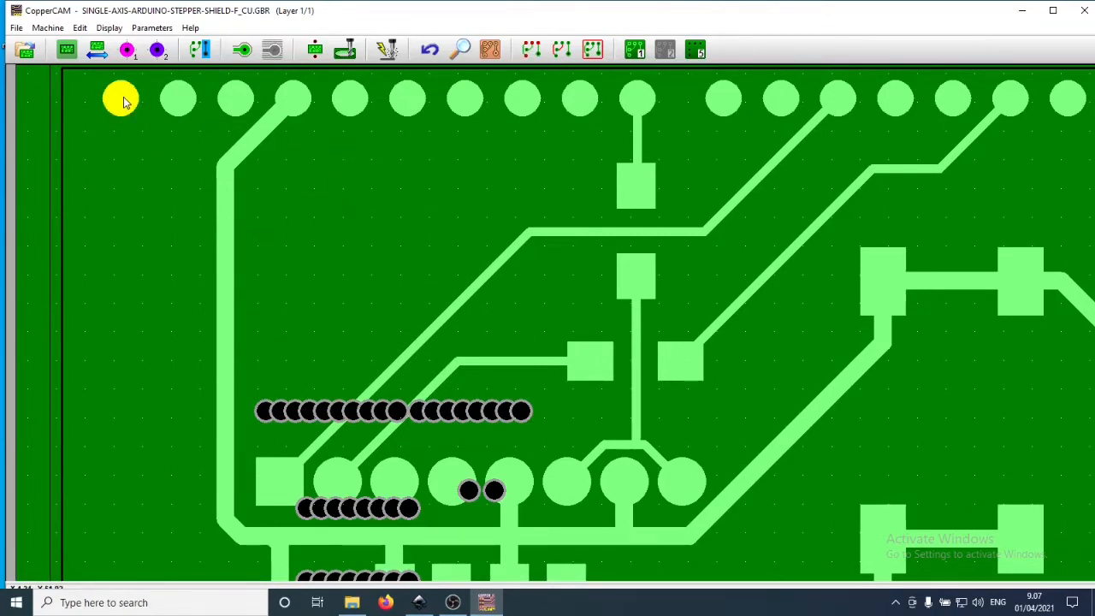
{"action": "left_click", "coordinate": [116, 98]}
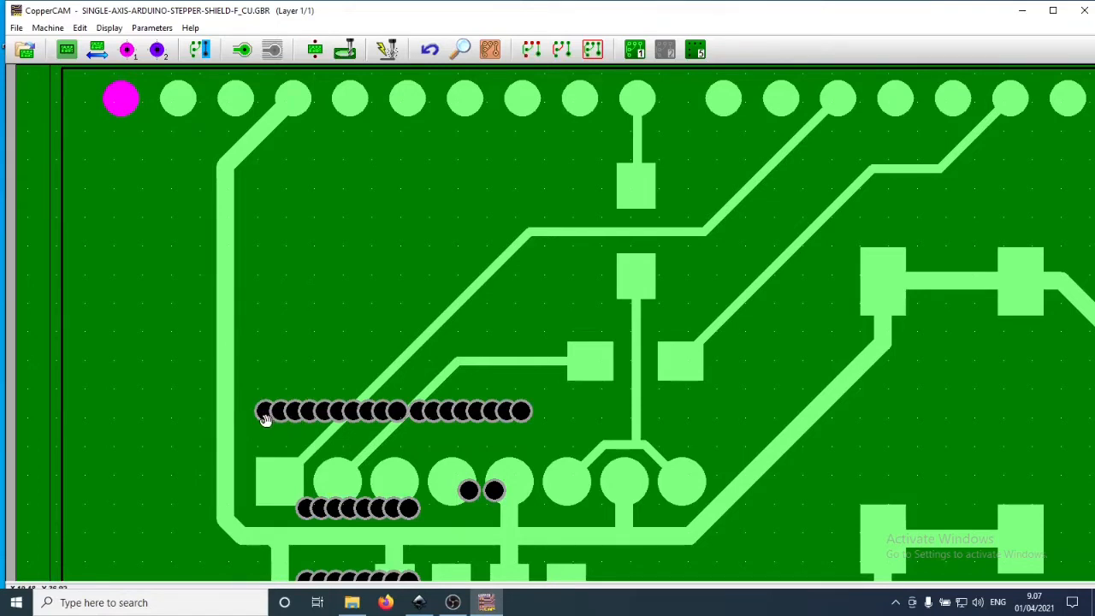
{"action": "mouse_move", "coordinate": [274, 338]}
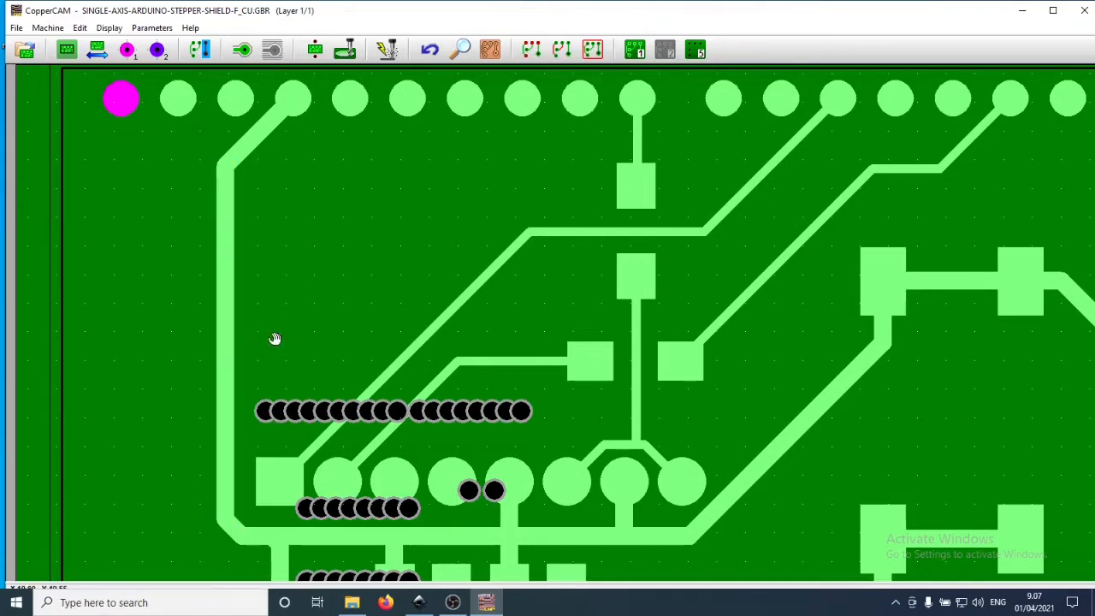
Adjust the drill layer's first hole to reference pad #1 and return to the full copper view
{"action": "left_click", "coordinate": [695, 48]}
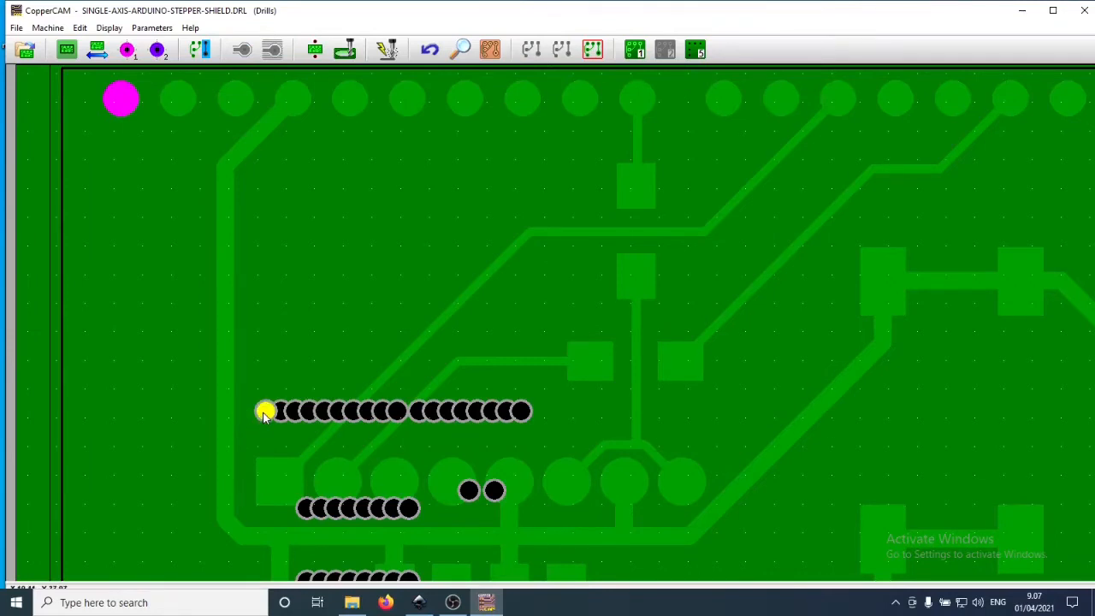
{"action": "mouse_move", "coordinate": [267, 410]}
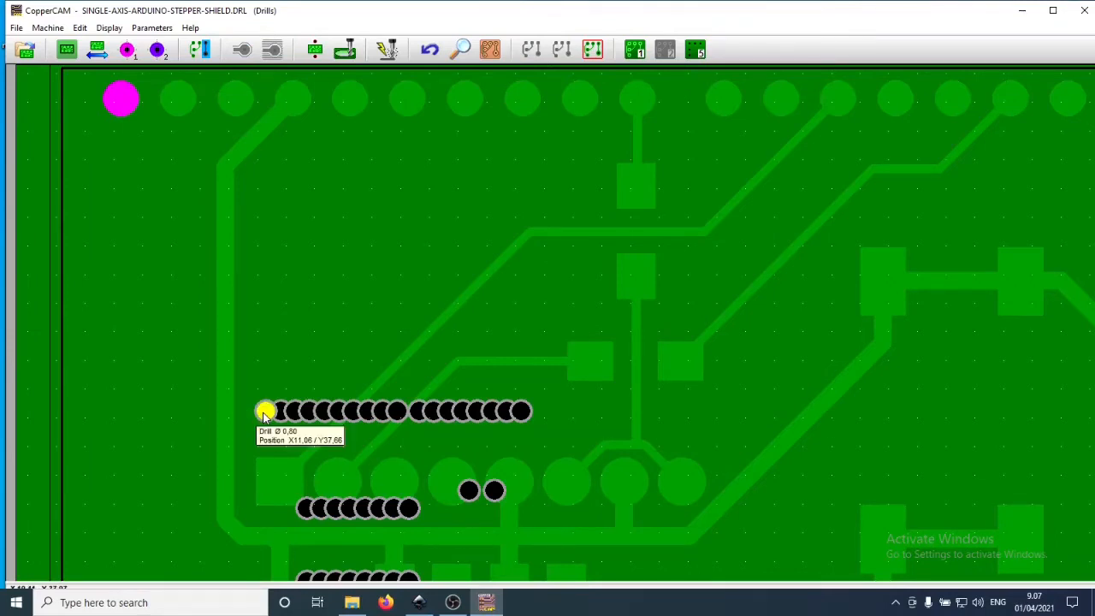
{"action": "right_click", "coordinate": [265, 411]}
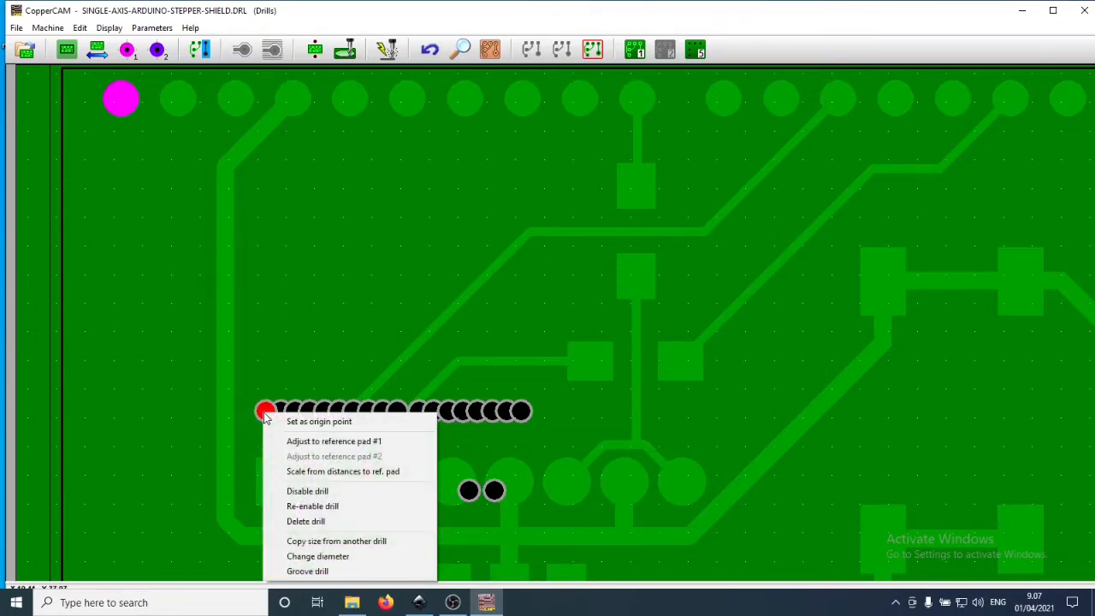
{"action": "mouse_move", "coordinate": [334, 442]}
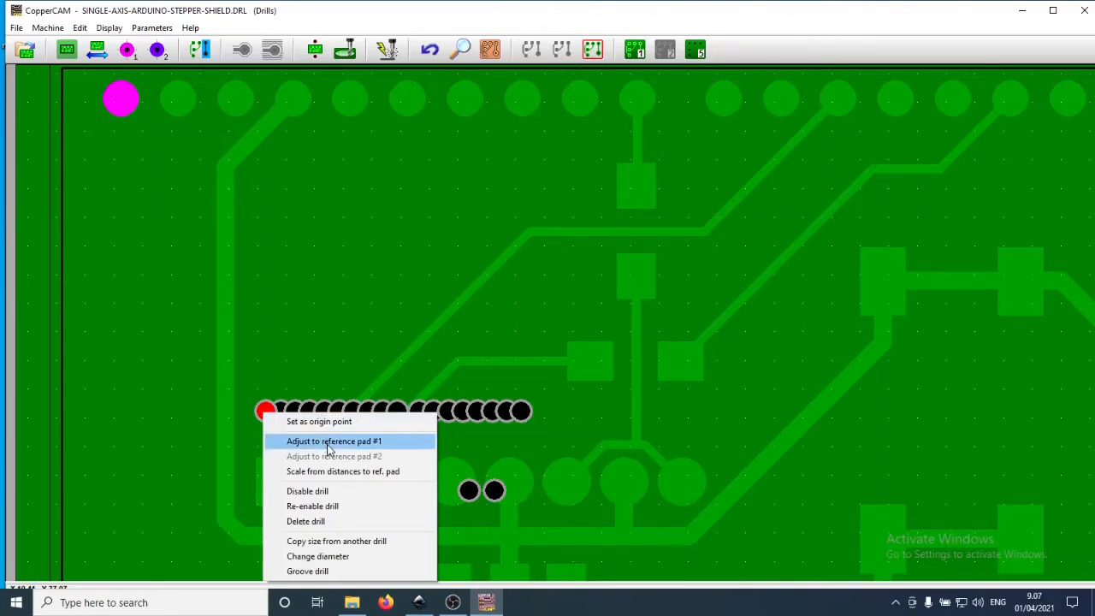
{"action": "left_click", "coordinate": [333, 442]}
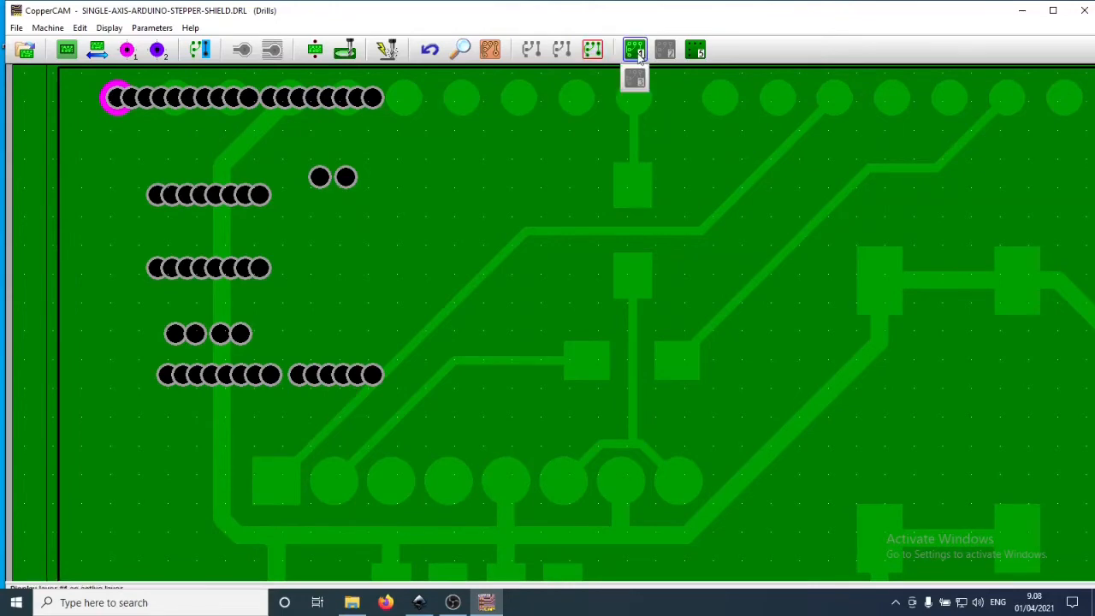
{"action": "left_click", "coordinate": [637, 48]}
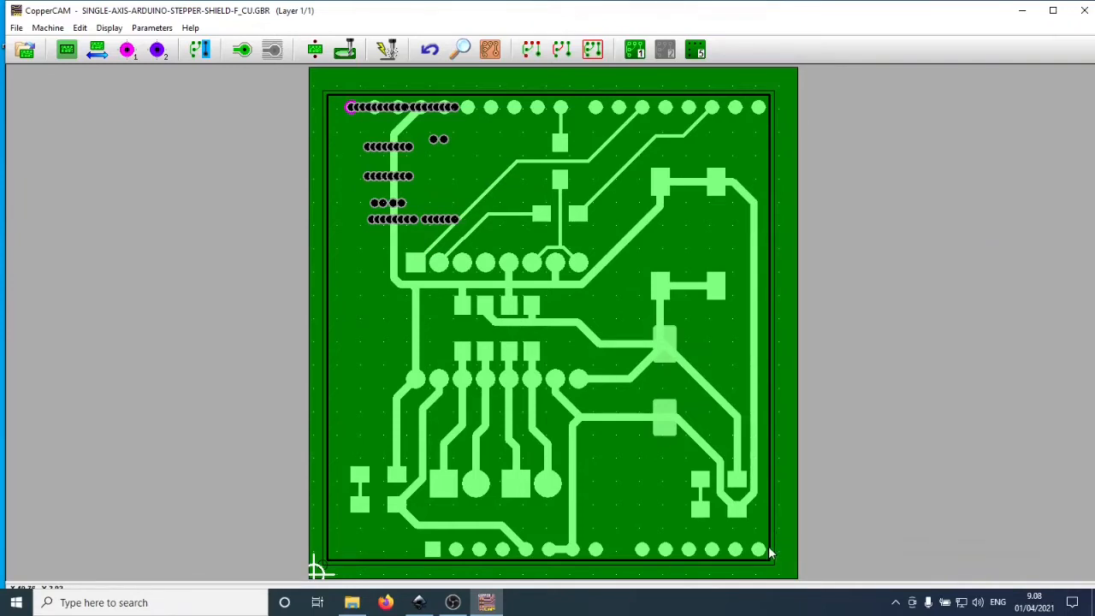
{"action": "mouse_move", "coordinate": [761, 546]}
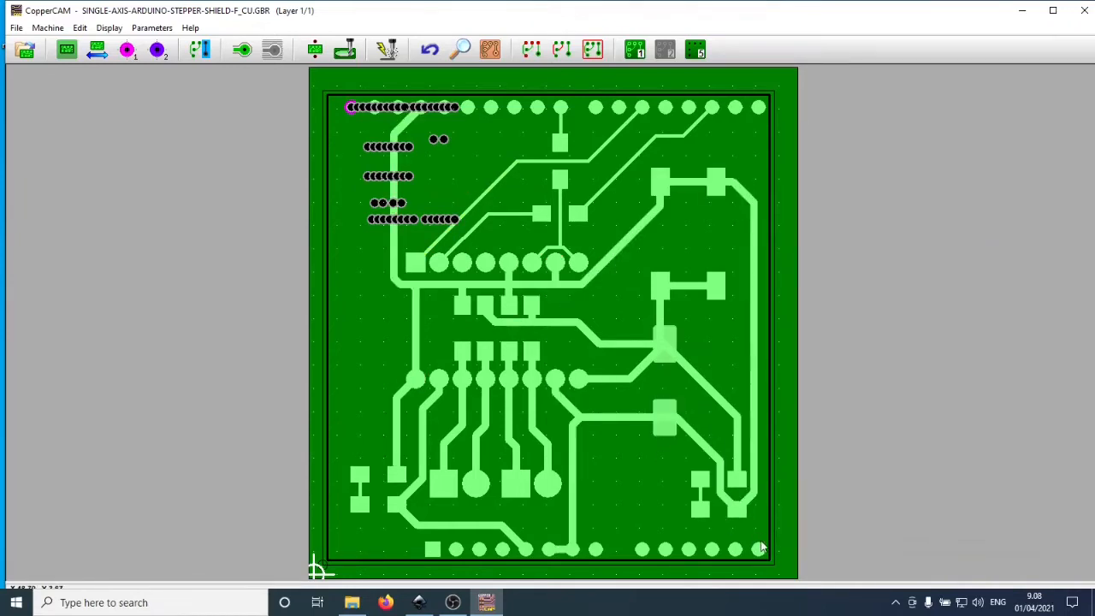
{"action": "mouse_move", "coordinate": [757, 551]}
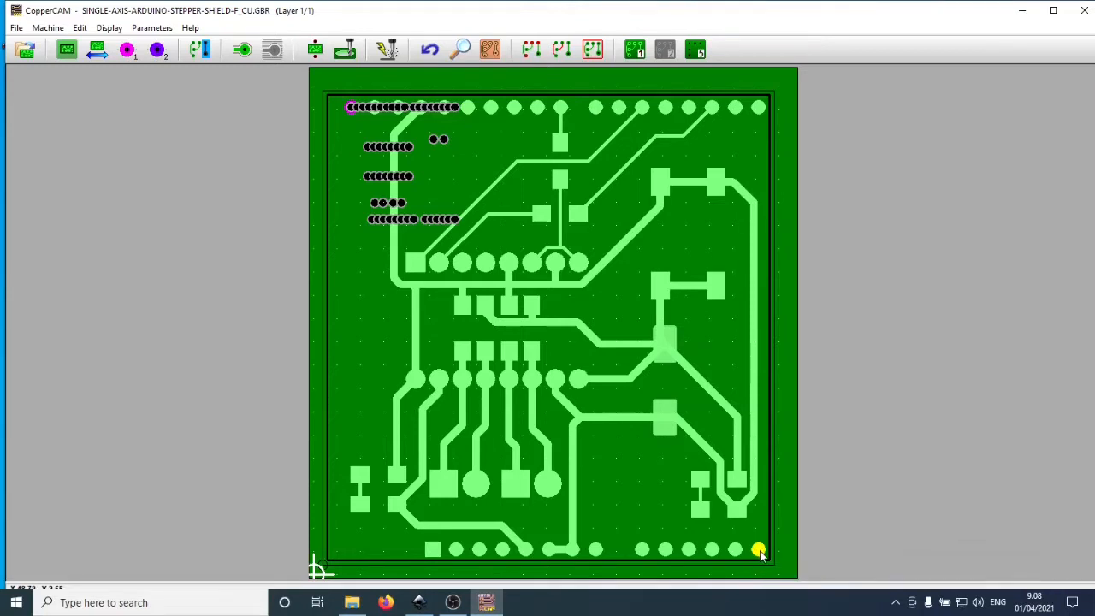
{"action": "mouse_move", "coordinate": [757, 548]}
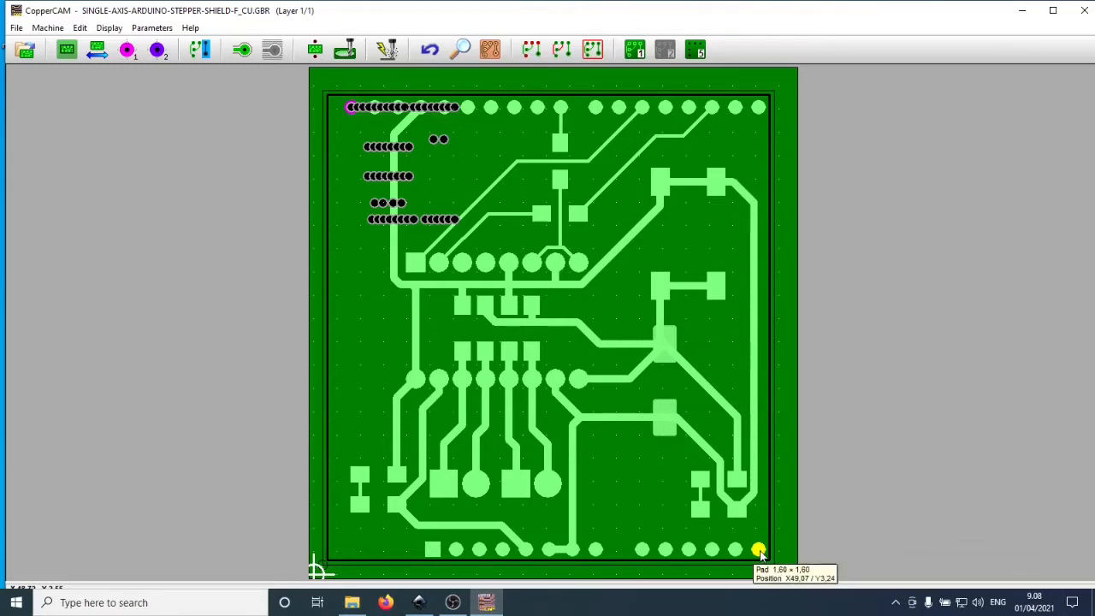
Set the bottom-right pad as reference pad #2 and adjust the matching drill hole to it
{"action": "right_click", "coordinate": [756, 549]}
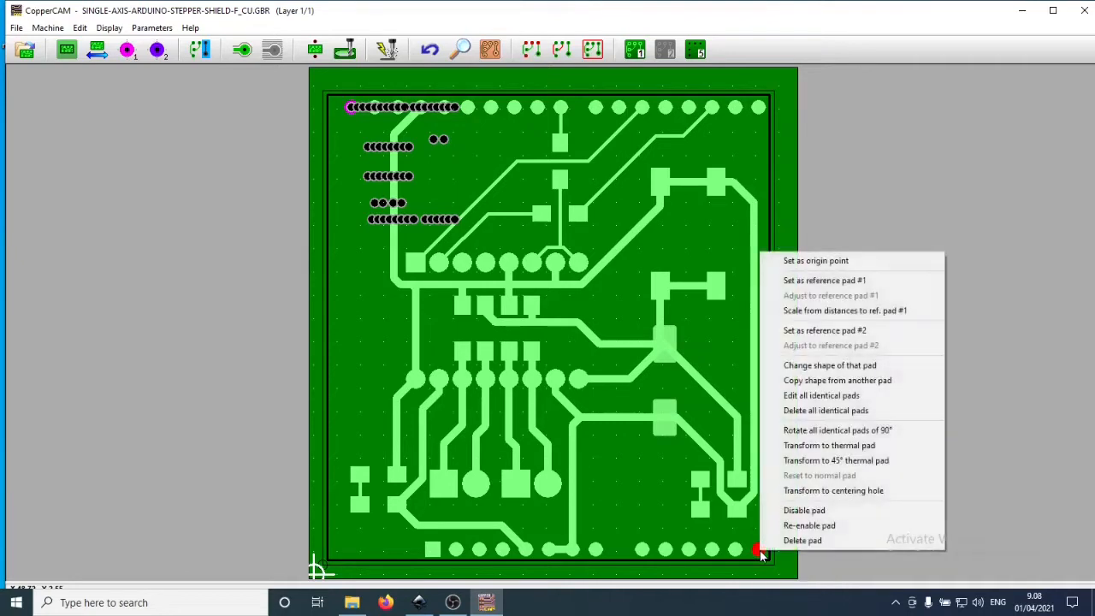
{"action": "mouse_move", "coordinate": [827, 337]}
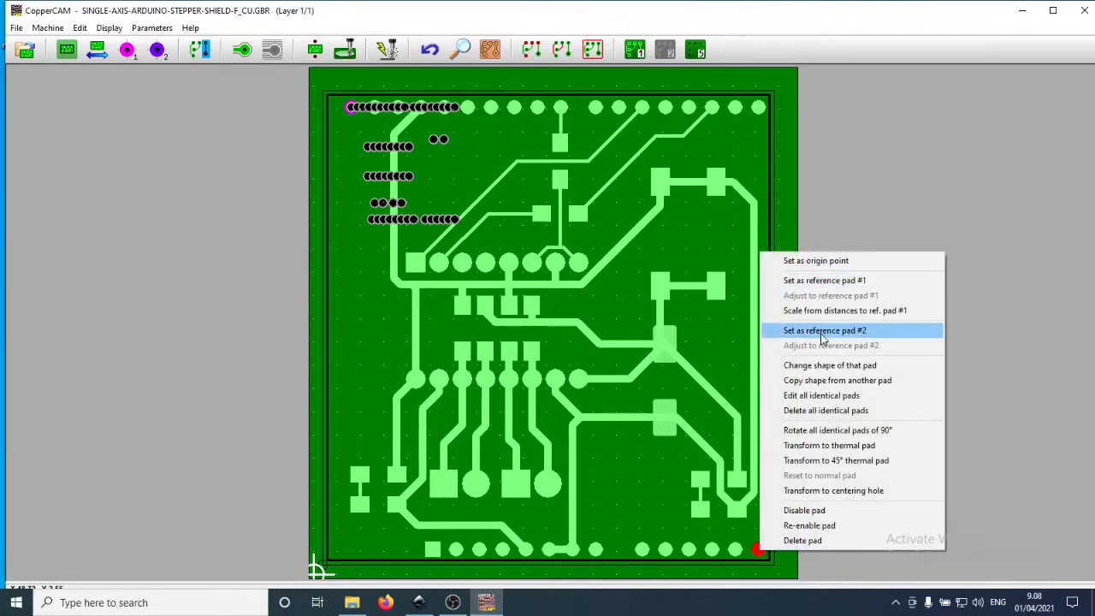
{"action": "left_click", "coordinate": [828, 332]}
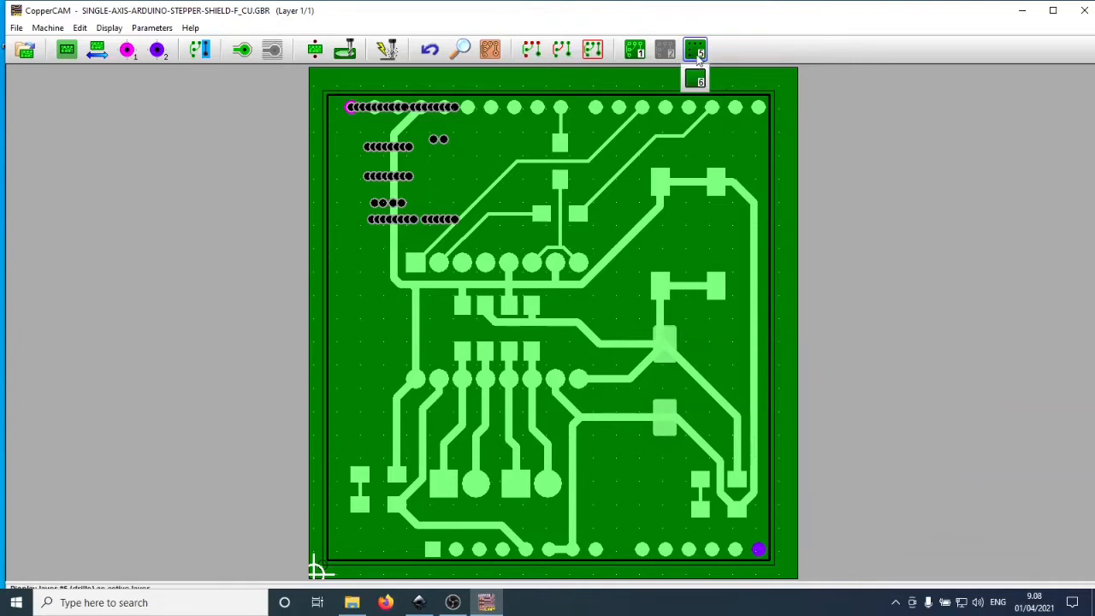
{"action": "left_click", "coordinate": [696, 46]}
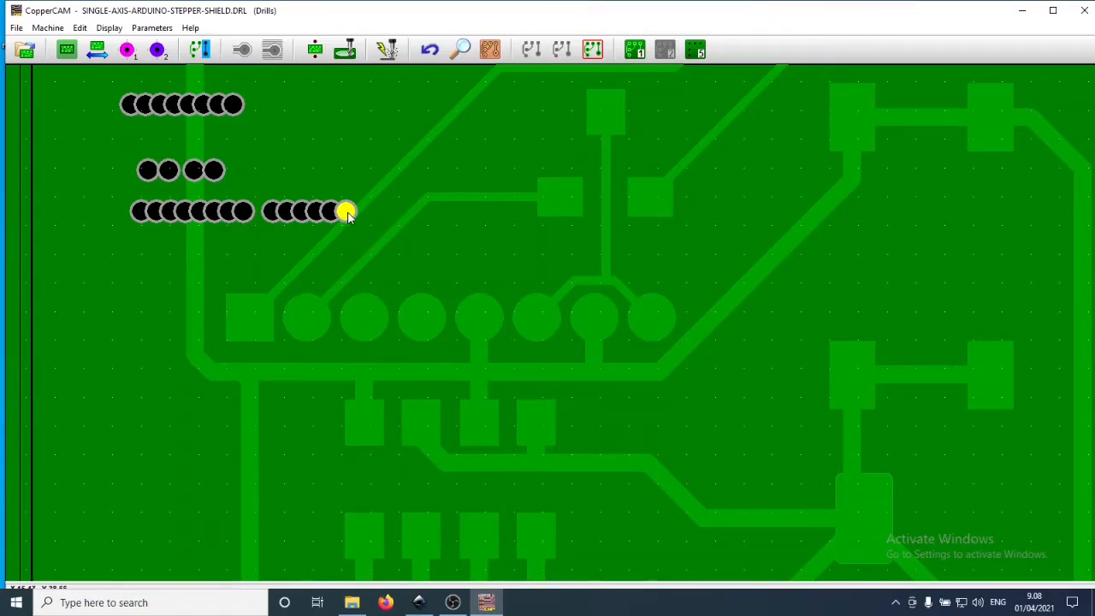
{"action": "mouse_move", "coordinate": [346, 210]}
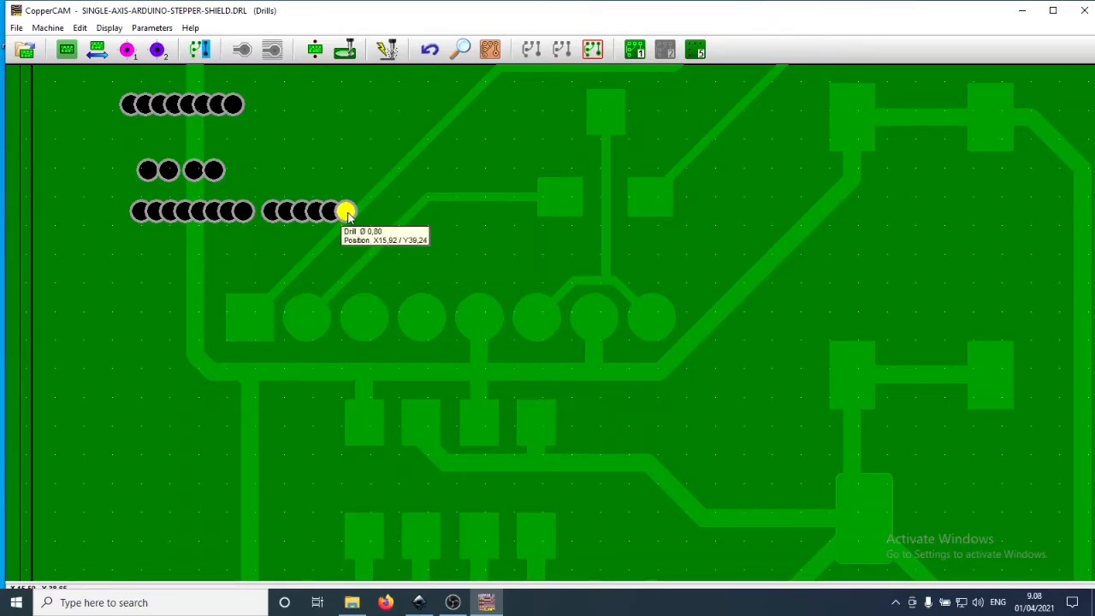
{"action": "right_click", "coordinate": [346, 213]}
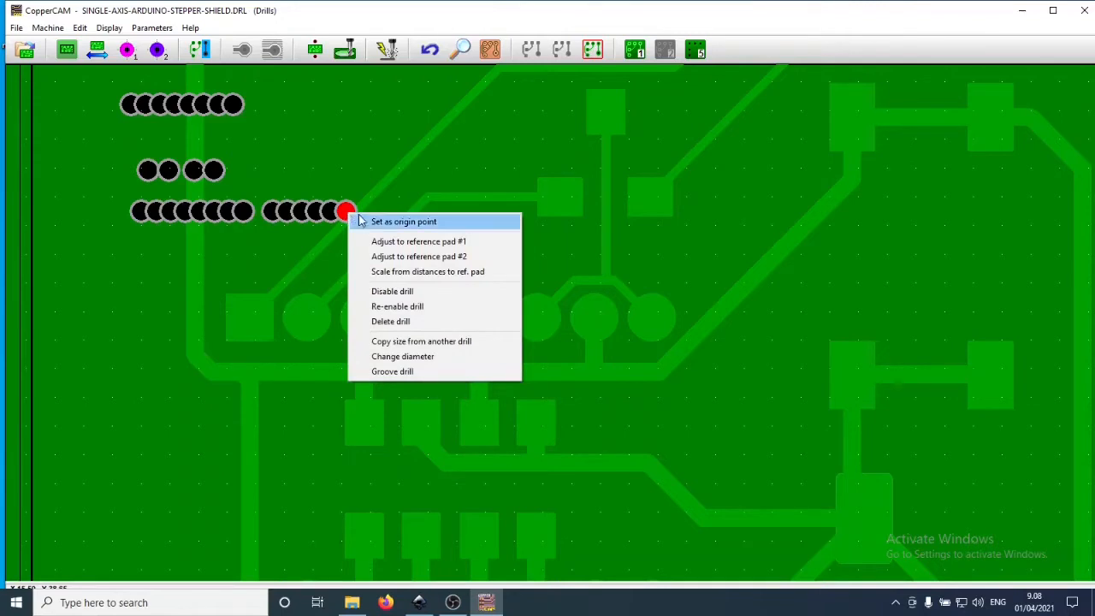
{"action": "left_click", "coordinate": [419, 257]}
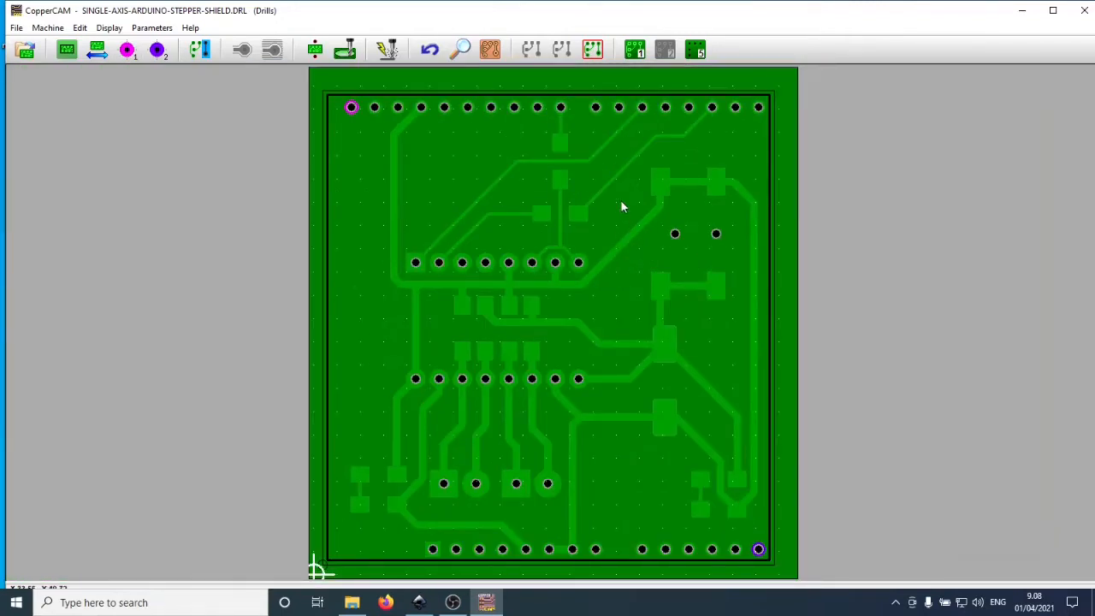
{"action": "mouse_move", "coordinate": [623, 202]}
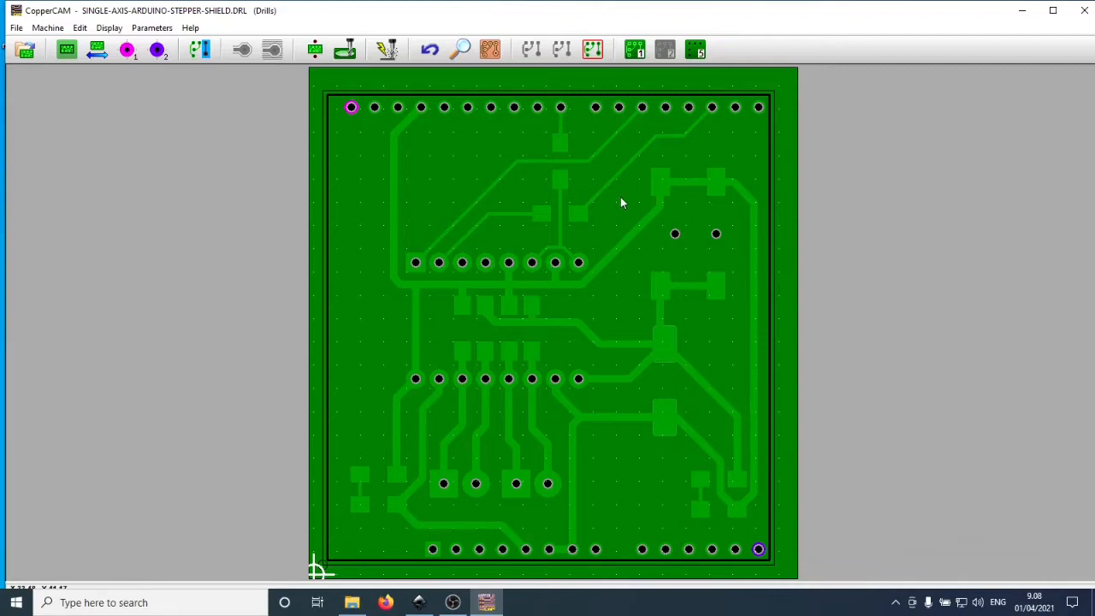
{"action": "mouse_move", "coordinate": [607, 199]}
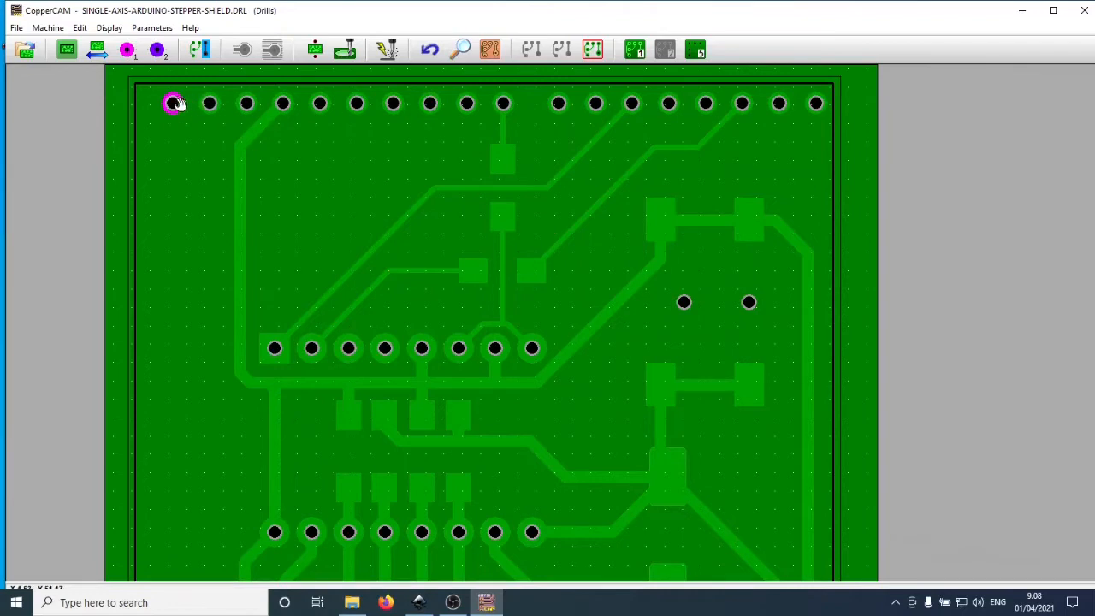
Review the top-right drill hole's pad and hole size settings, then return to the copper layer
{"action": "right_click", "coordinate": [815, 102]}
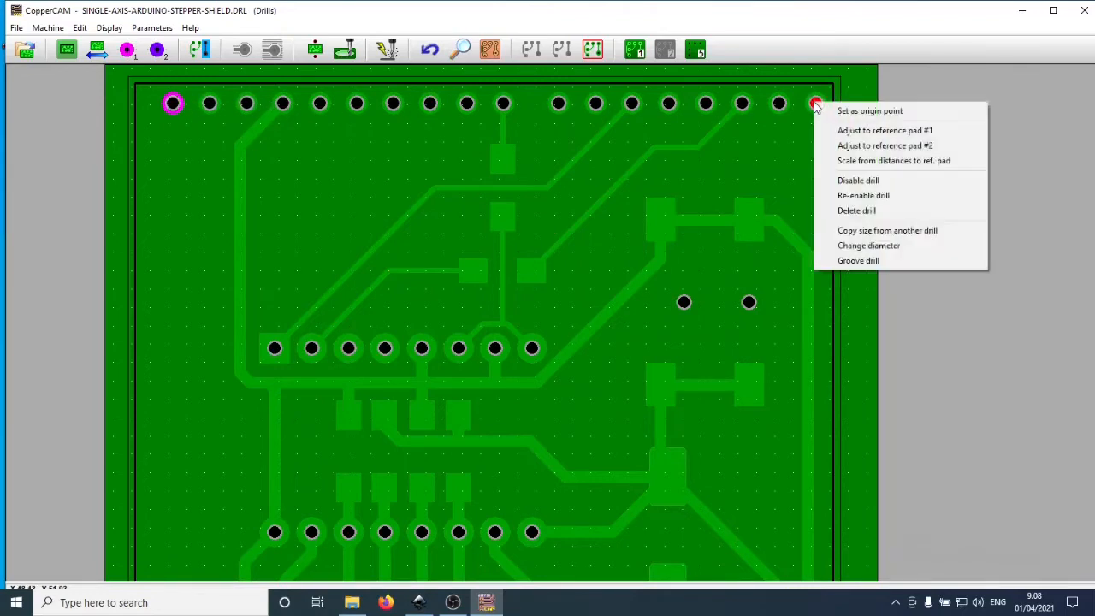
{"action": "mouse_move", "coordinate": [887, 229]}
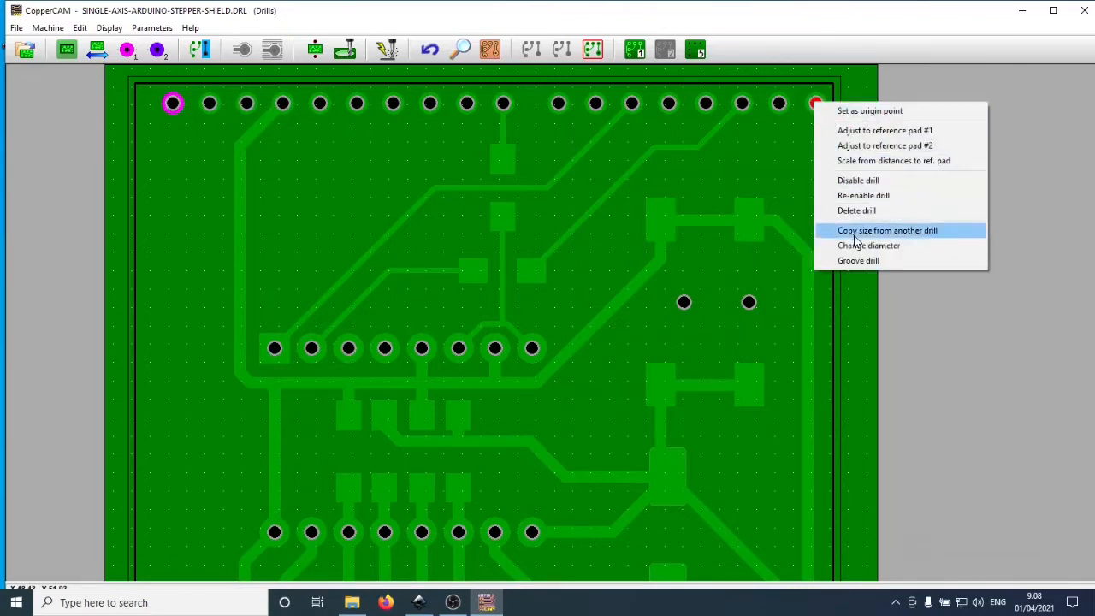
{"action": "mouse_move", "coordinate": [893, 260]}
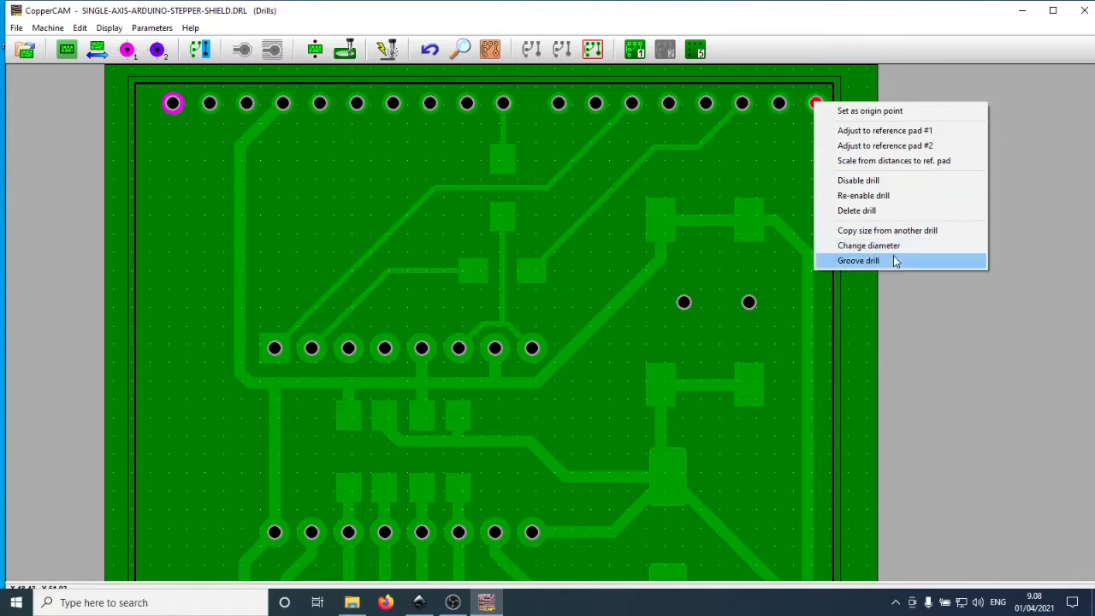
{"action": "mouse_move", "coordinate": [895, 250]}
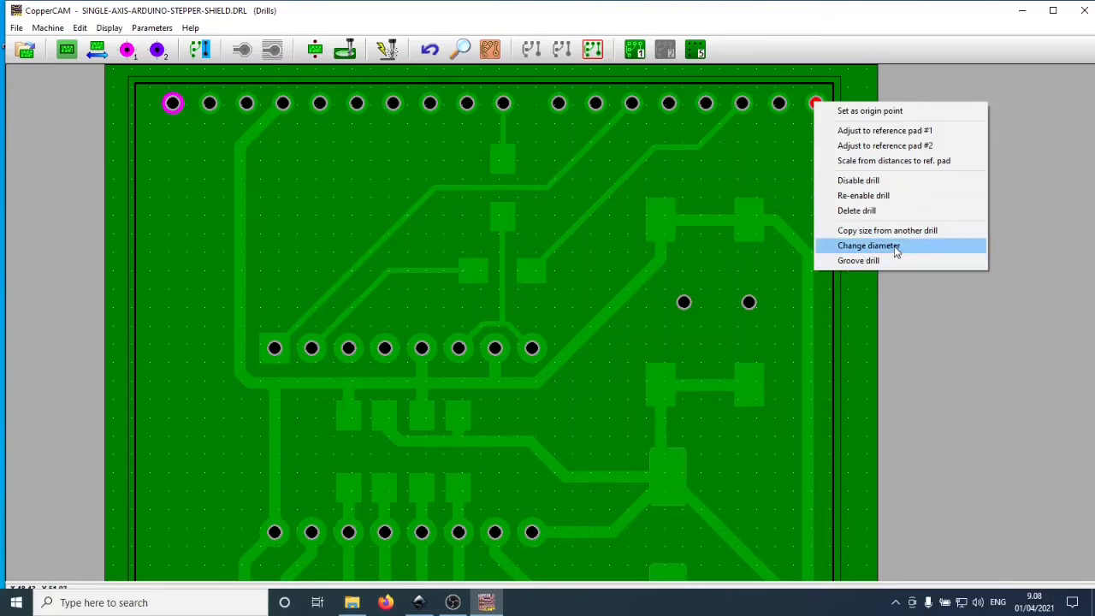
{"action": "left_click", "coordinate": [869, 246]}
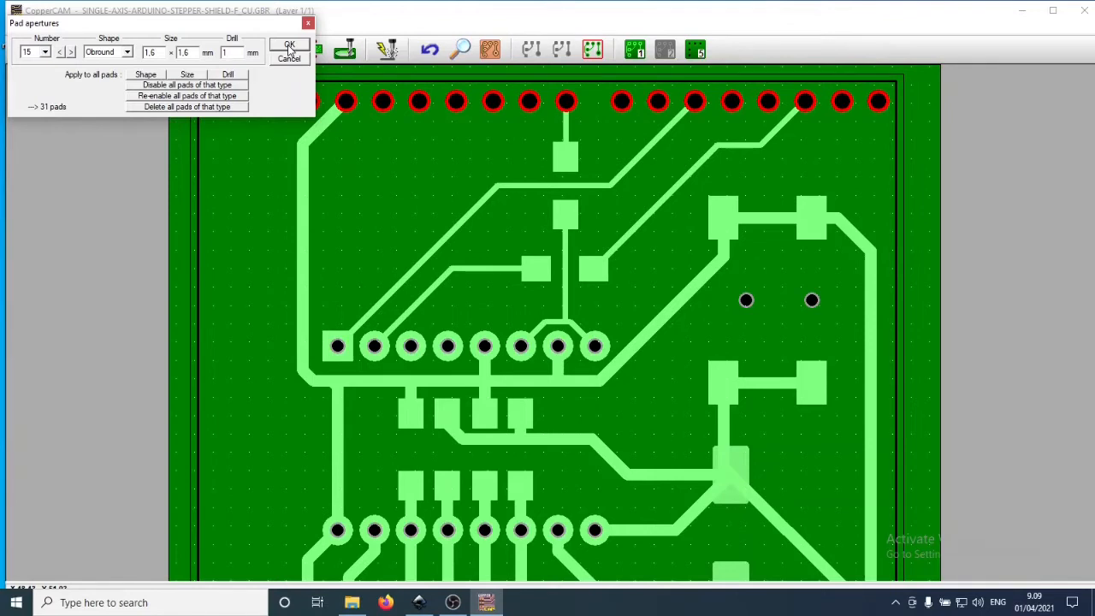
{"action": "left_click", "coordinate": [284, 44]}
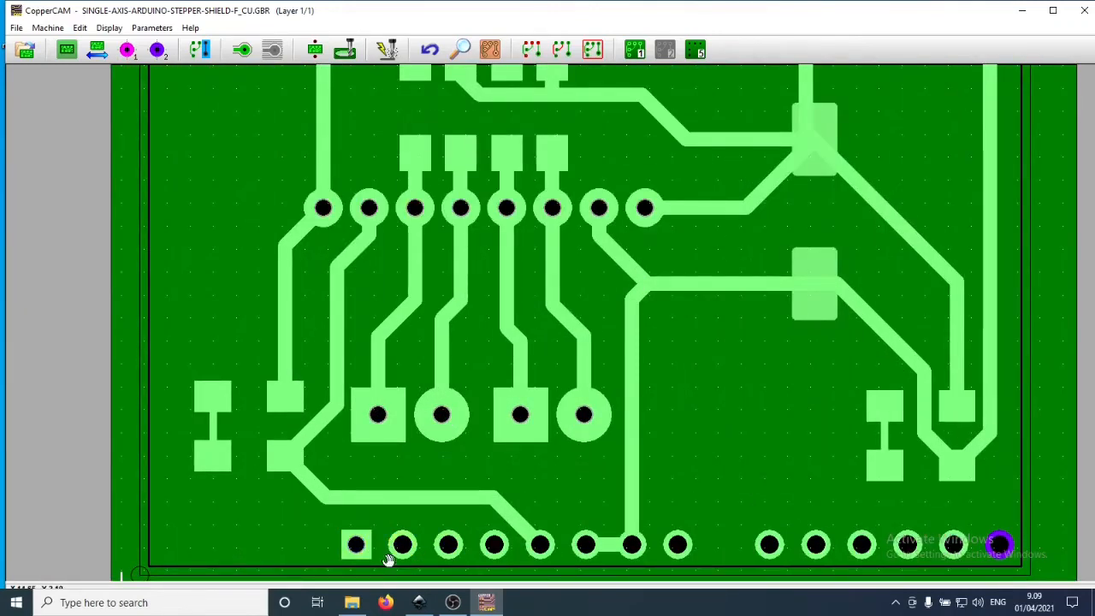
Inspect the header pads in the bottom row and the drill holes of the upper header
{"action": "left_click", "coordinate": [493, 545]}
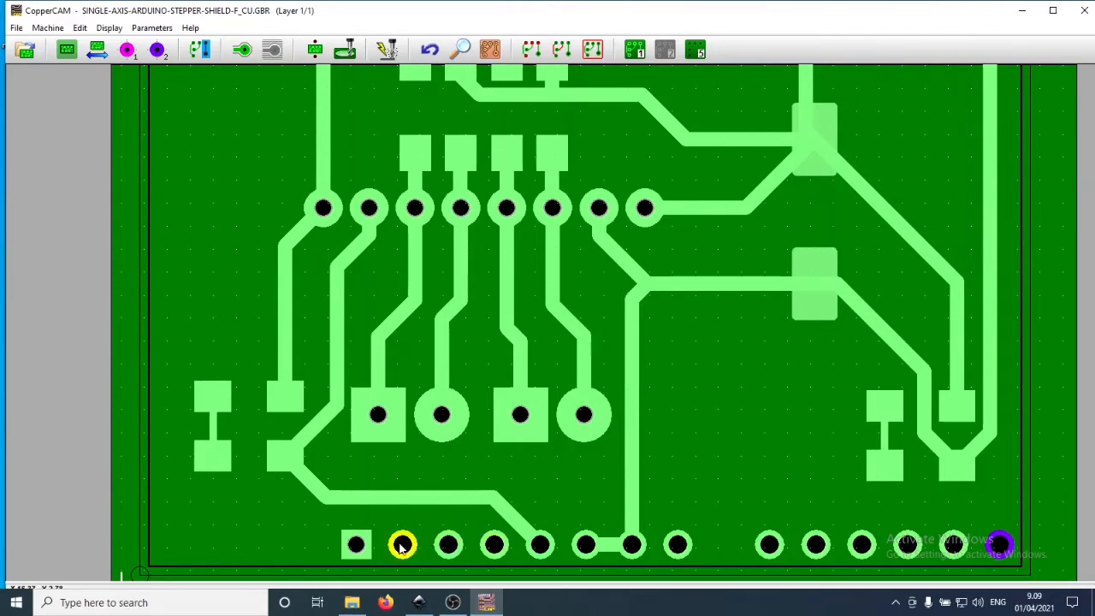
{"action": "left_click", "coordinate": [358, 543]}
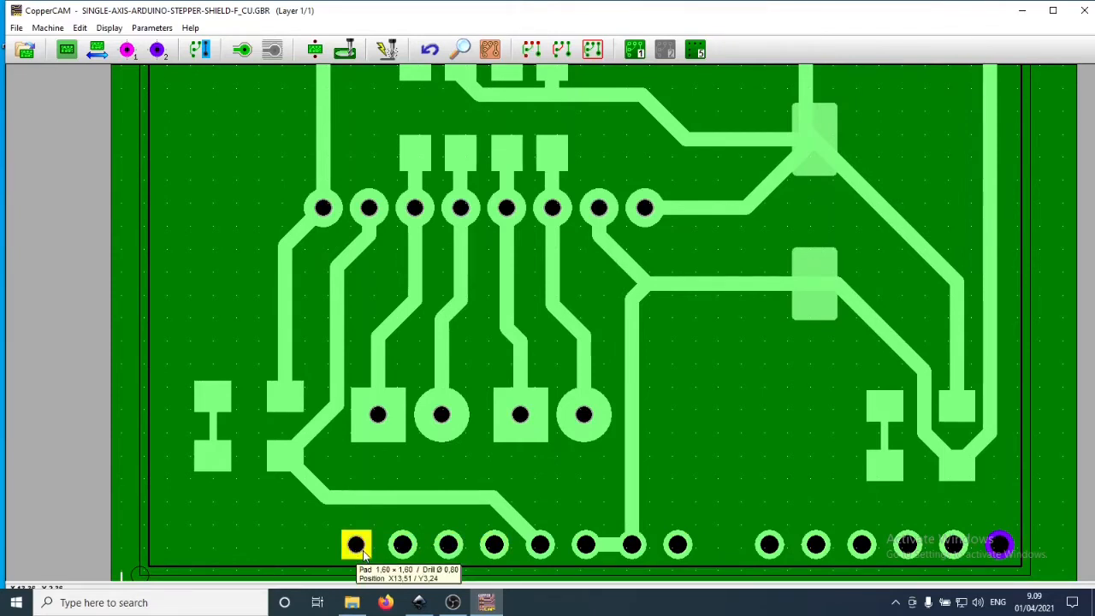
{"action": "right_click", "coordinate": [359, 541]}
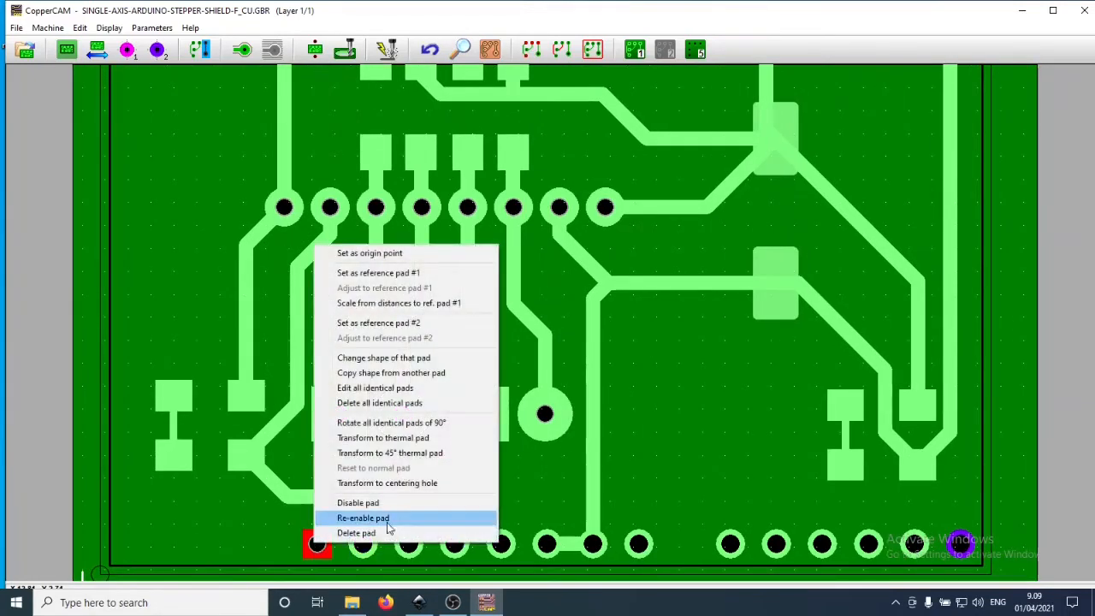
{"action": "mouse_move", "coordinate": [398, 521]}
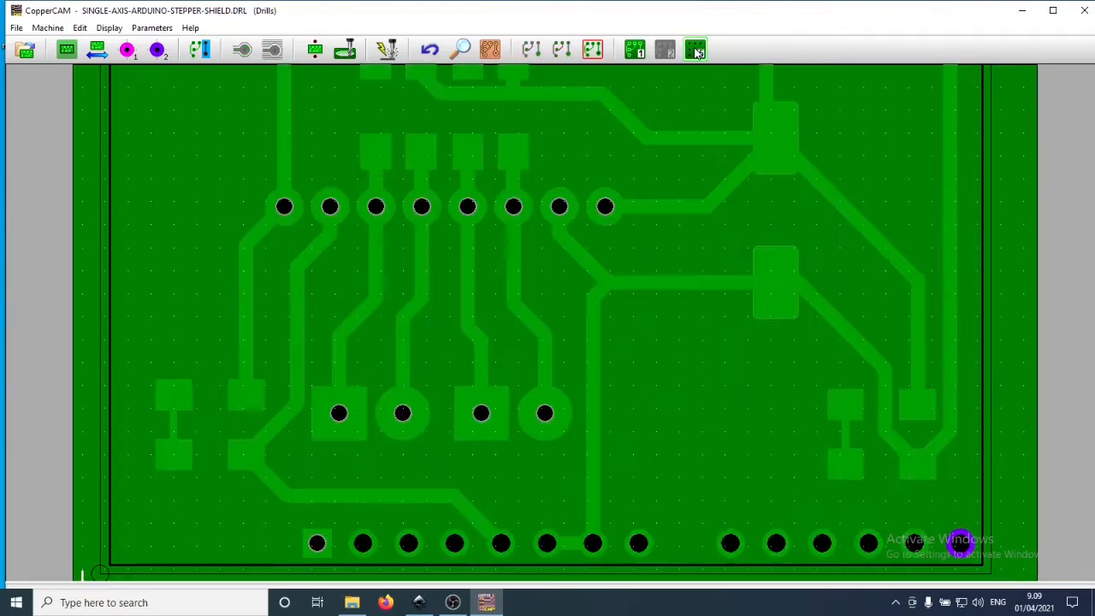
{"action": "right_click", "coordinate": [318, 543]}
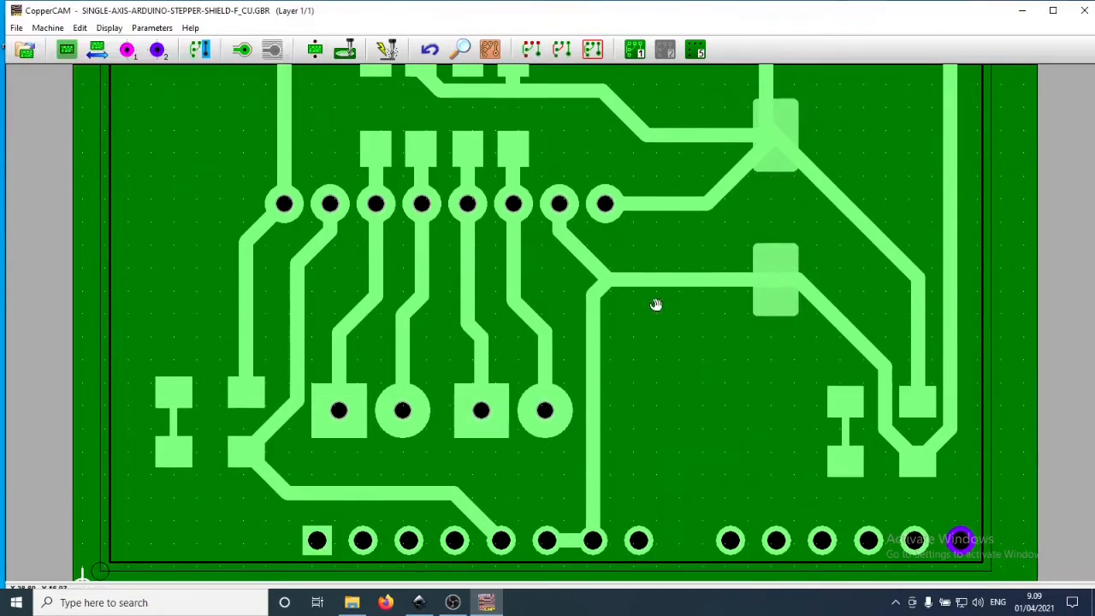
{"action": "left_click", "coordinate": [284, 204]}
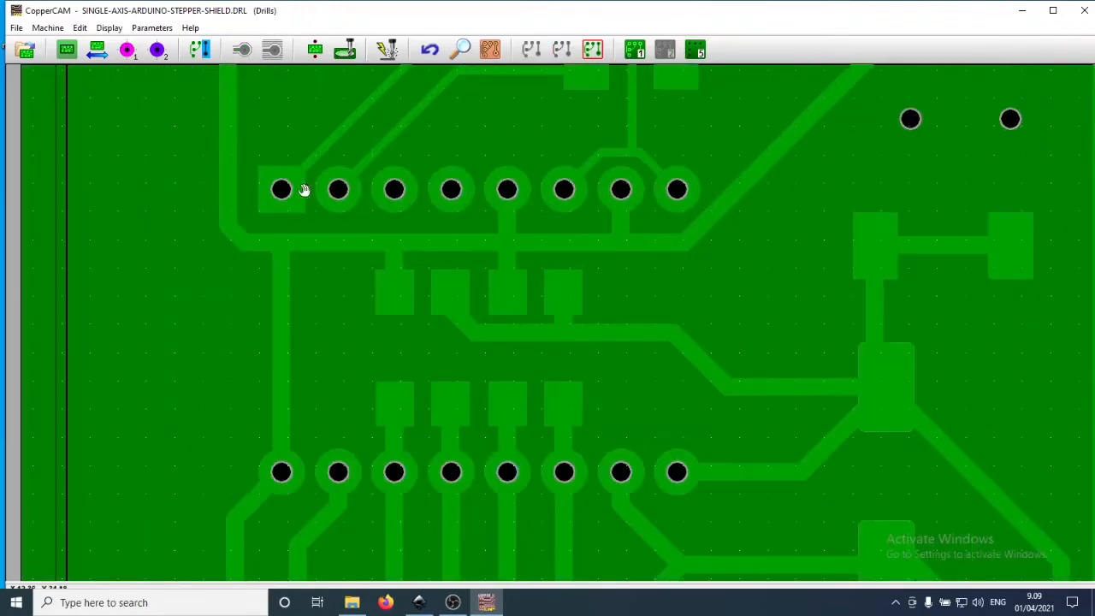
{"action": "left_click", "coordinate": [281, 189]}
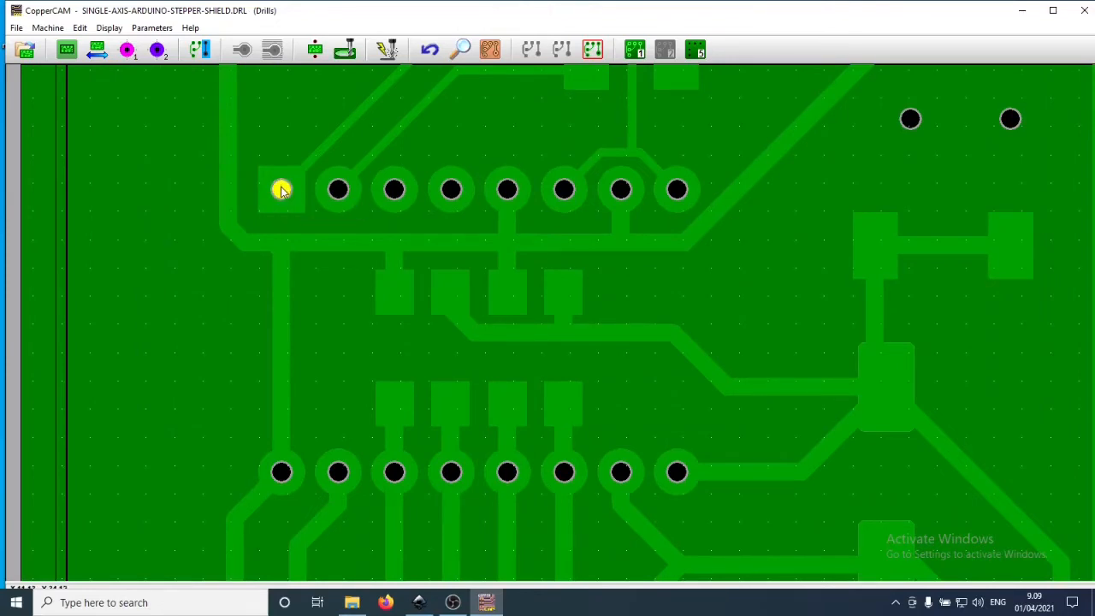
{"action": "mouse_move", "coordinate": [281, 188]}
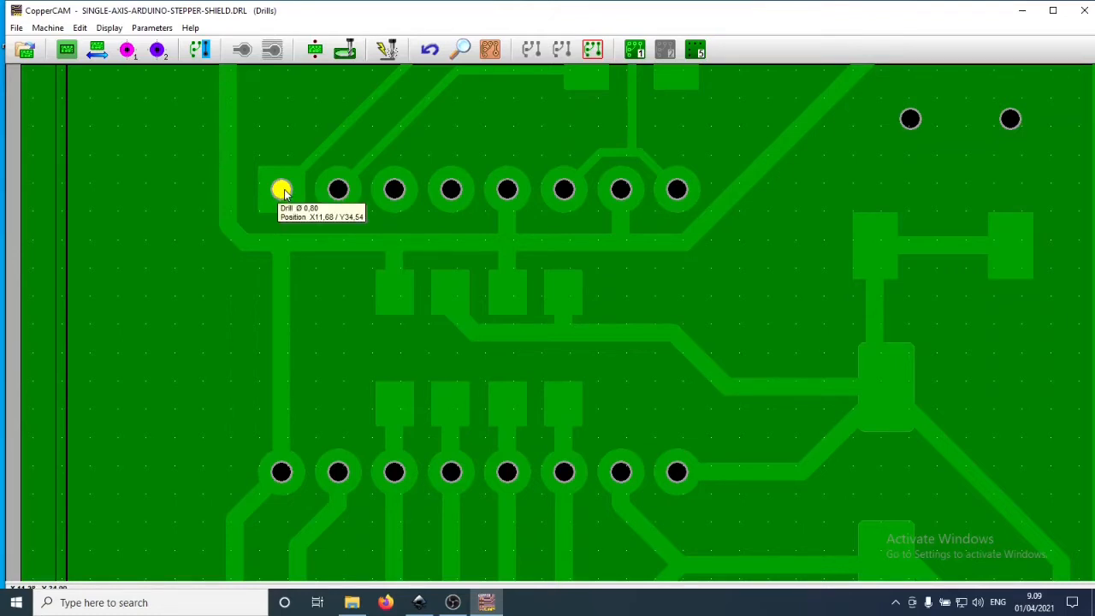
Give the square and round header pad types a 1.6 mm drill in Pad apertures
{"action": "right_click", "coordinate": [281, 188]}
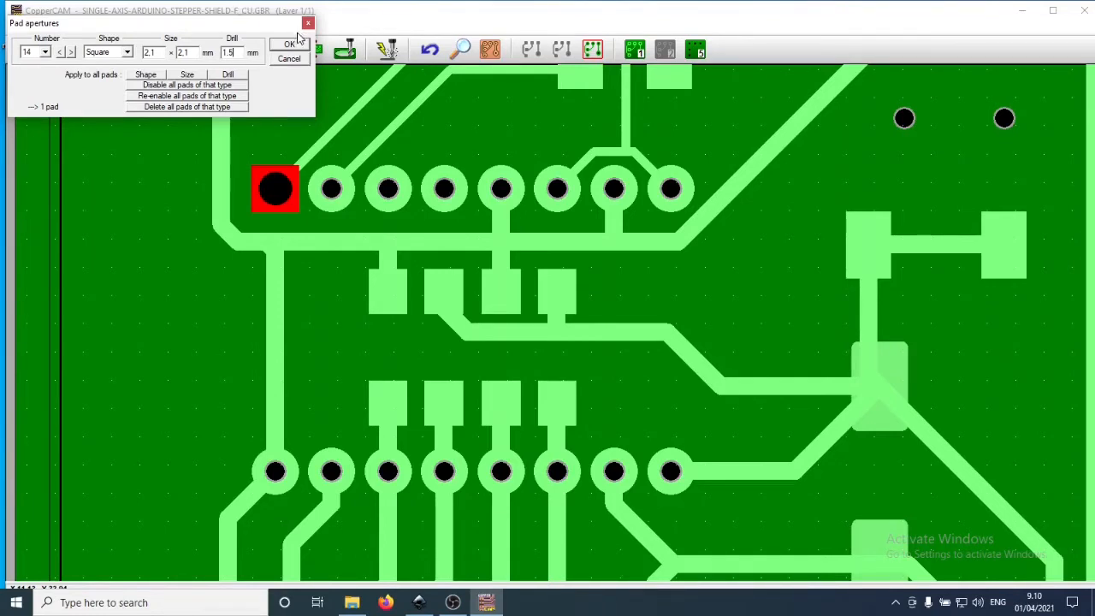
{"action": "left_click", "coordinate": [281, 45]}
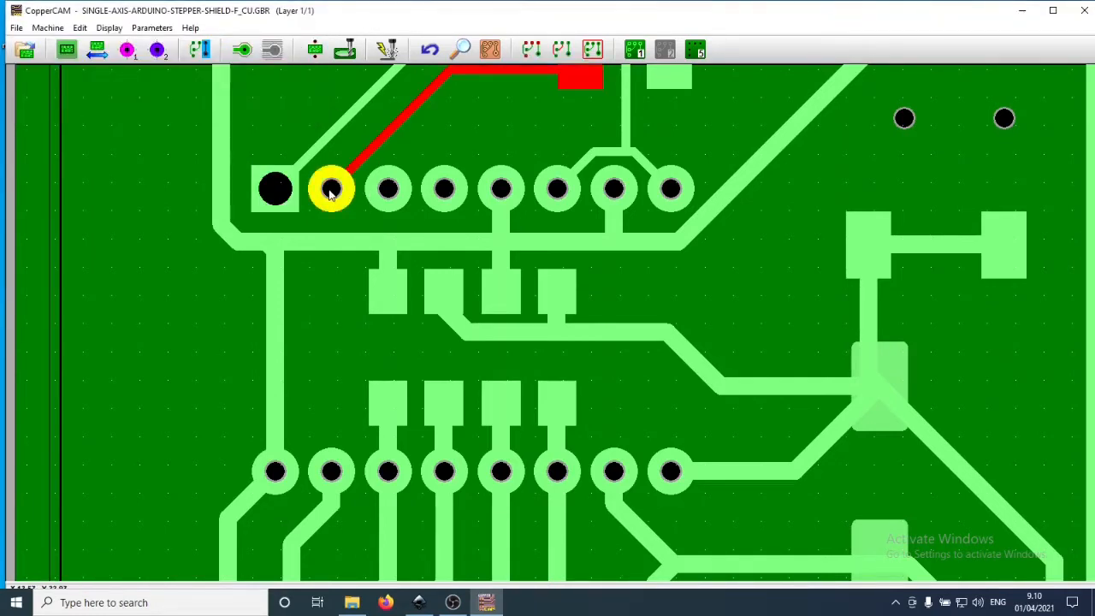
{"action": "left_click", "coordinate": [698, 46]}
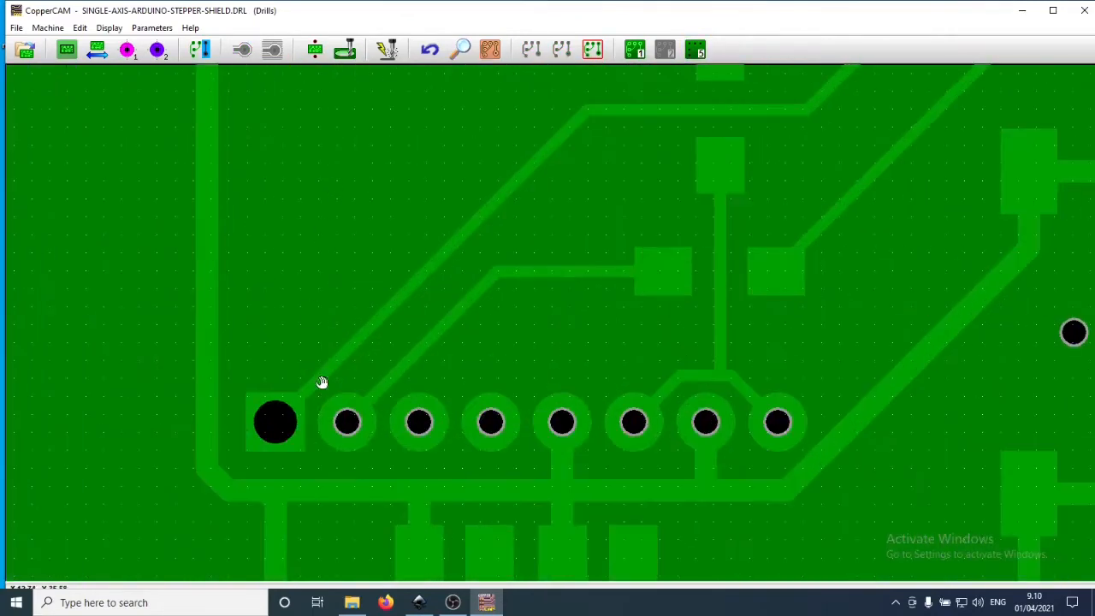
{"action": "right_click", "coordinate": [349, 423]}
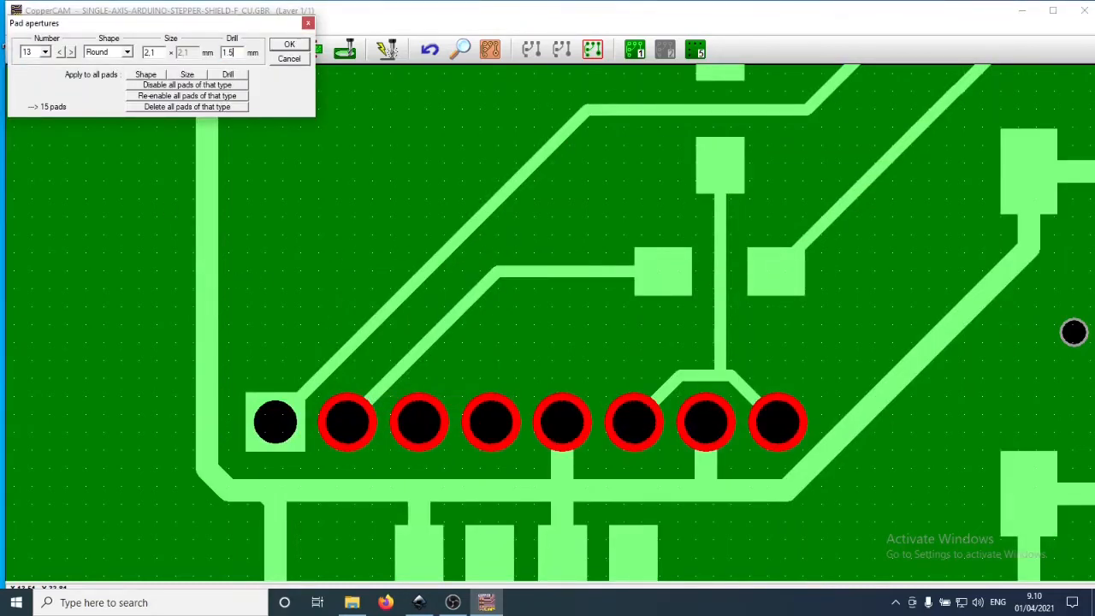
{"action": "left_click", "coordinate": [288, 45]}
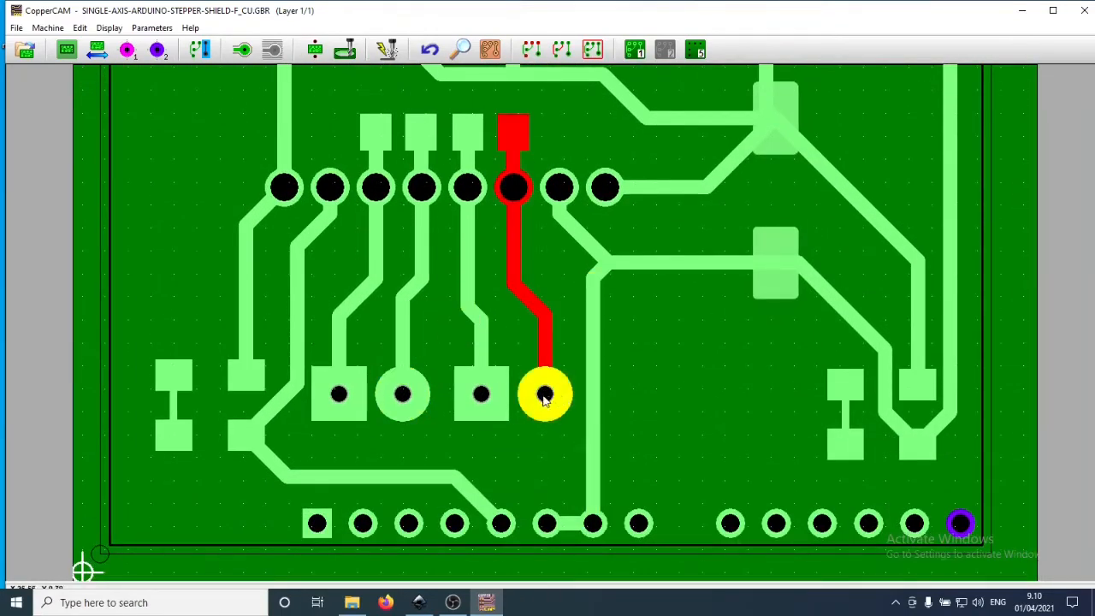
Give the square component pad type a 1.5 mm drill via Pad apertures
{"action": "left_click", "coordinate": [697, 48]}
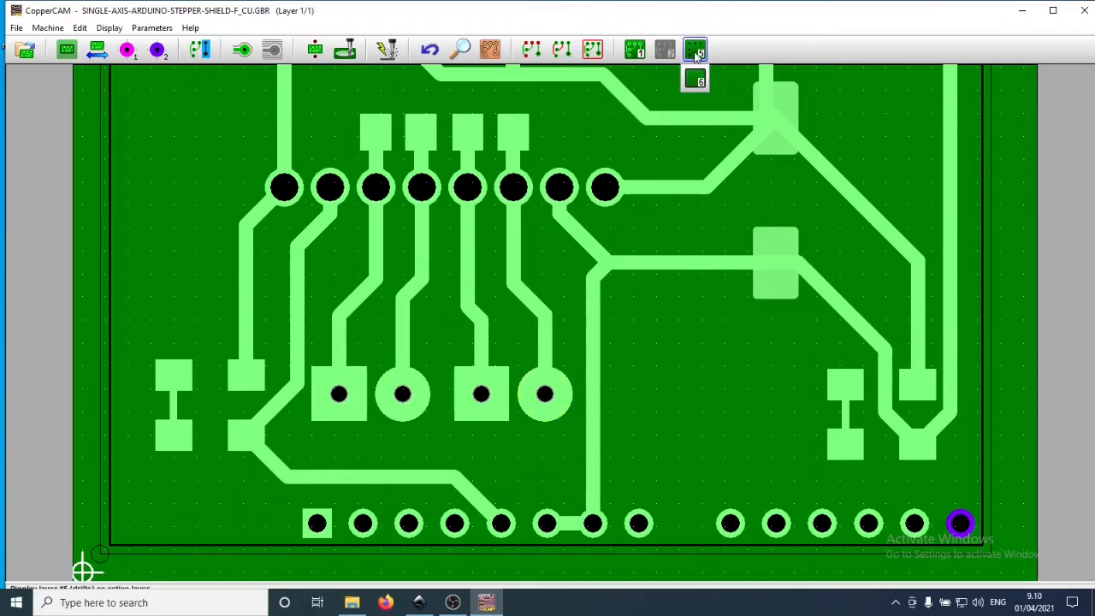
{"action": "right_click", "coordinate": [543, 394]}
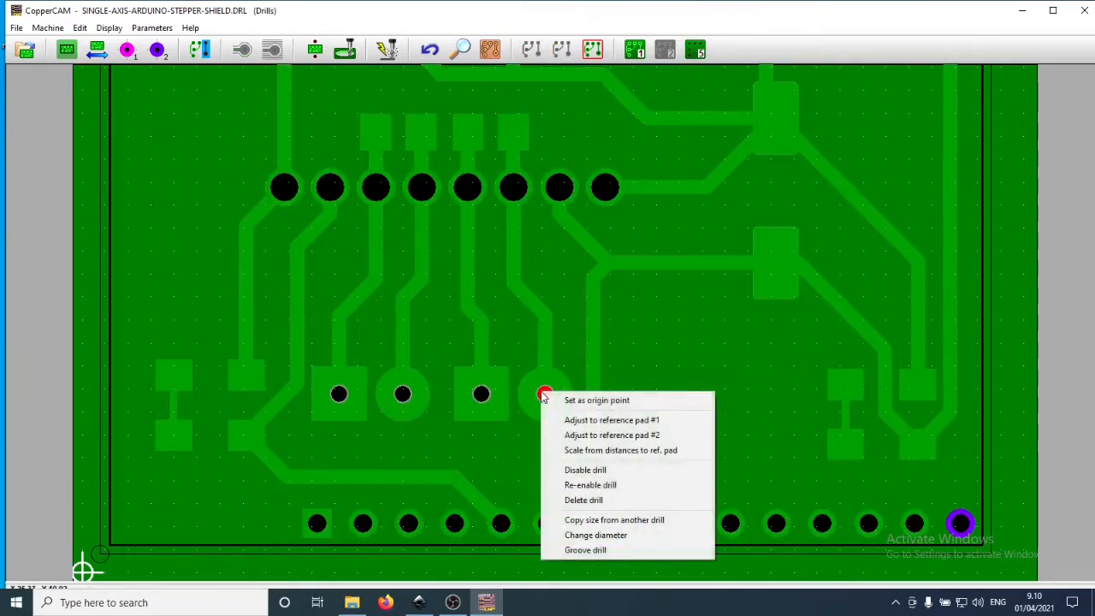
{"action": "left_click", "coordinate": [596, 534]}
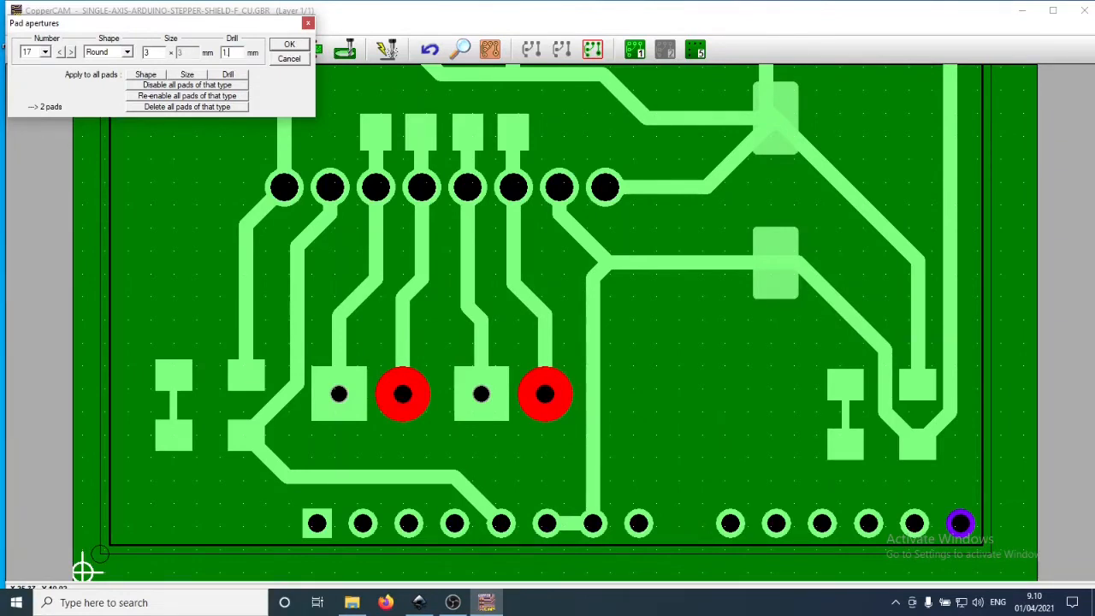
{"action": "left_click", "coordinate": [288, 44]}
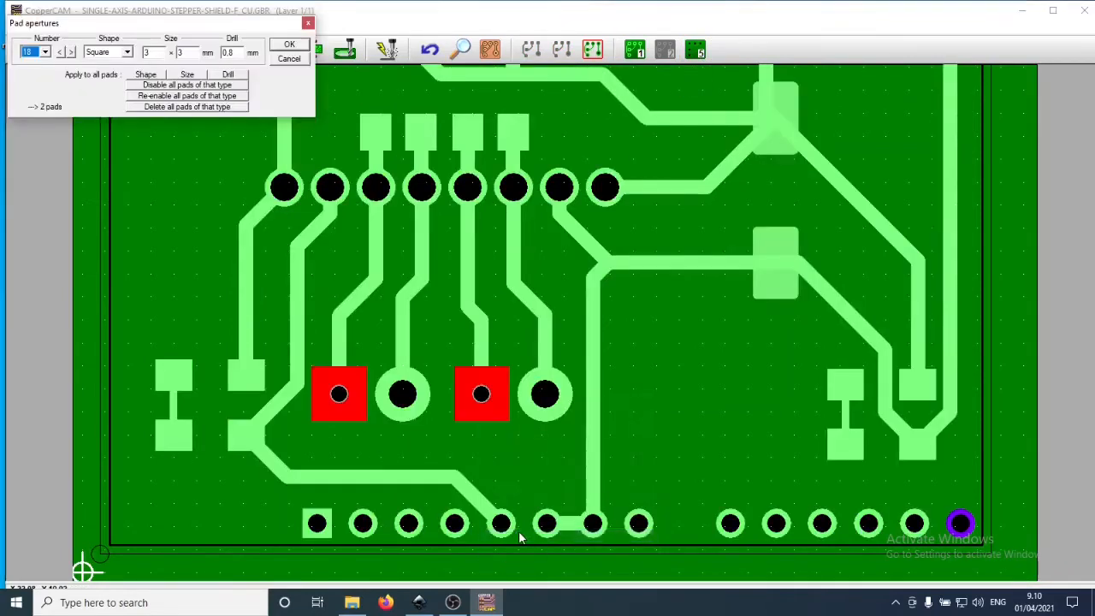
{"action": "left_click", "coordinate": [247, 51]}
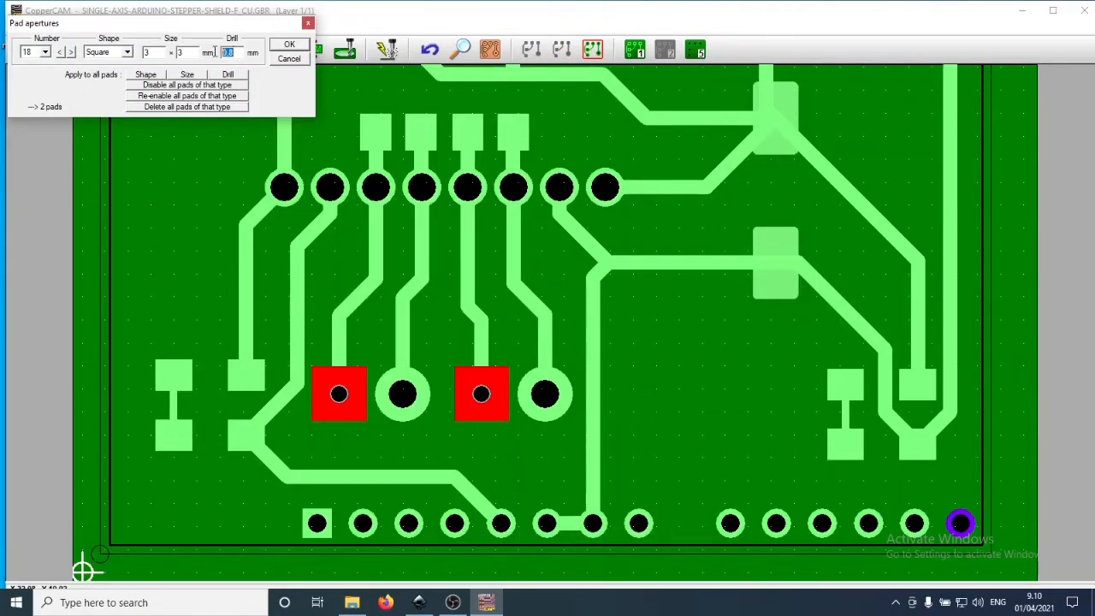
{"action": "type", "text": "1.5"}
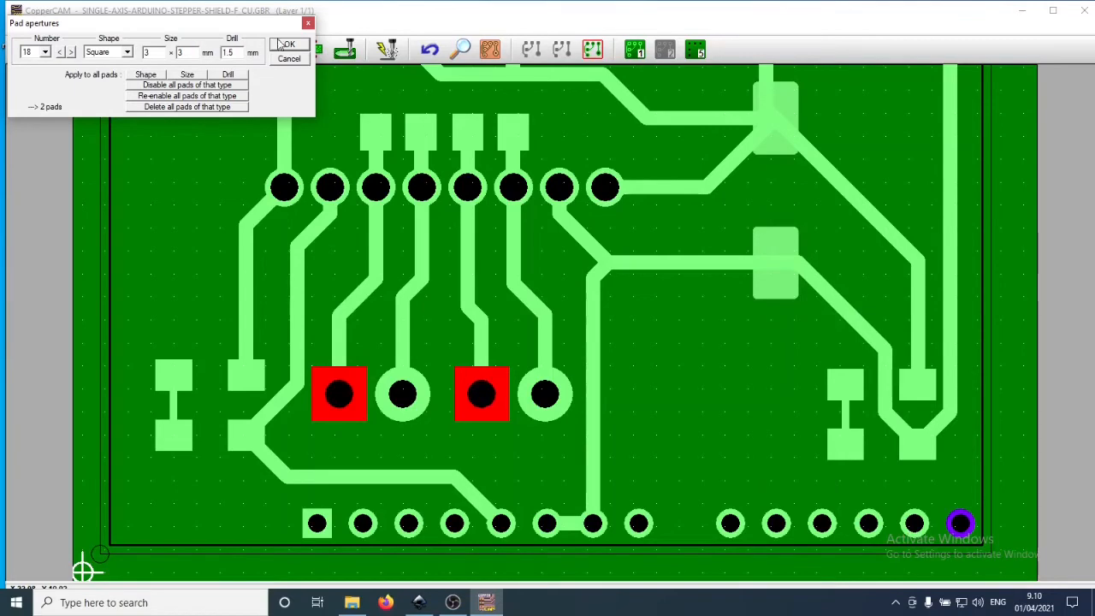
{"action": "left_click", "coordinate": [290, 44]}
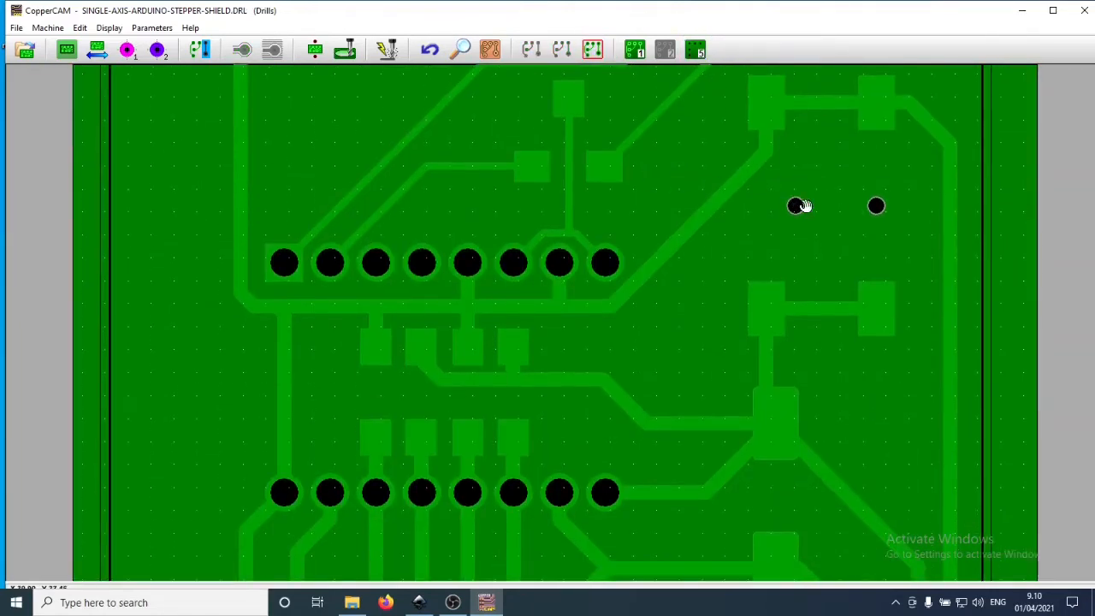
Select one of the two large holes to change its diameter to 2 mm
{"action": "left_click", "coordinate": [876, 205]}
{"action": "type", "text": "2"}
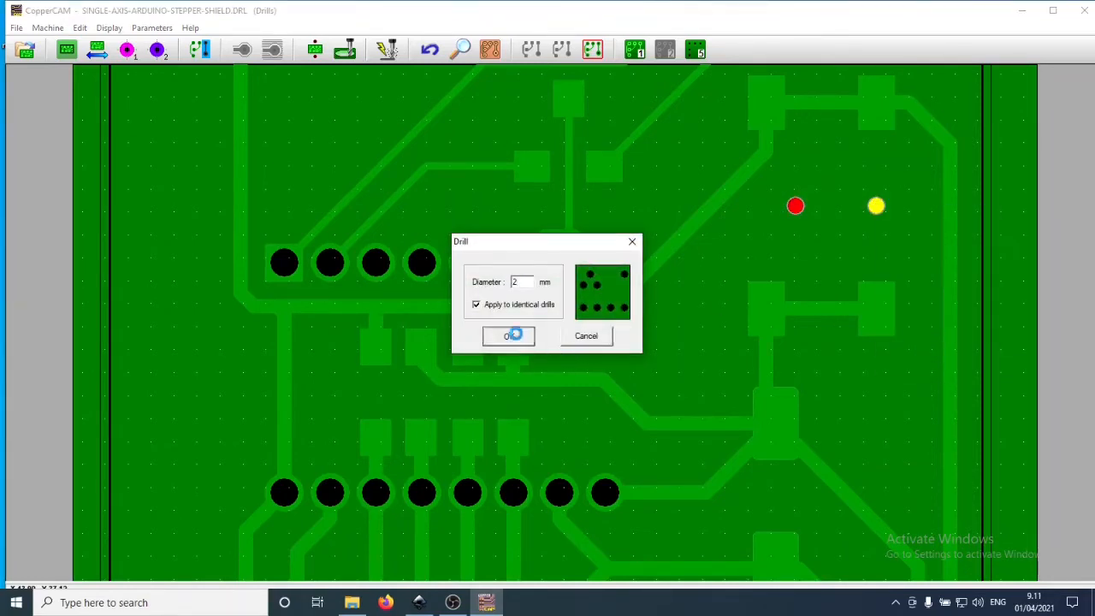
Apply the 2 mm diameter to identical drills and load the stepper shield's DRL drill file
{"action": "left_click", "coordinate": [508, 336]}
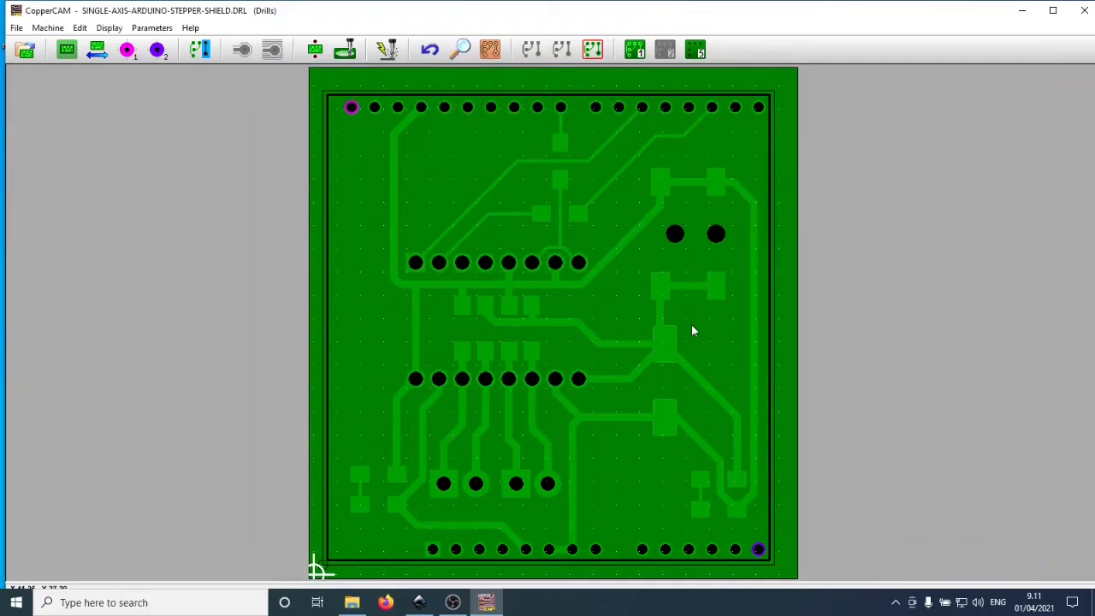
{"action": "mouse_move", "coordinate": [695, 360]}
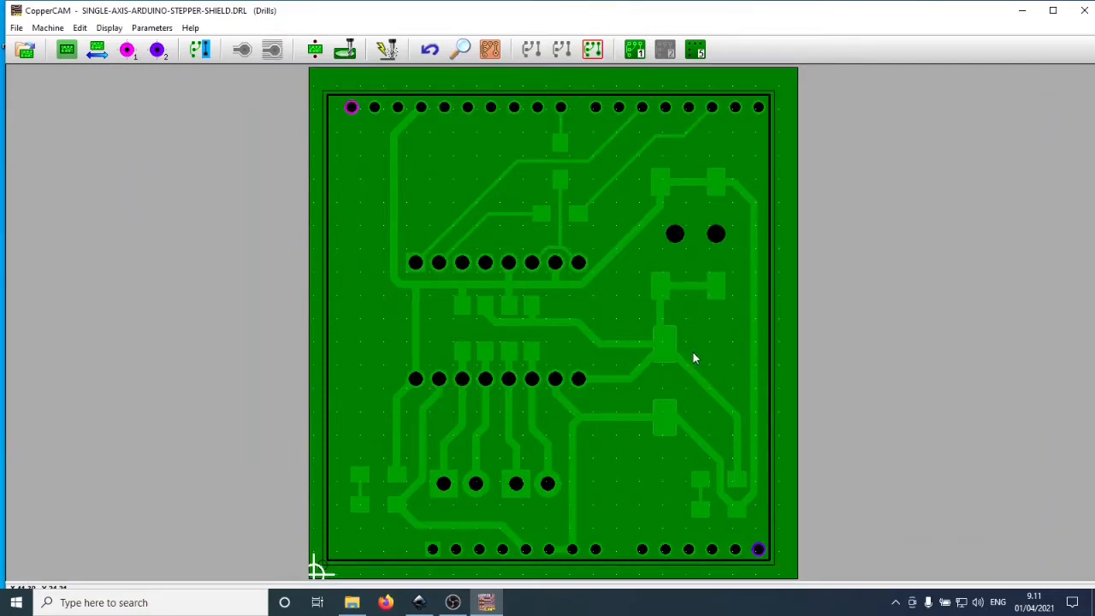
{"action": "mouse_move", "coordinate": [573, 156]}
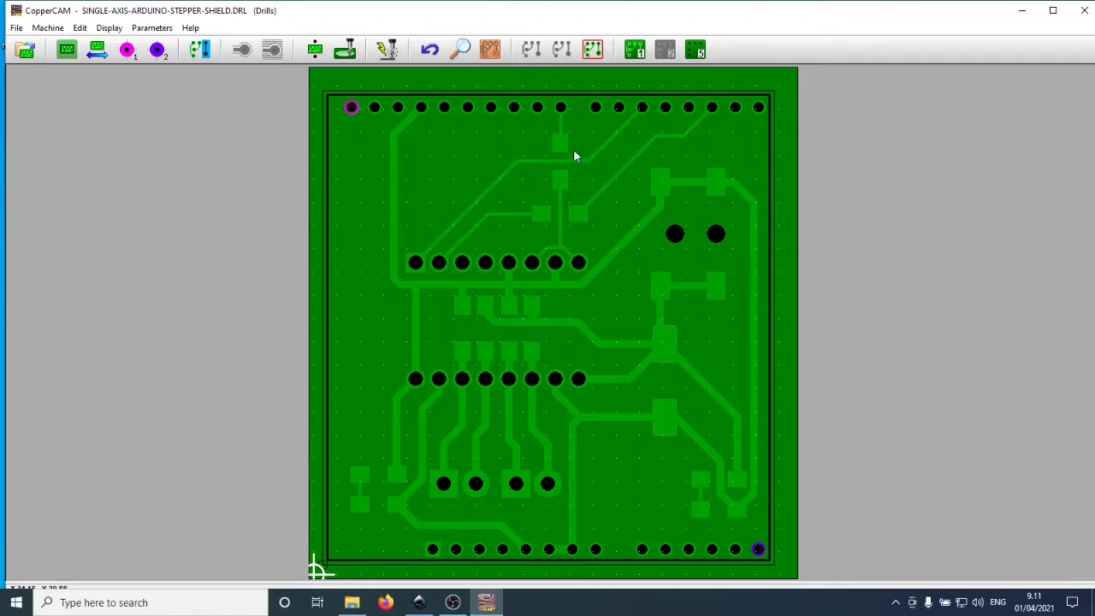
{"action": "mouse_move", "coordinate": [798, 199]}
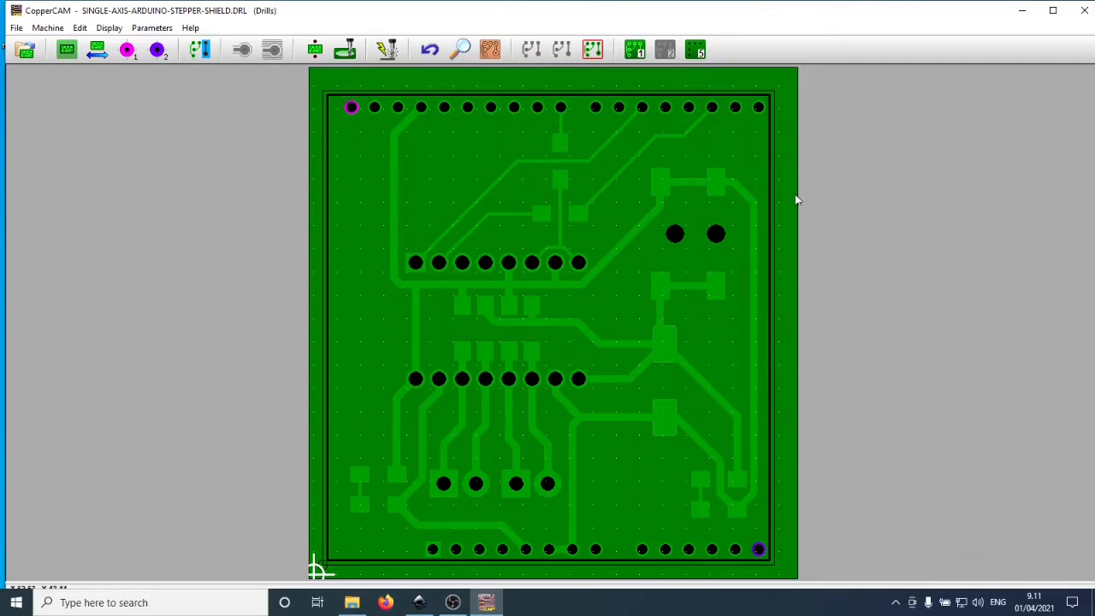
{"action": "mouse_move", "coordinate": [780, 355]}
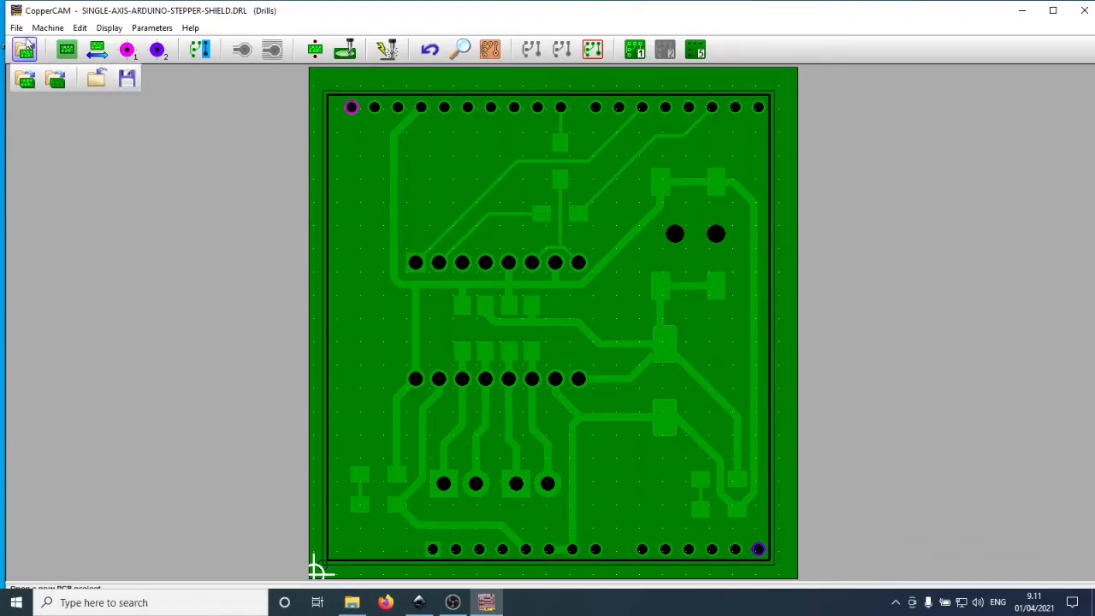
{"action": "left_click", "coordinate": [11, 27]}
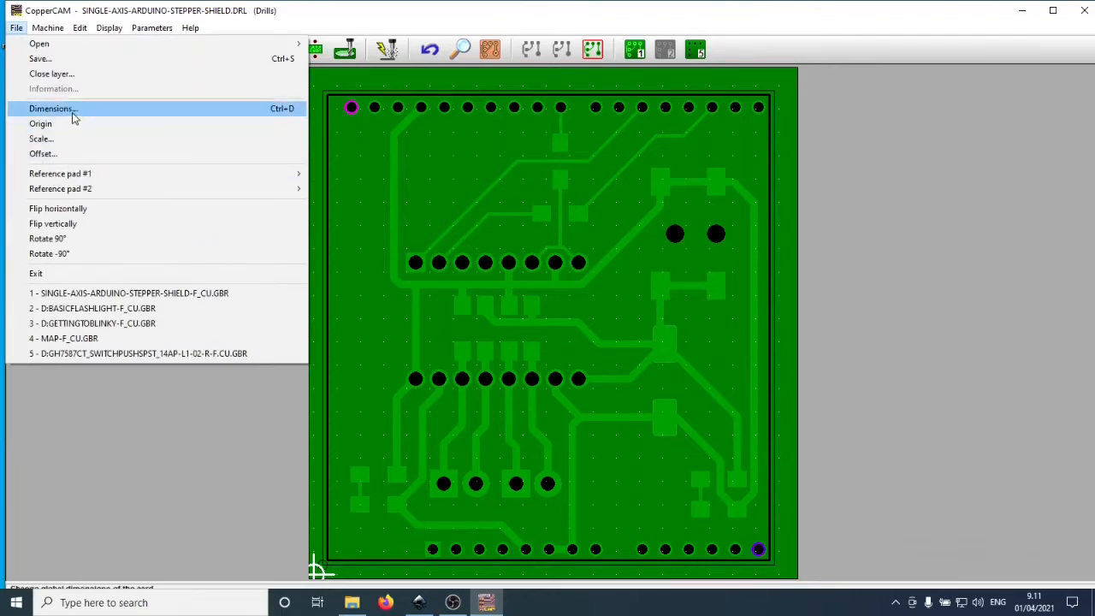
{"action": "left_click", "coordinate": [54, 108]}
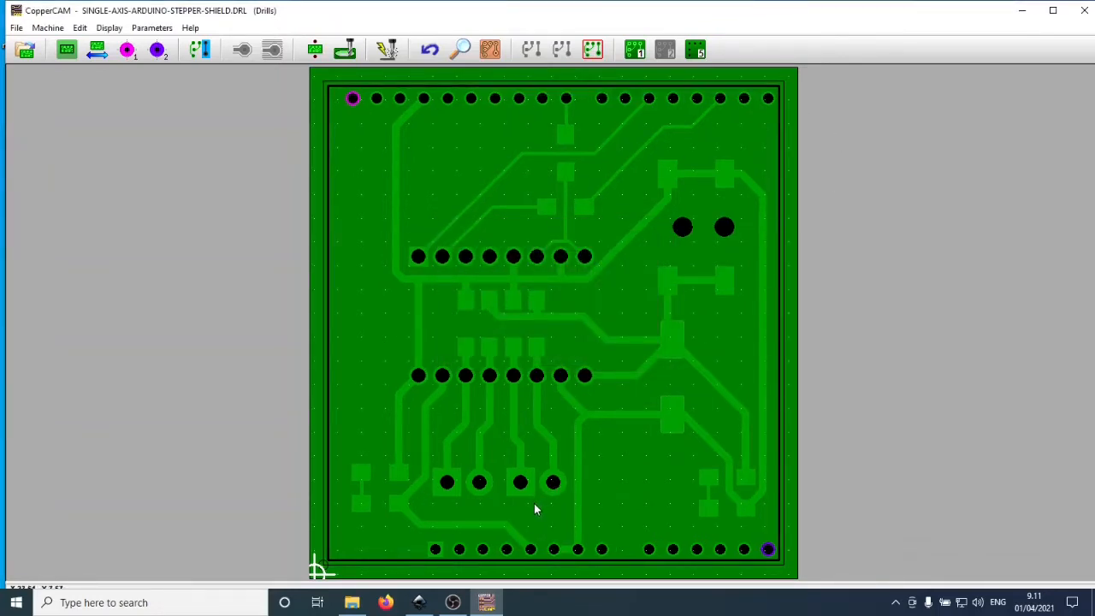
{"action": "mouse_move", "coordinate": [316, 575]}
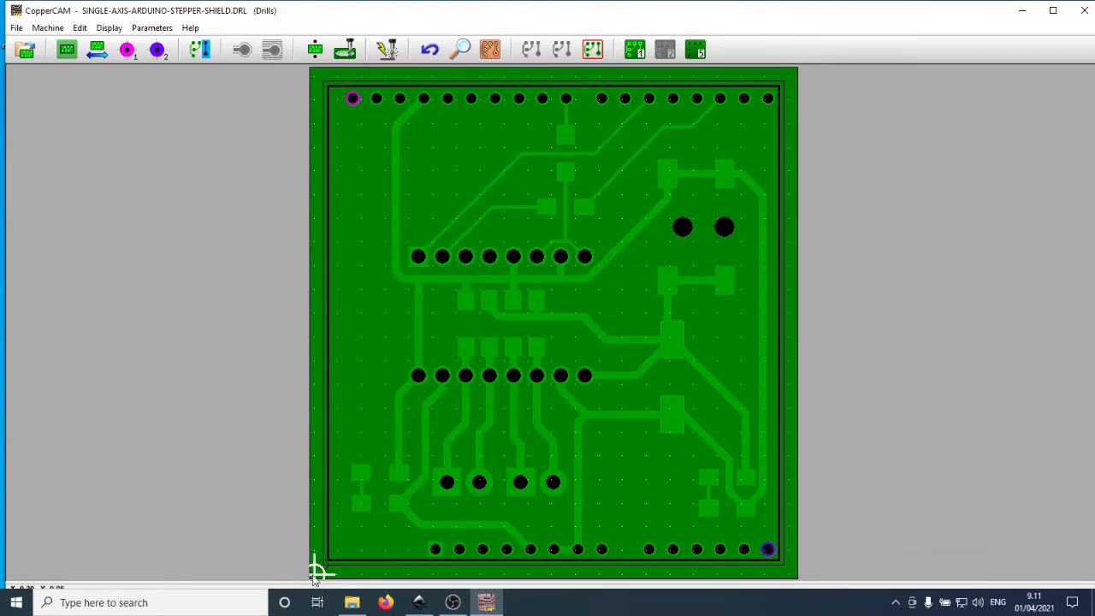
{"action": "mouse_move", "coordinate": [45, 146]}
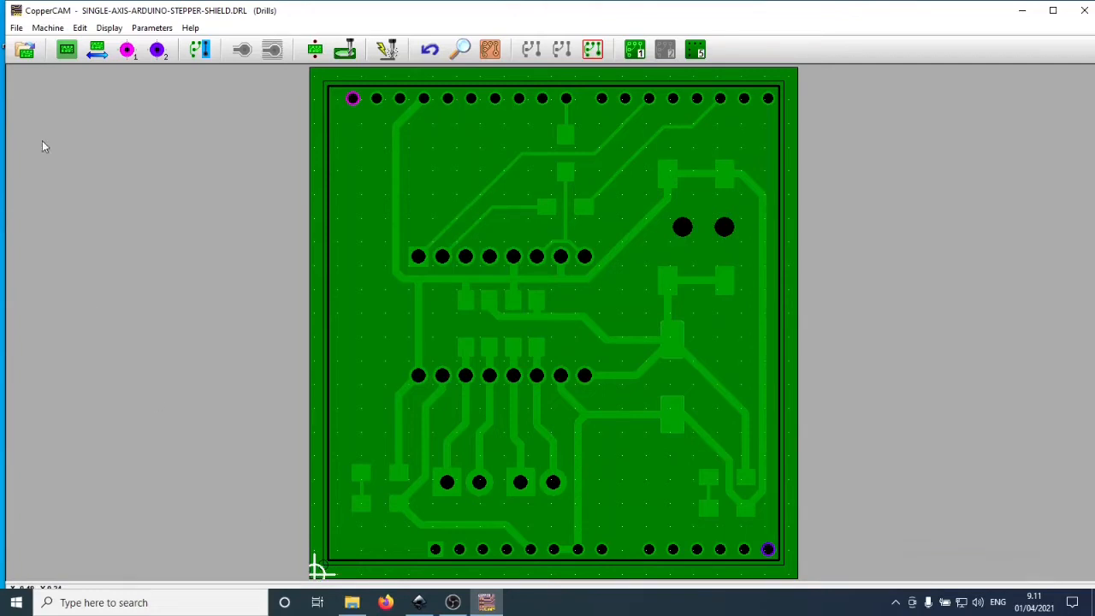
Reset the board origin via File > Origin, entering 0 for X and Y
{"action": "left_click", "coordinate": [13, 27]}
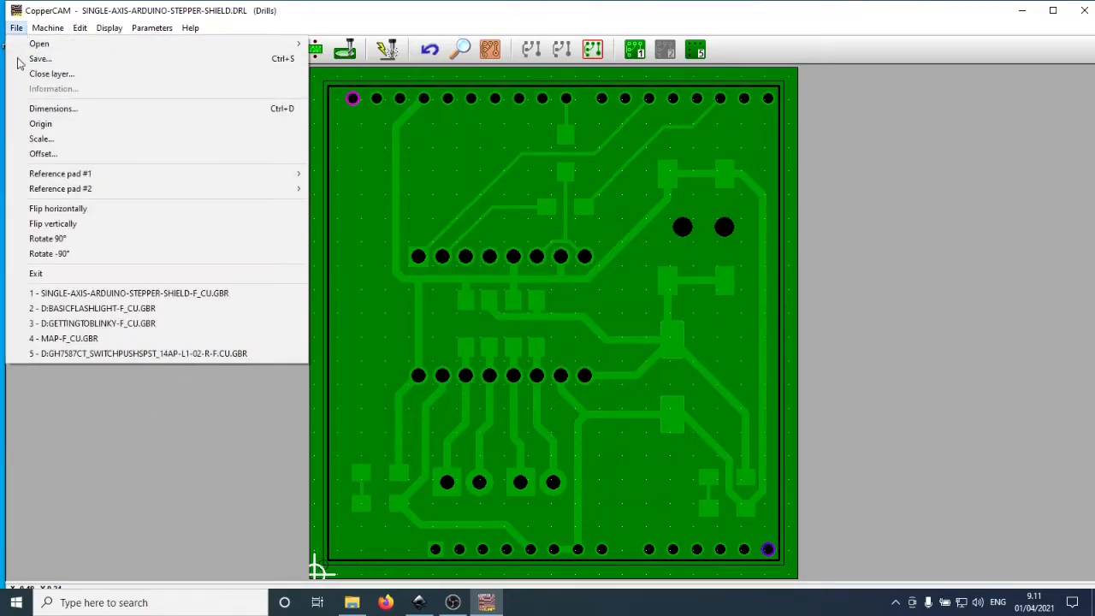
{"action": "left_click", "coordinate": [41, 123]}
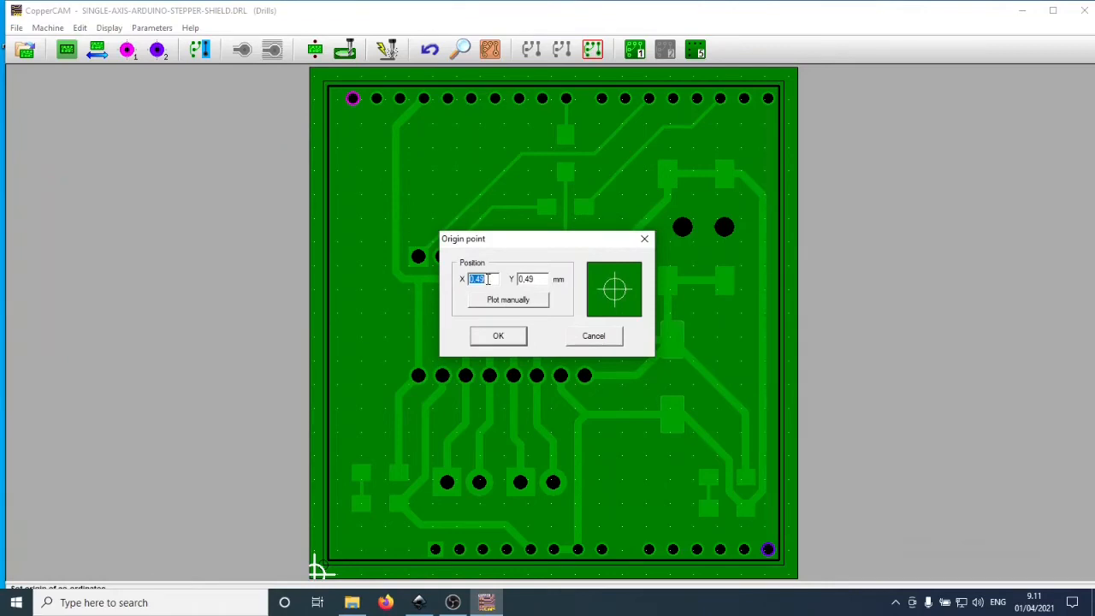
{"action": "type", "text": "0"}
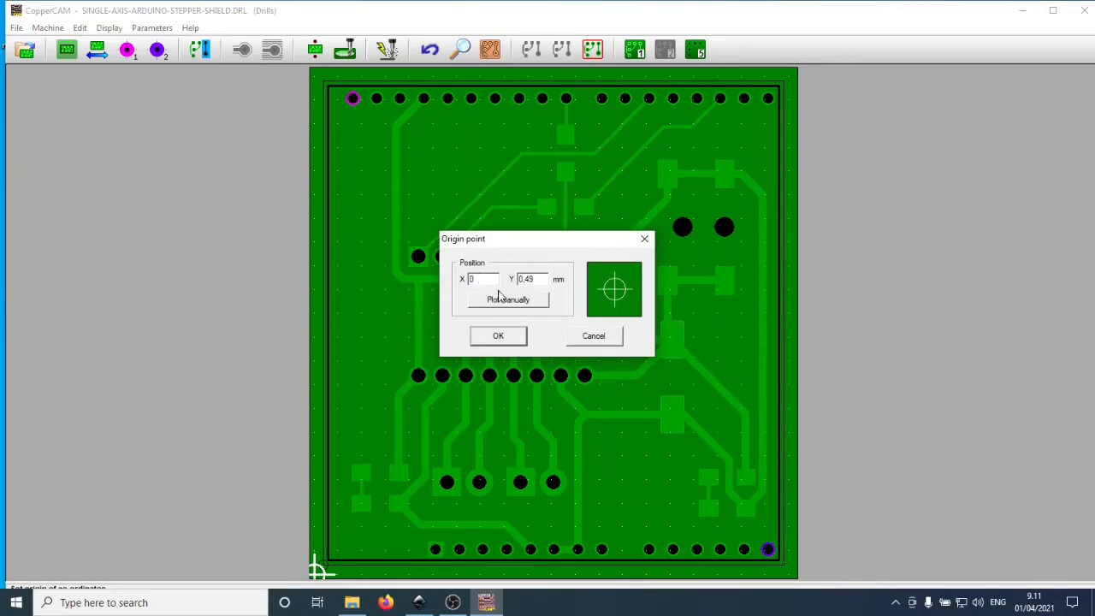
{"action": "type", "text": "0"}
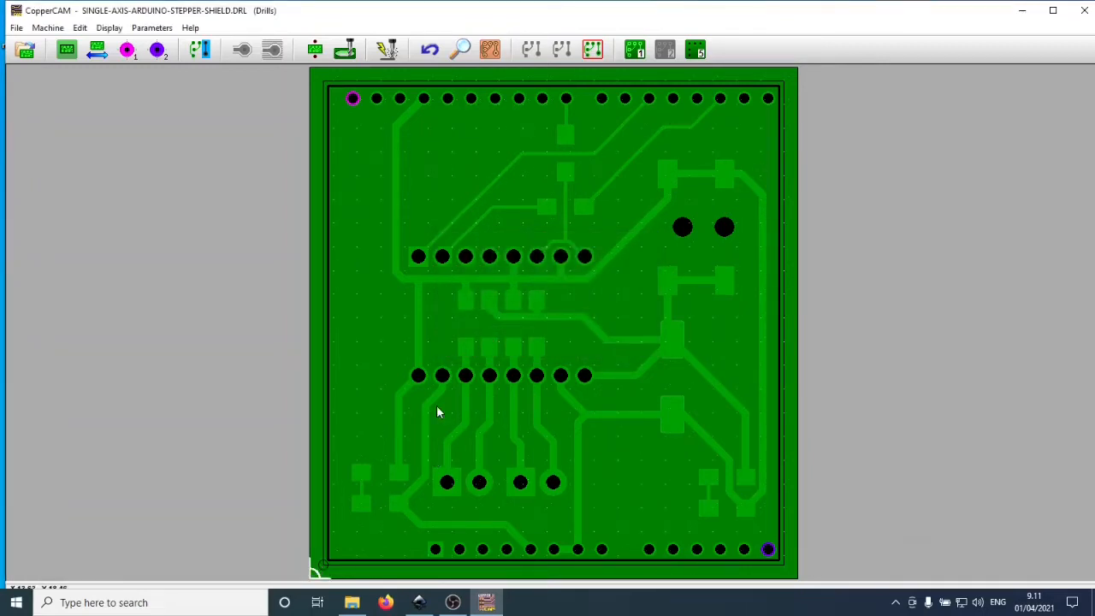
{"action": "mouse_move", "coordinate": [473, 89]}
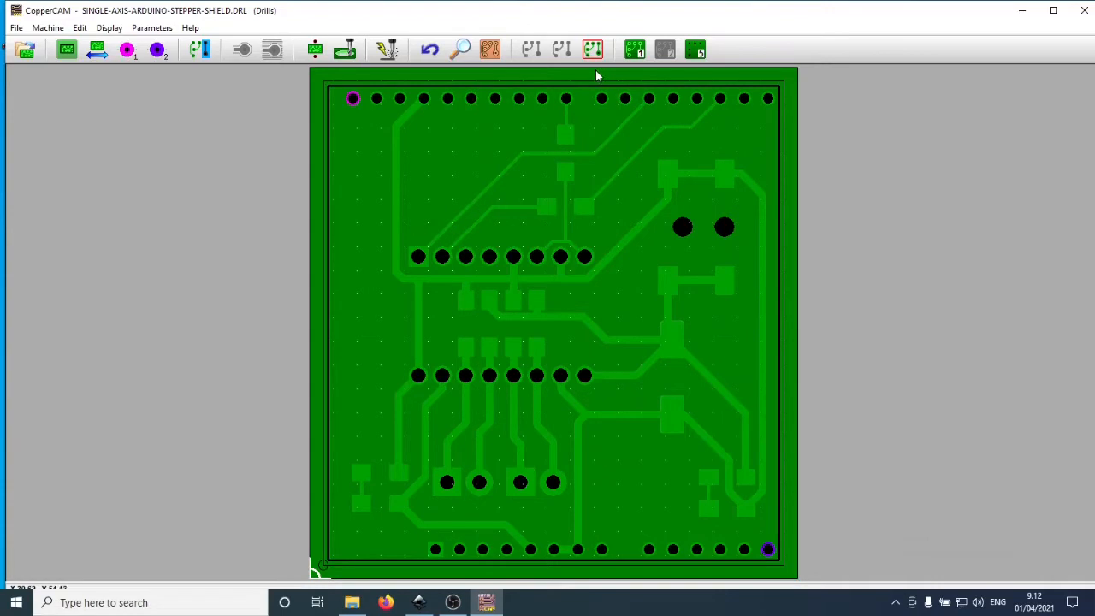
{"action": "mouse_move", "coordinate": [619, 65]}
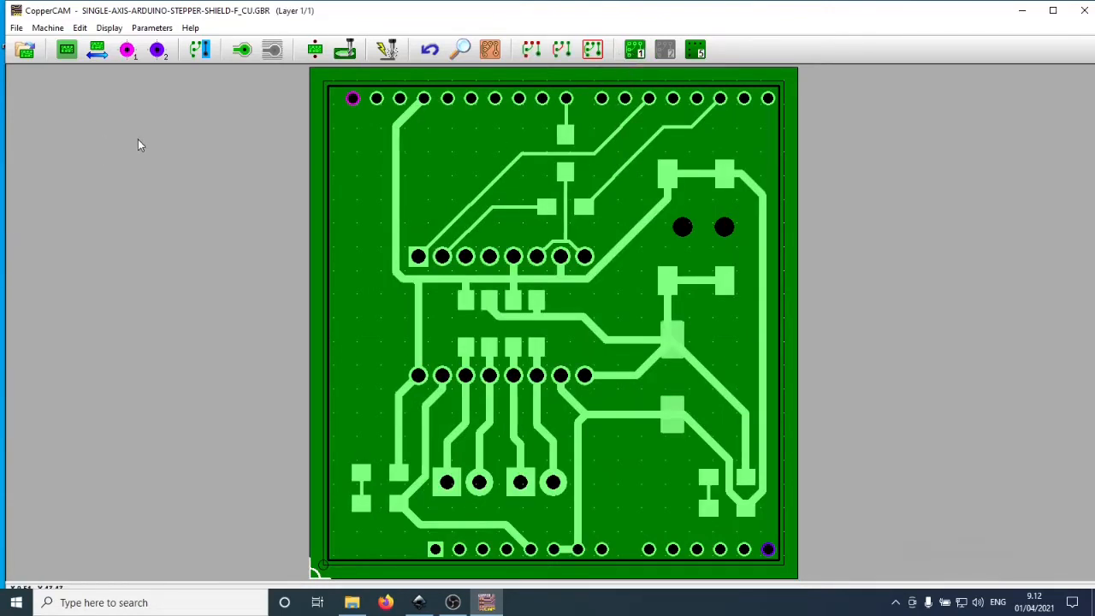
Review the Active tools: 0.4 mm conical engraver for engraving, plus hatching and cutting tool choices
{"action": "left_click", "coordinate": [151, 27]}
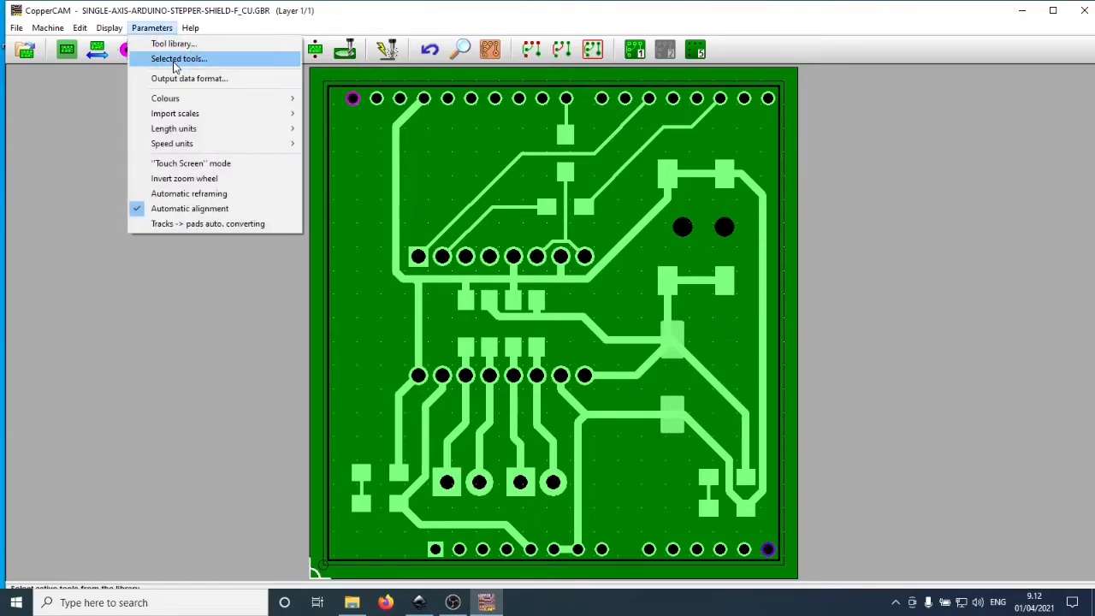
{"action": "left_click", "coordinate": [178, 58]}
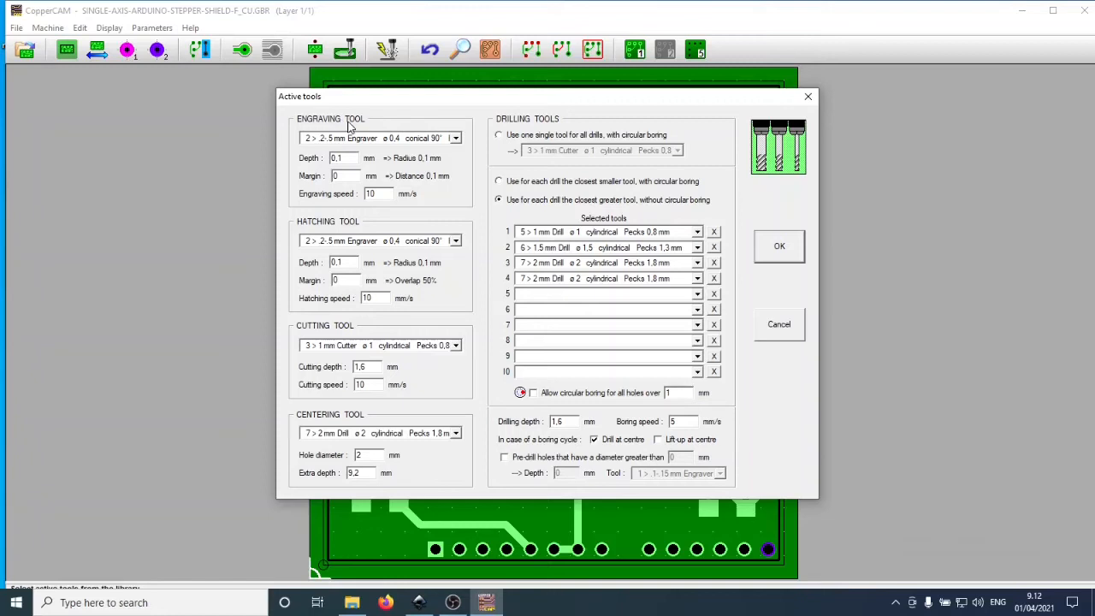
{"action": "left_click", "coordinate": [455, 137]}
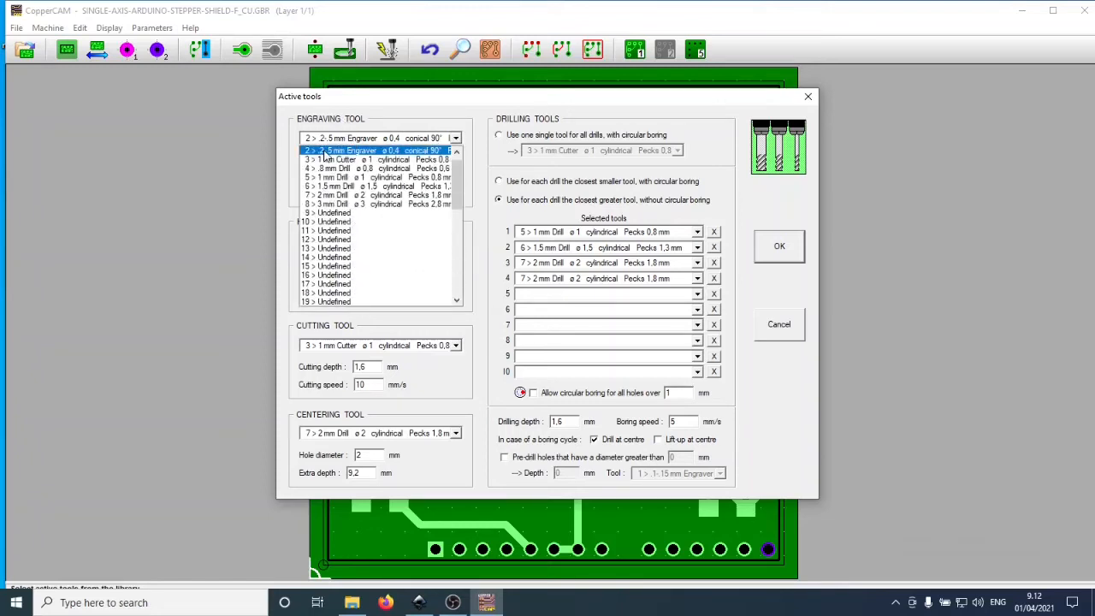
{"action": "mouse_move", "coordinate": [339, 154]}
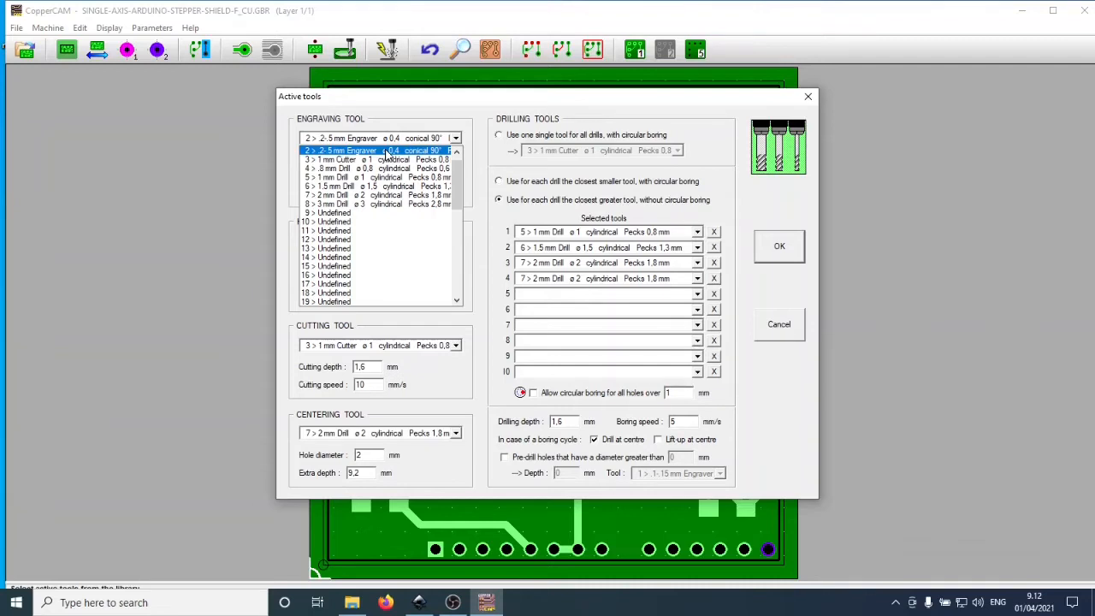
{"action": "left_click", "coordinate": [356, 150]}
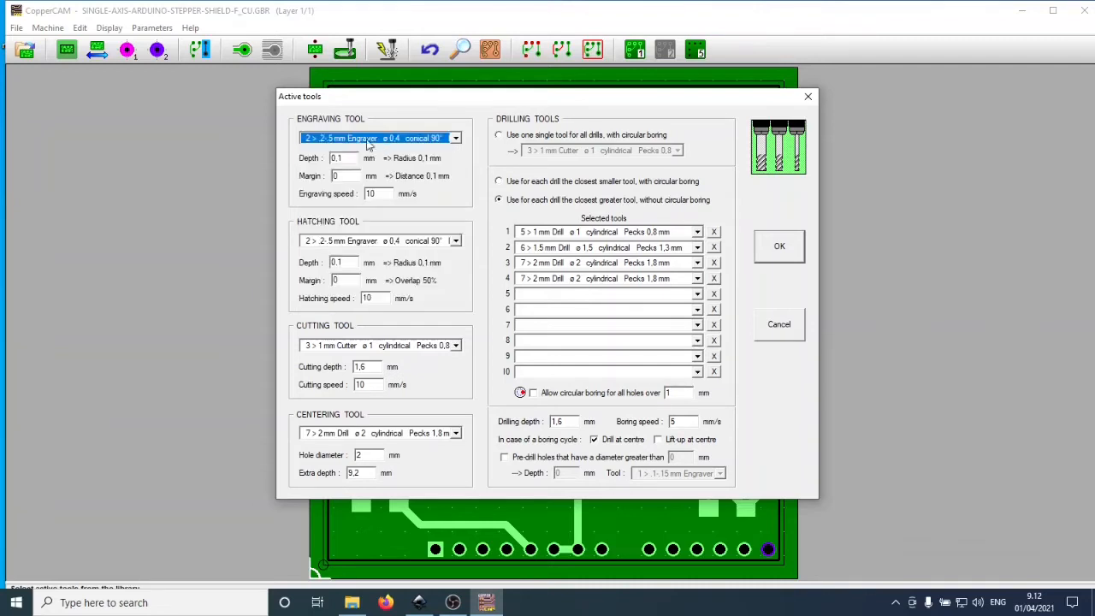
{"action": "mouse_move", "coordinate": [373, 246]}
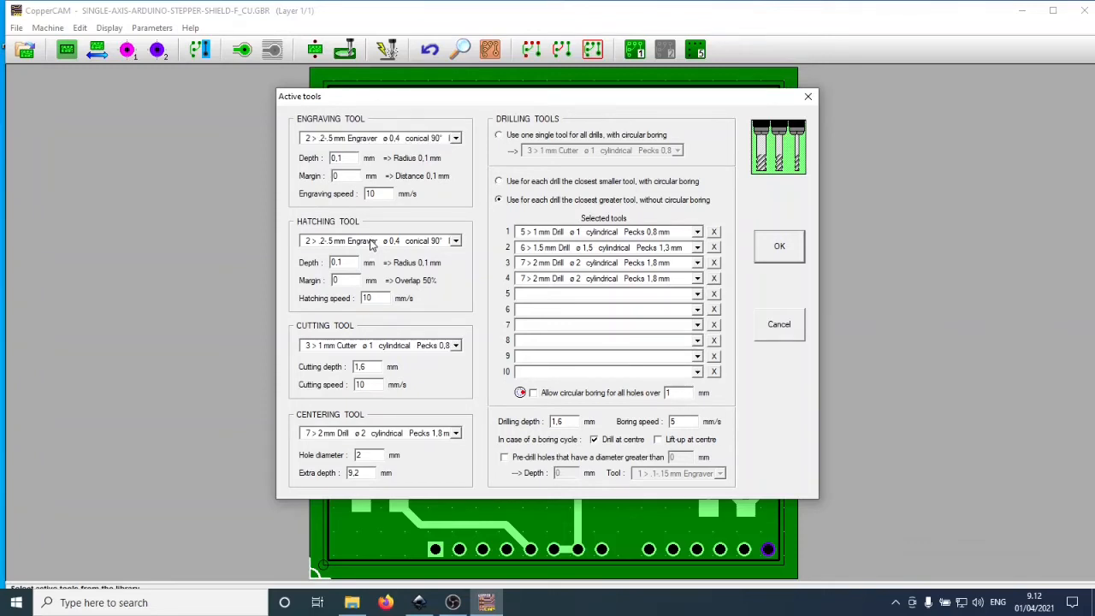
{"action": "left_click", "coordinate": [373, 239]}
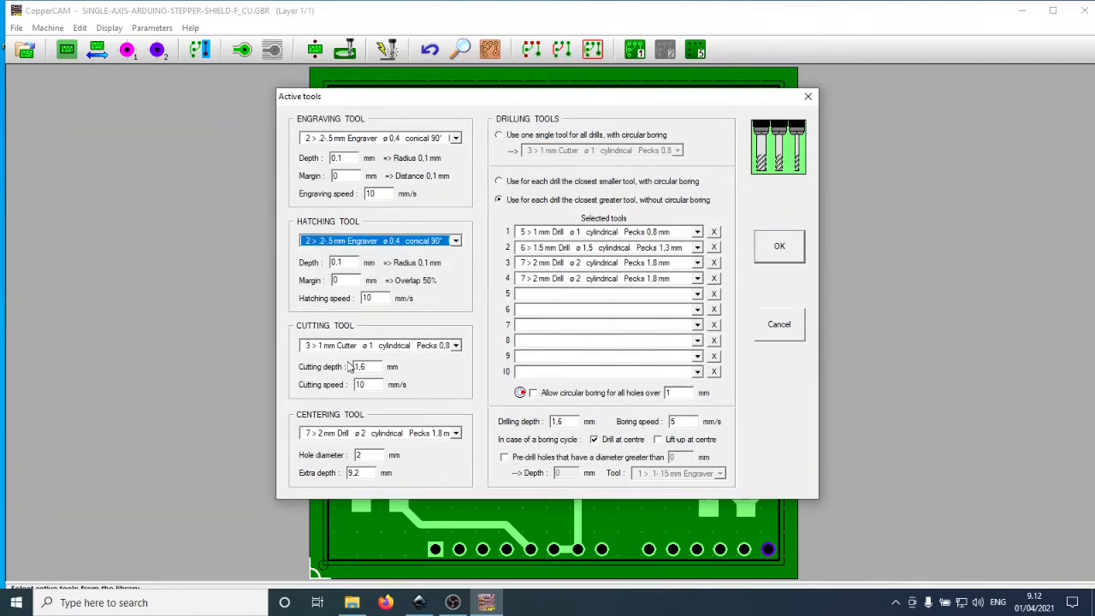
{"action": "mouse_move", "coordinate": [344, 353]}
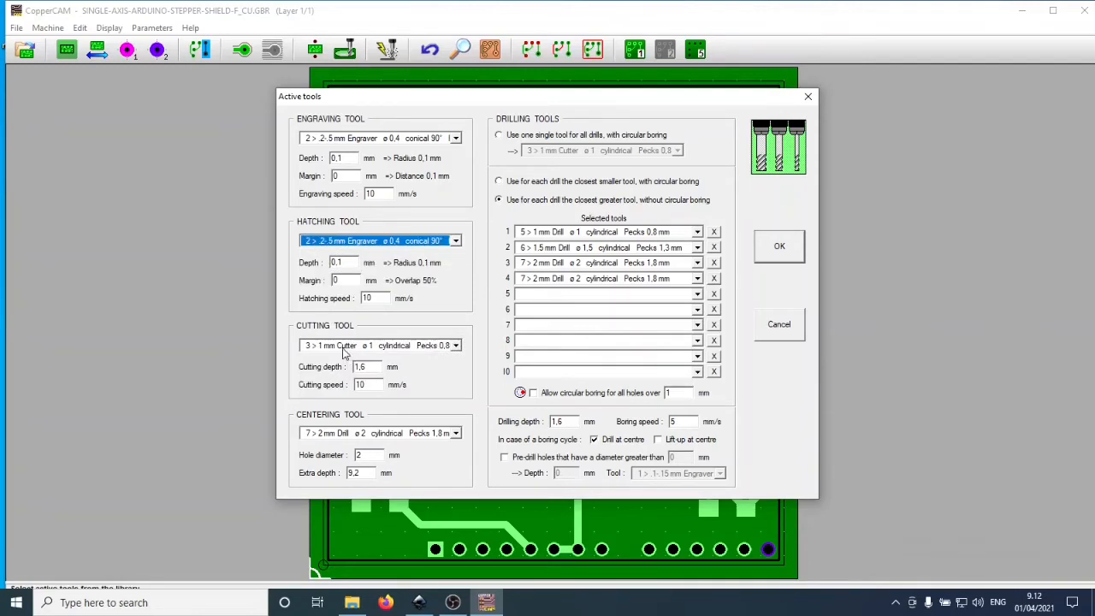
{"action": "left_click", "coordinate": [373, 346]}
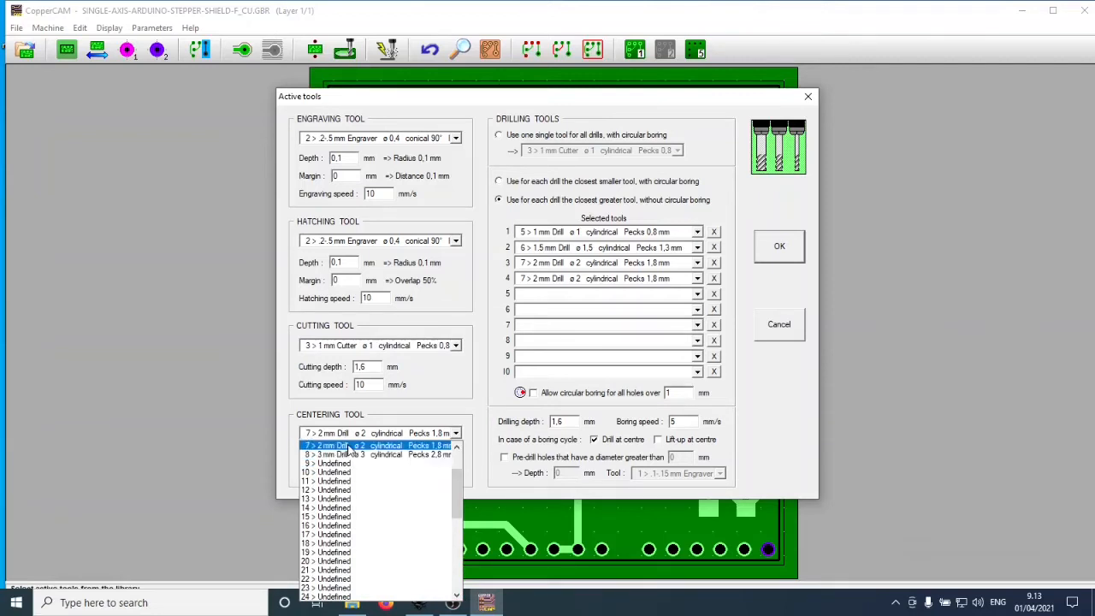
Keep the 2 mm drill as centering tool and confirm the active tools settings
{"action": "left_click", "coordinate": [334, 445]}
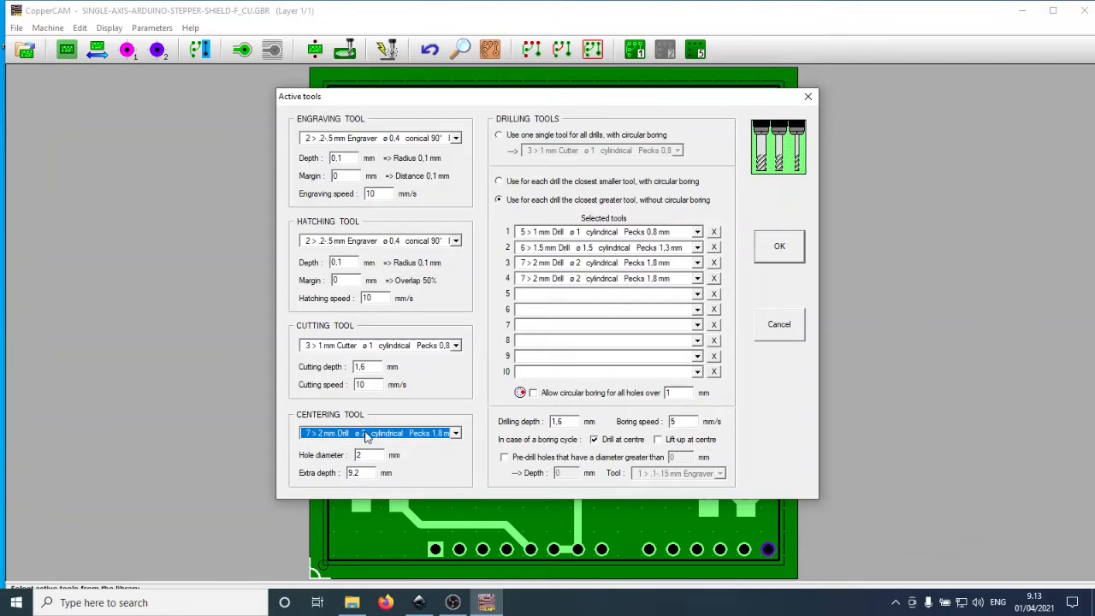
{"action": "mouse_move", "coordinate": [378, 428]}
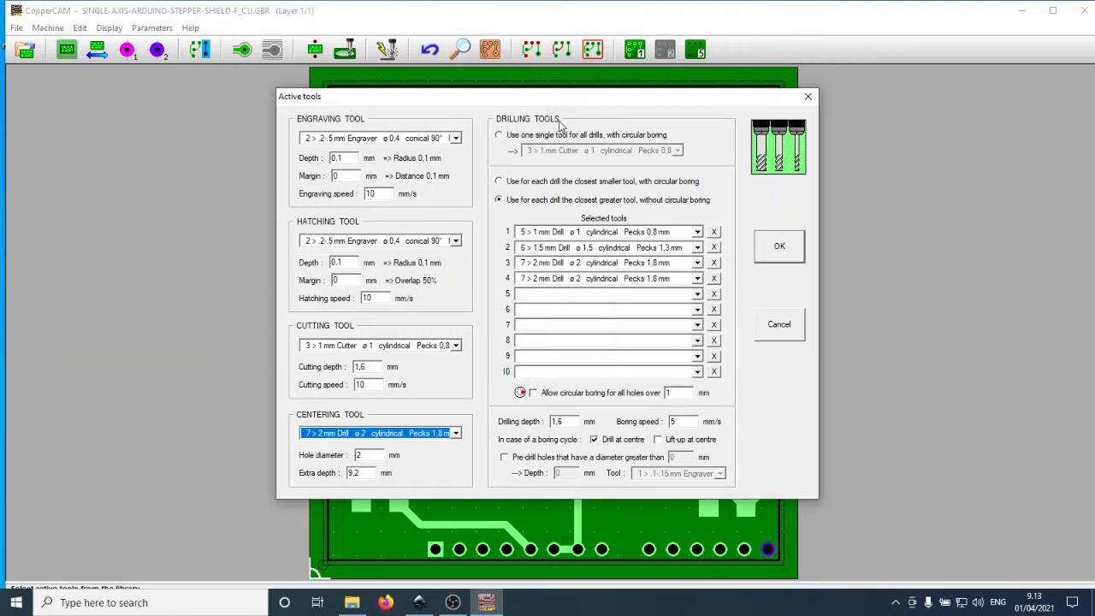
{"action": "mouse_move", "coordinate": [588, 127]}
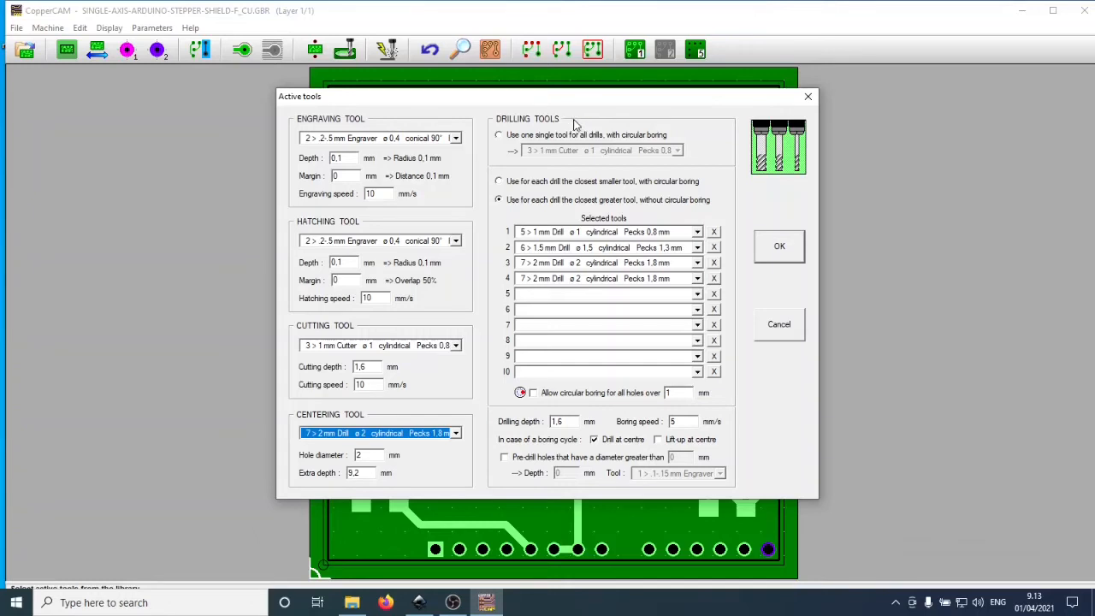
{"action": "mouse_move", "coordinate": [556, 126]}
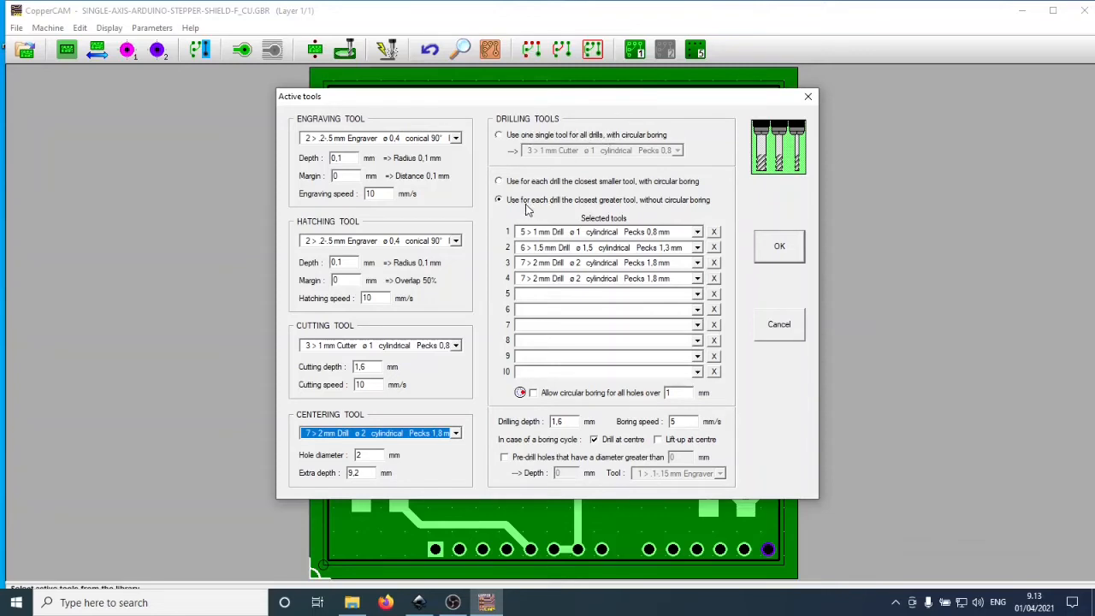
{"action": "mouse_move", "coordinate": [522, 211]}
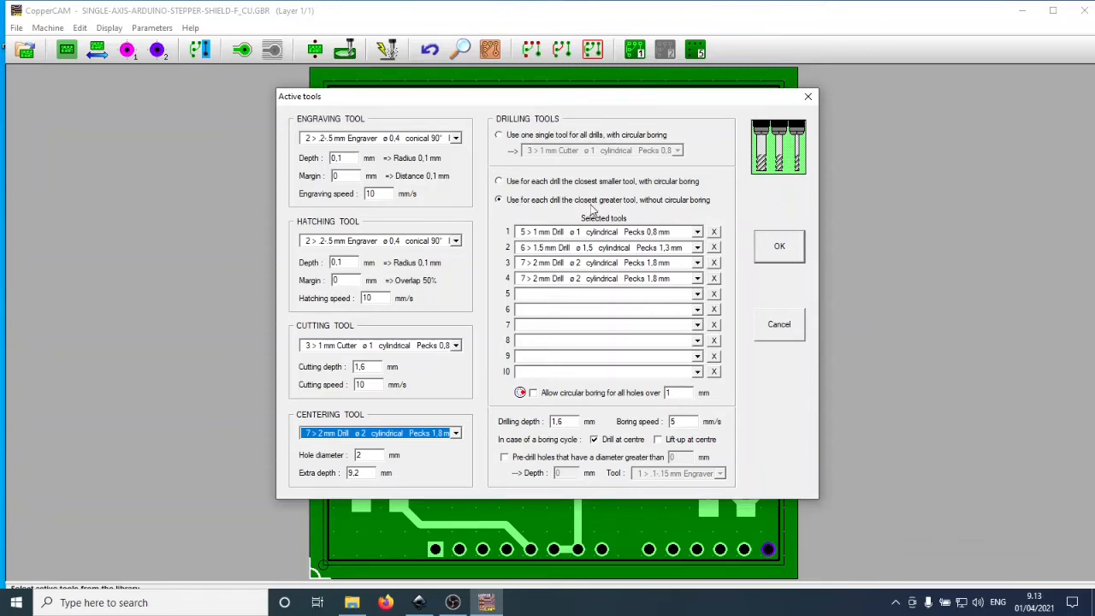
{"action": "mouse_move", "coordinate": [531, 209]}
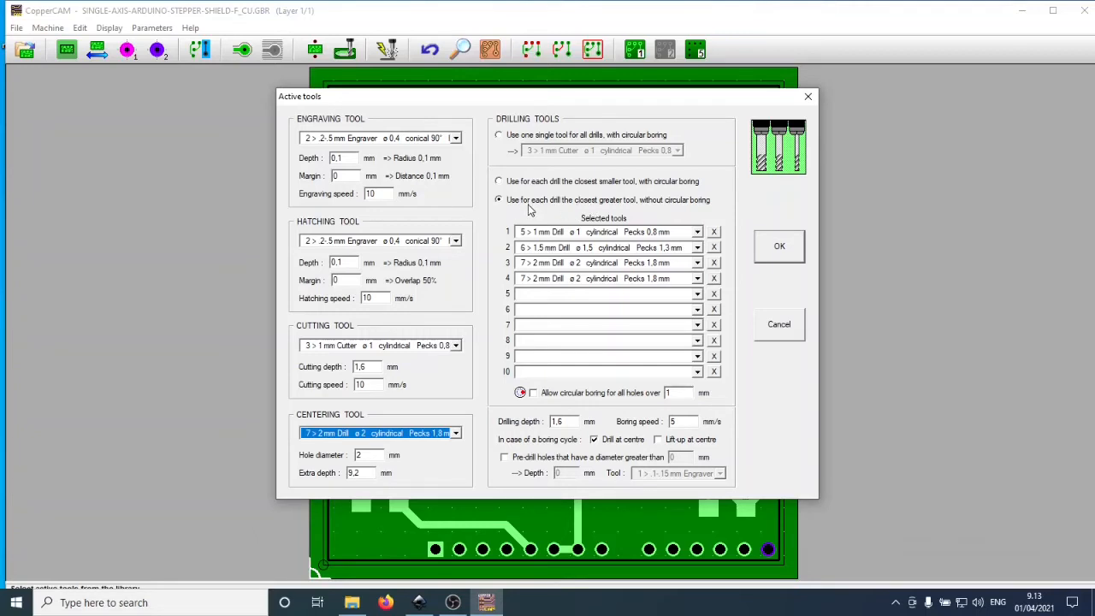
{"action": "mouse_move", "coordinate": [684, 212]}
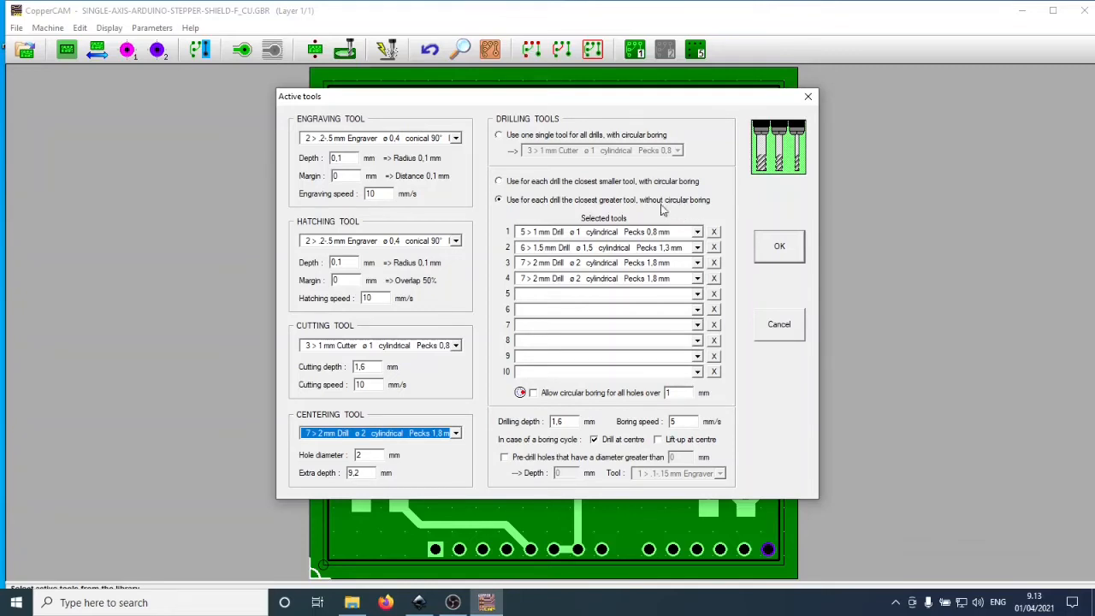
{"action": "mouse_move", "coordinate": [697, 209]}
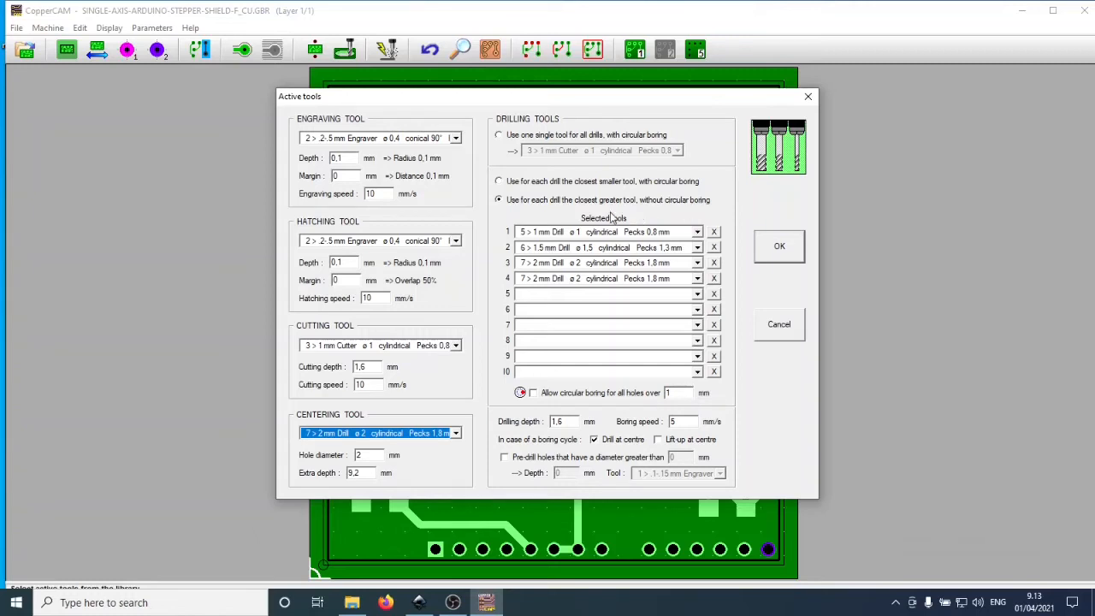
{"action": "mouse_move", "coordinate": [591, 237]}
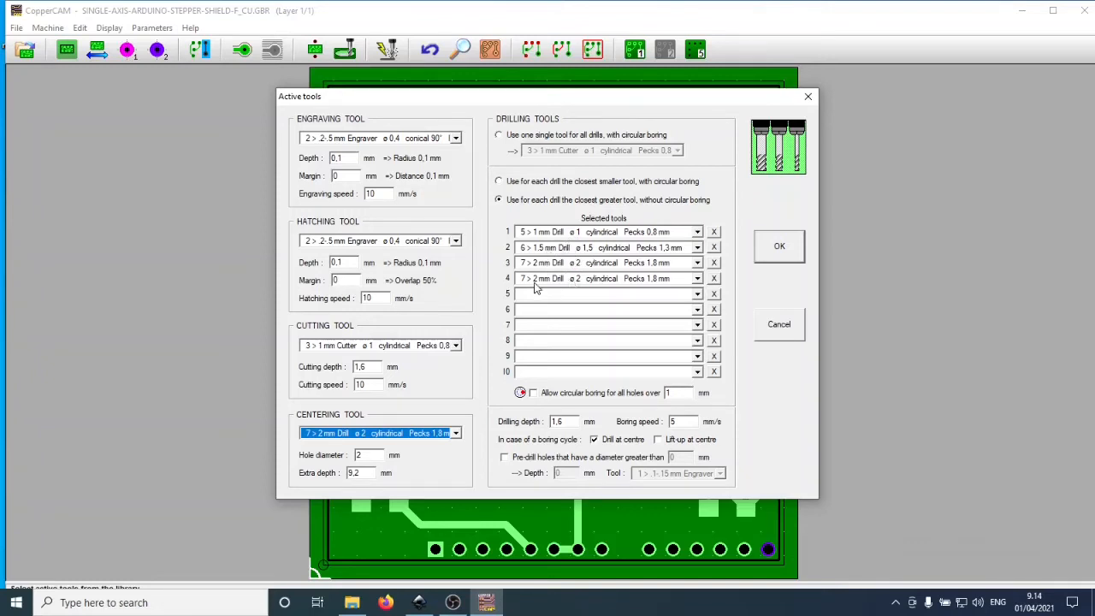
{"action": "mouse_move", "coordinate": [590, 284]}
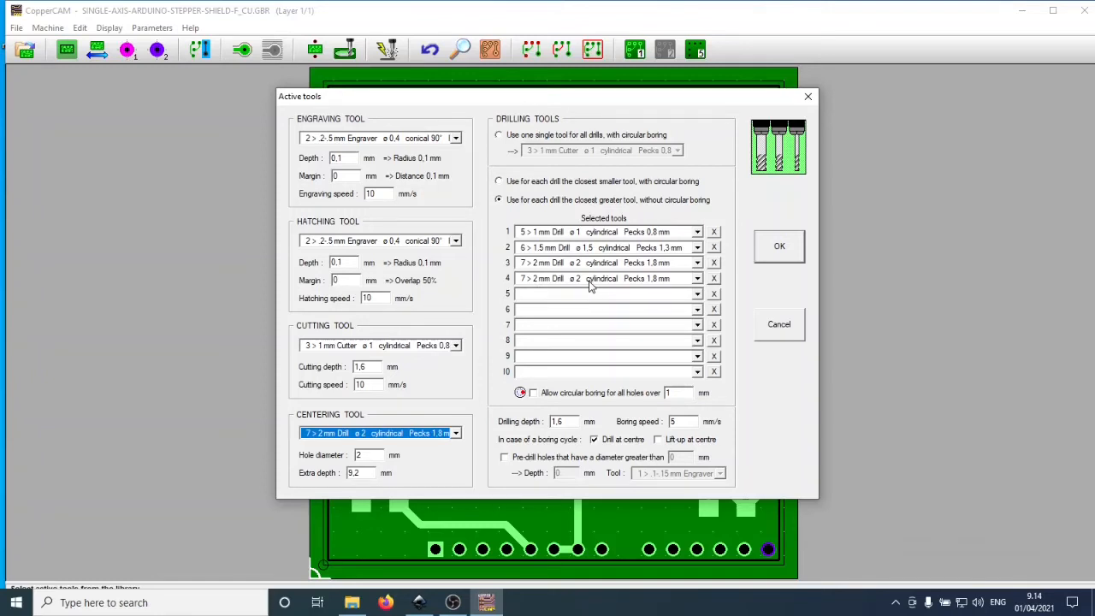
{"action": "mouse_move", "coordinate": [596, 281]}
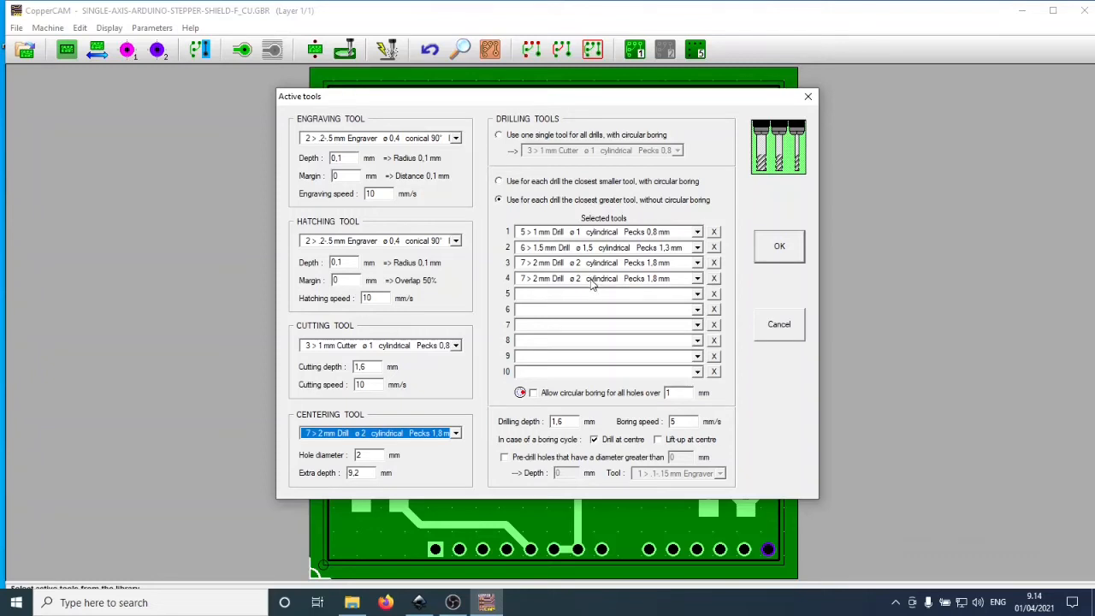
{"action": "mouse_move", "coordinate": [573, 282]}
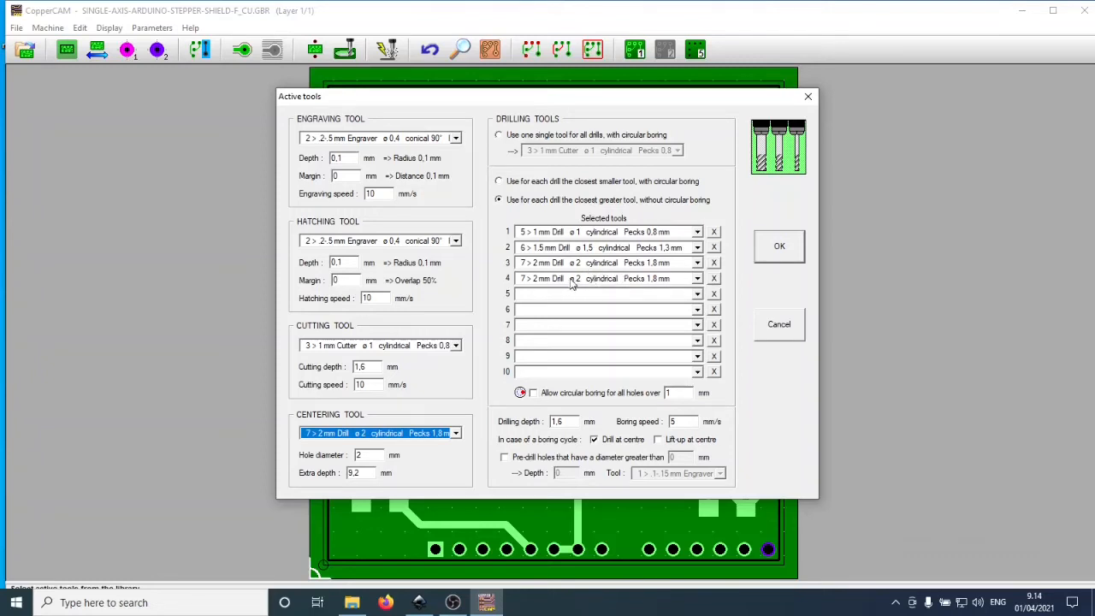
{"action": "mouse_move", "coordinate": [637, 271]}
{"action": "type", "text": "1,8"}
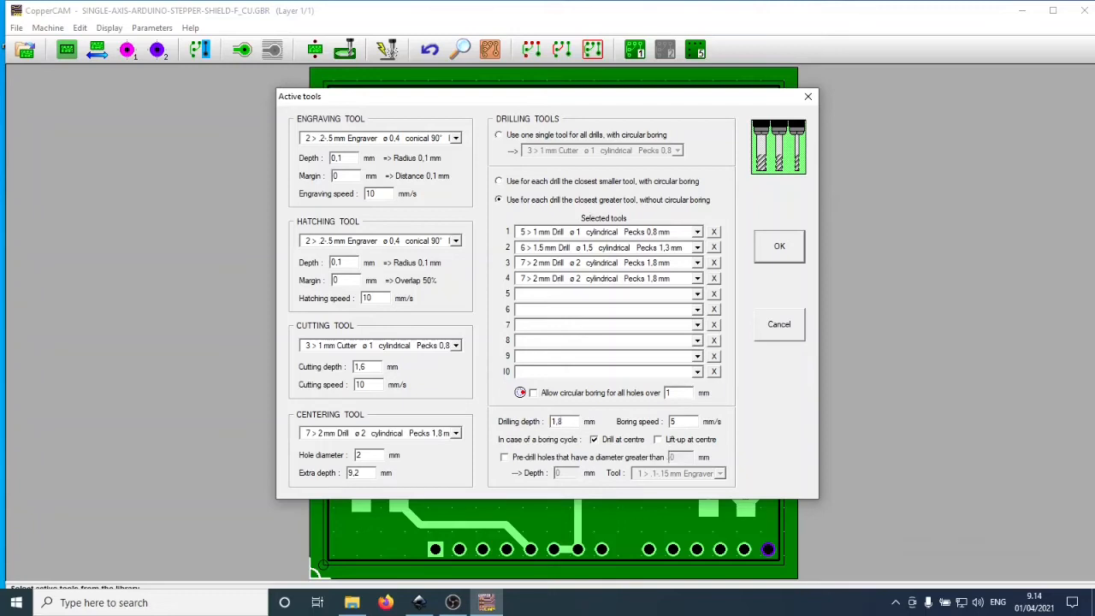
{"action": "mouse_move", "coordinate": [683, 429]}
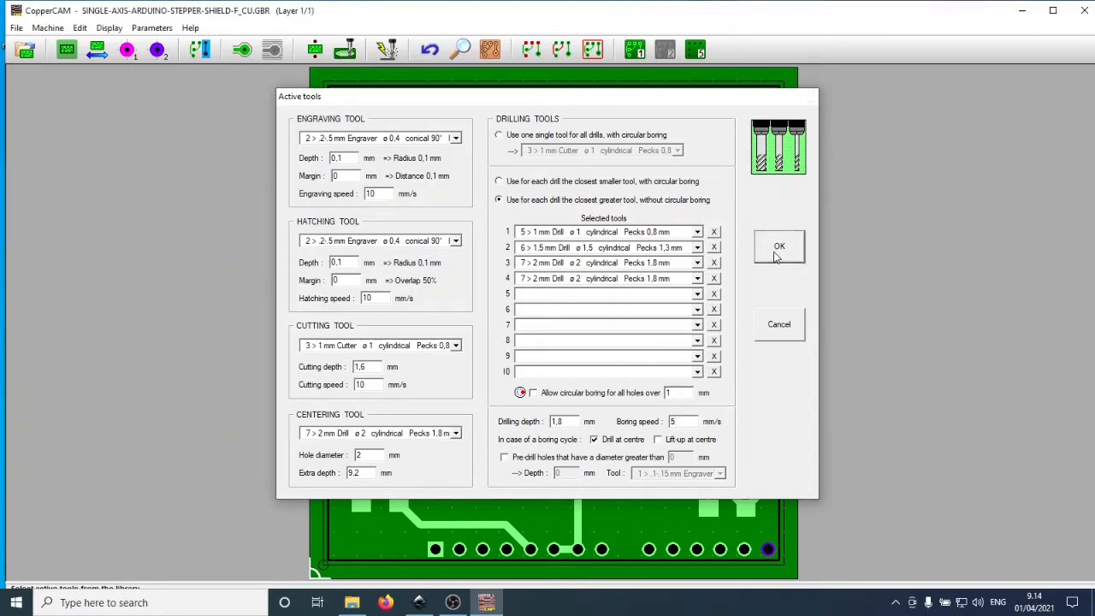
{"action": "left_click", "coordinate": [778, 247]}
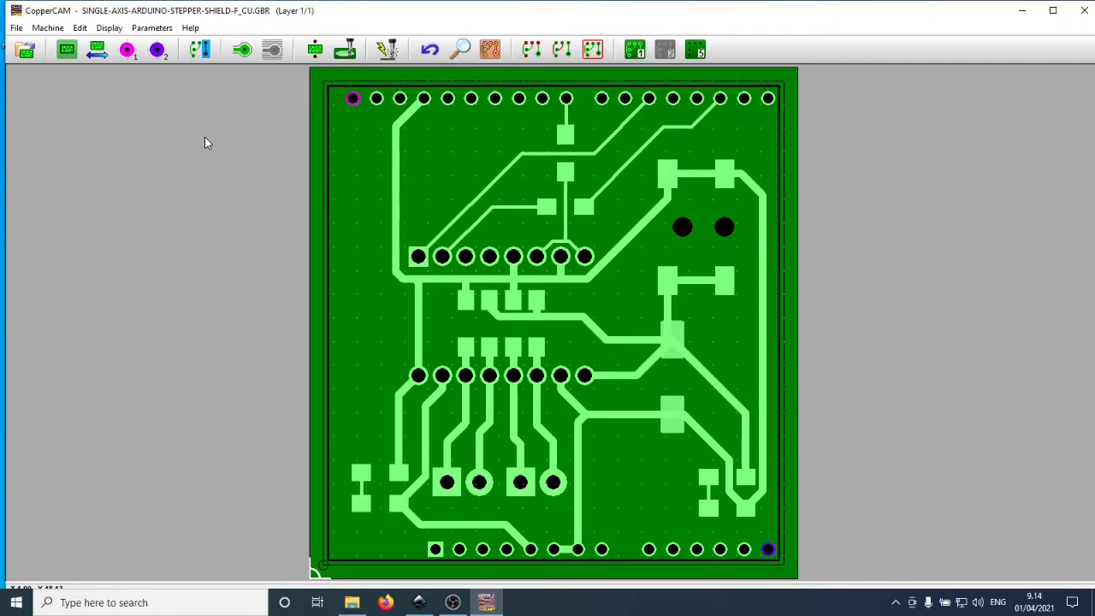
Calculate isolation contours with four extra contours around pads for all layers
{"action": "left_click", "coordinate": [245, 47]}
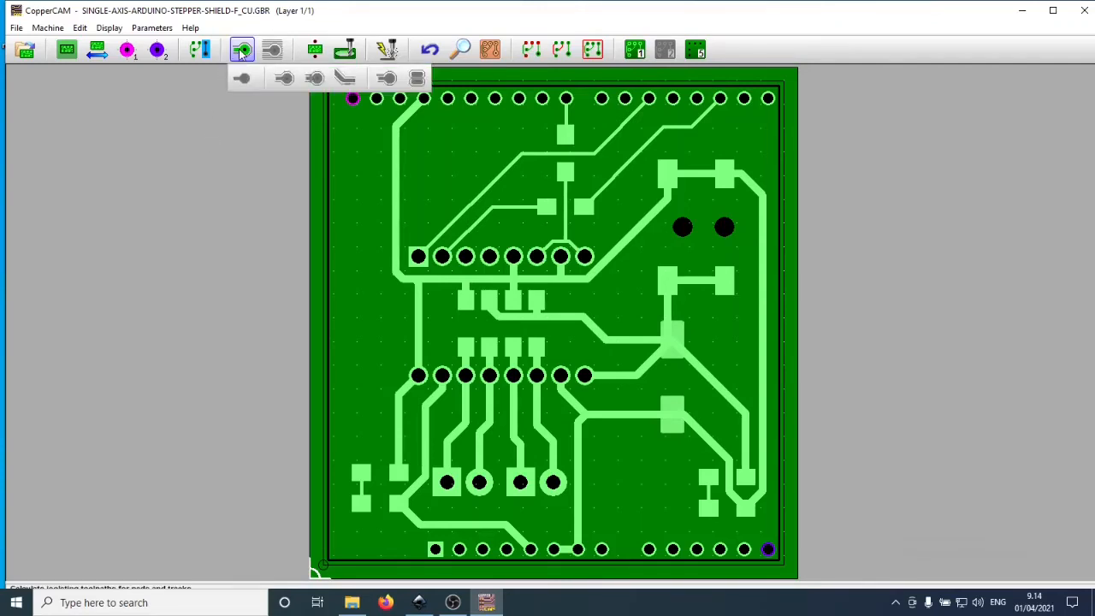
{"action": "mouse_move", "coordinate": [246, 47]}
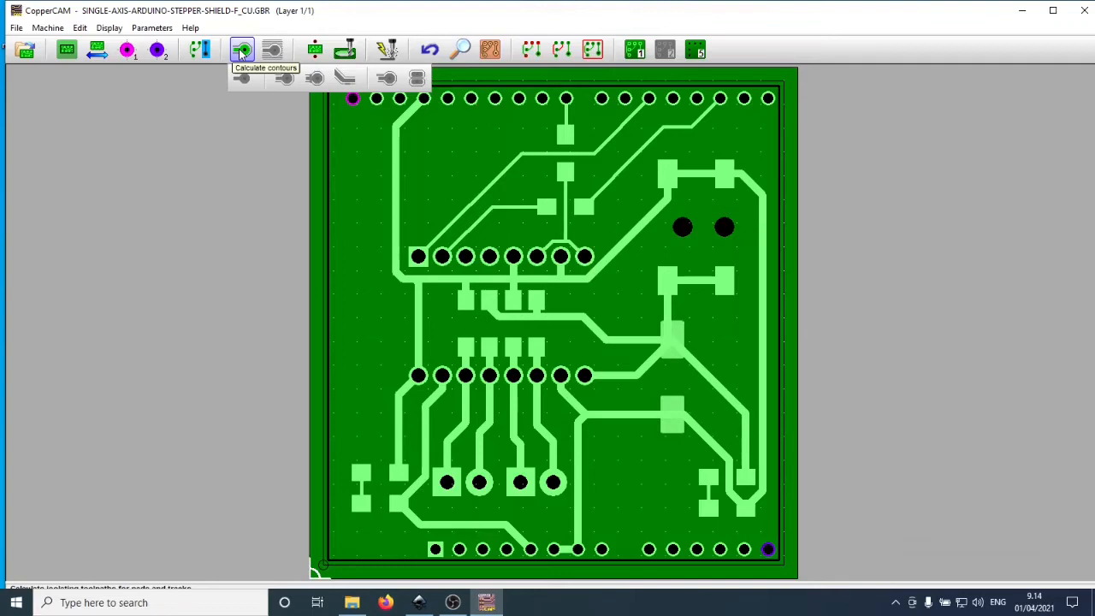
{"action": "left_click", "coordinate": [243, 47]}
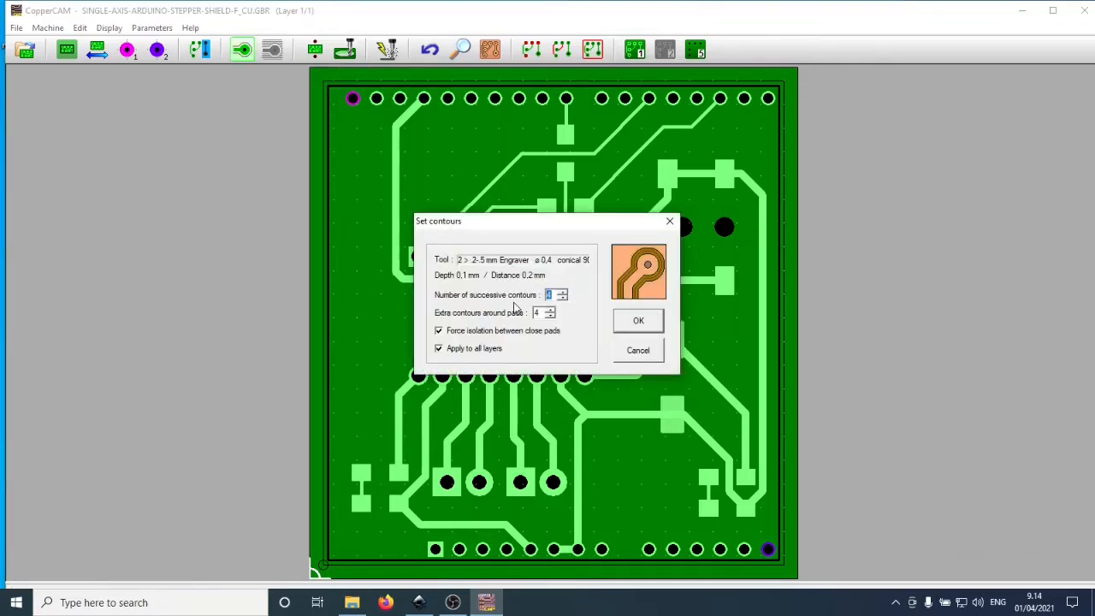
{"action": "mouse_move", "coordinate": [472, 301]}
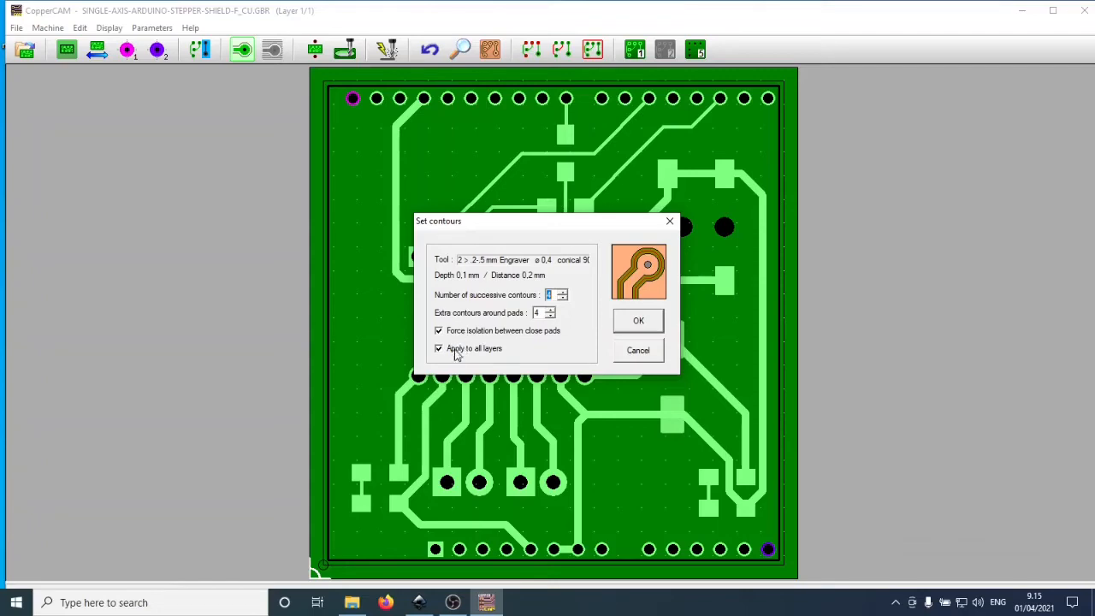
{"action": "left_click", "coordinate": [639, 322]}
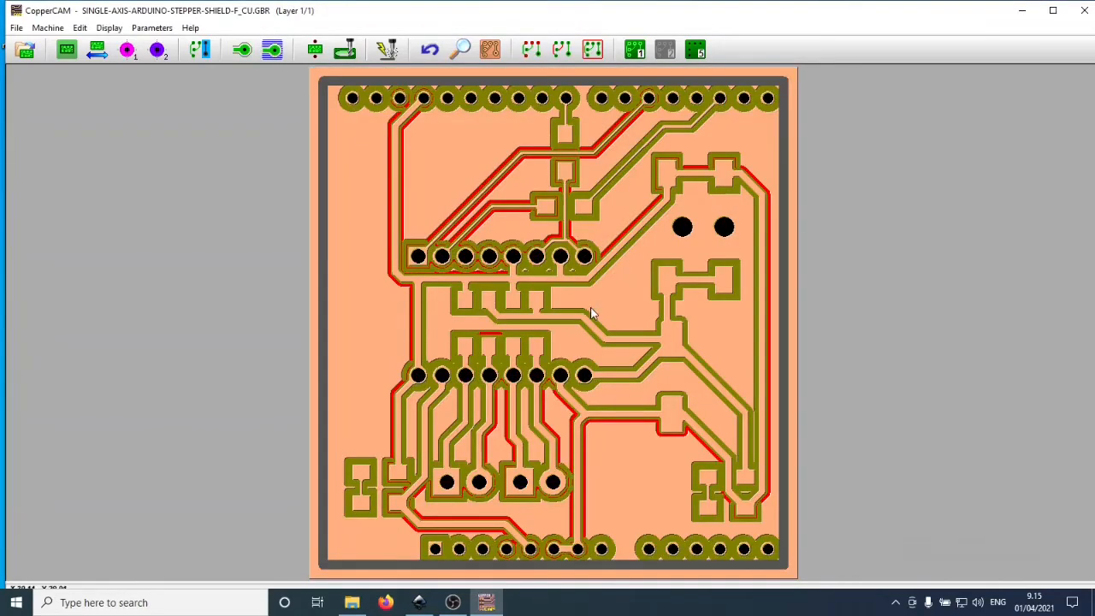
{"action": "mouse_move", "coordinate": [521, 96]}
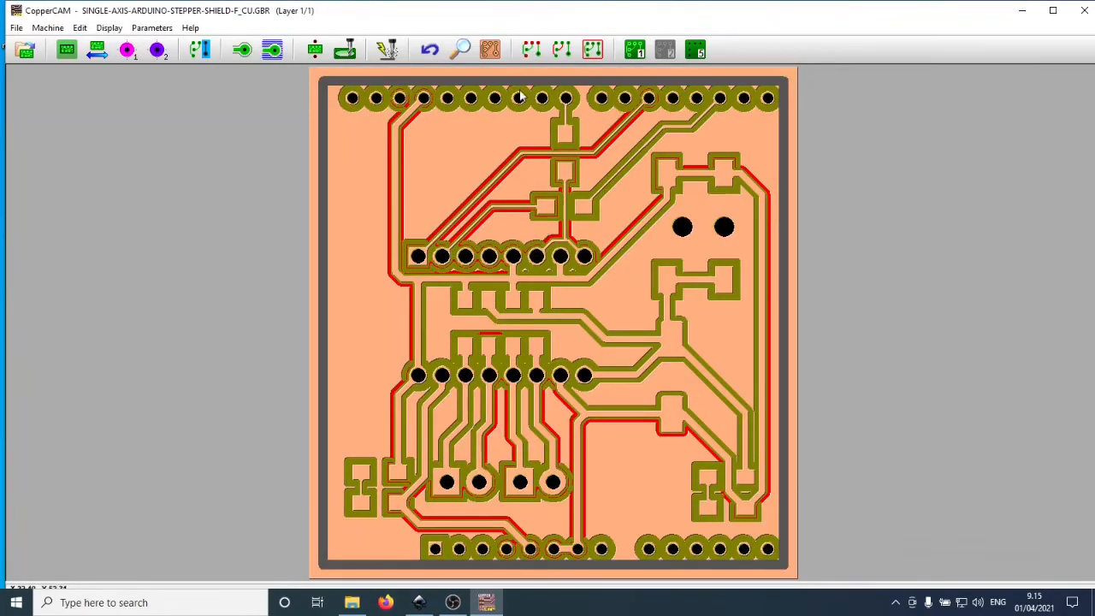
Toggle between the contour overlay on copper and the milling preview, ending on the copper view
{"action": "left_click", "coordinate": [487, 48]}
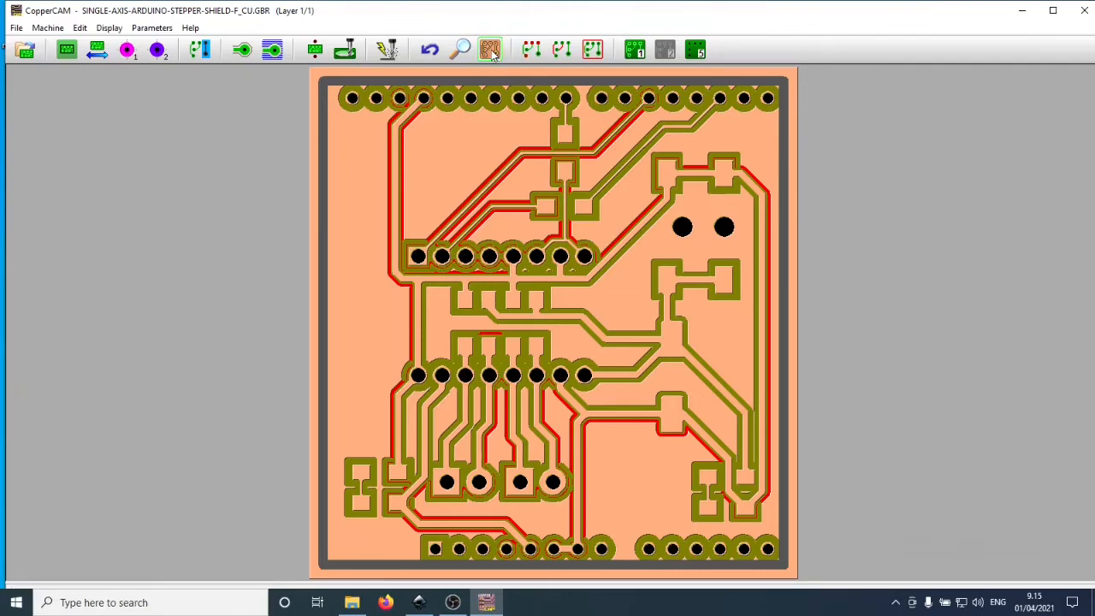
{"action": "left_click", "coordinate": [489, 48]}
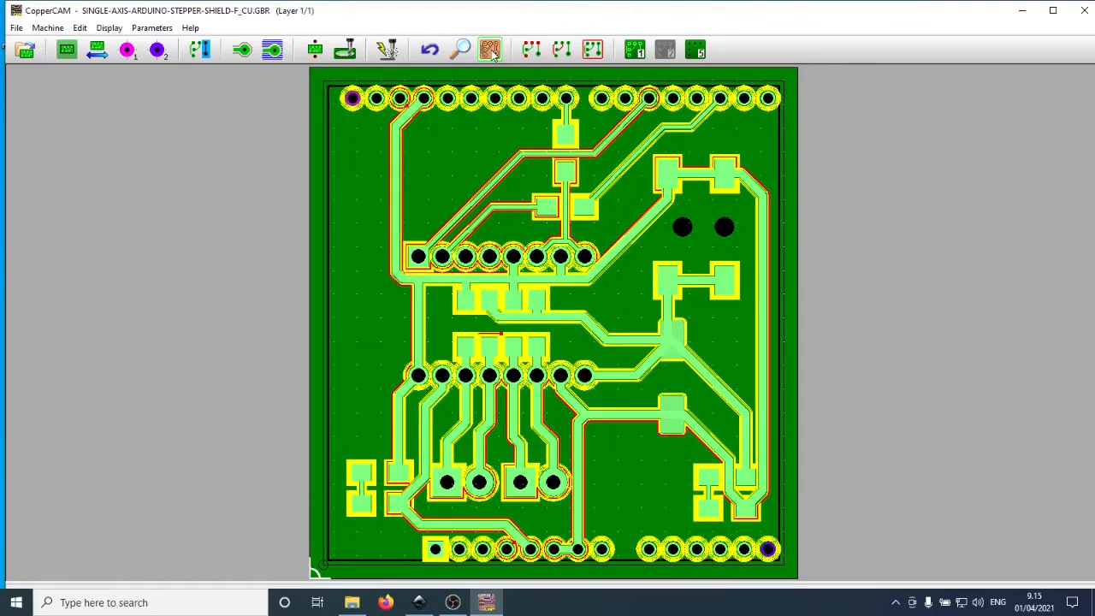
{"action": "left_click", "coordinate": [493, 48]}
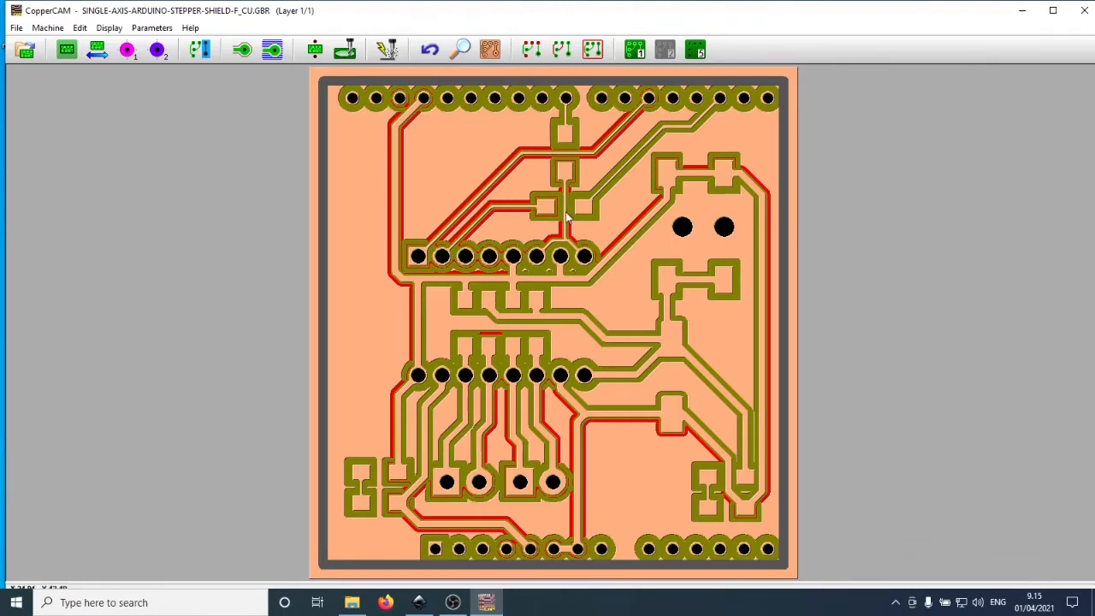
{"action": "mouse_move", "coordinate": [592, 267]}
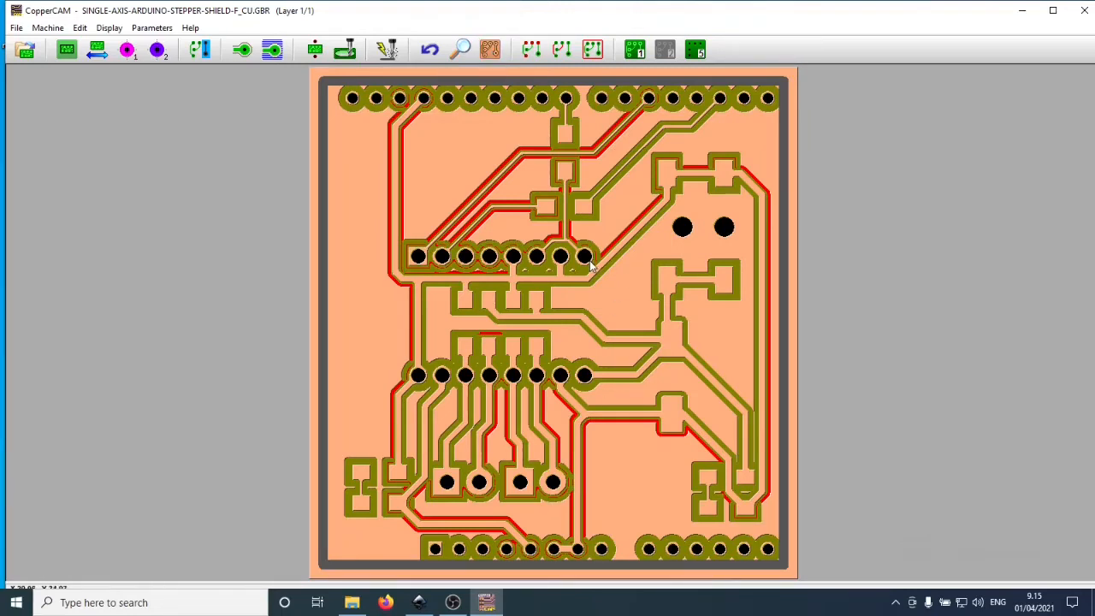
{"action": "mouse_move", "coordinate": [566, 277]}
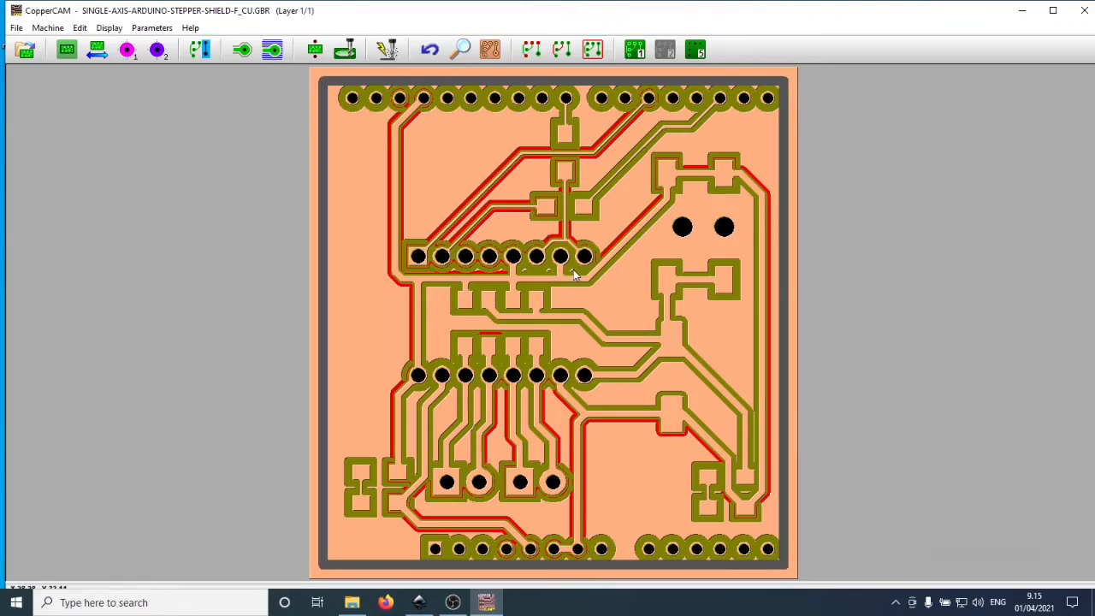
{"action": "mouse_move", "coordinate": [500, 275]}
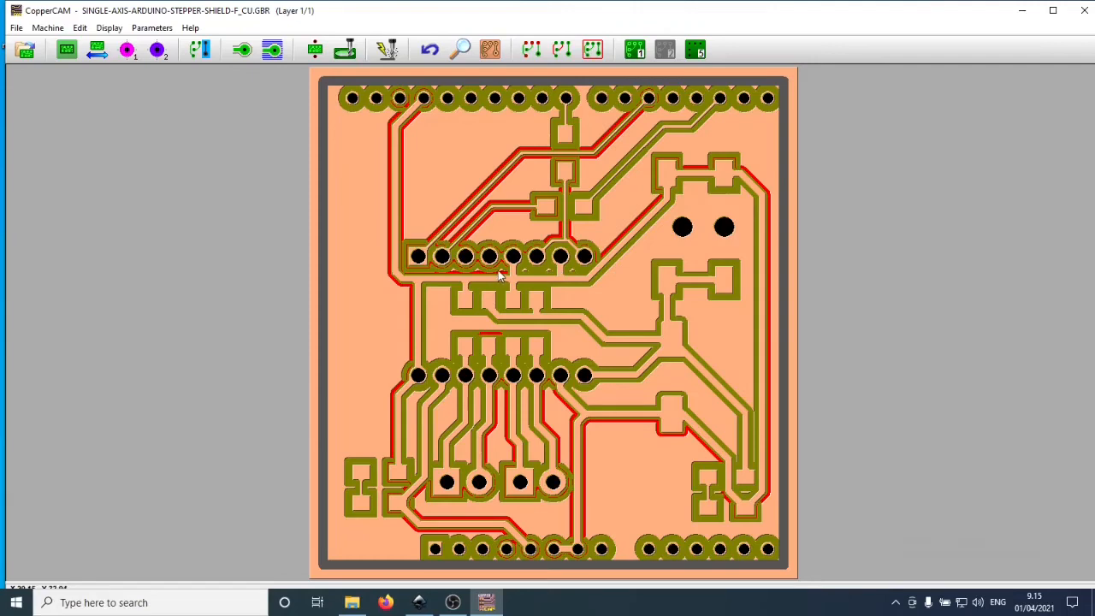
{"action": "mouse_move", "coordinate": [558, 270]}
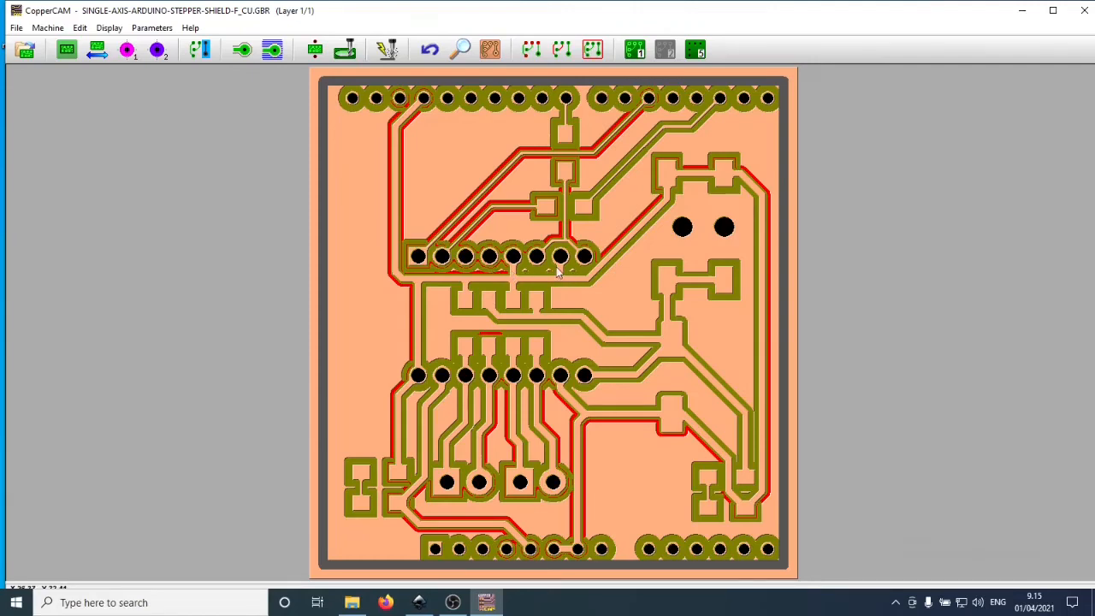
{"action": "left_click", "coordinate": [243, 48]}
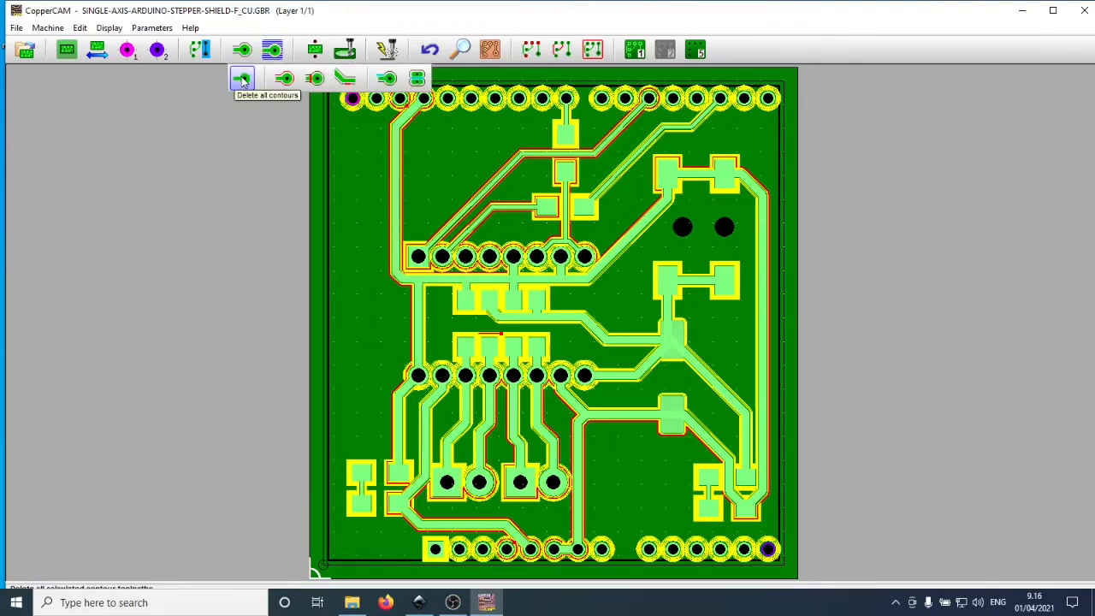
Recompute the isolation contours with the current Set contours values
{"action": "left_click", "coordinate": [243, 48]}
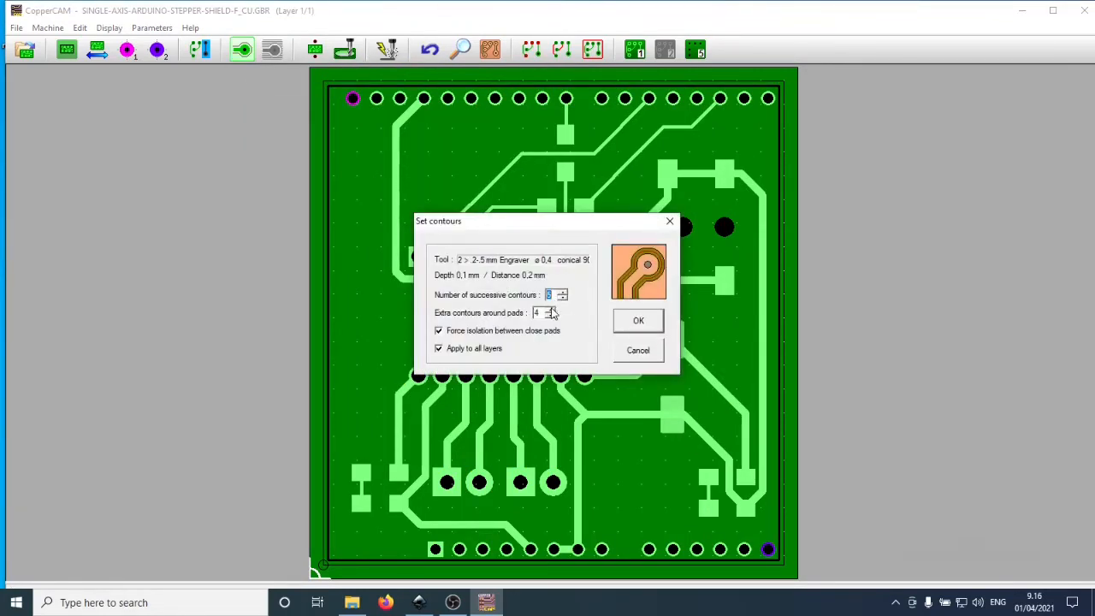
{"action": "left_click", "coordinate": [638, 320]}
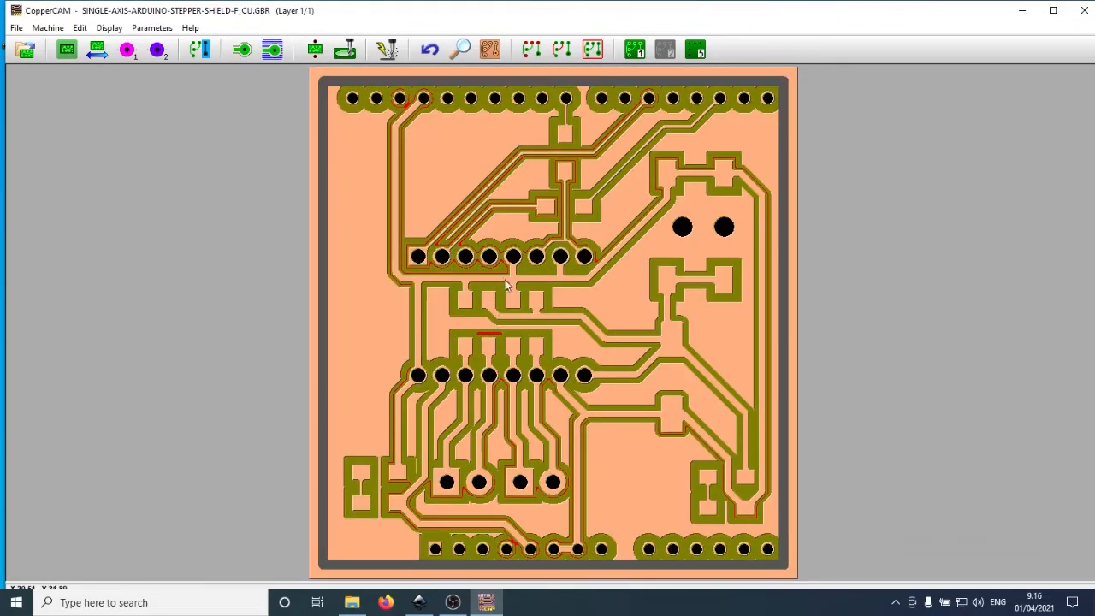
{"action": "mouse_move", "coordinate": [552, 361]}
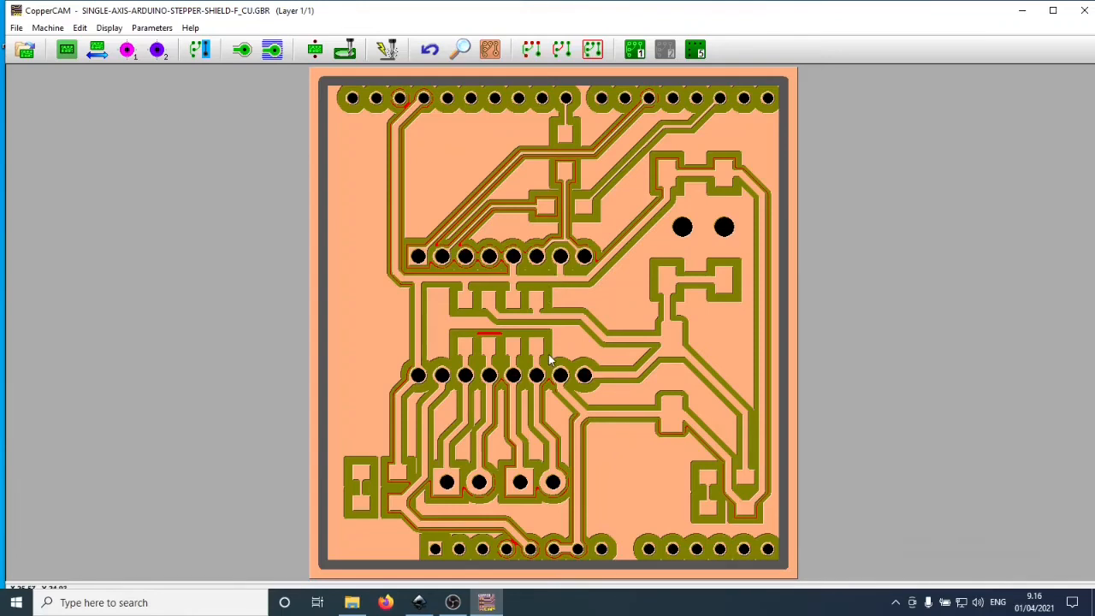
{"action": "mouse_move", "coordinate": [551, 355]}
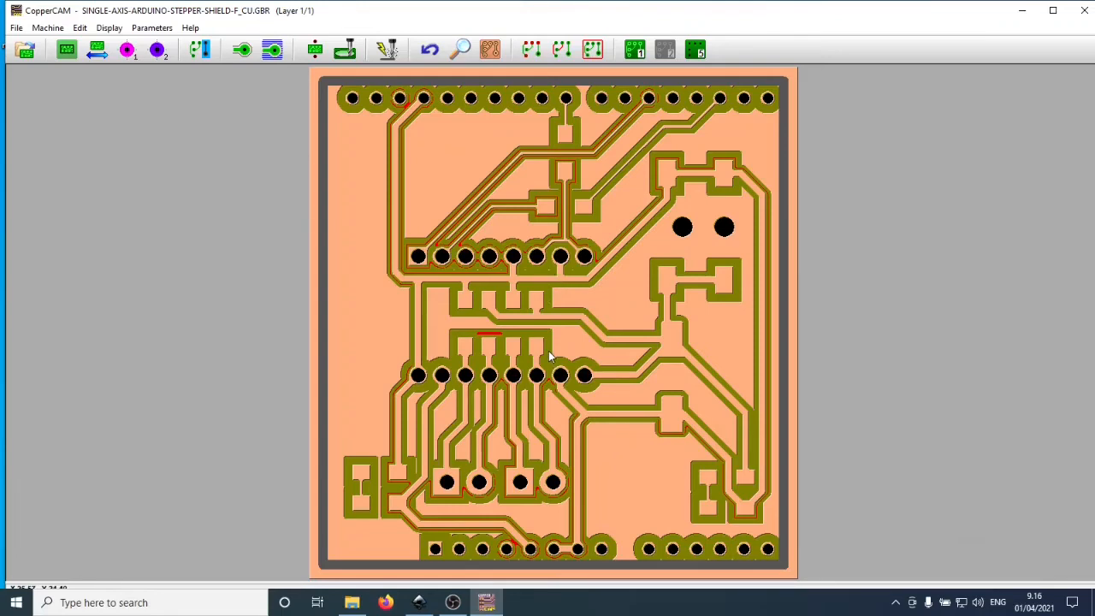
{"action": "mouse_move", "coordinate": [551, 324]}
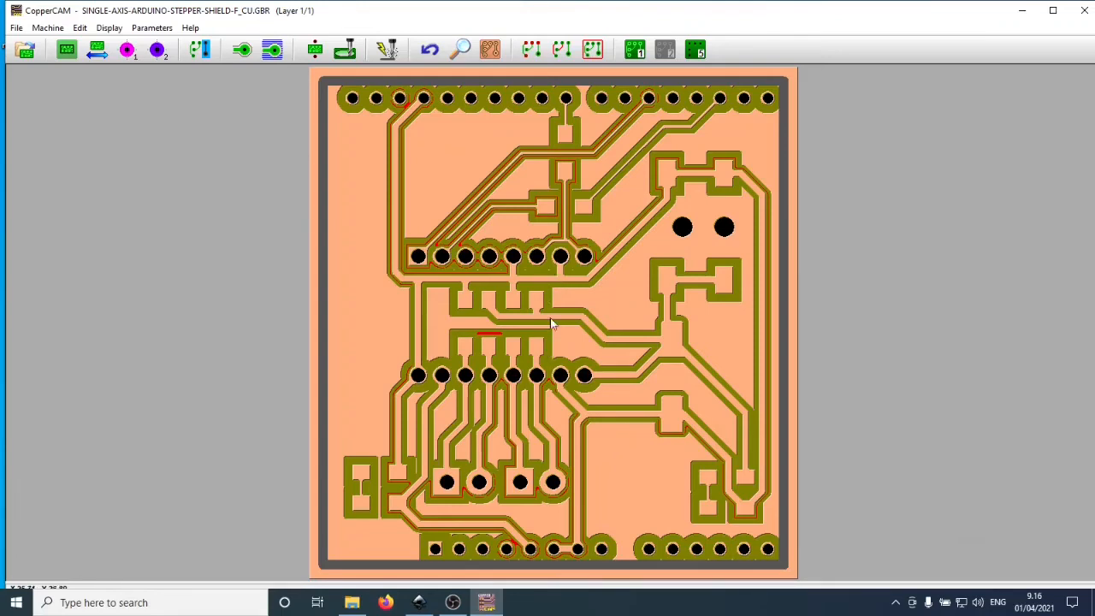
{"action": "mouse_move", "coordinate": [555, 272]}
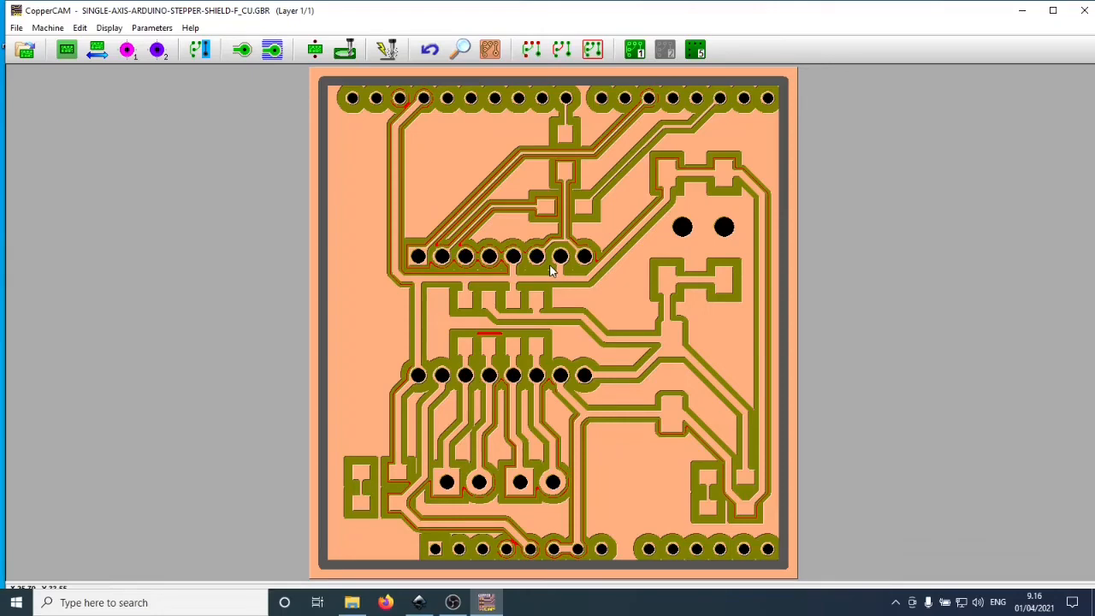
{"action": "mouse_move", "coordinate": [284, 79]}
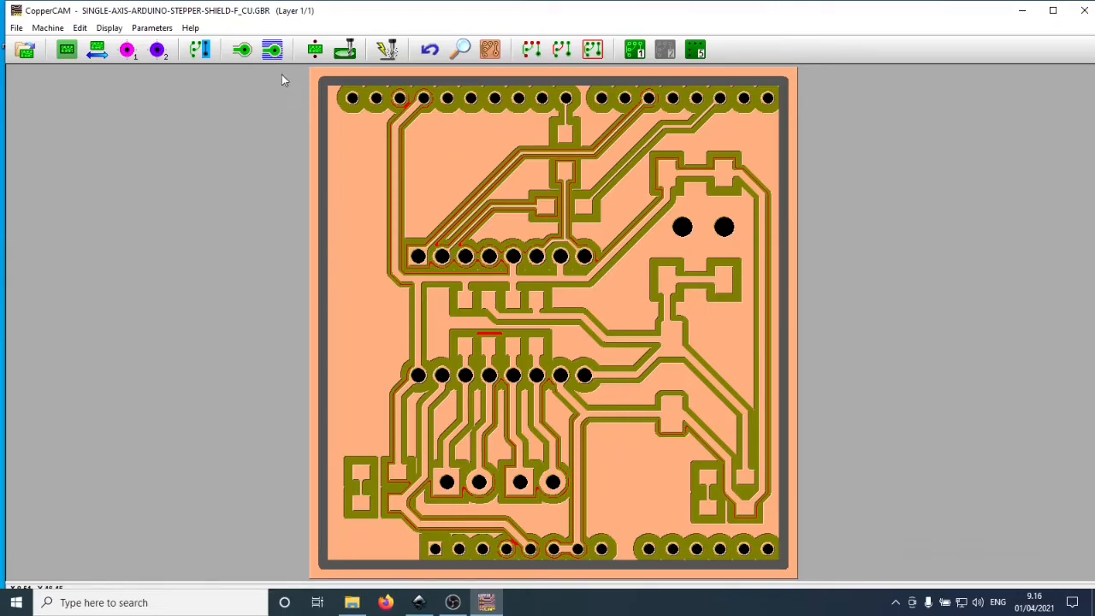
Recalculate contours with five extra contours around pads and show them over the copper layer
{"action": "left_click", "coordinate": [243, 48]}
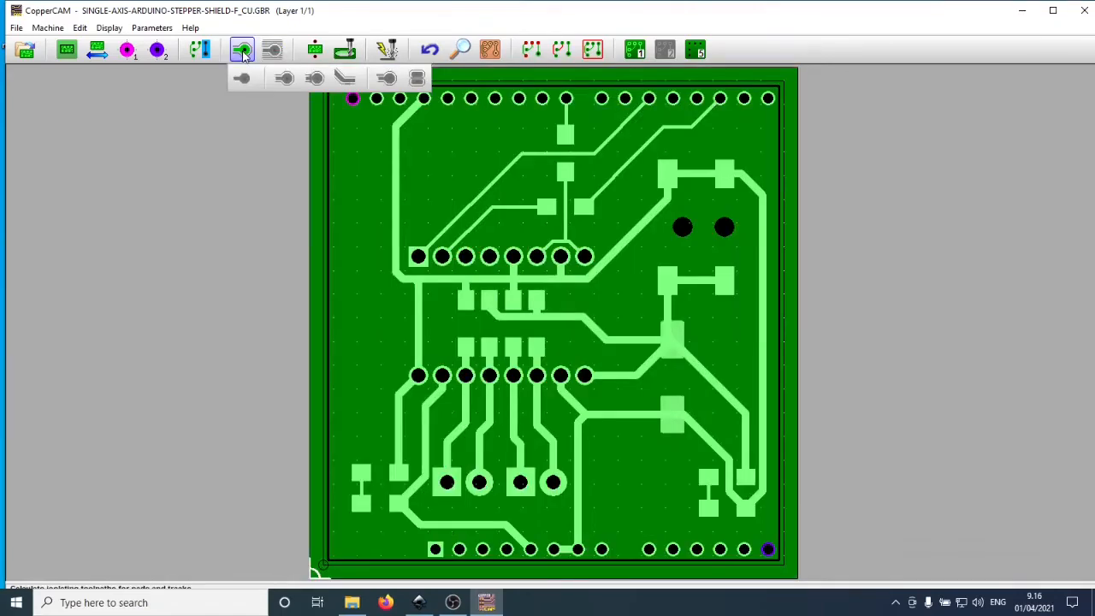
{"action": "left_click", "coordinate": [243, 48]}
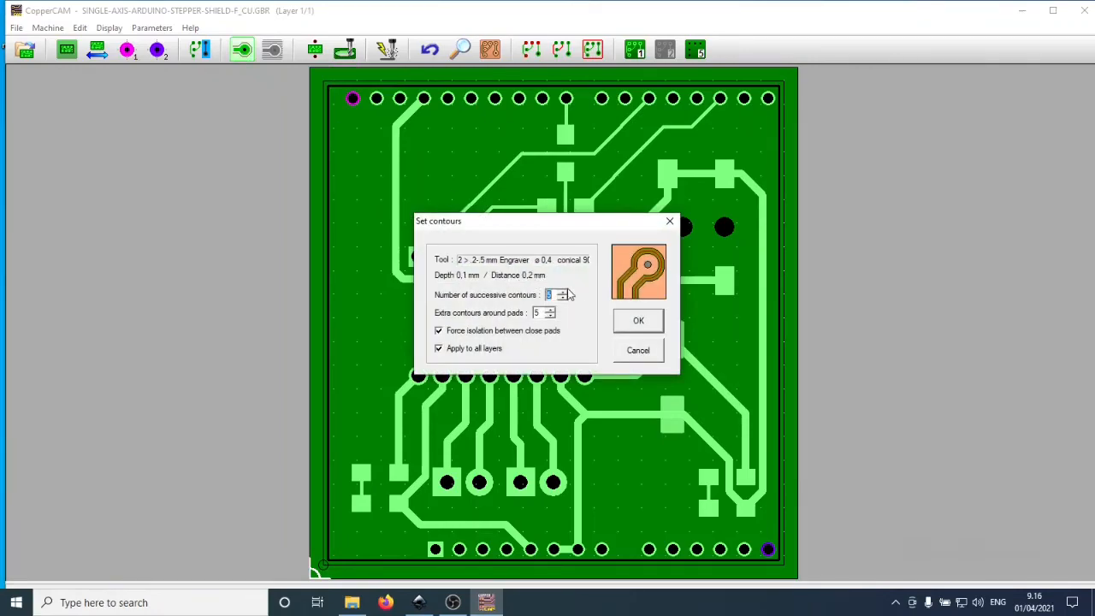
{"action": "left_click", "coordinate": [638, 320]}
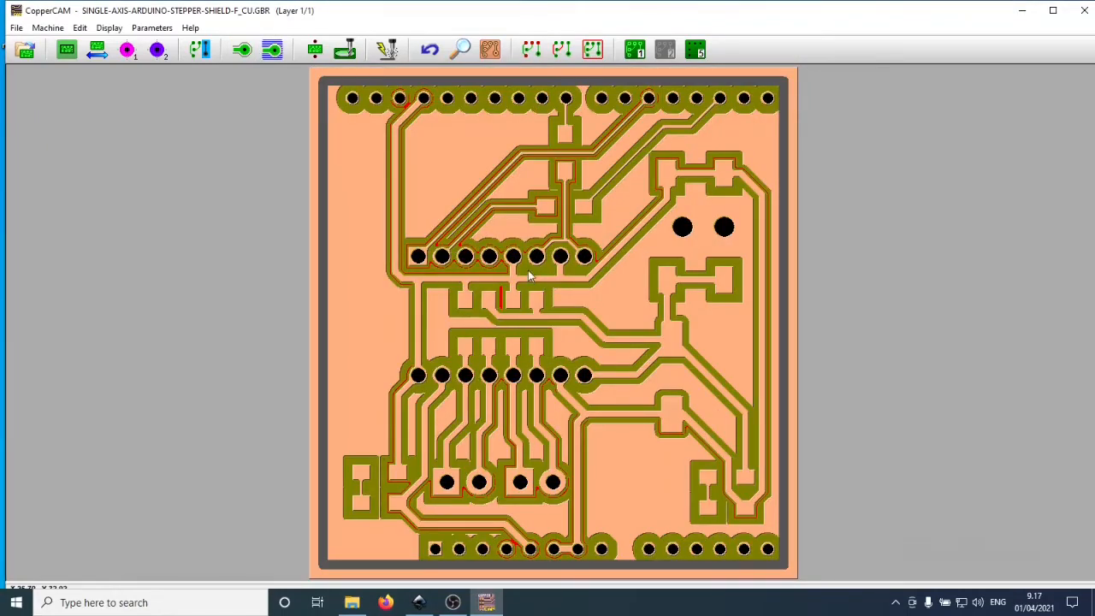
{"action": "mouse_move", "coordinate": [539, 263]}
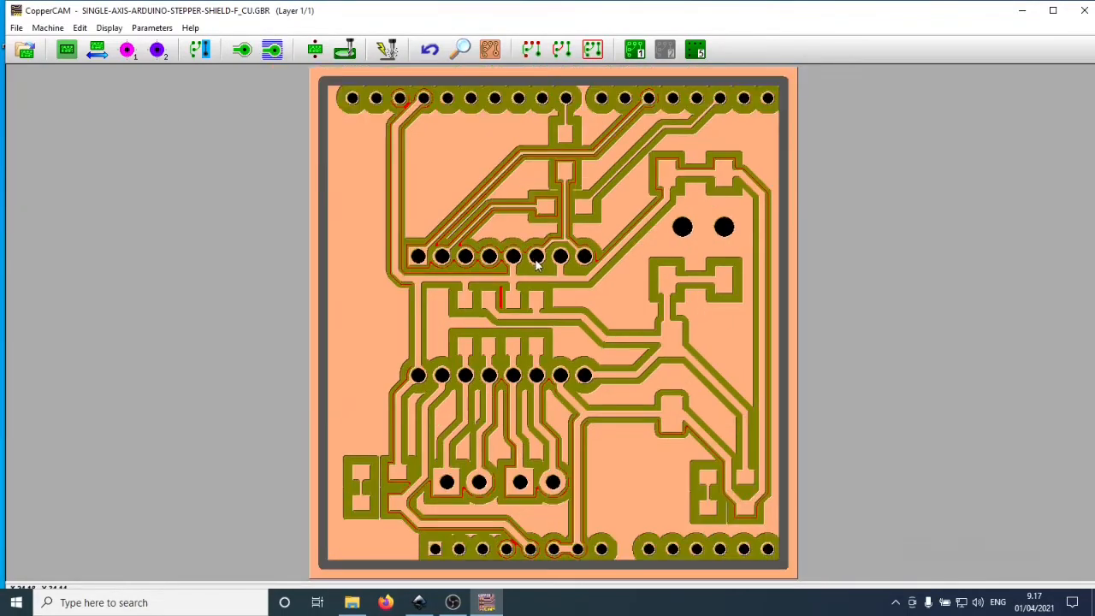
{"action": "mouse_move", "coordinate": [522, 315]}
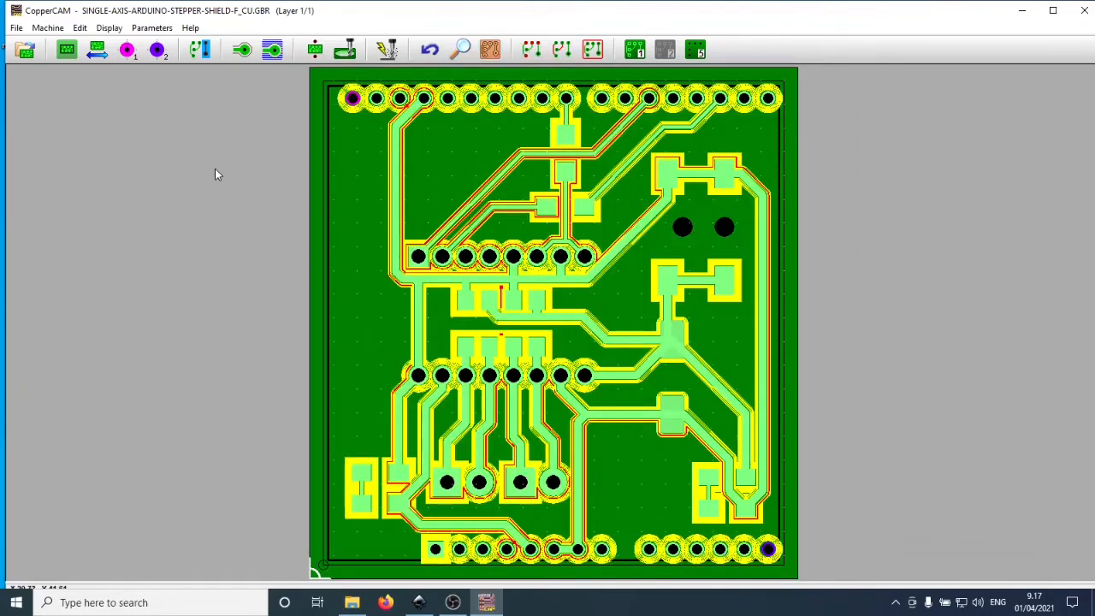
{"action": "left_click", "coordinate": [92, 52]}
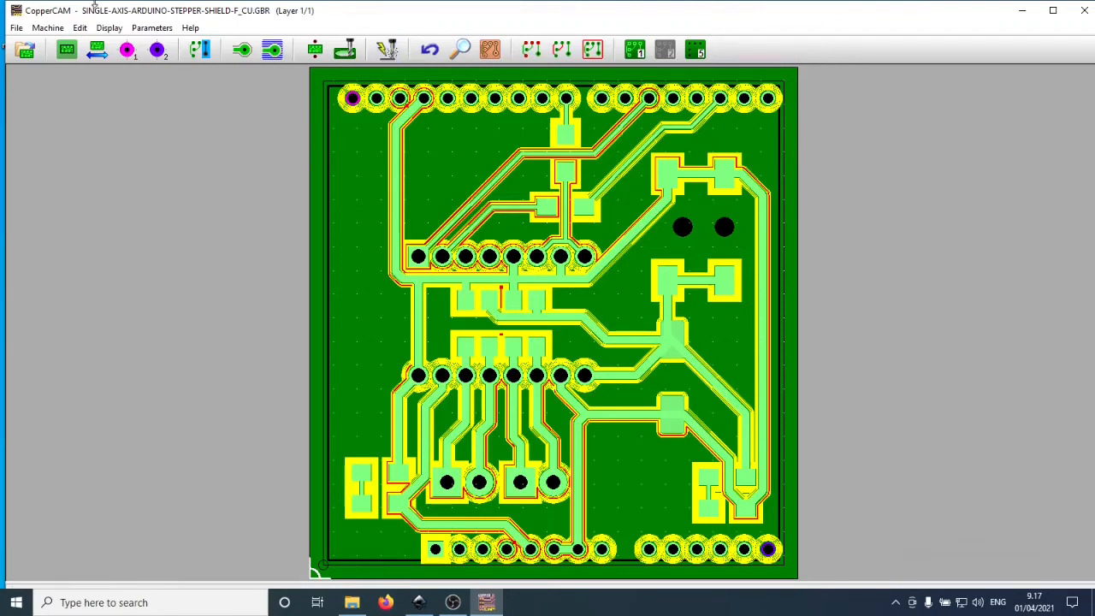
Bring up the milling Output dialog and choose Engraving layer #1 as Section #1
{"action": "left_click", "coordinate": [48, 27]}
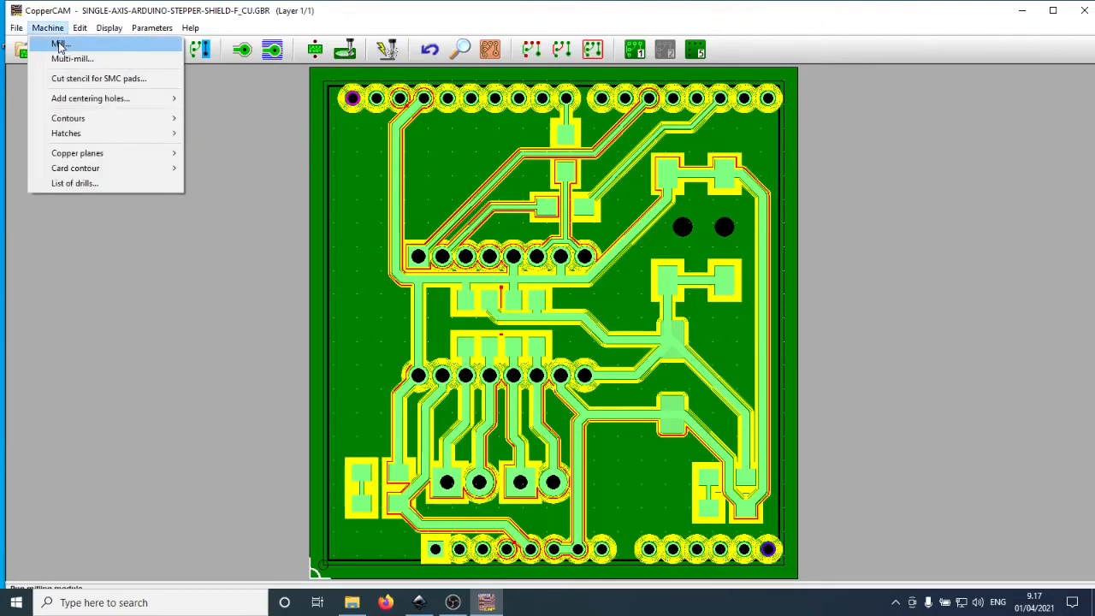
{"action": "left_click", "coordinate": [58, 44]}
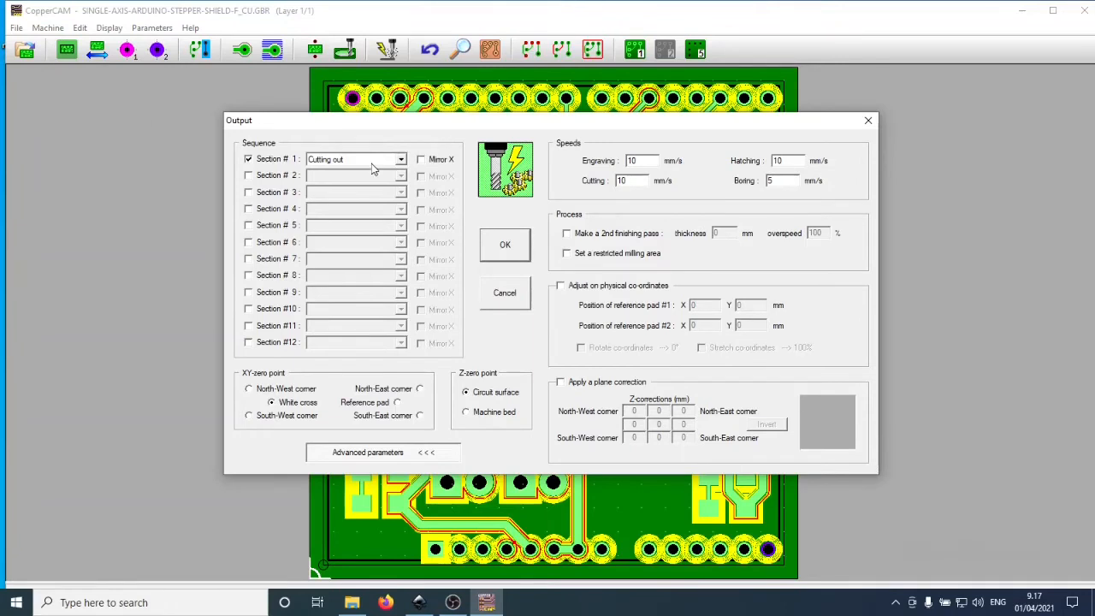
{"action": "mouse_move", "coordinate": [384, 161]}
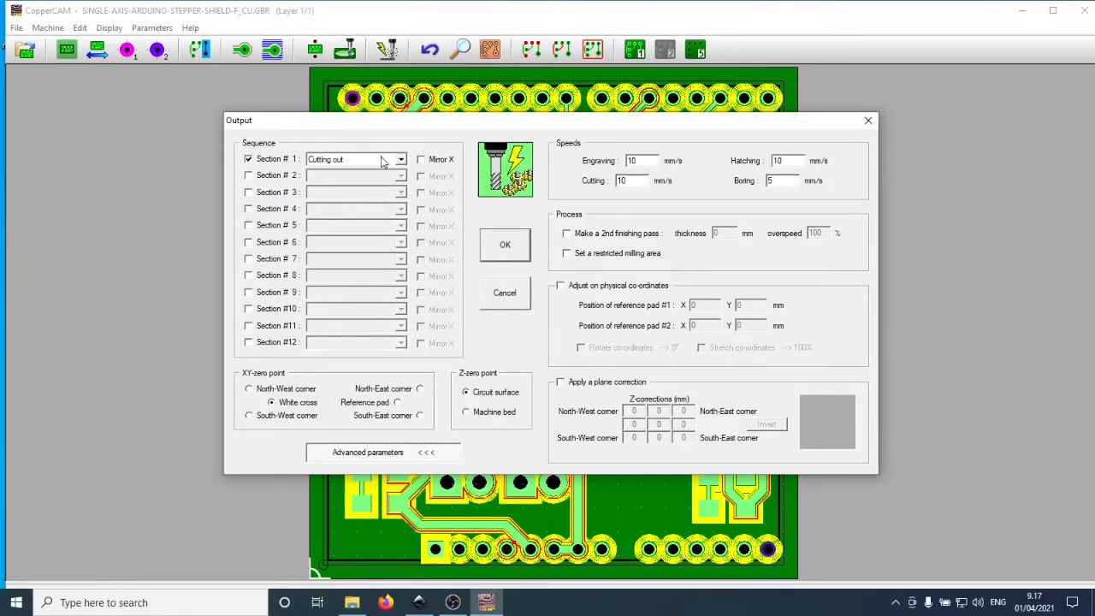
{"action": "mouse_move", "coordinate": [380, 164]}
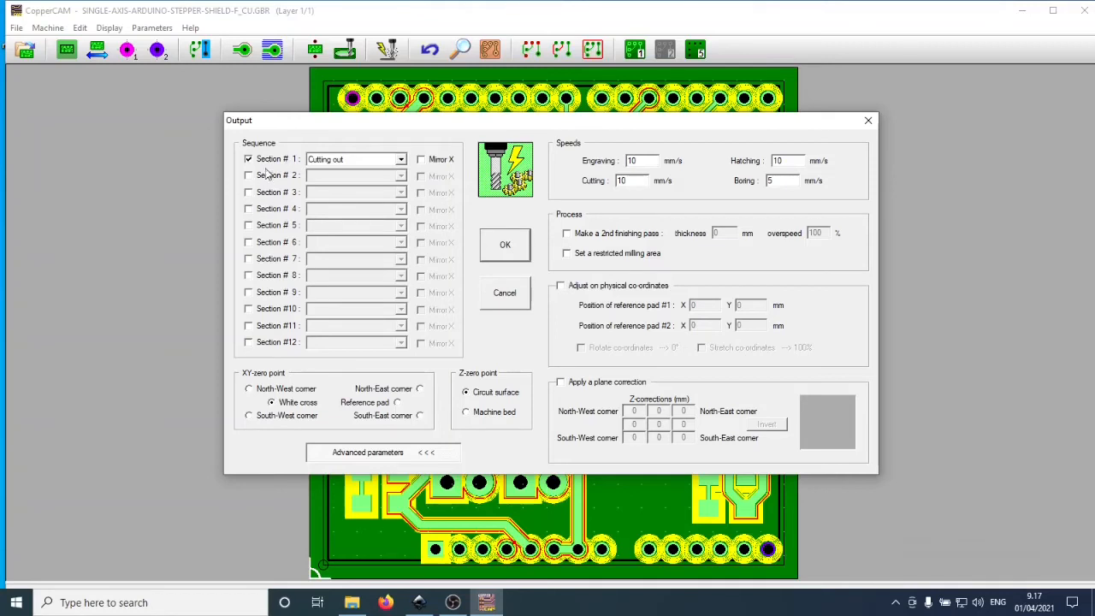
{"action": "mouse_move", "coordinate": [270, 164]}
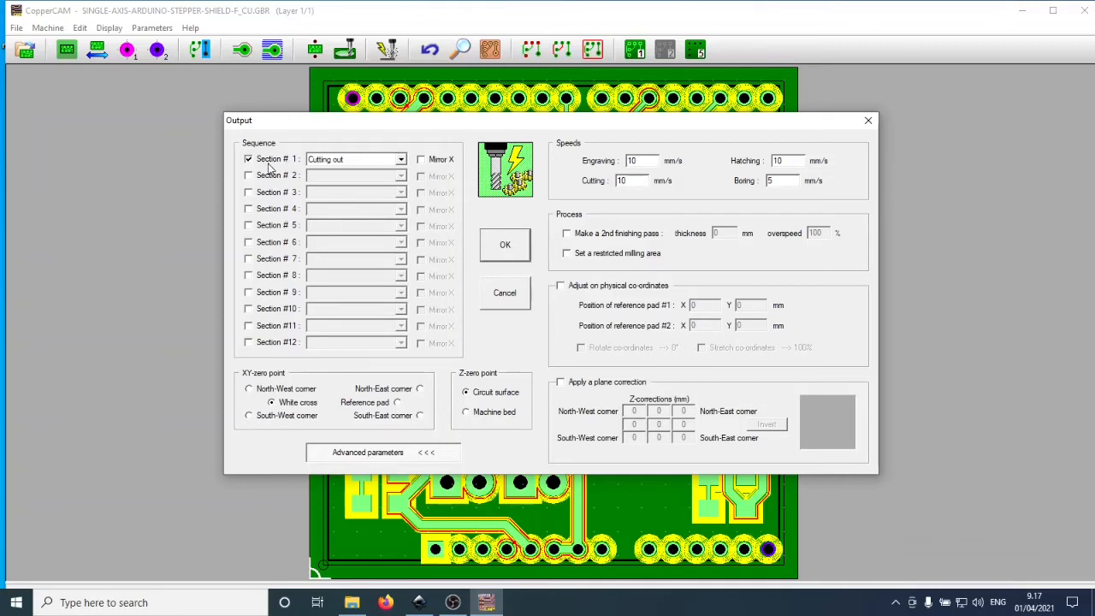
{"action": "left_click", "coordinate": [393, 159]}
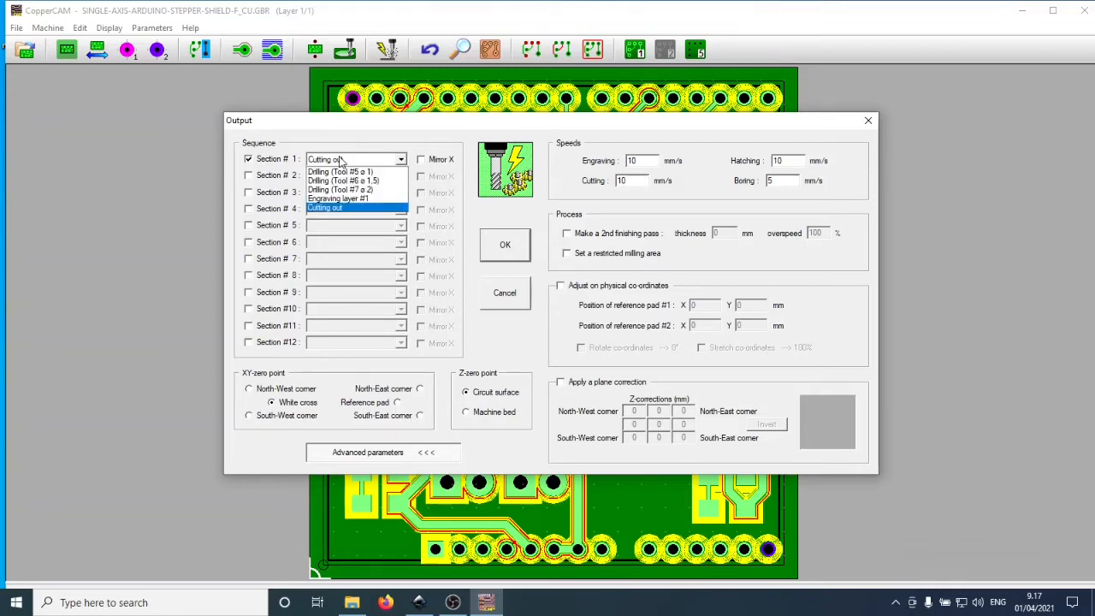
{"action": "left_click", "coordinate": [340, 199]}
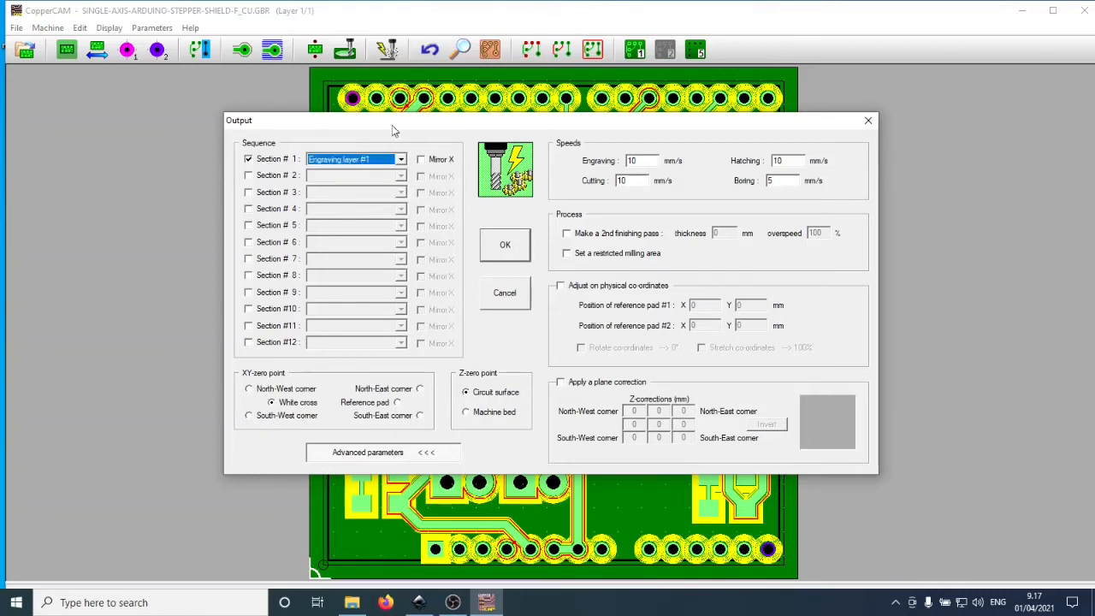
{"action": "mouse_move", "coordinate": [585, 171]}
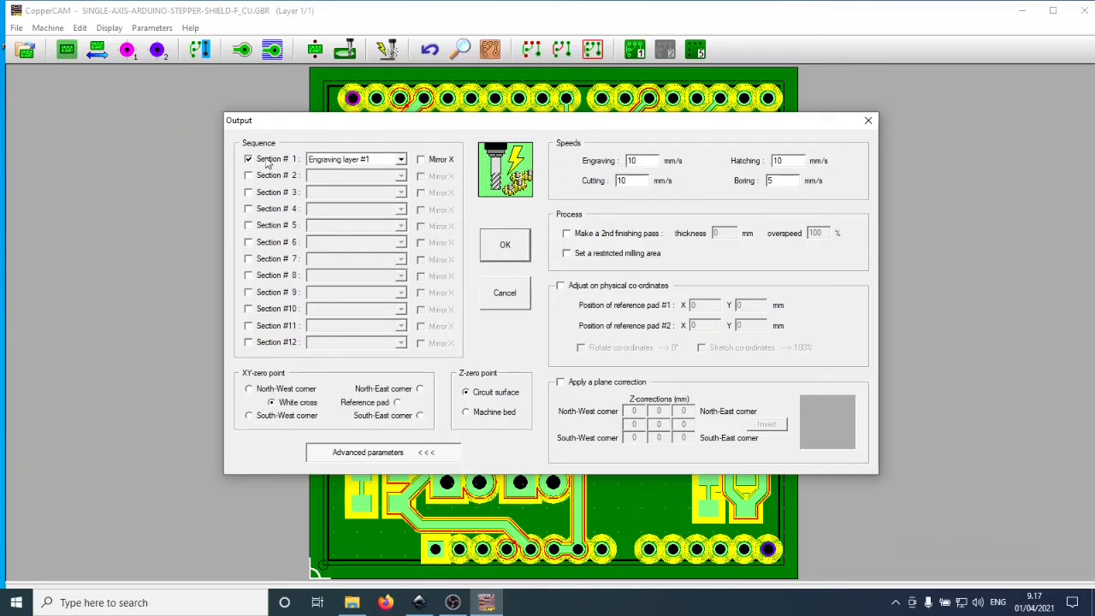
{"action": "mouse_move", "coordinate": [305, 165]}
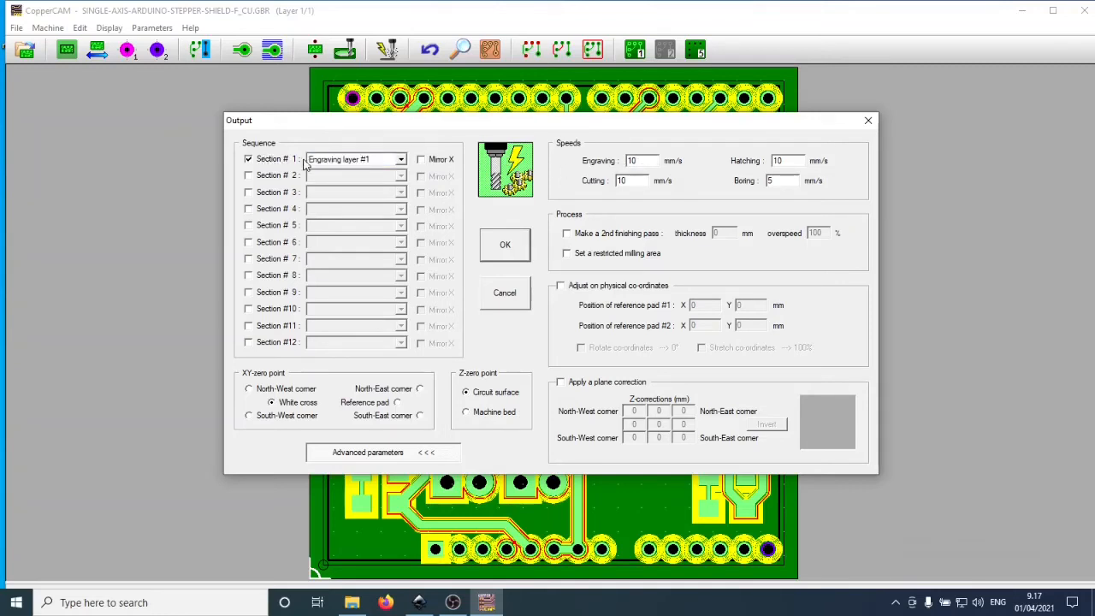
Review the section and speed settings and accept the engraving output
{"action": "left_click", "coordinate": [249, 160]}
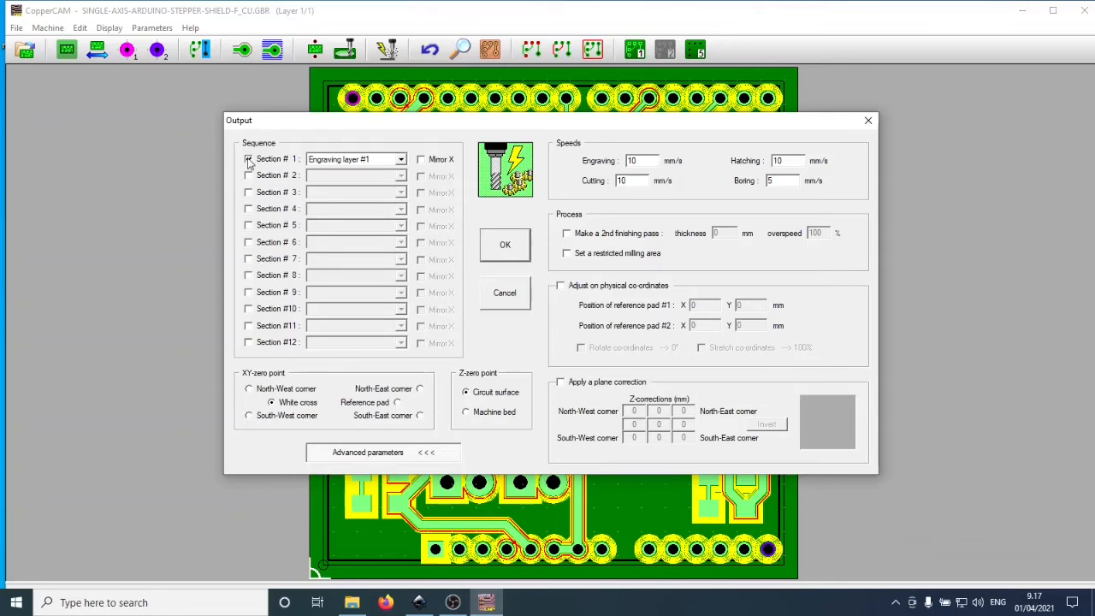
{"action": "left_click", "coordinate": [248, 159]}
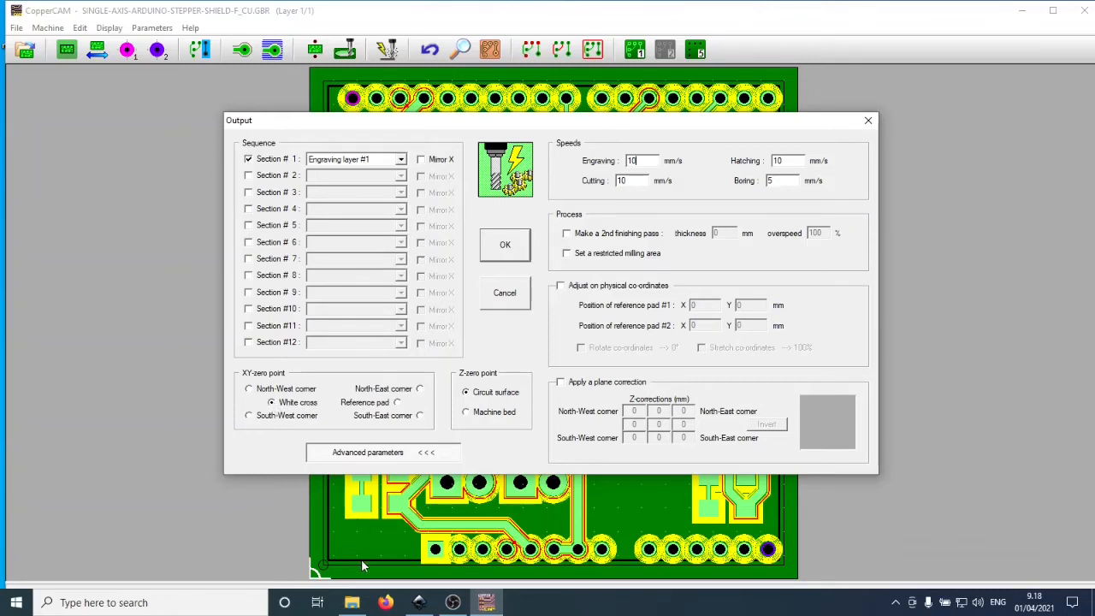
{"action": "mouse_move", "coordinate": [319, 568]}
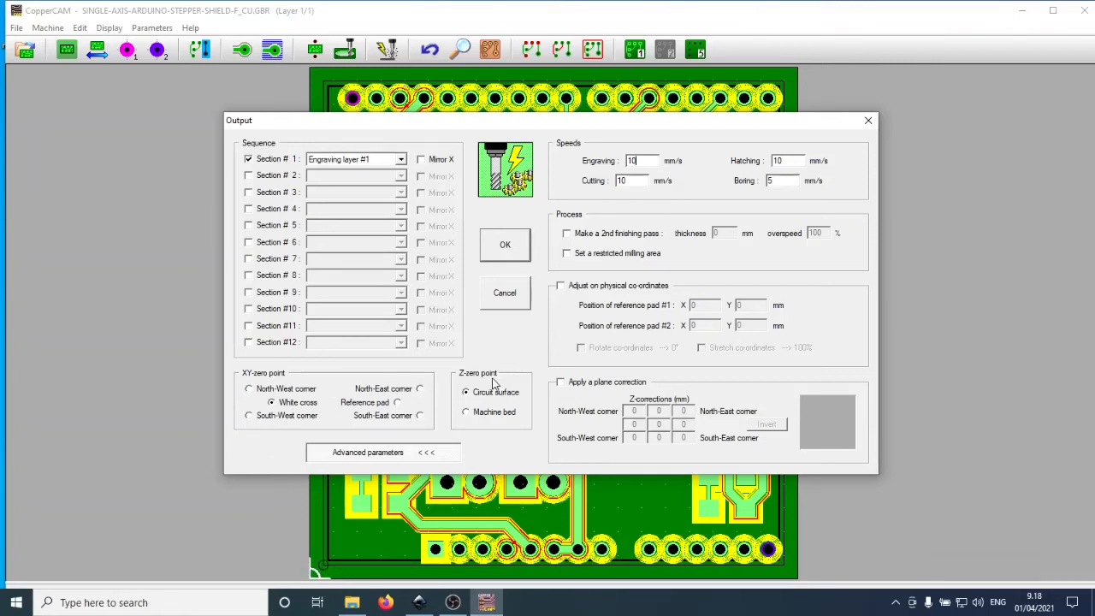
{"action": "mouse_move", "coordinate": [466, 383]}
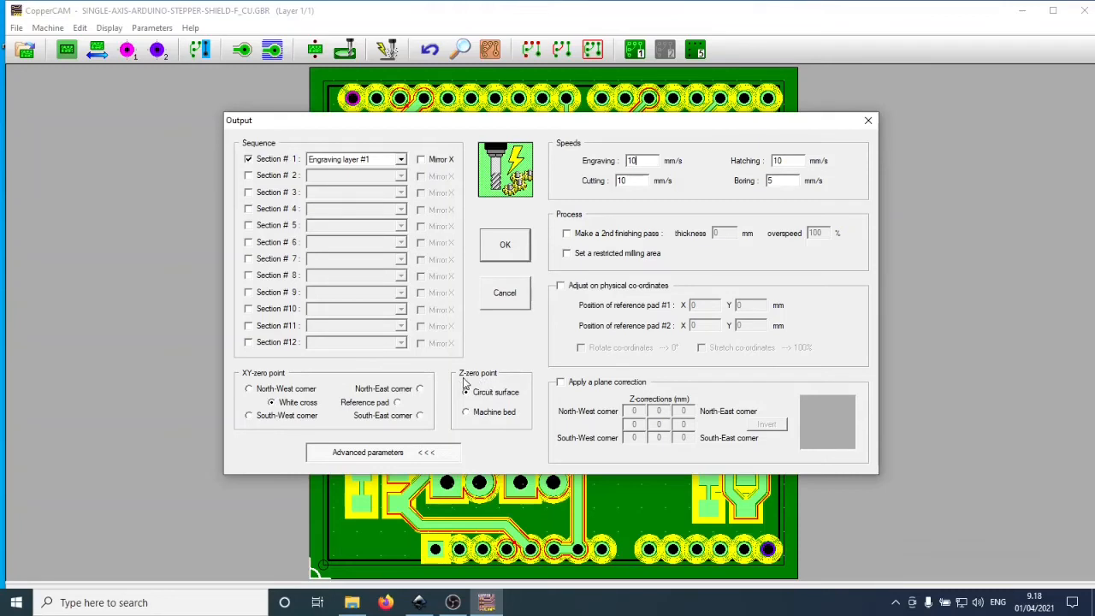
{"action": "left_click", "coordinate": [455, 392]}
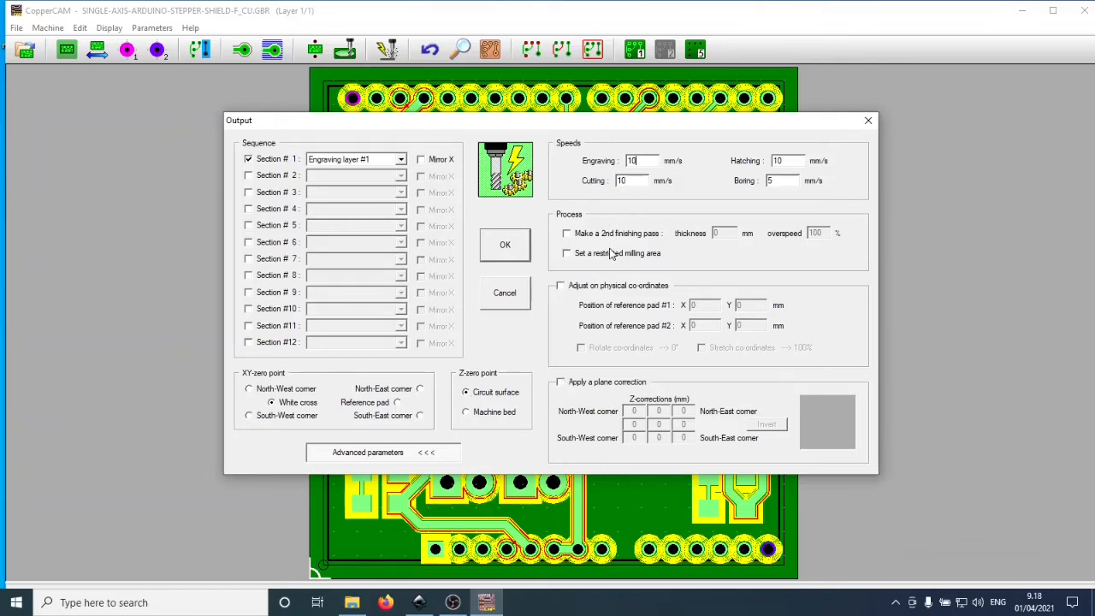
{"action": "mouse_move", "coordinate": [577, 397]}
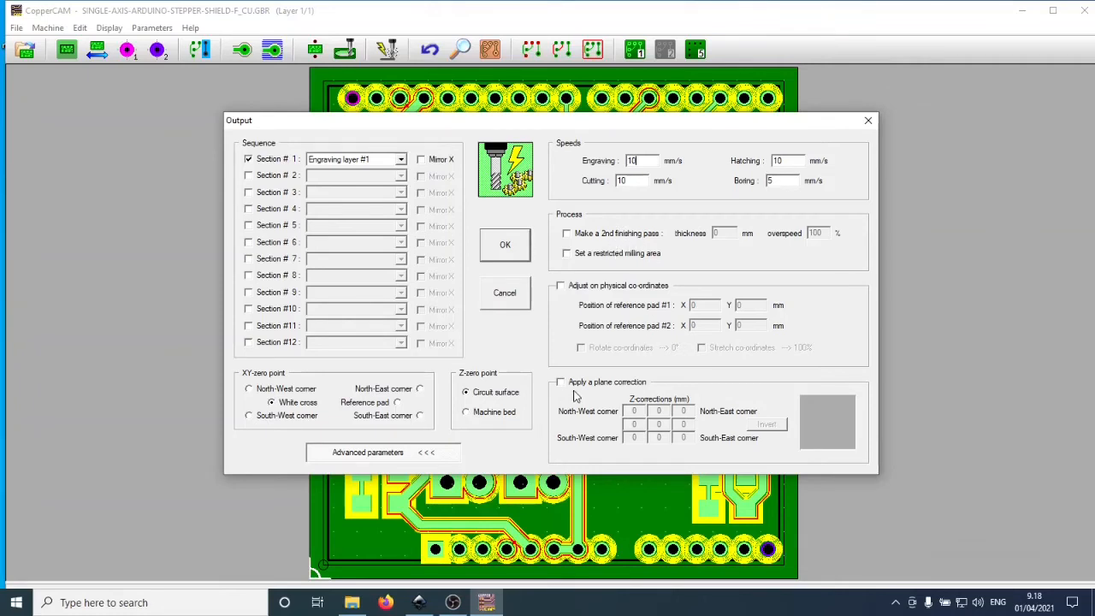
{"action": "mouse_move", "coordinate": [630, 391]}
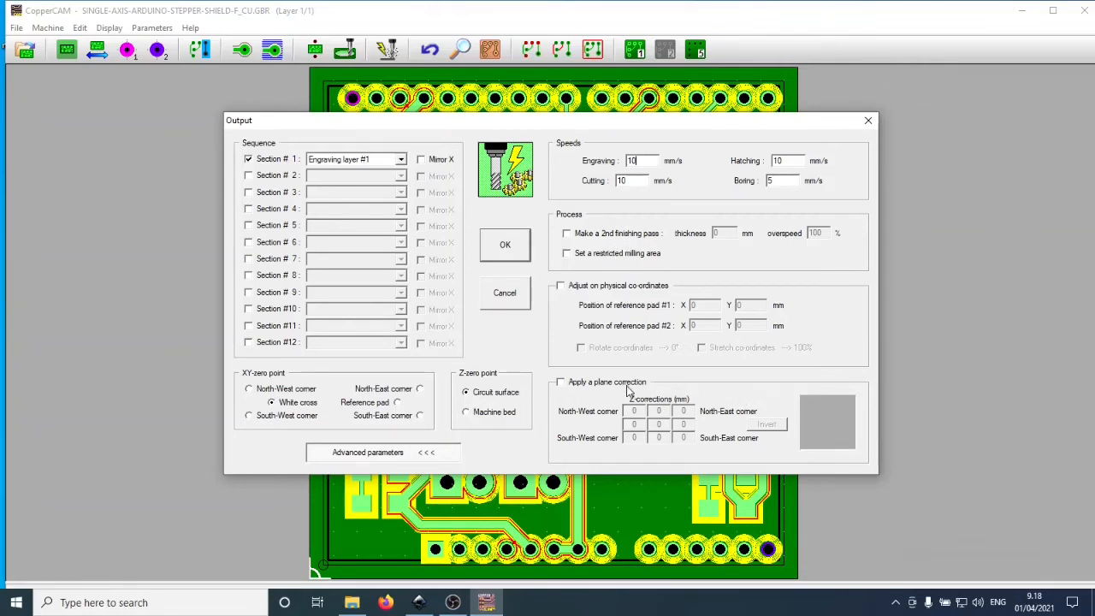
{"action": "mouse_move", "coordinate": [572, 388]}
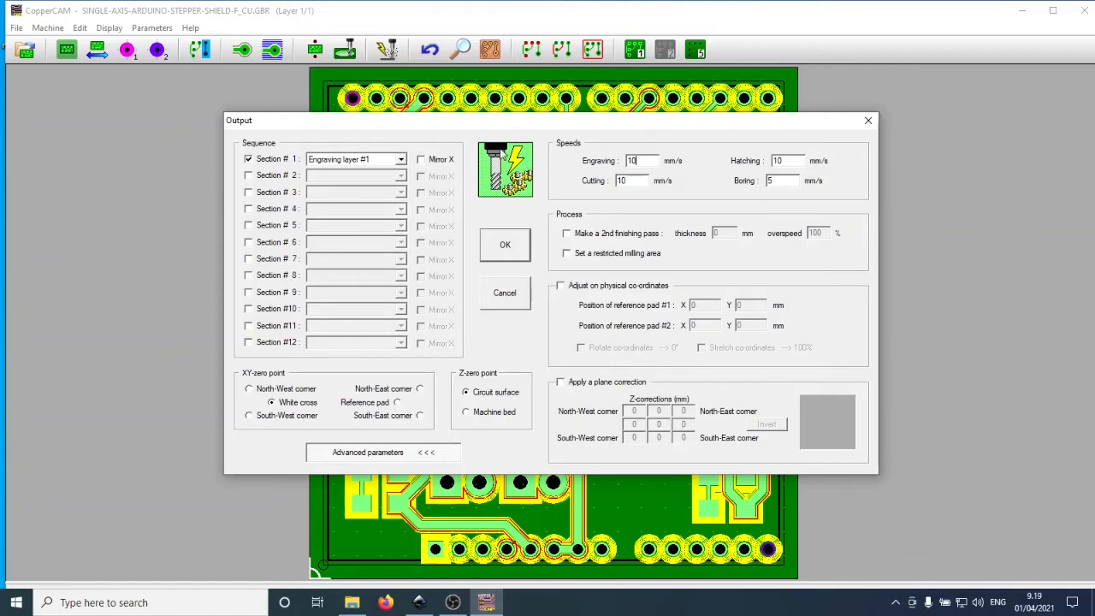
{"action": "left_click", "coordinate": [505, 245]}
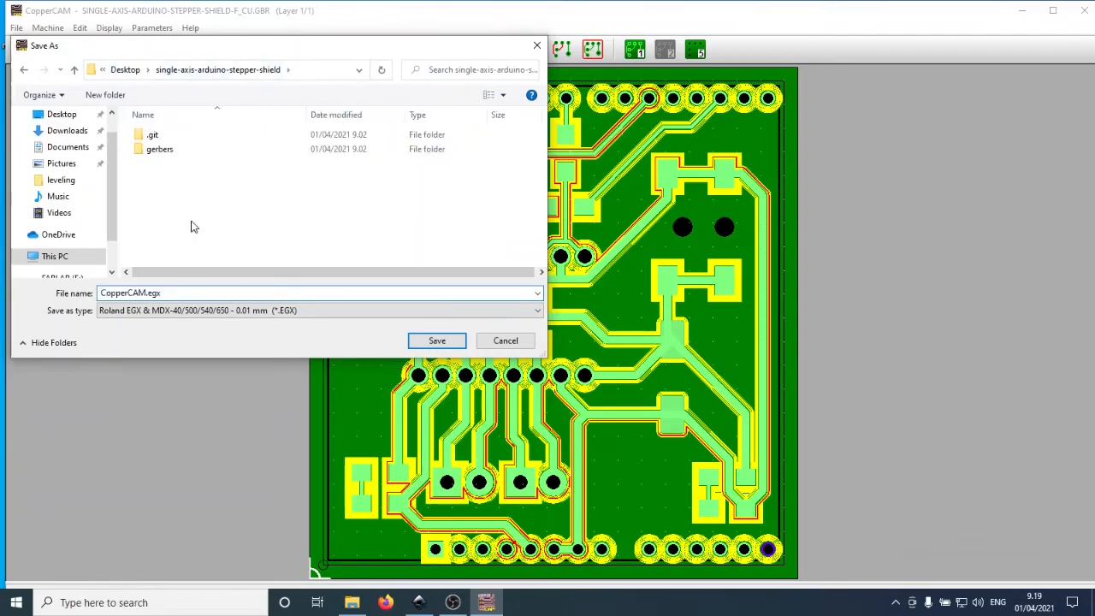
Create a new folder named milling inside the project folder and go into it
{"action": "right_click", "coordinate": [195, 225]}
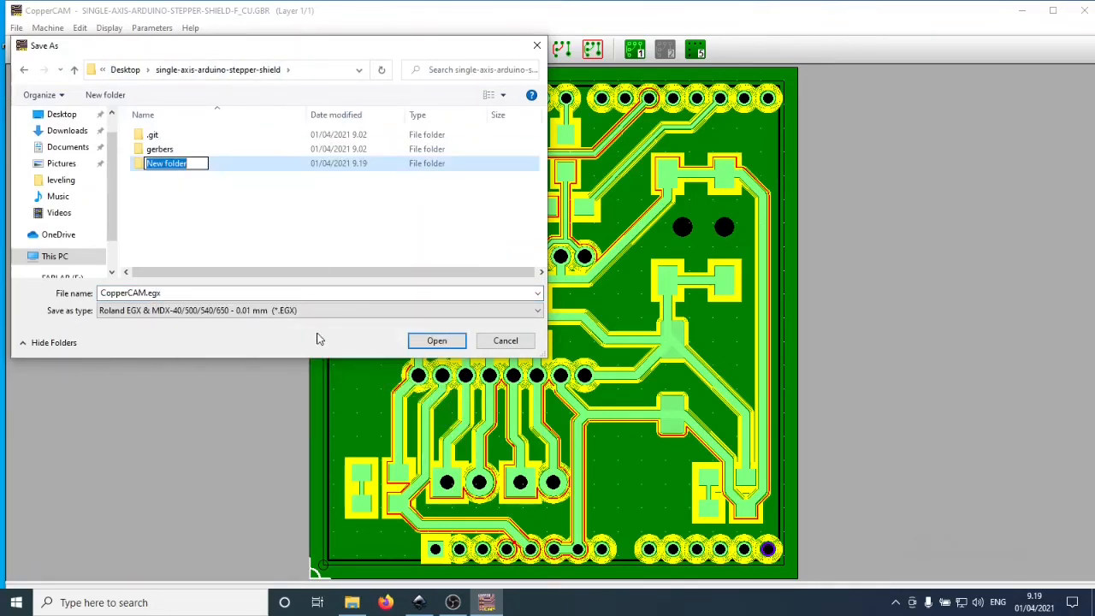
{"action": "type", "text": "milling"}
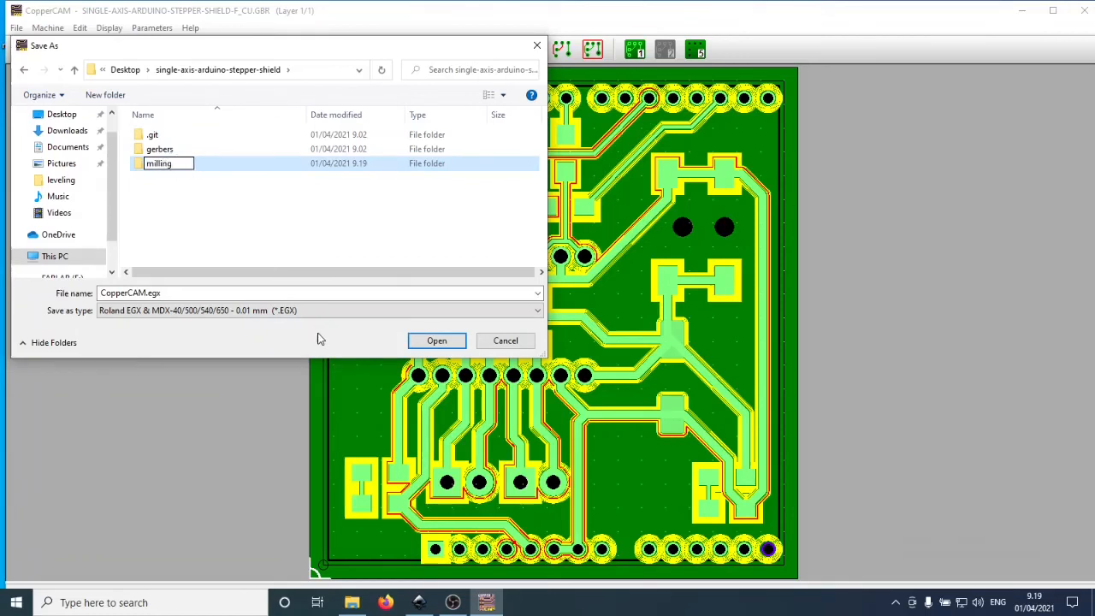
{"action": "double_click", "coordinate": [157, 163]}
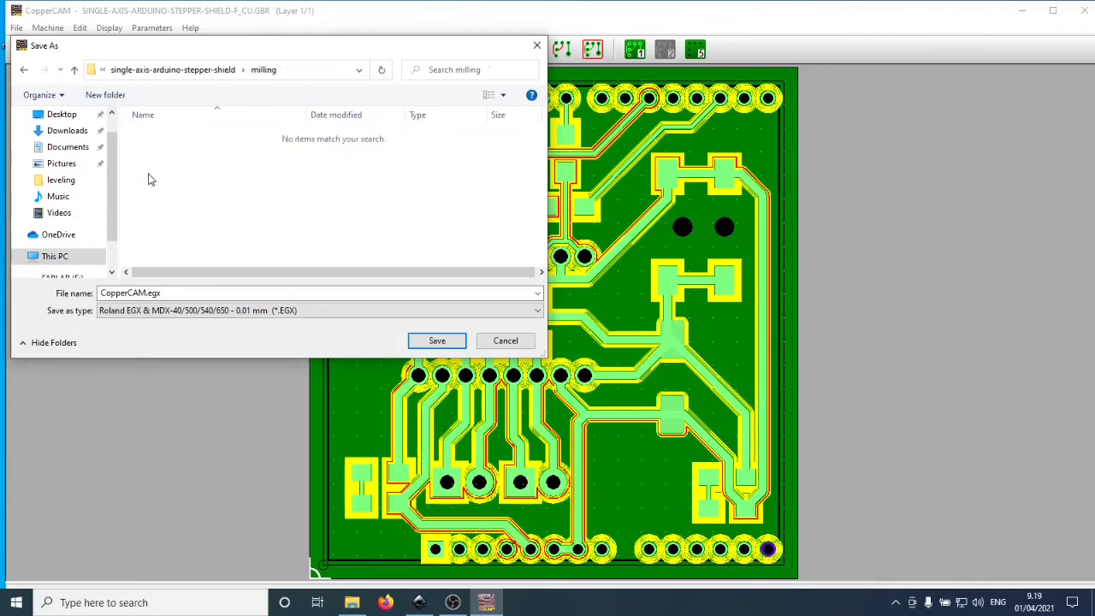
{"action": "left_click", "coordinate": [180, 295]}
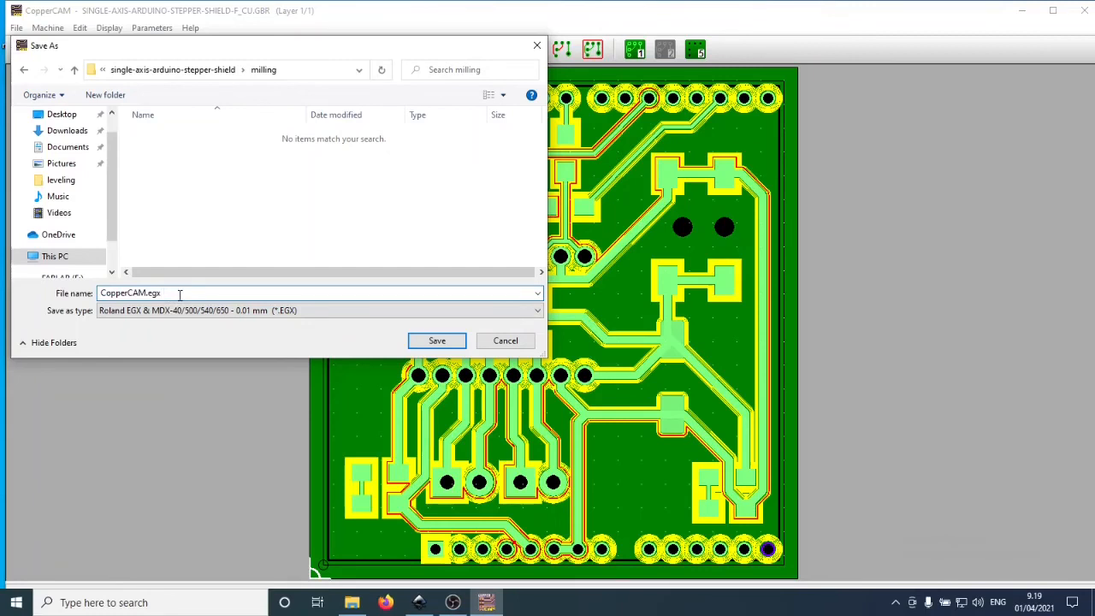
Keep the Roland EGX file type and save the toolpath as engraving_0p4mm.egx
{"action": "left_click", "coordinate": [534, 312]}
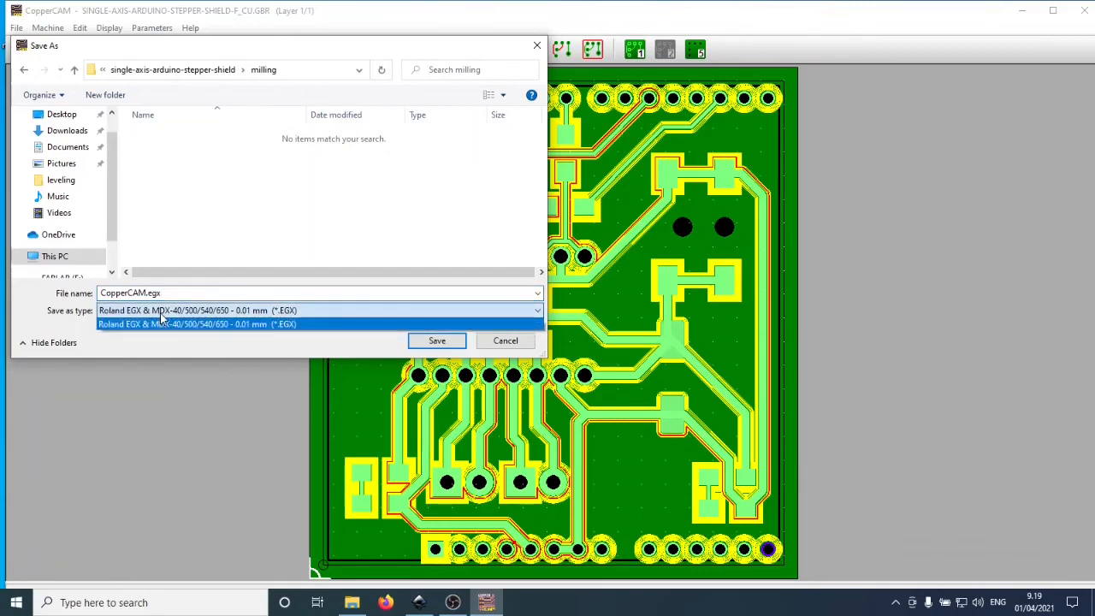
{"action": "left_click", "coordinate": [197, 325]}
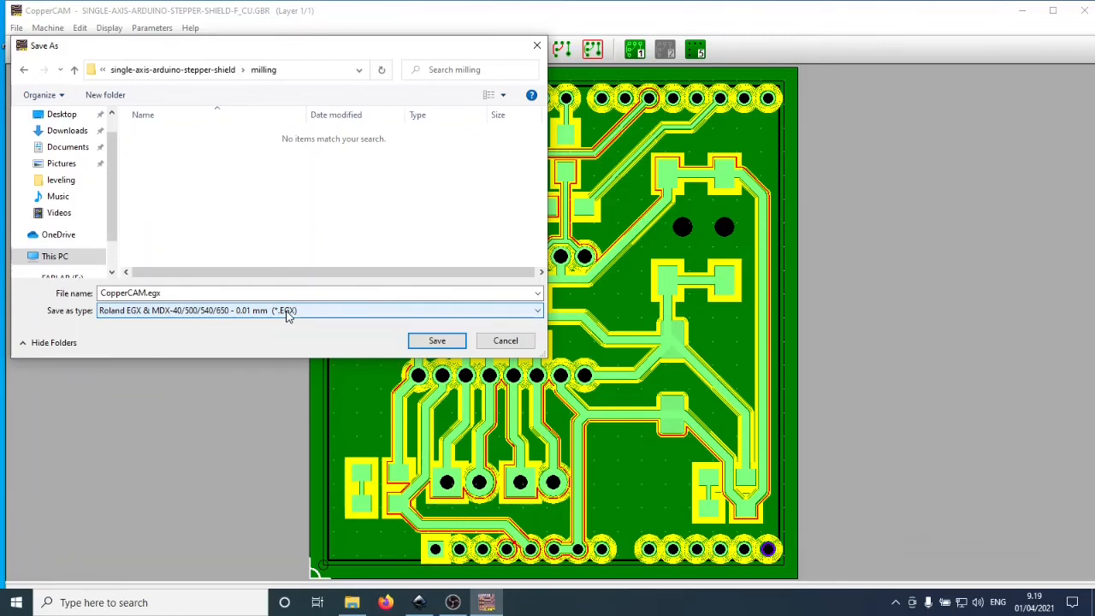
{"action": "left_click", "coordinate": [188, 293]}
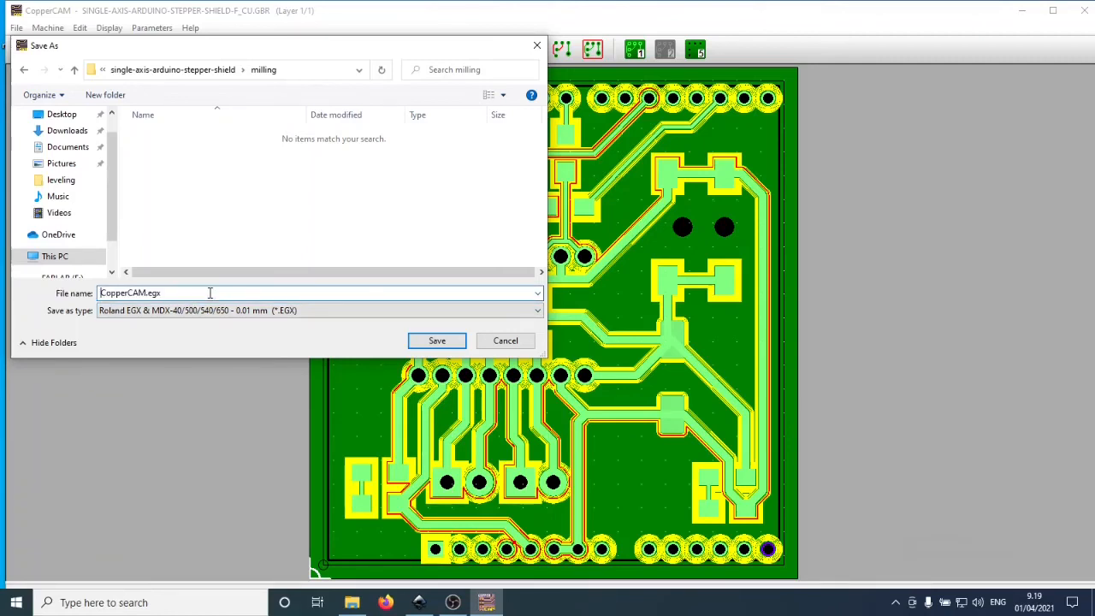
{"action": "double_click", "coordinate": [130, 293]}
{"action": "type", "text": "engraving_0p4mm"}
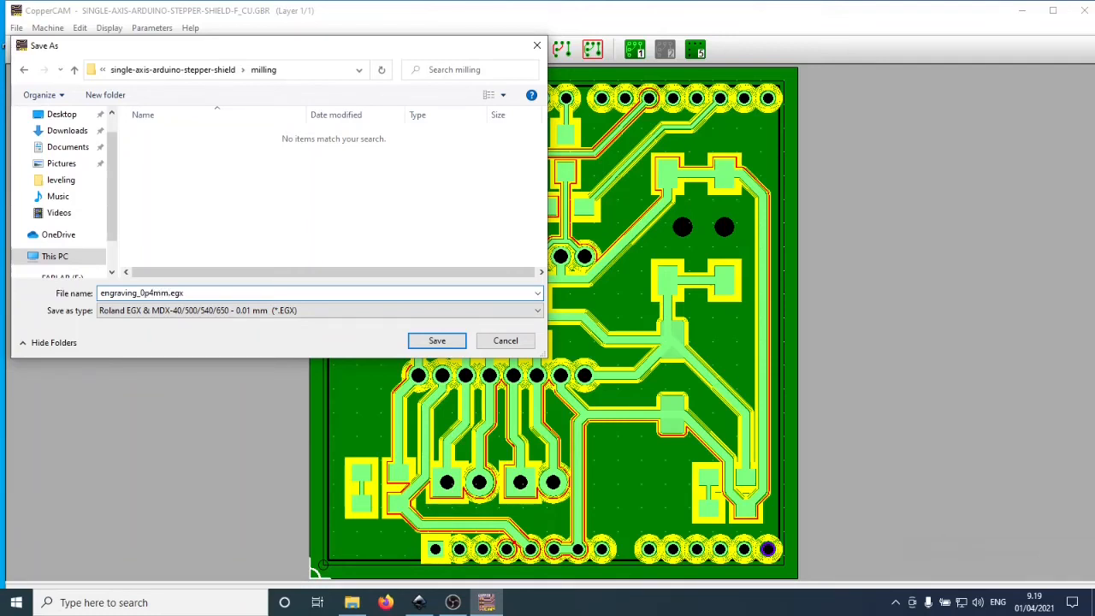
{"action": "mouse_move", "coordinate": [126, 206]}
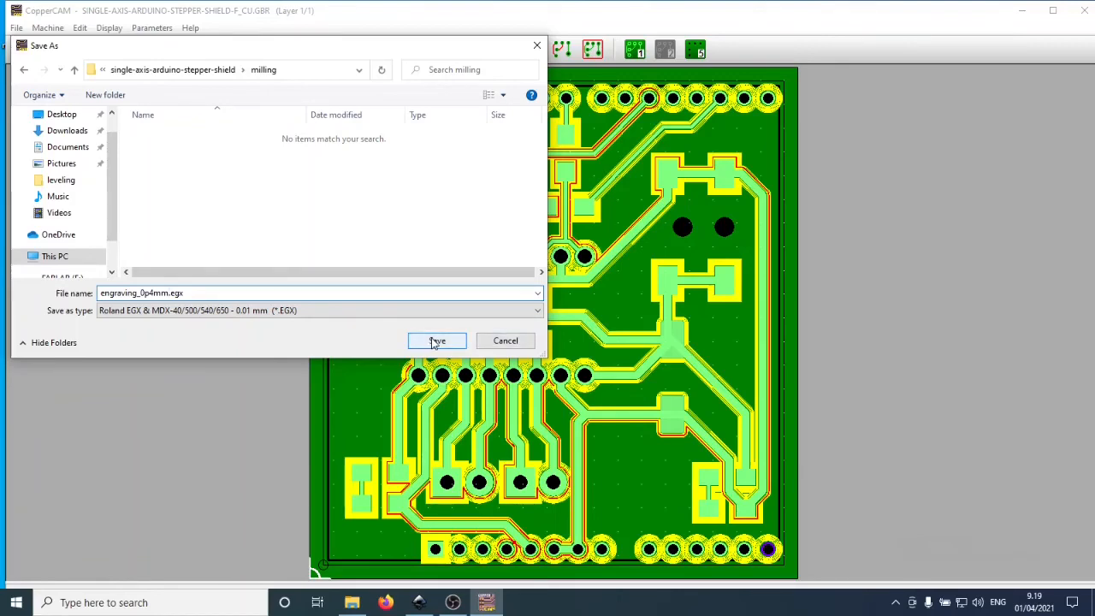
{"action": "left_click", "coordinate": [437, 340]}
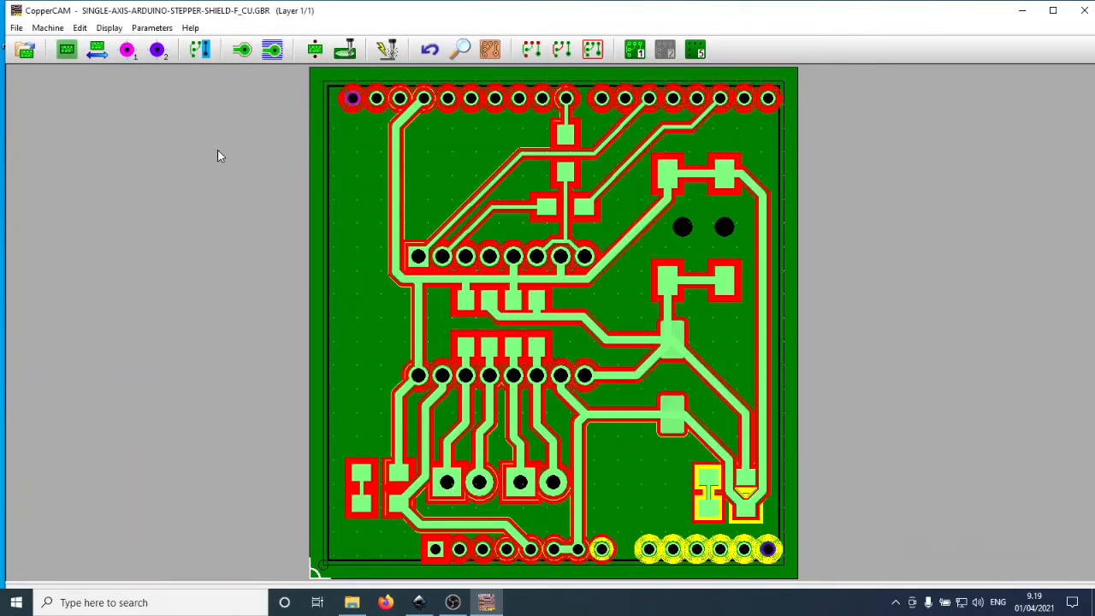
Output the first drilling tool's toolpath and save it as an EGX in the milling folder
{"action": "left_click", "coordinate": [383, 48]}
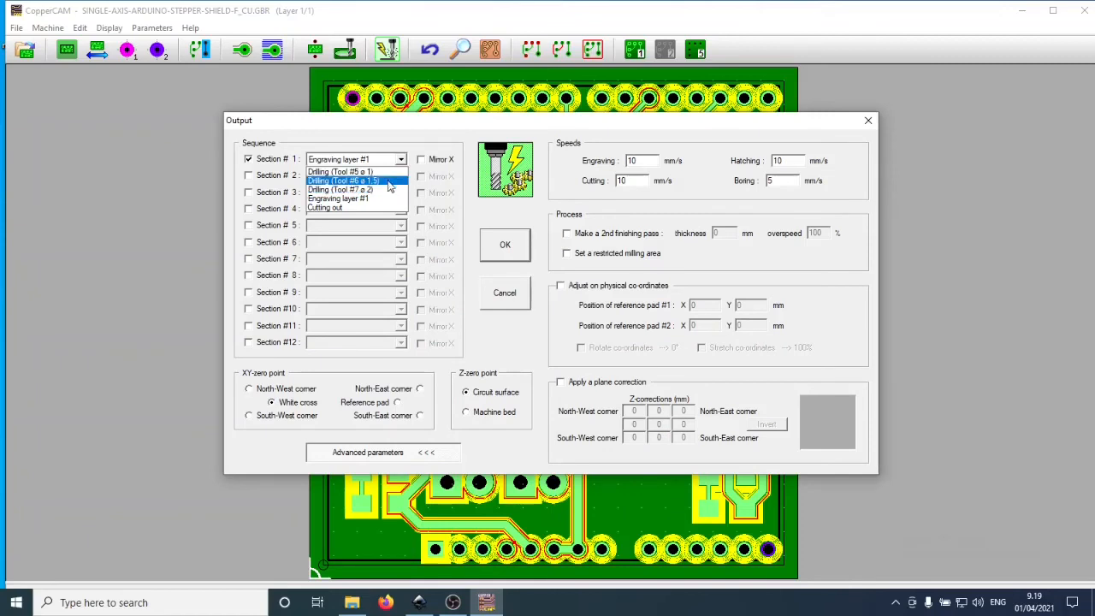
{"action": "left_click", "coordinate": [341, 171]}
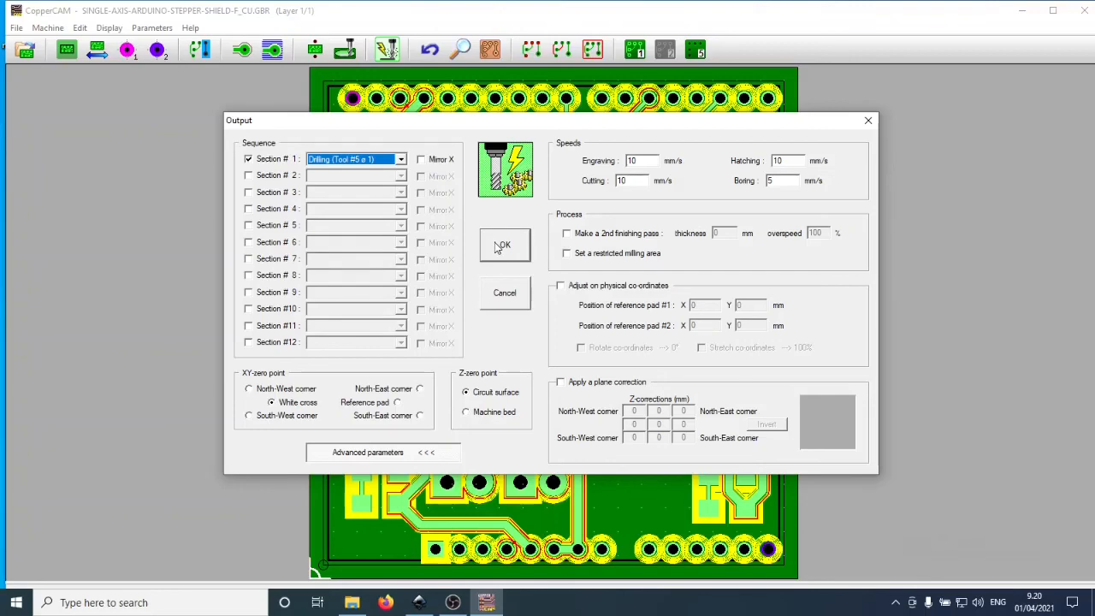
{"action": "left_click", "coordinate": [503, 247]}
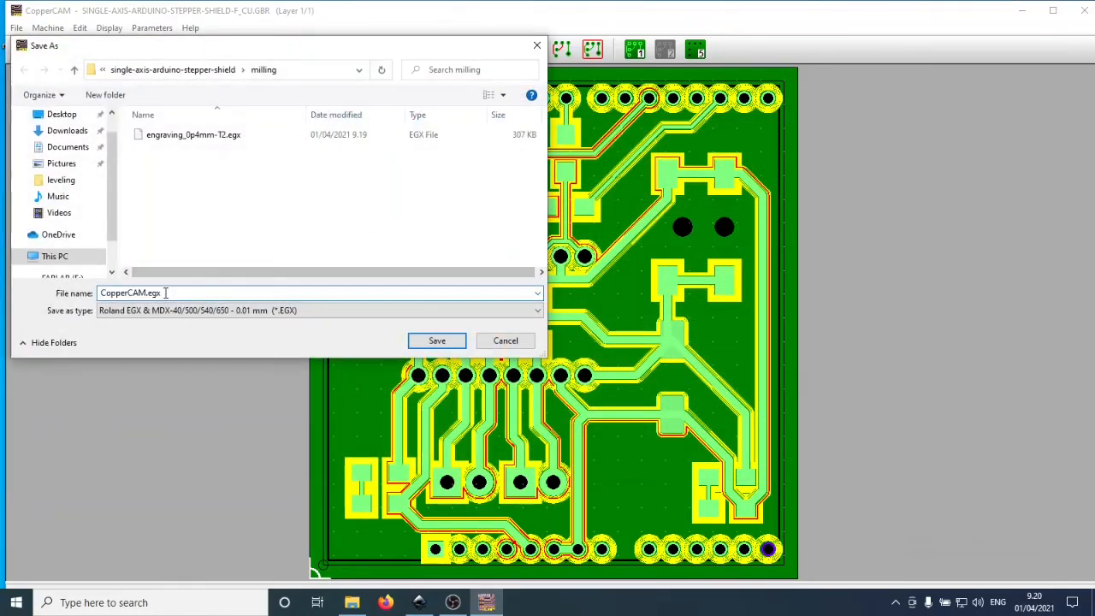
{"action": "double_click", "coordinate": [130, 292]}
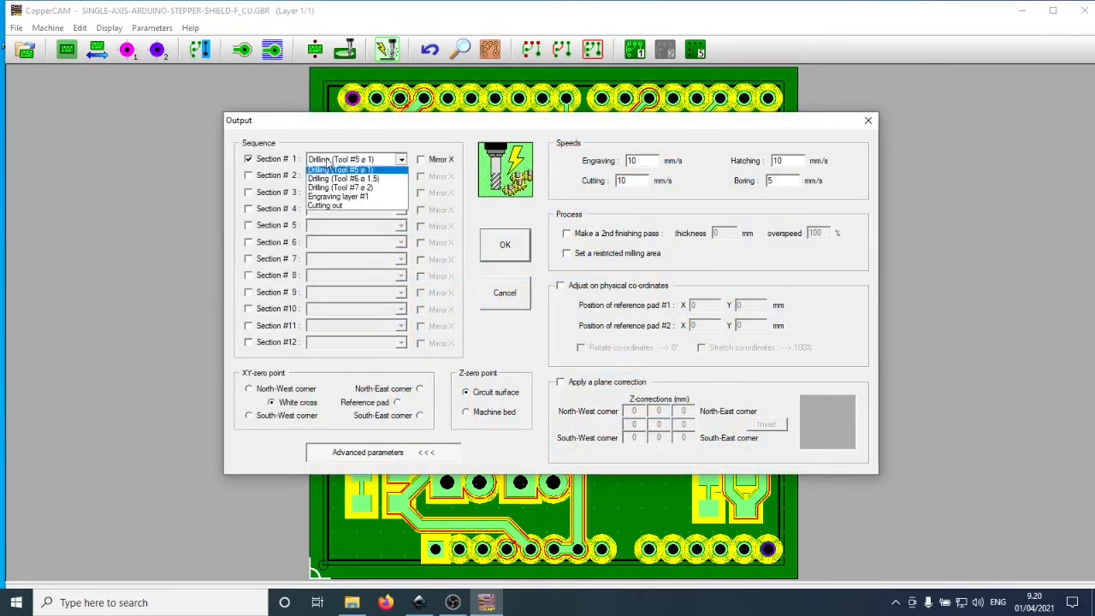
Export the 1.5 mm and 2 mm drilling toolpaths to milling, then set up the Cutting out output
{"action": "left_click", "coordinate": [343, 178]}
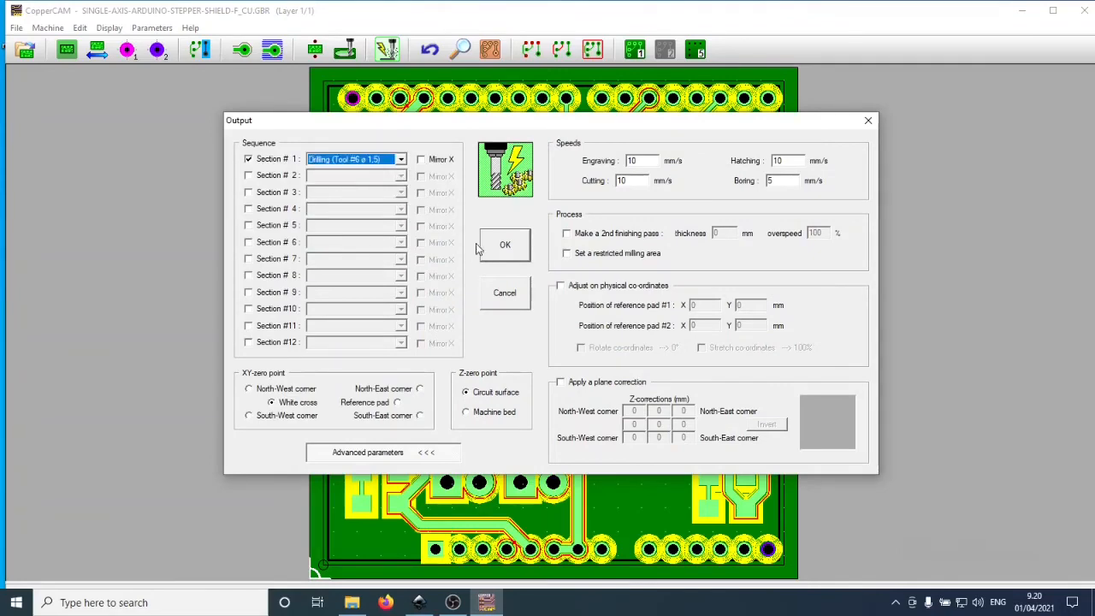
{"action": "left_click", "coordinate": [505, 244]}
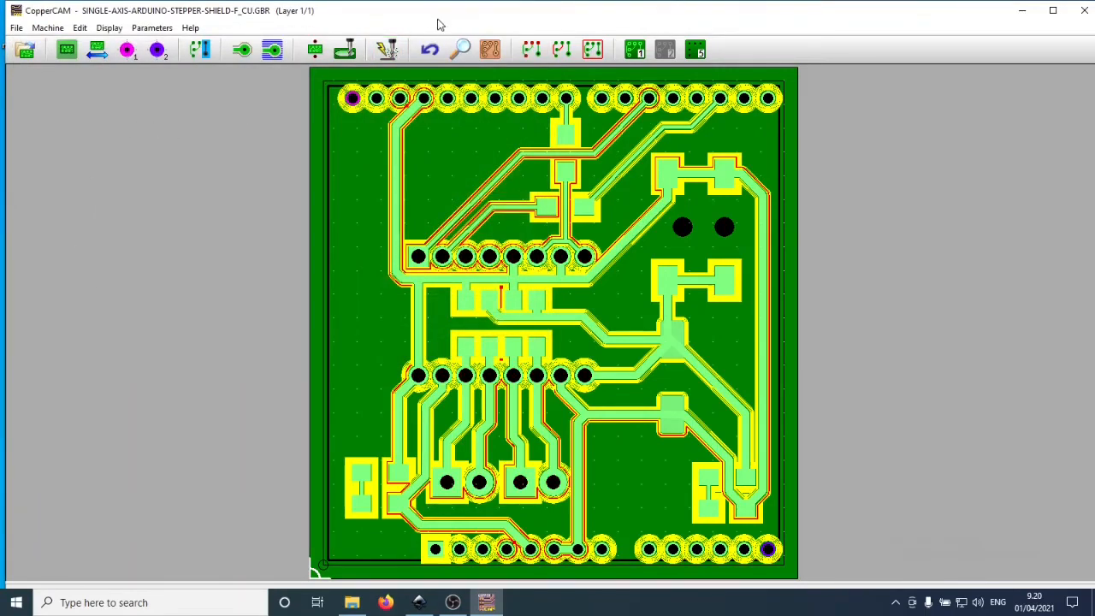
{"action": "left_click", "coordinate": [383, 48]}
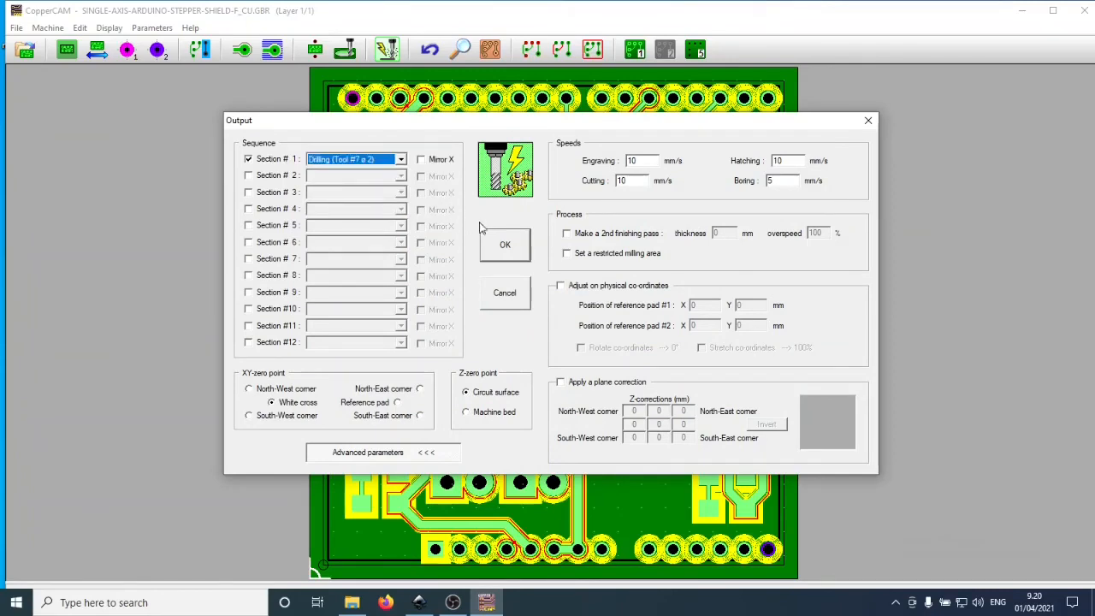
{"action": "left_click", "coordinate": [503, 244]}
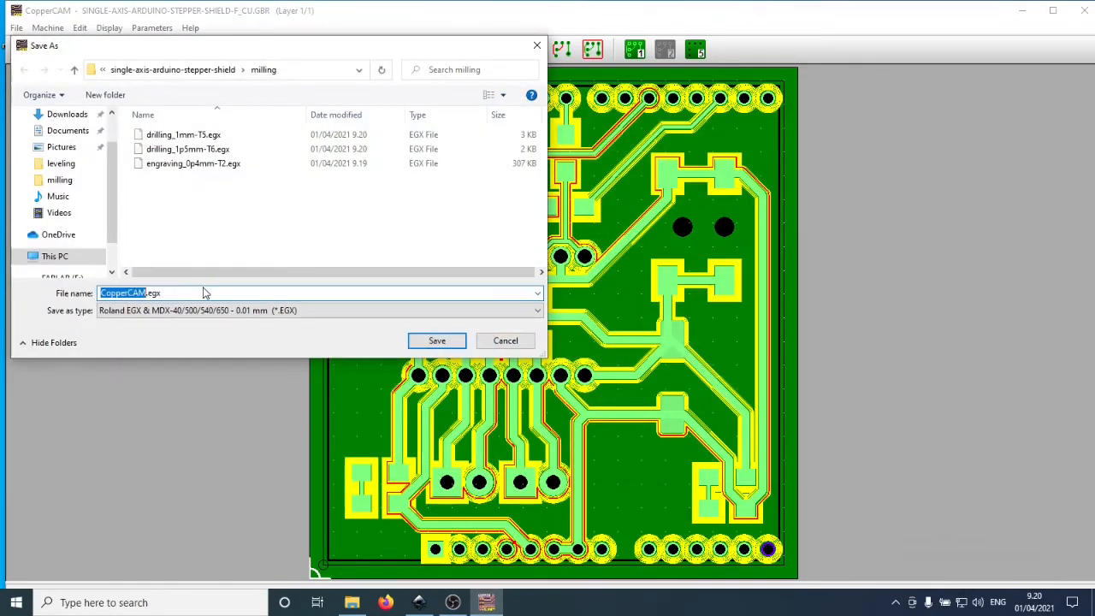
{"action": "left_click", "coordinate": [505, 341]}
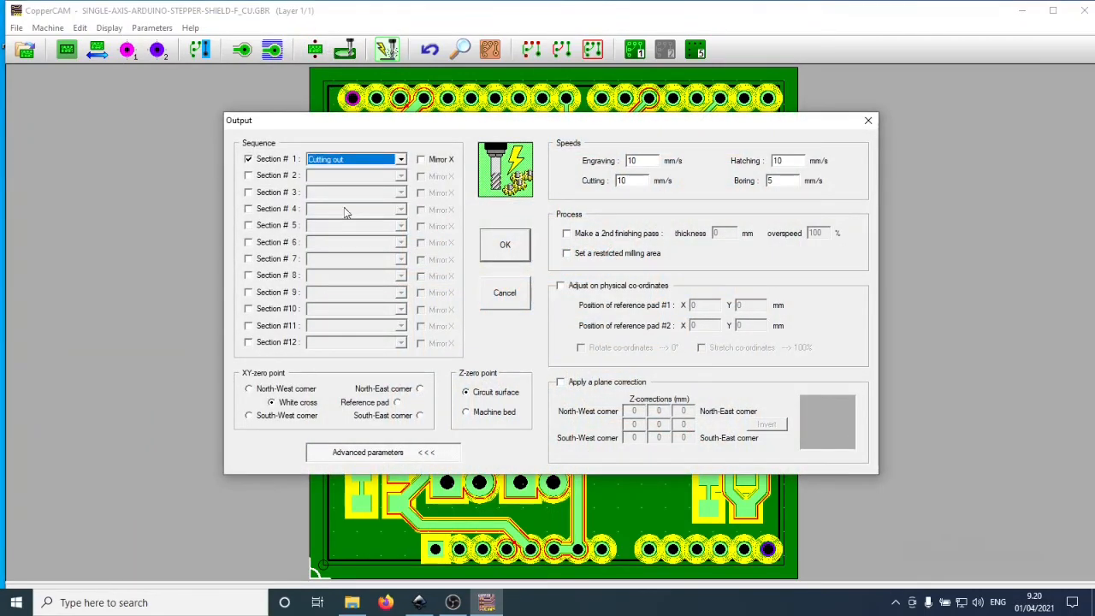
{"action": "left_click", "coordinate": [505, 291]}
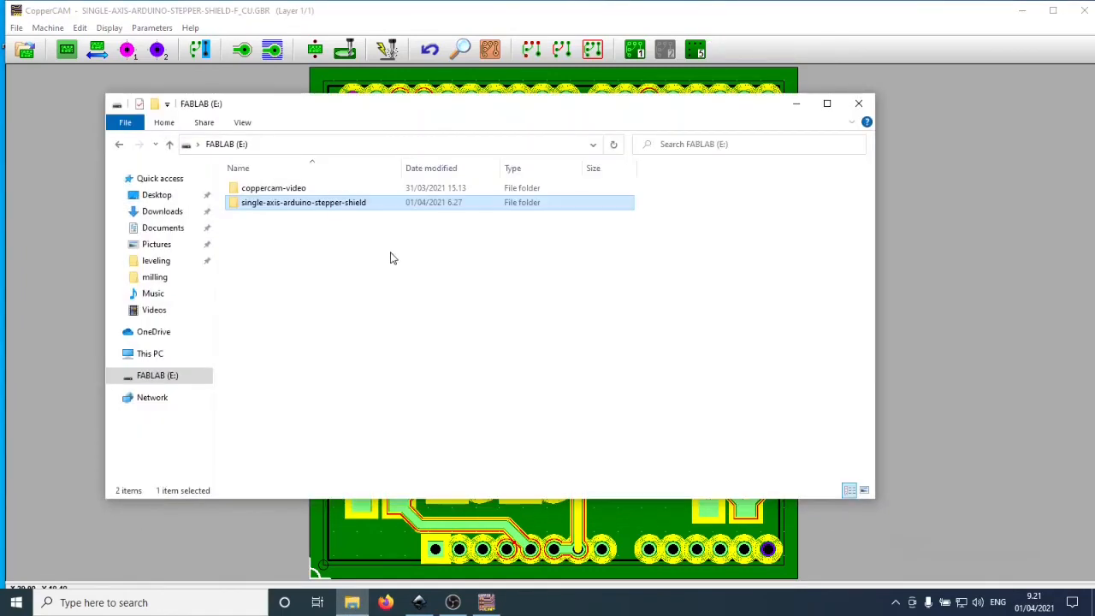
Browse to the project's milling folder to check the EGX files, then return to CopperCAM
{"action": "double_click", "coordinate": [305, 202]}
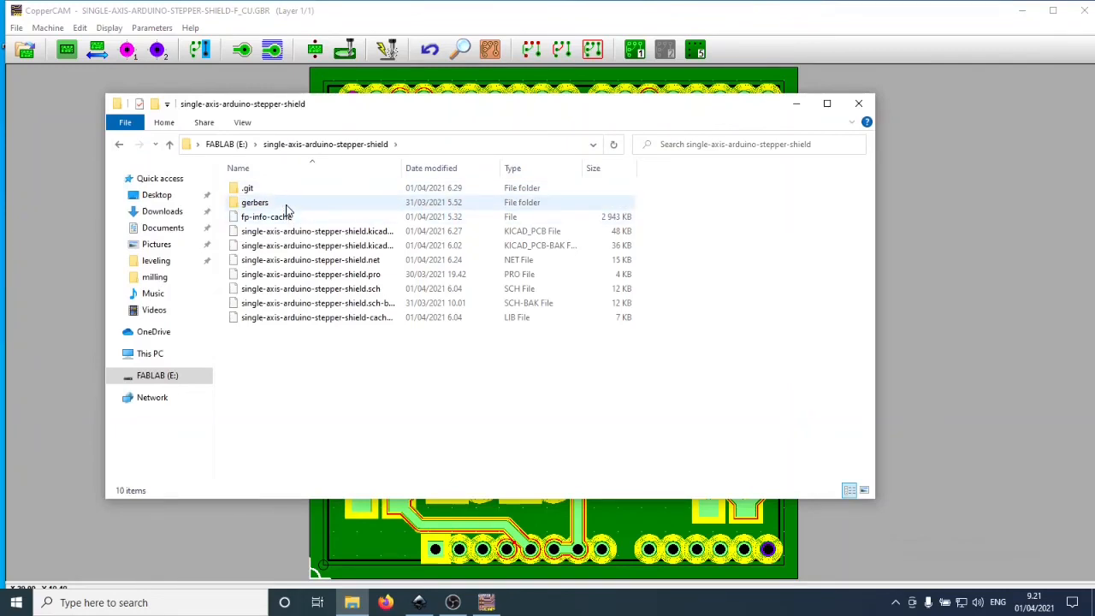
{"action": "mouse_move", "coordinate": [161, 212]}
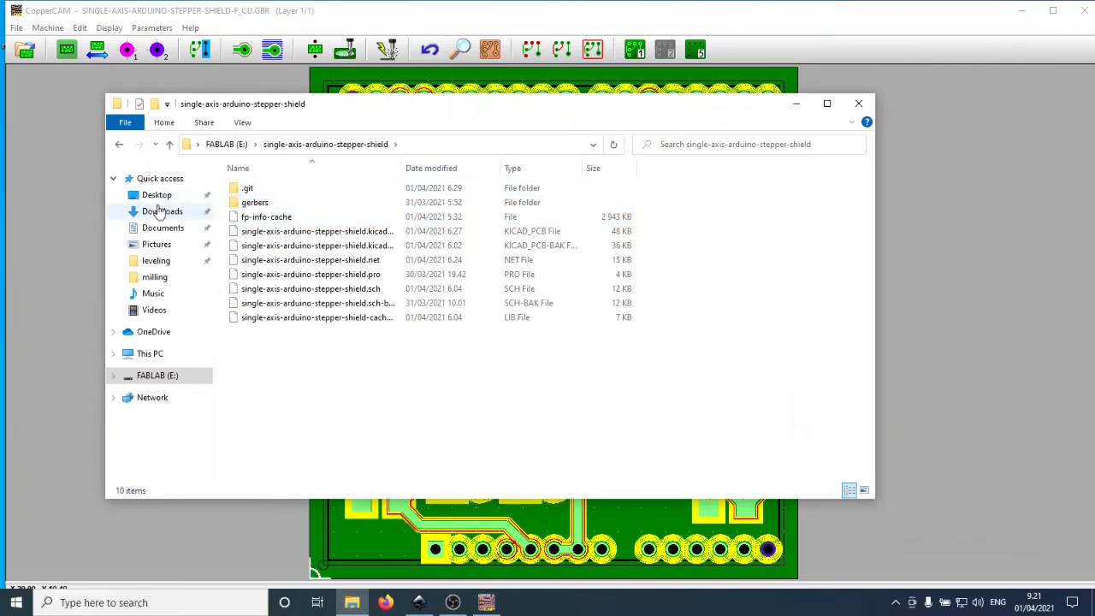
{"action": "left_click", "coordinate": [158, 195]}
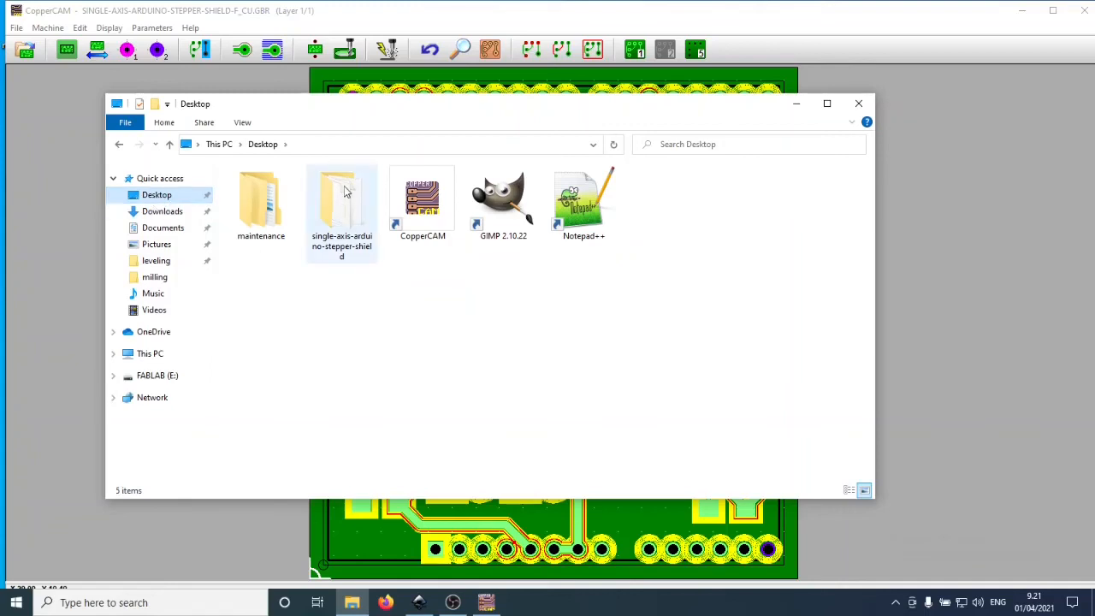
{"action": "double_click", "coordinate": [343, 197]}
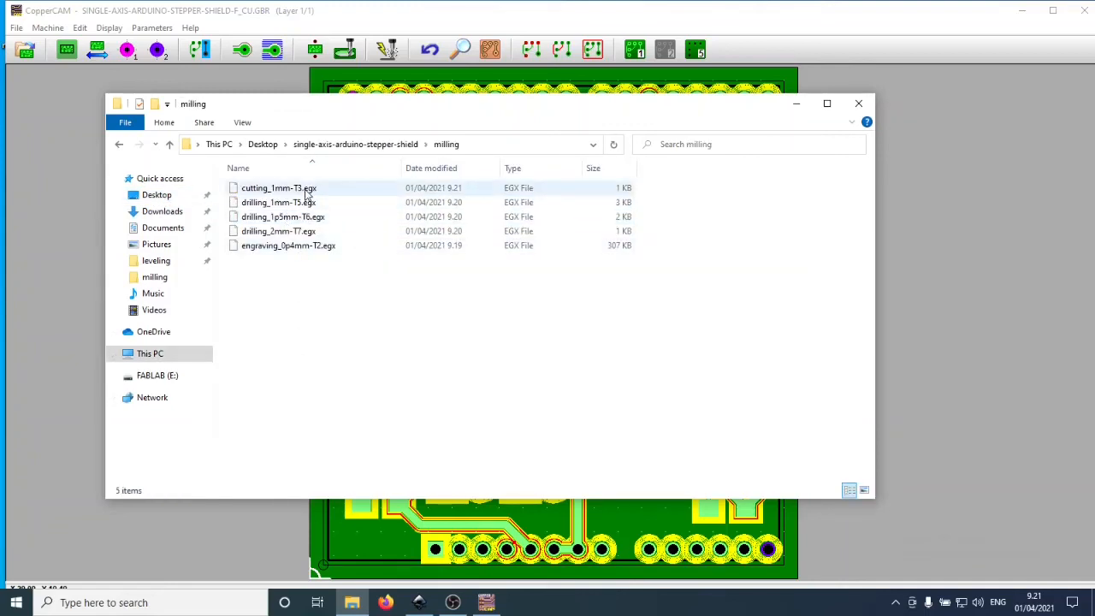
{"action": "mouse_move", "coordinate": [309, 191]}
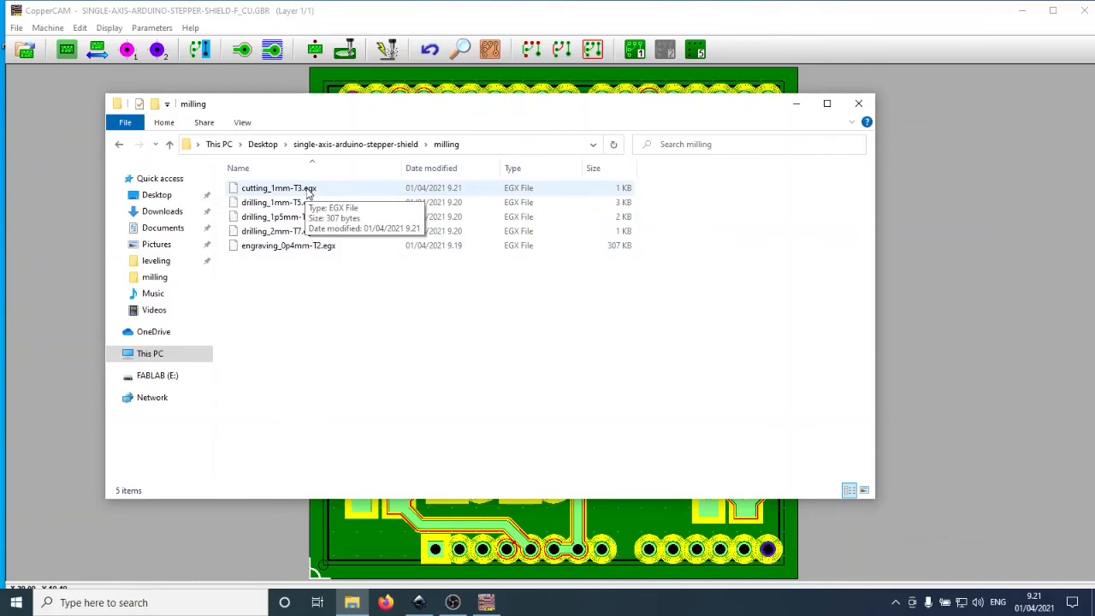
{"action": "mouse_move", "coordinate": [308, 202]}
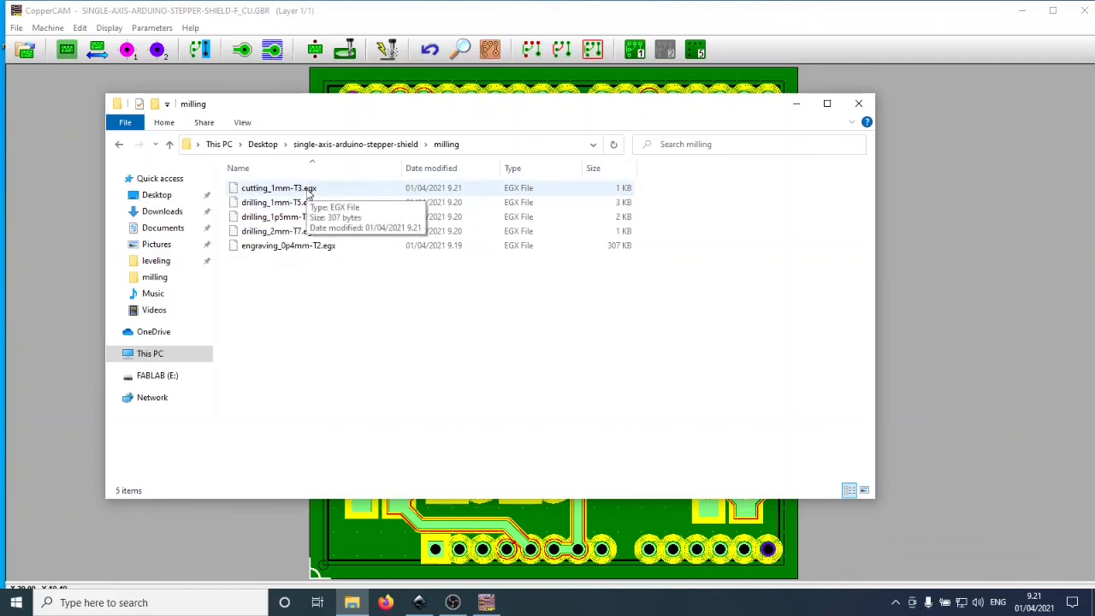
{"action": "mouse_move", "coordinate": [305, 202]}
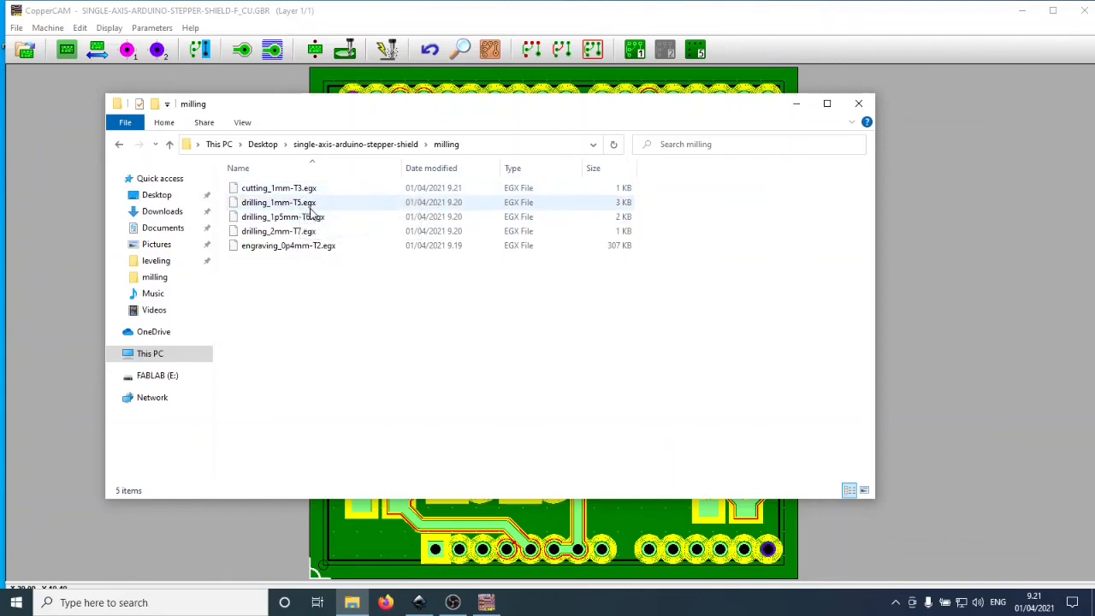
{"action": "left_click", "coordinate": [277, 186]}
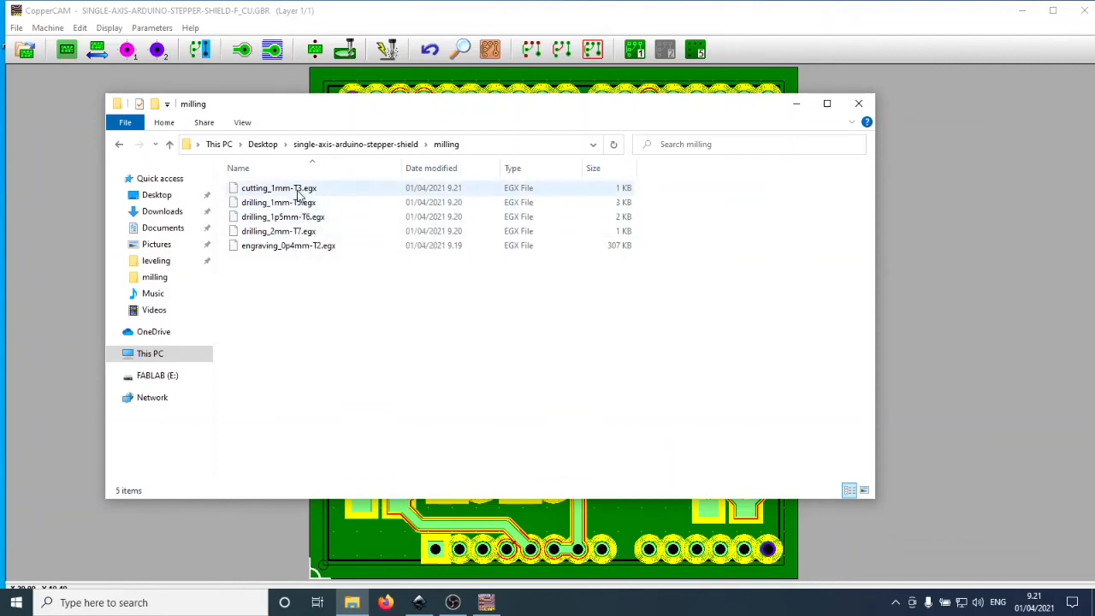
{"action": "mouse_move", "coordinate": [298, 192]}
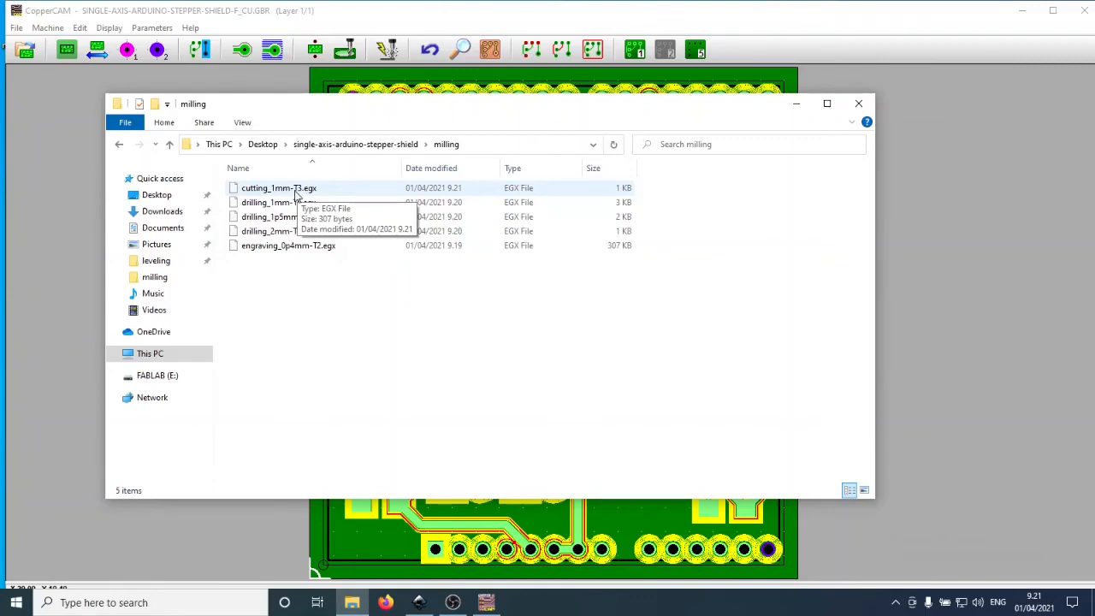
{"action": "left_click", "coordinate": [859, 104]}
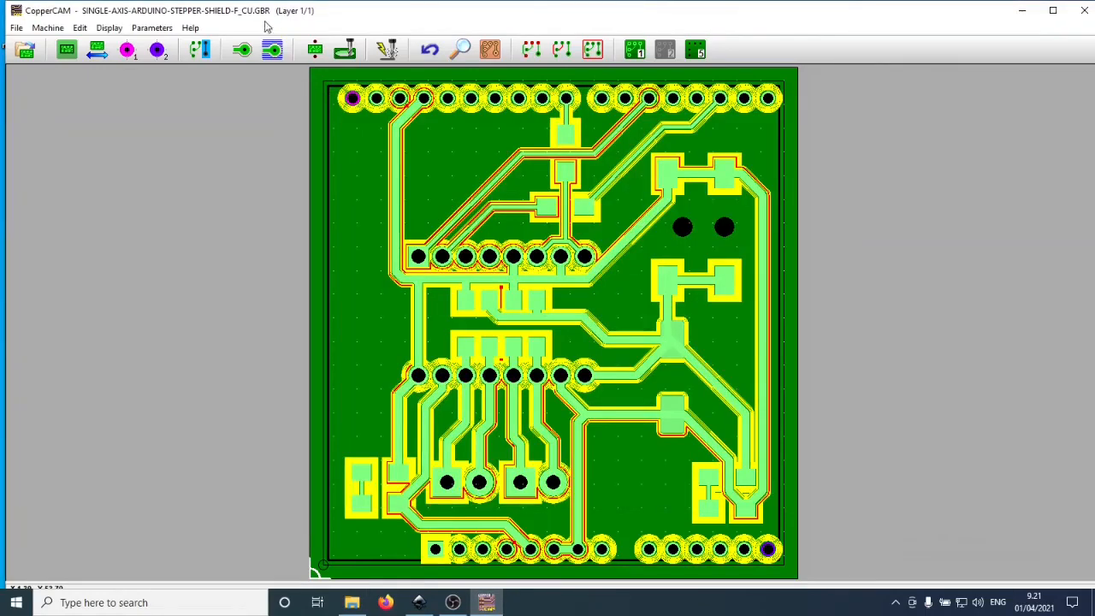
{"action": "left_click", "coordinate": [315, 48]}
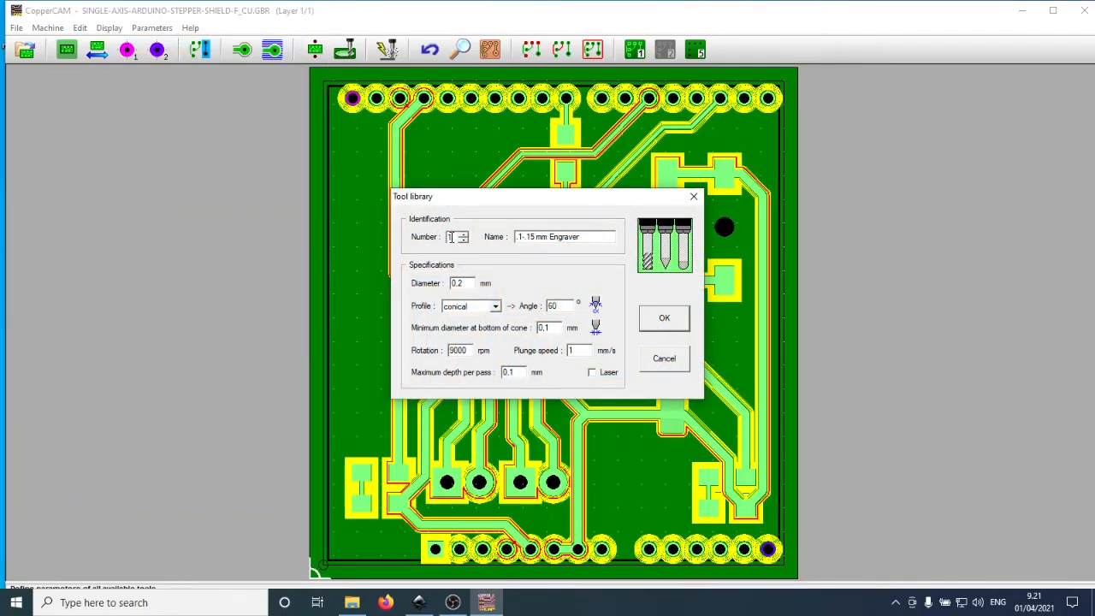
{"action": "left_click", "coordinate": [464, 233]}
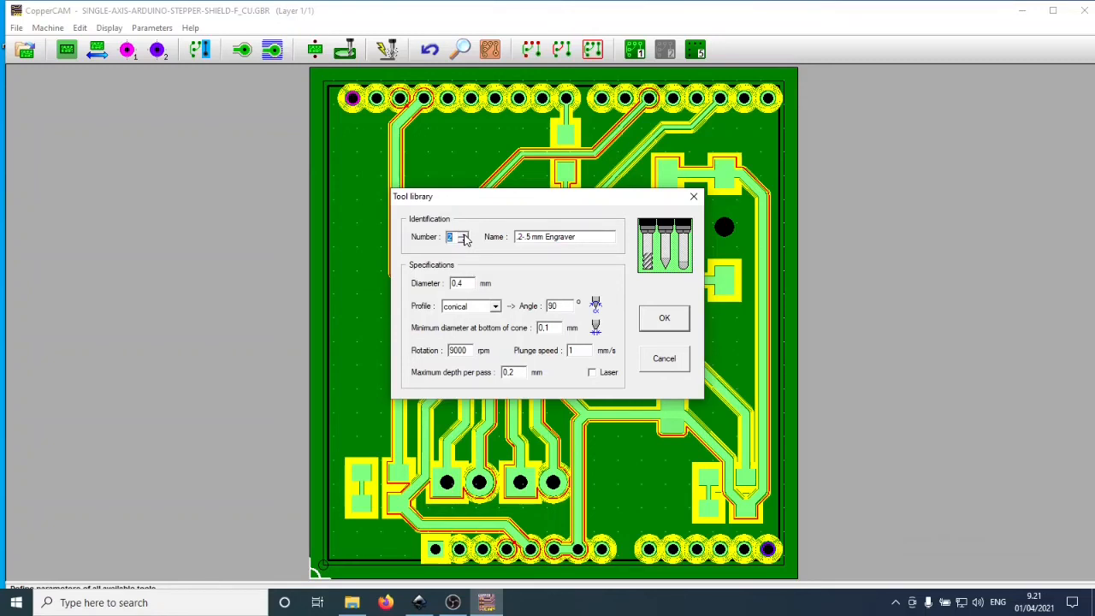
{"action": "left_click", "coordinate": [464, 233]}
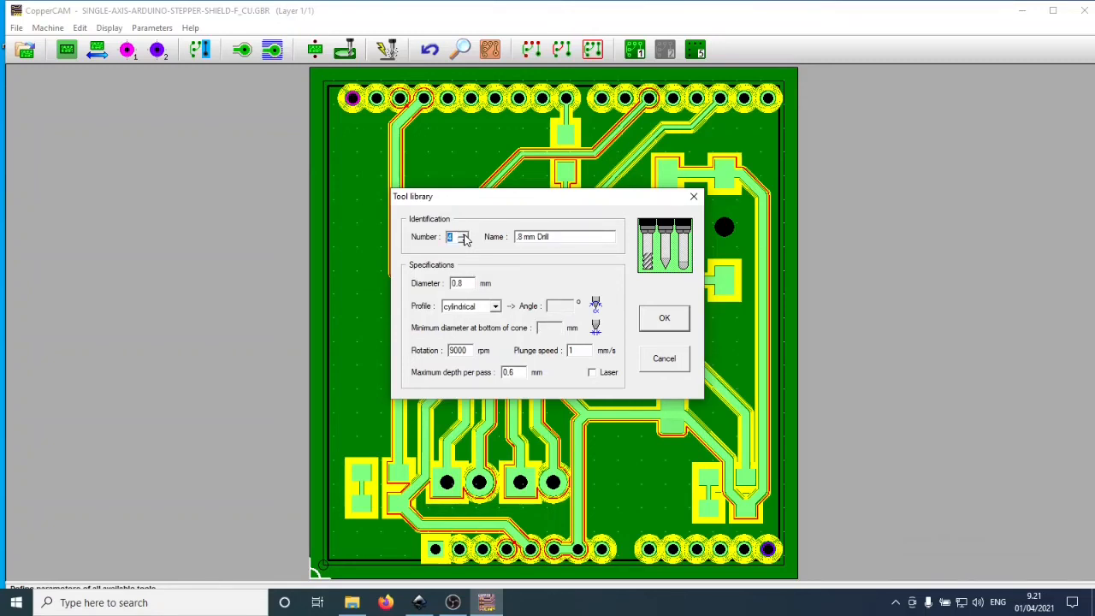
{"action": "left_click", "coordinate": [462, 233]}
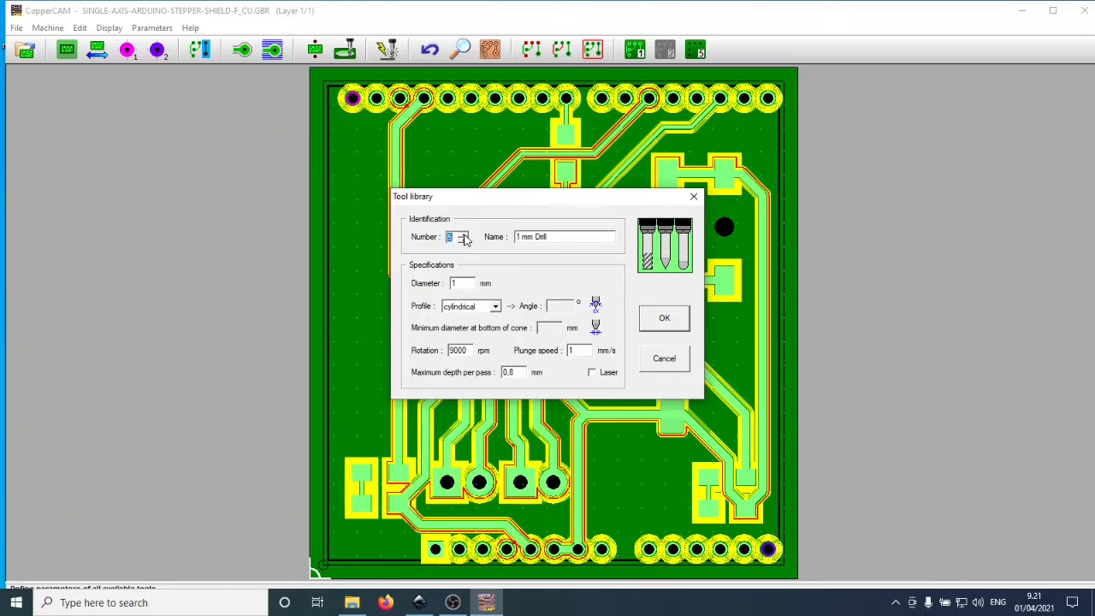
{"action": "left_click", "coordinate": [464, 233]}
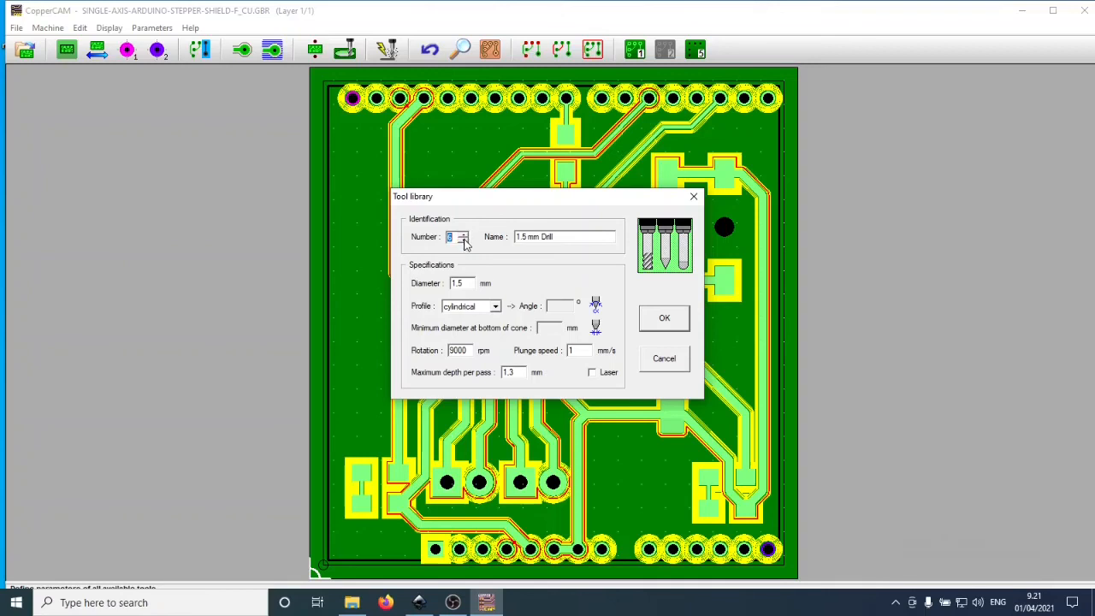
{"action": "left_click", "coordinate": [462, 233]}
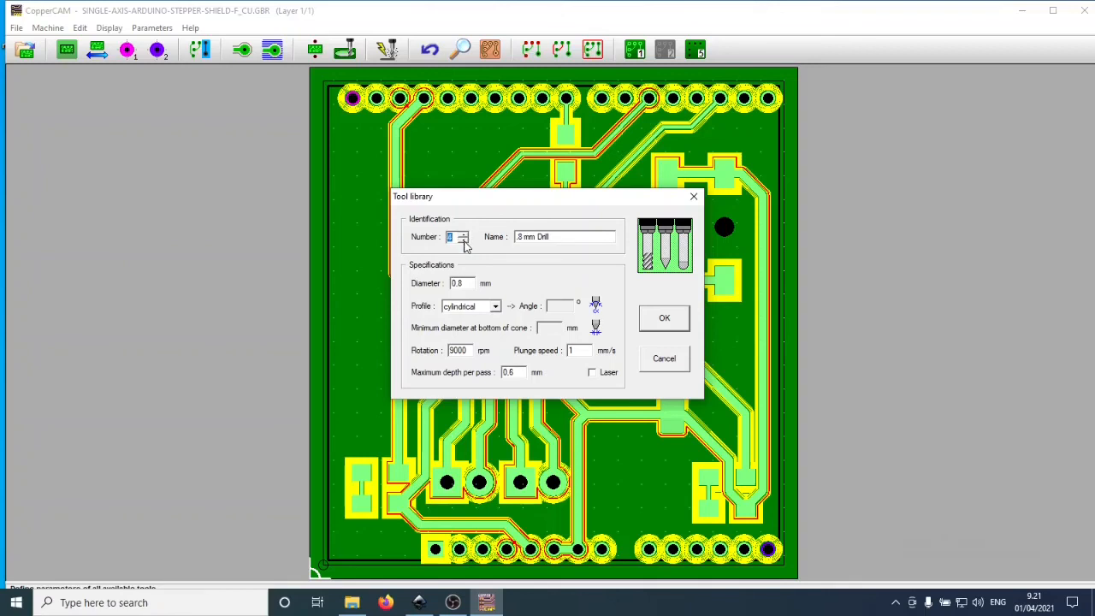
{"action": "left_click", "coordinate": [464, 233]}
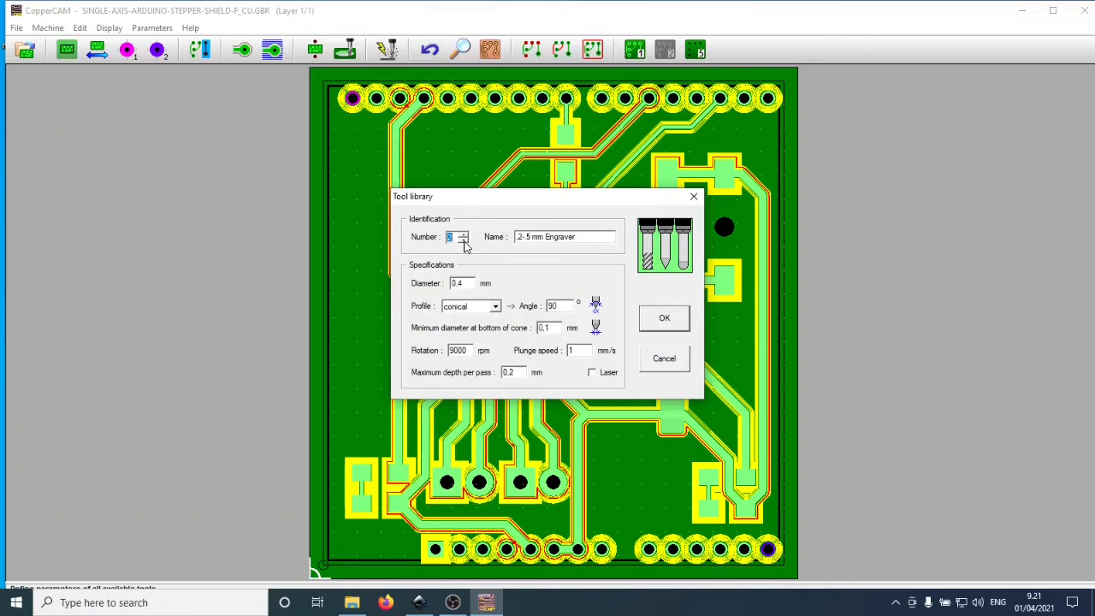
{"action": "left_click", "coordinate": [462, 239]}
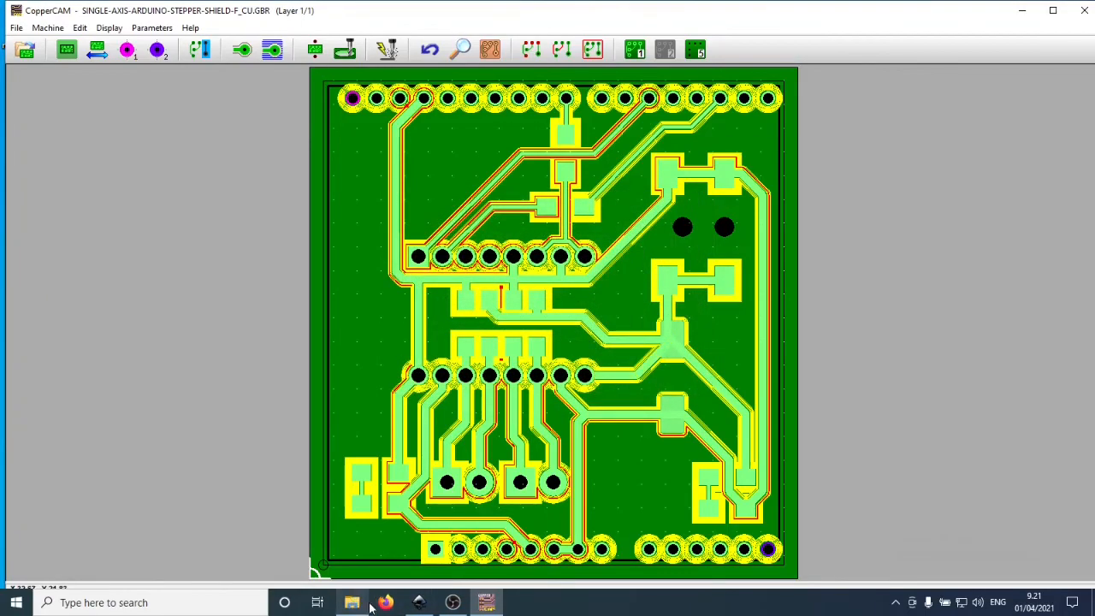
Bring File Explorer's milling folder with the five EGX toolpaths back to the front
{"action": "left_click", "coordinate": [353, 602]}
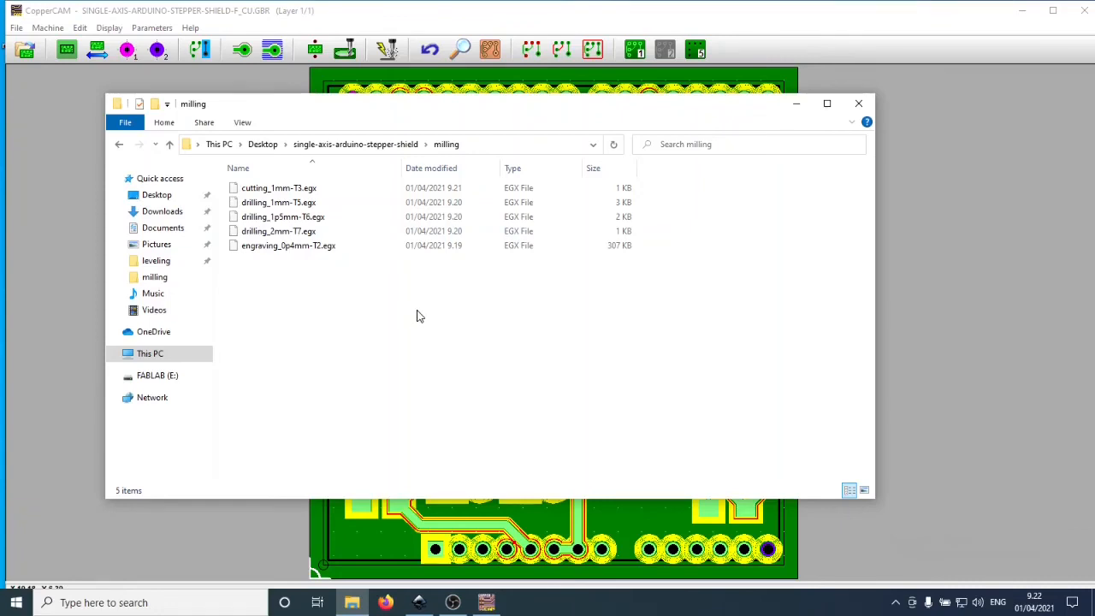
{"action": "mouse_move", "coordinate": [421, 343]}
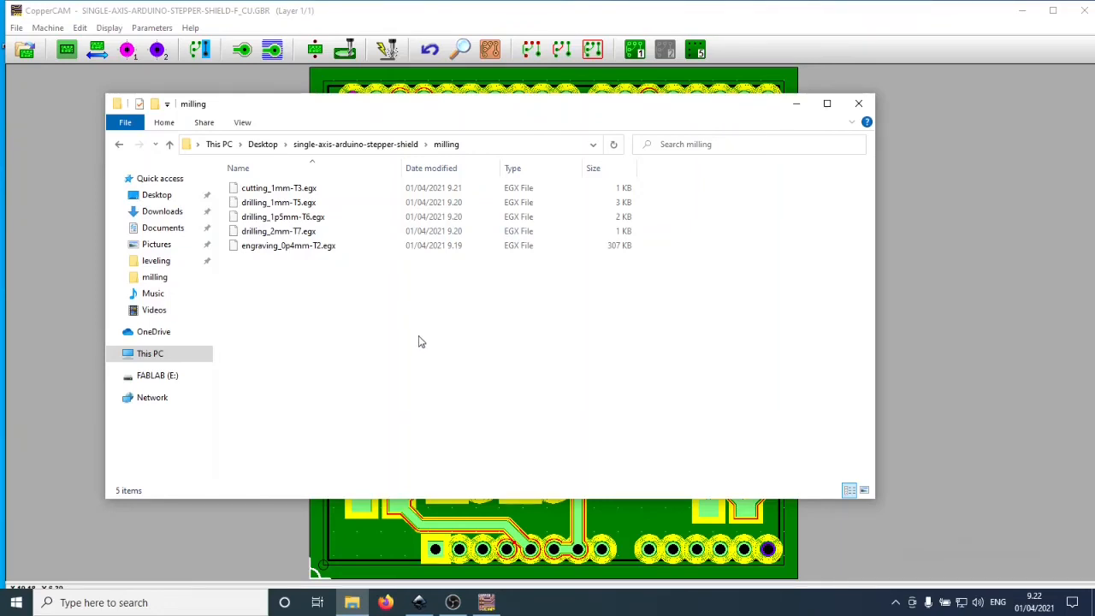
{"action": "mouse_move", "coordinate": [418, 345]}
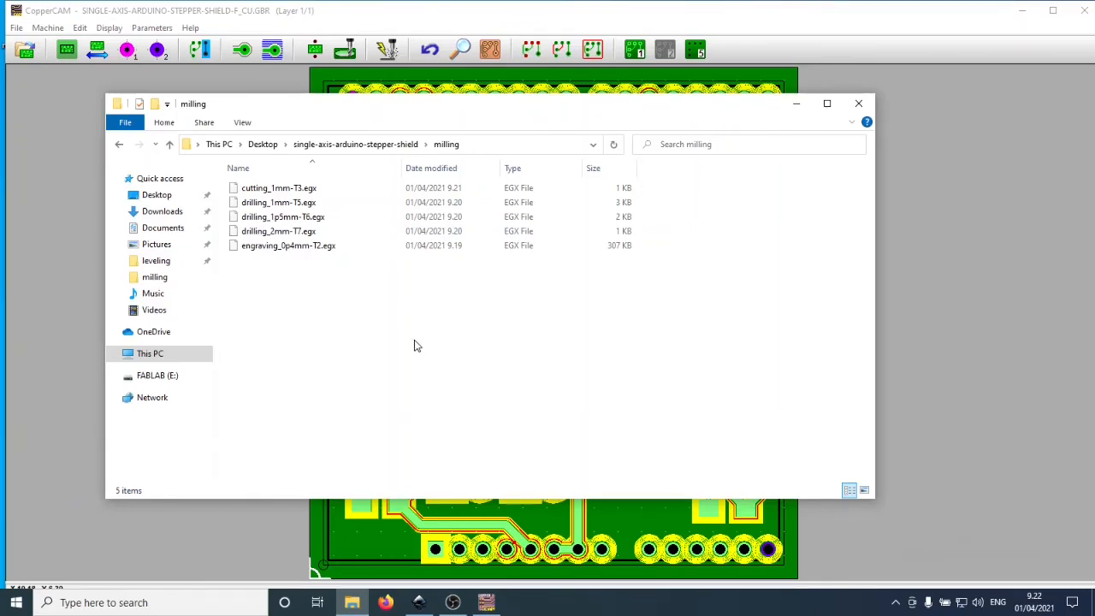